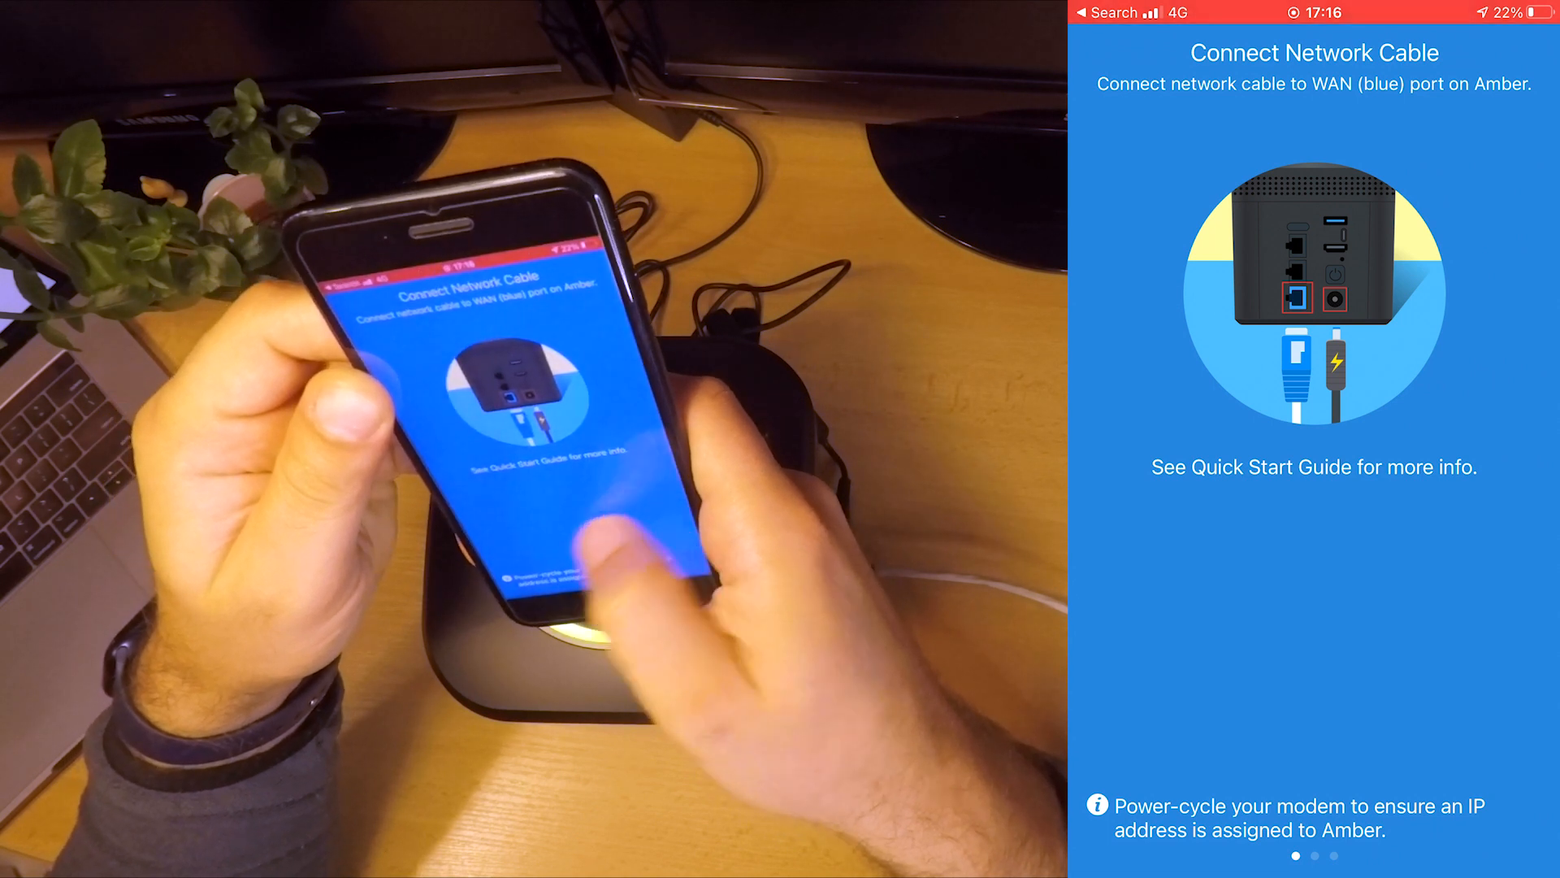
Scan the Amber's QR code and join its WiFi network from the phone.
{"action": "scroll", "scroll_direction": "left", "scroll_amount": 3}
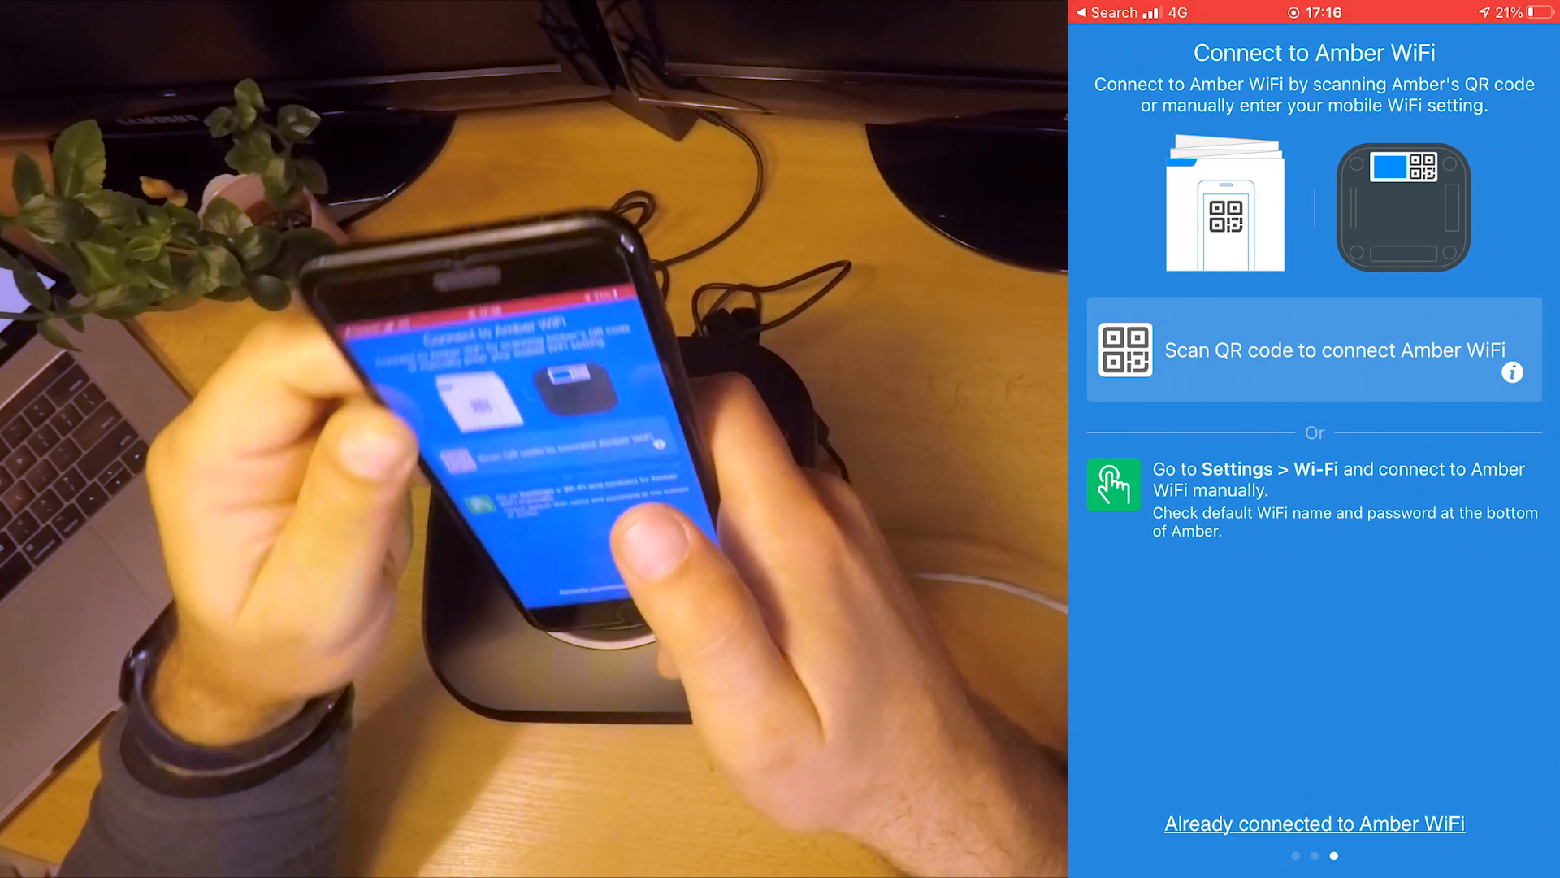
{"action": "left_click", "coordinate": [1314, 349]}
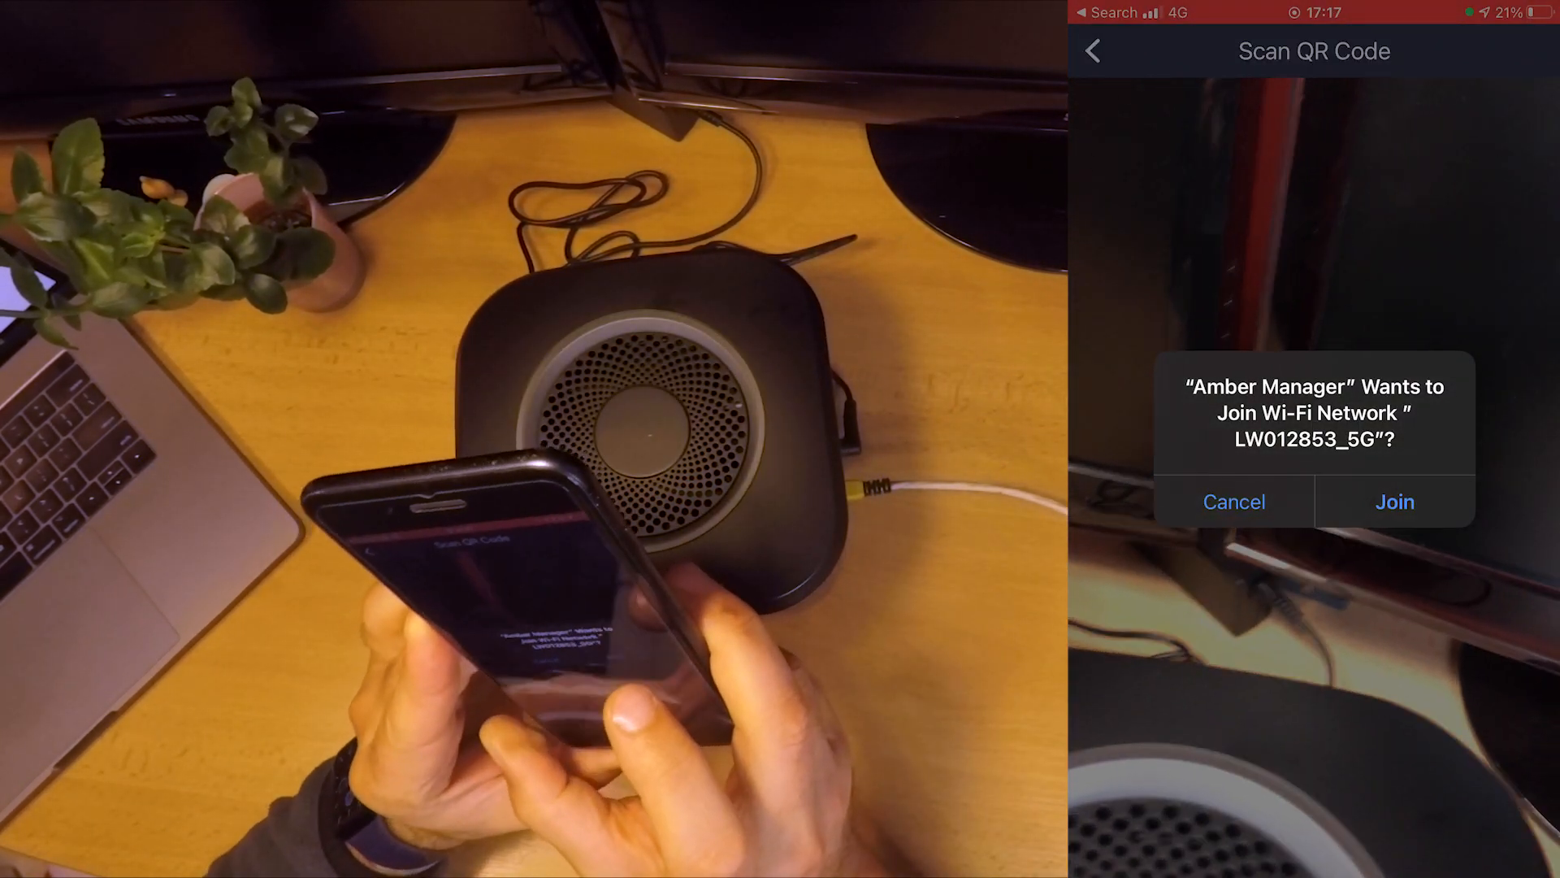
{"action": "left_click", "coordinate": [1394, 503]}
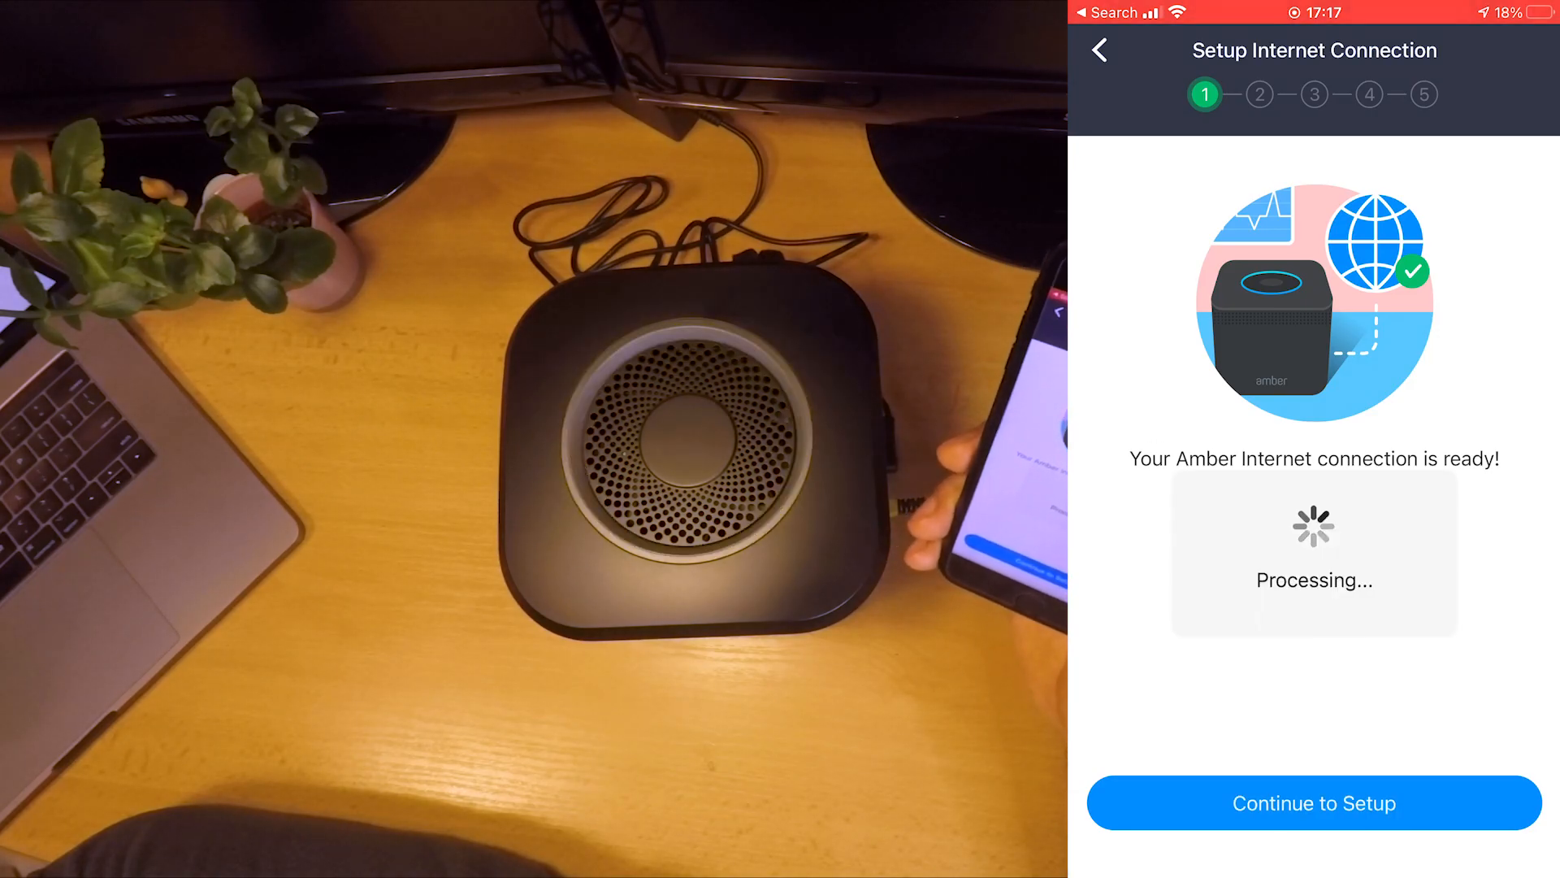
Continue to setup, agree to the privacy policy and install the latest Amber OS.
{"action": "left_click", "coordinate": [1314, 801]}
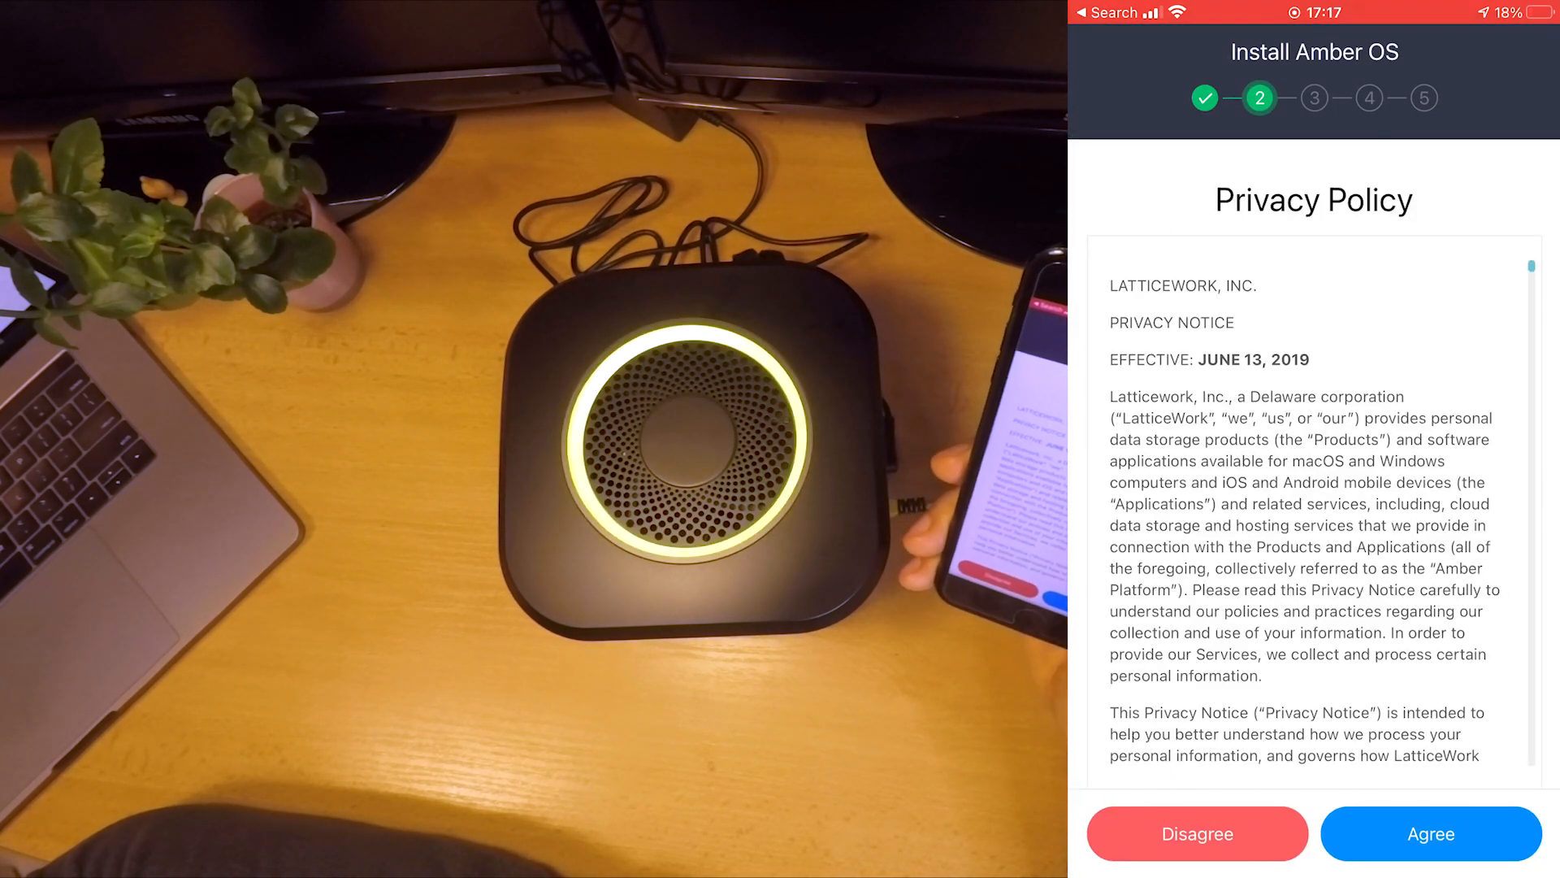
{"action": "left_click", "coordinate": [1430, 833]}
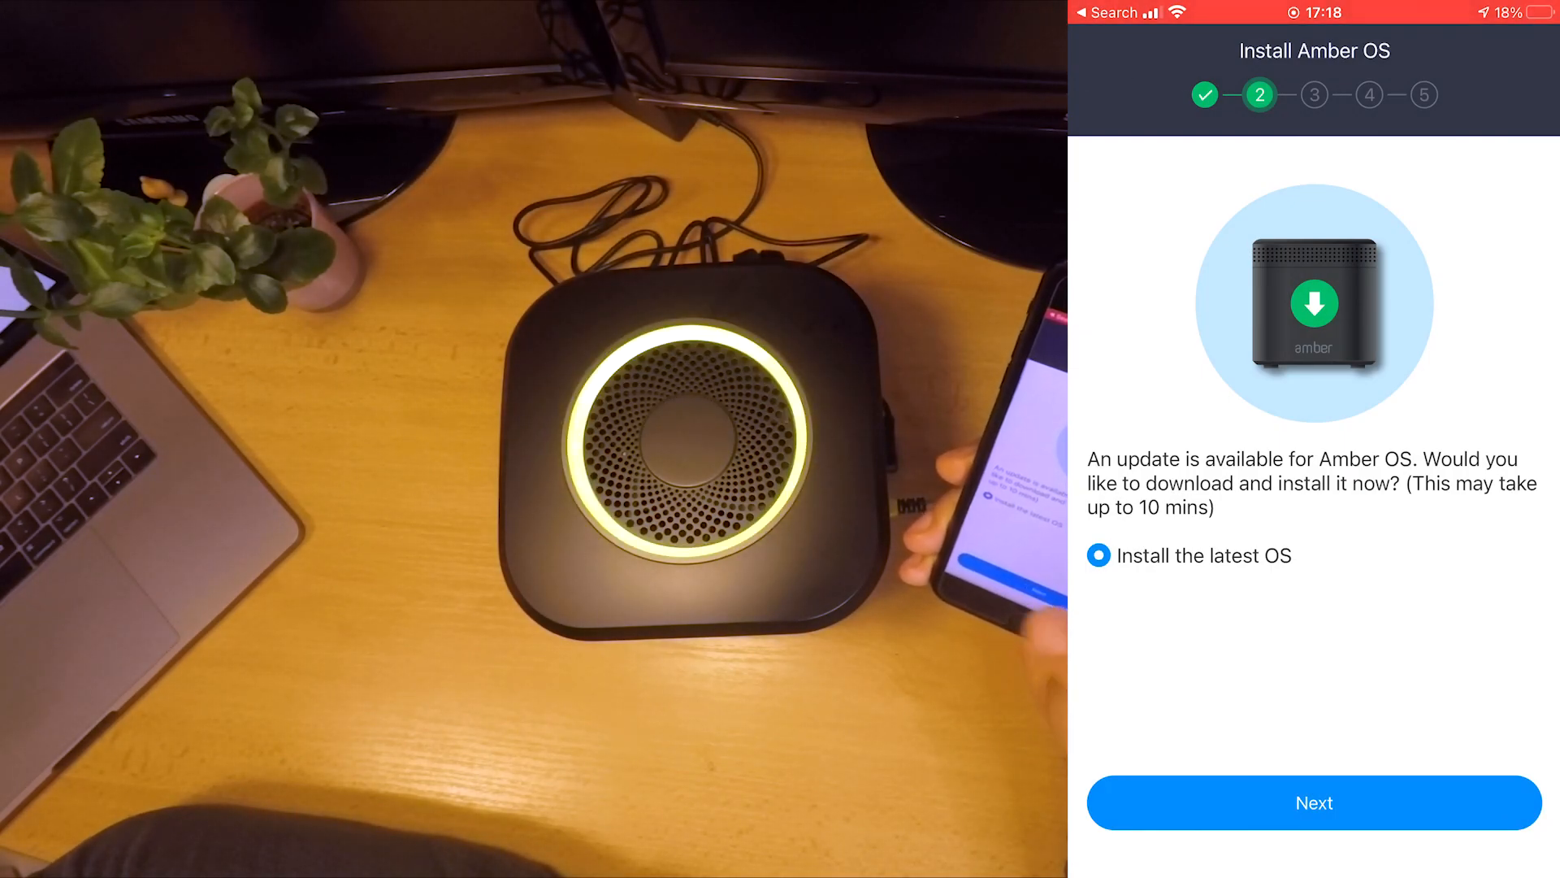
{"action": "left_click", "coordinate": [1313, 802]}
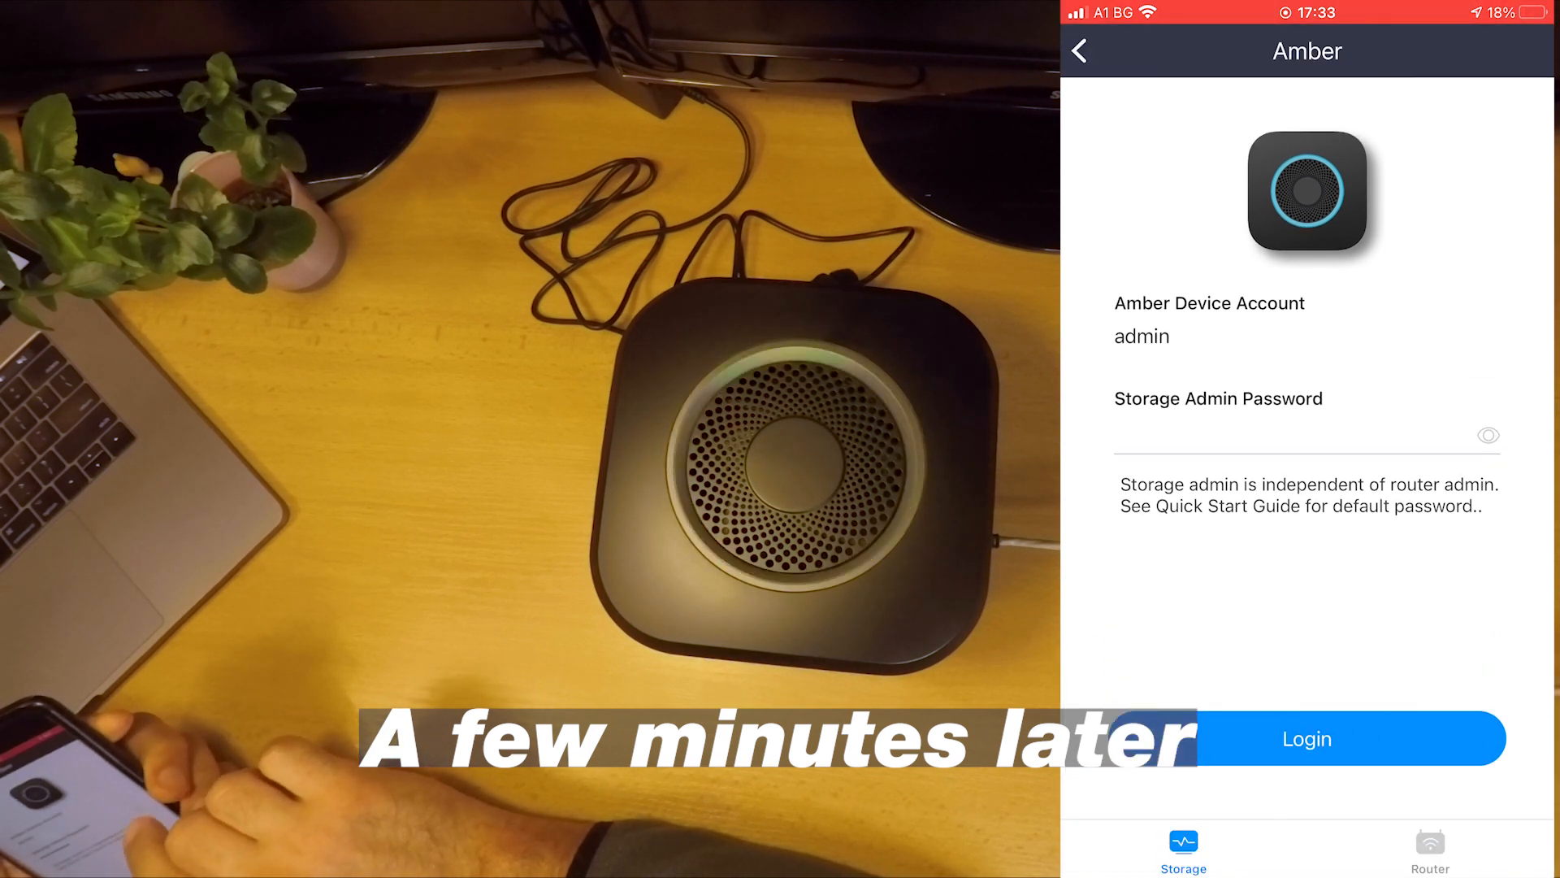
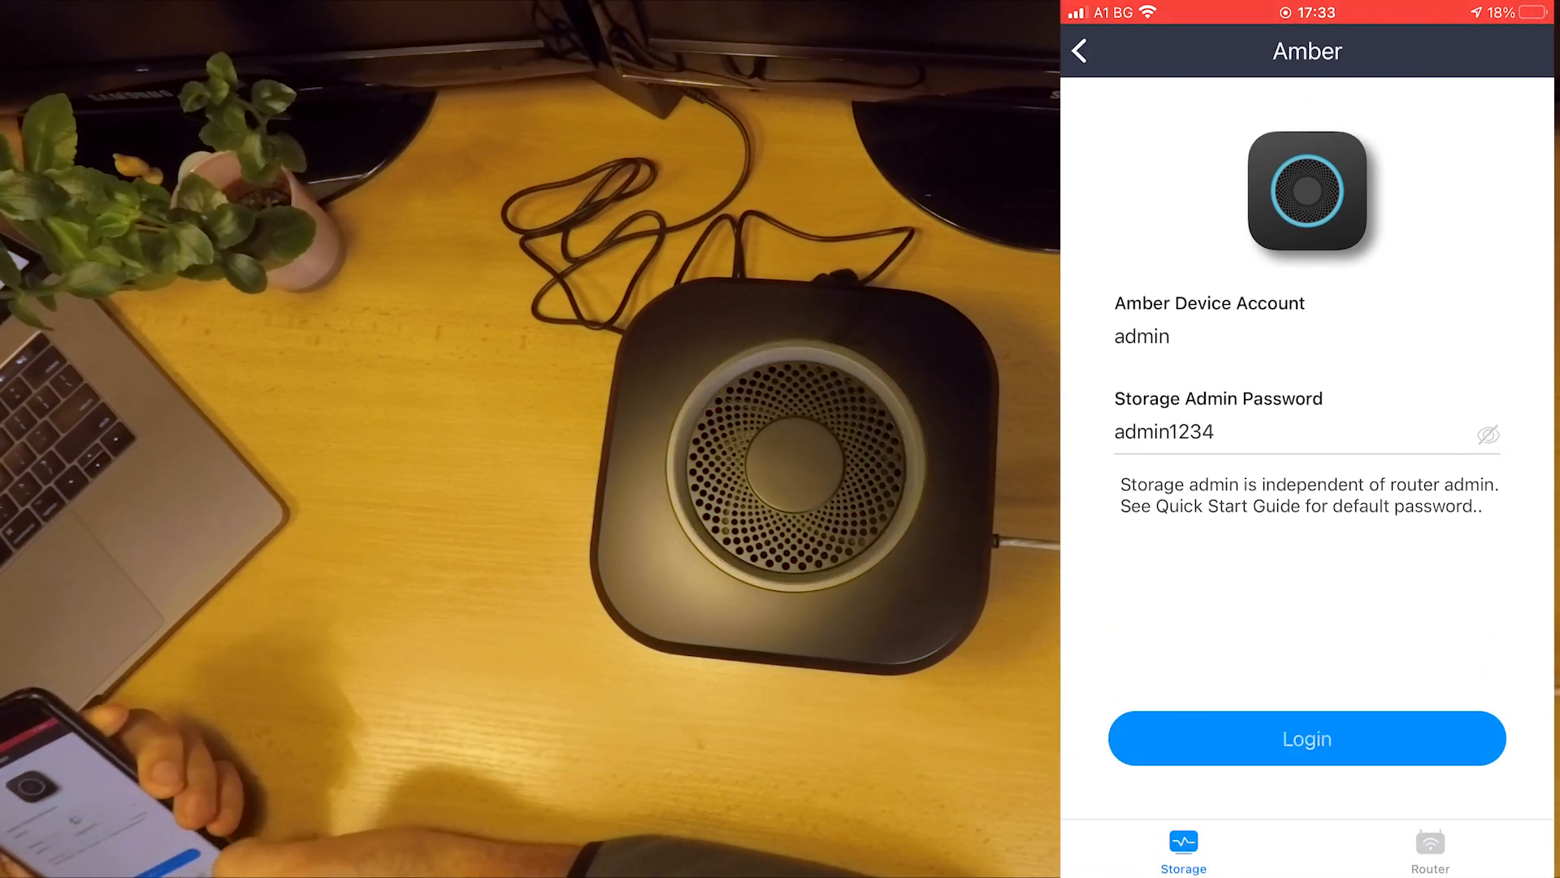
{"action": "left_click", "coordinate": [1305, 738]}
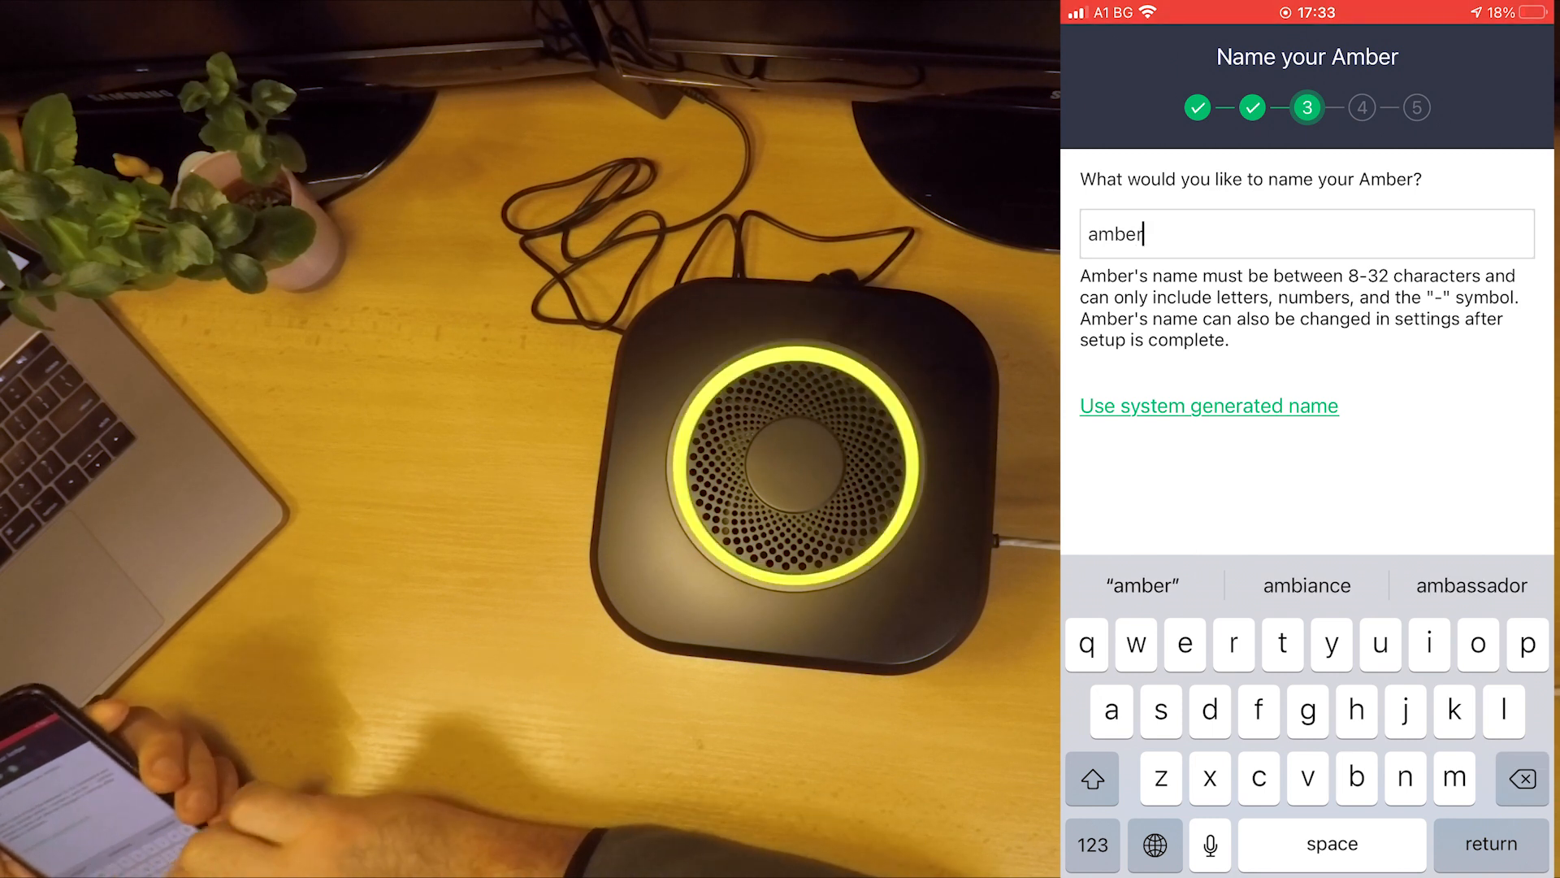
Name the Amber amberpro2tb and proceed to LatticeNest ID registration.
{"action": "type", "text": "pro"}
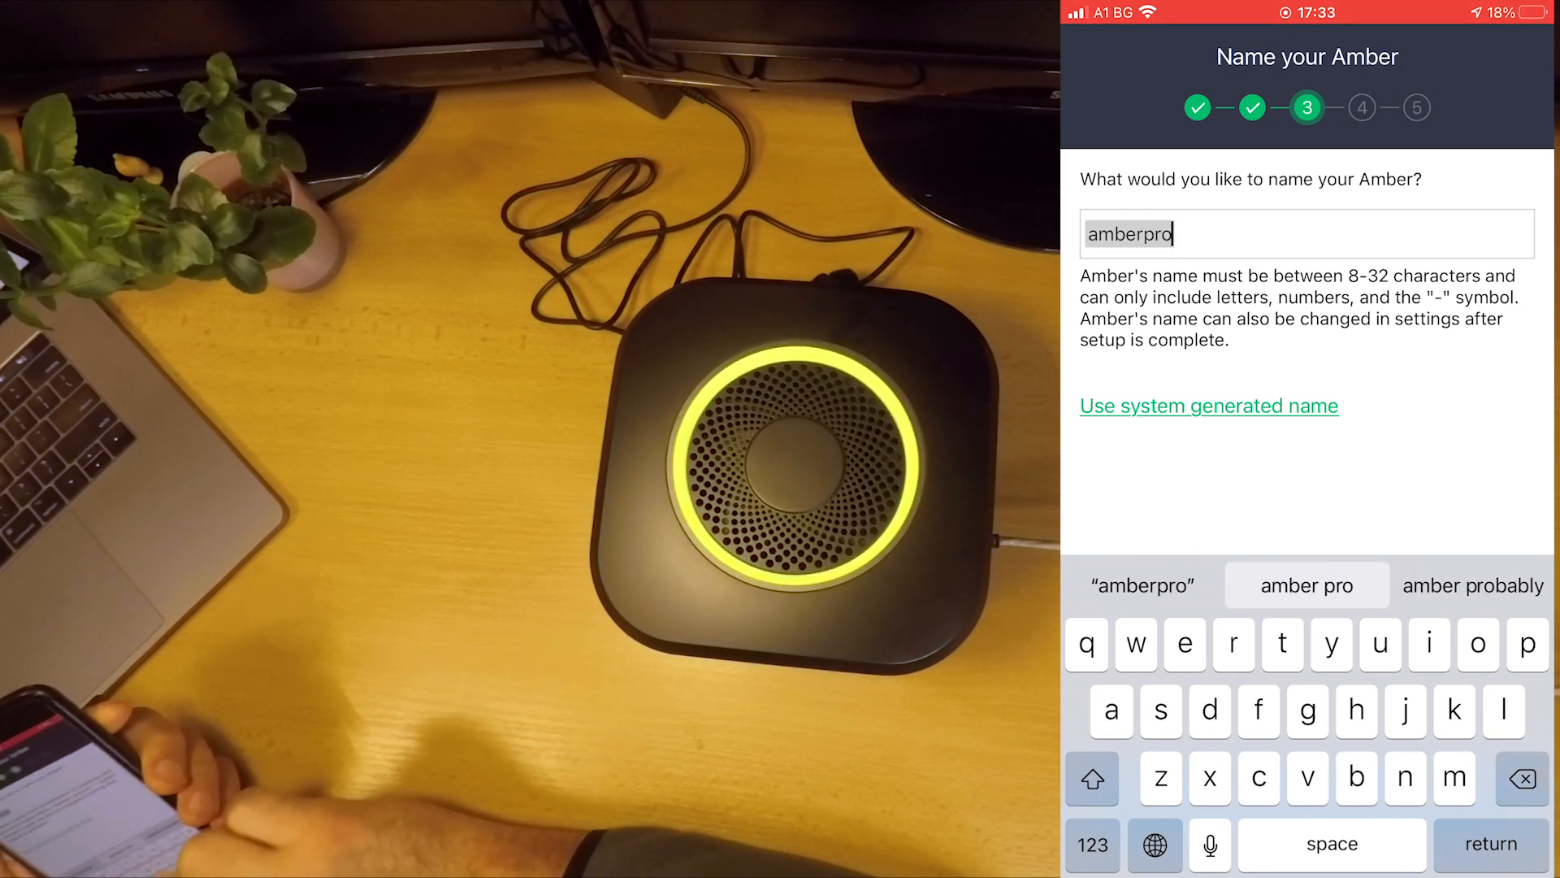
{"action": "type", "text": "2tb"}
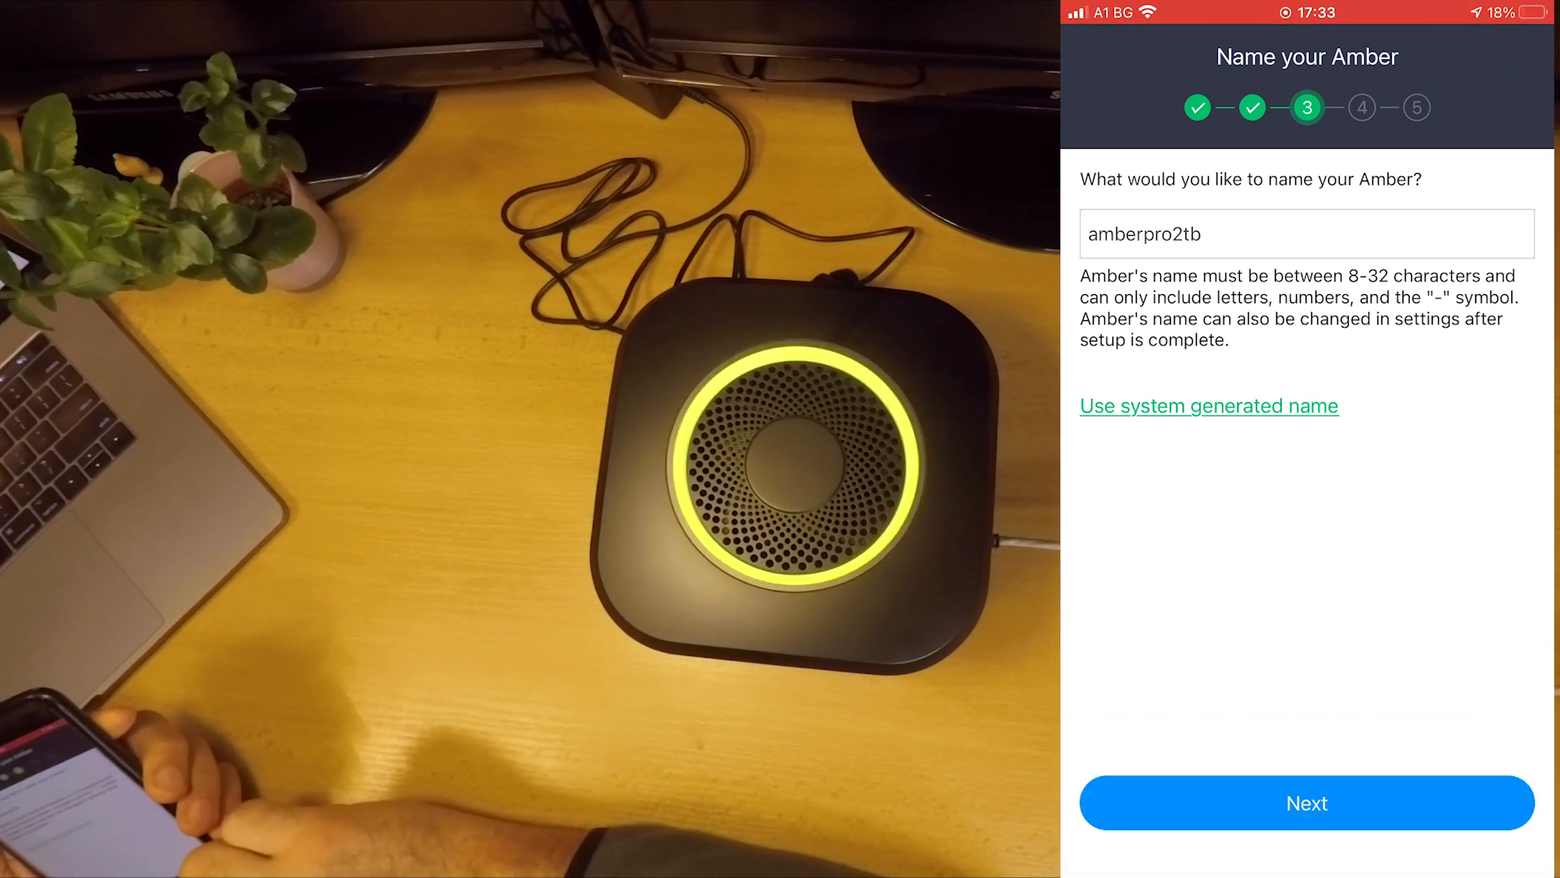
{"action": "left_click", "coordinate": [1307, 801]}
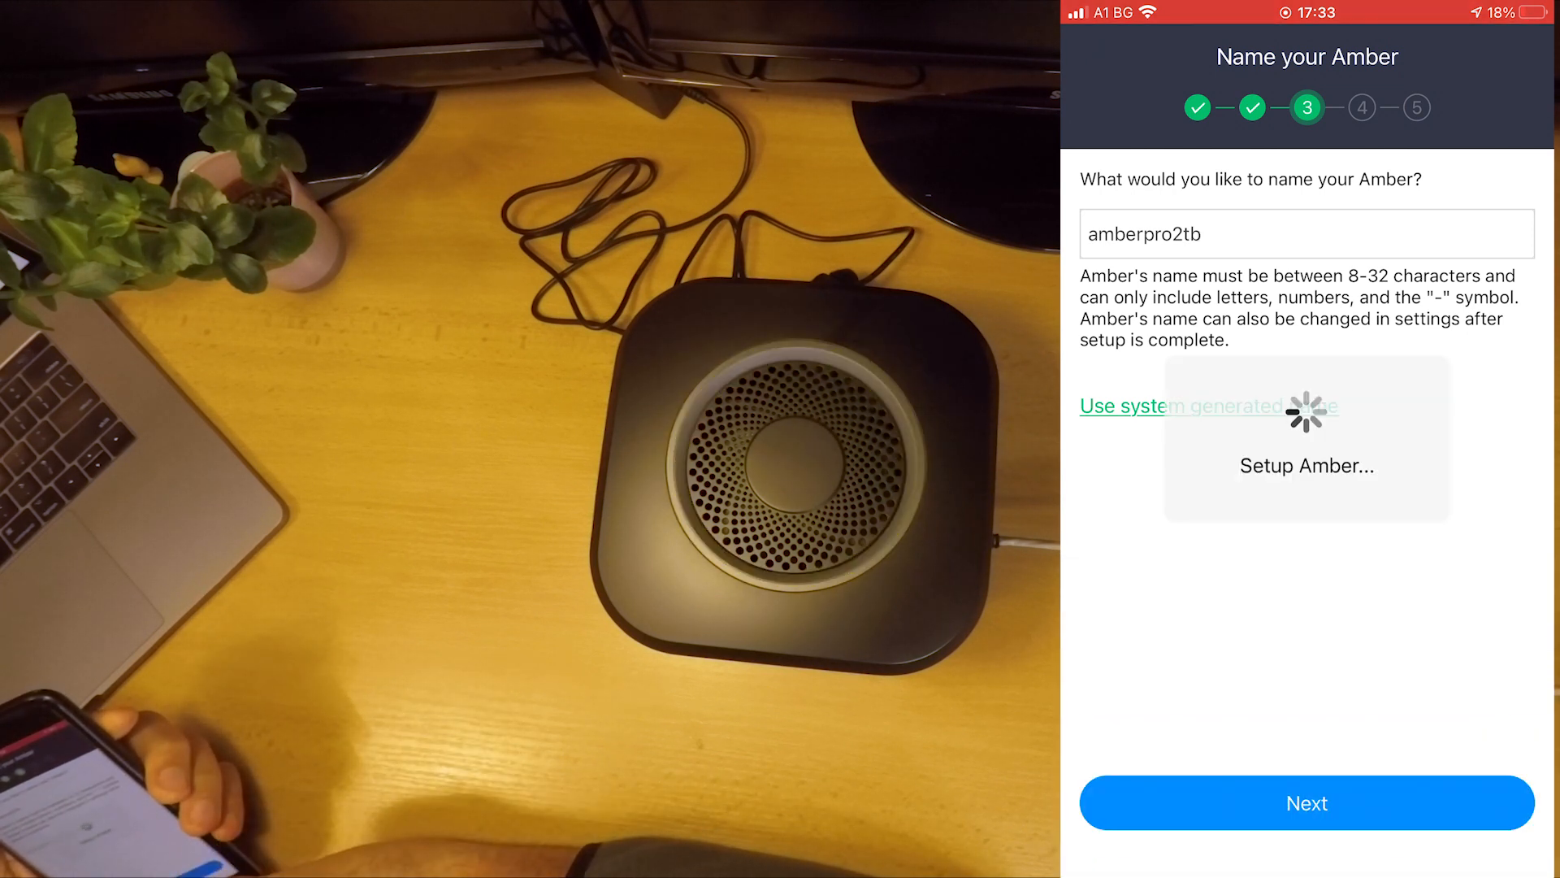
{"action": "left_click", "coordinate": [1306, 801]}
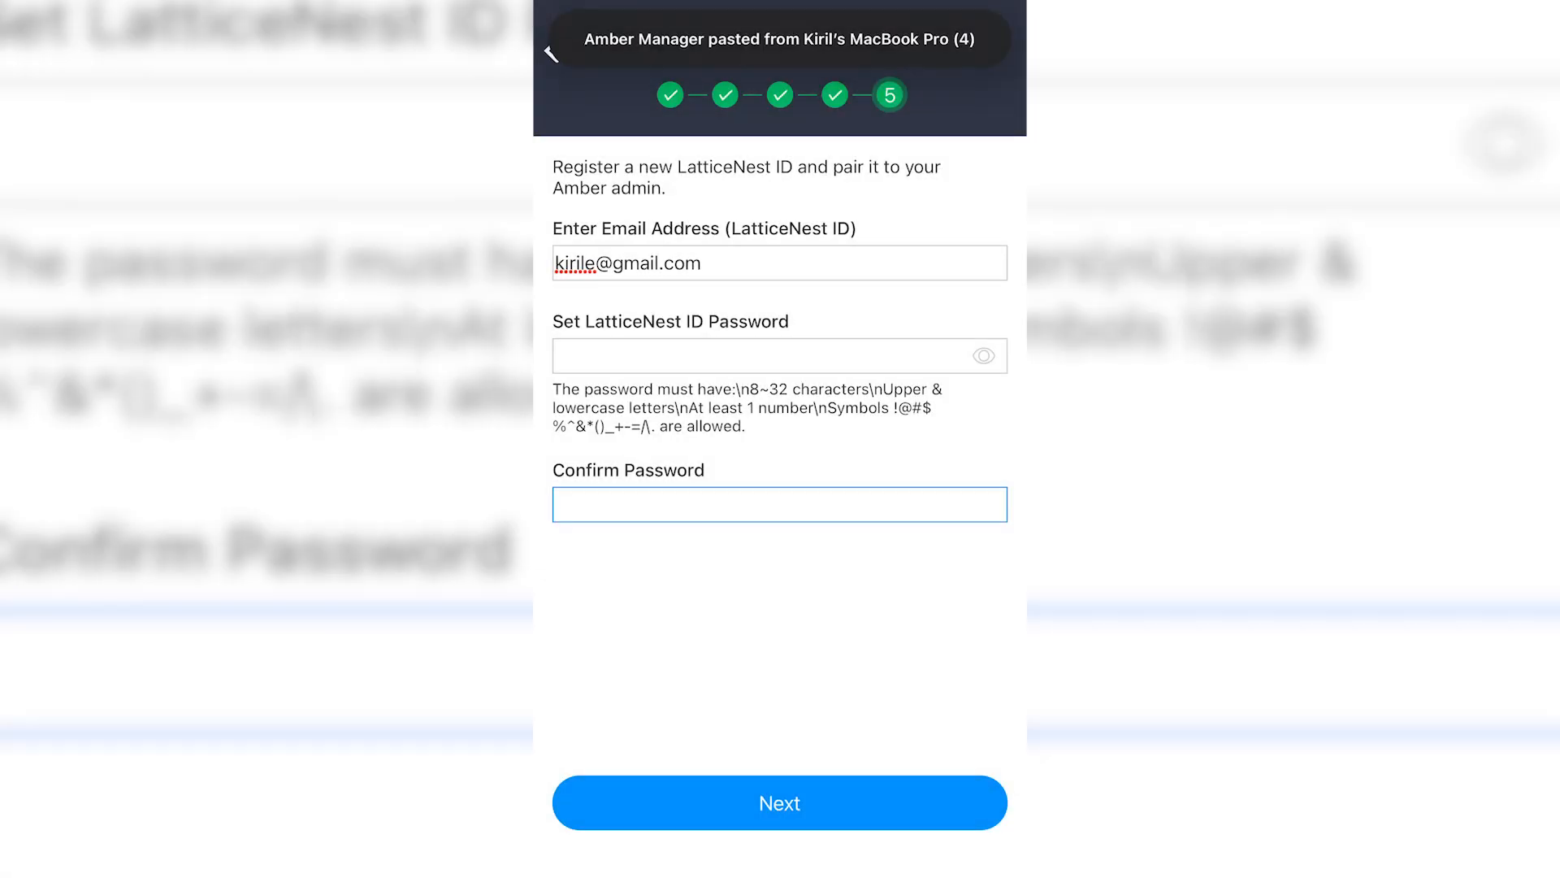
Submit the LatticeNest ID registration and validate the emailed verification code.
{"action": "left_click", "coordinate": [779, 801]}
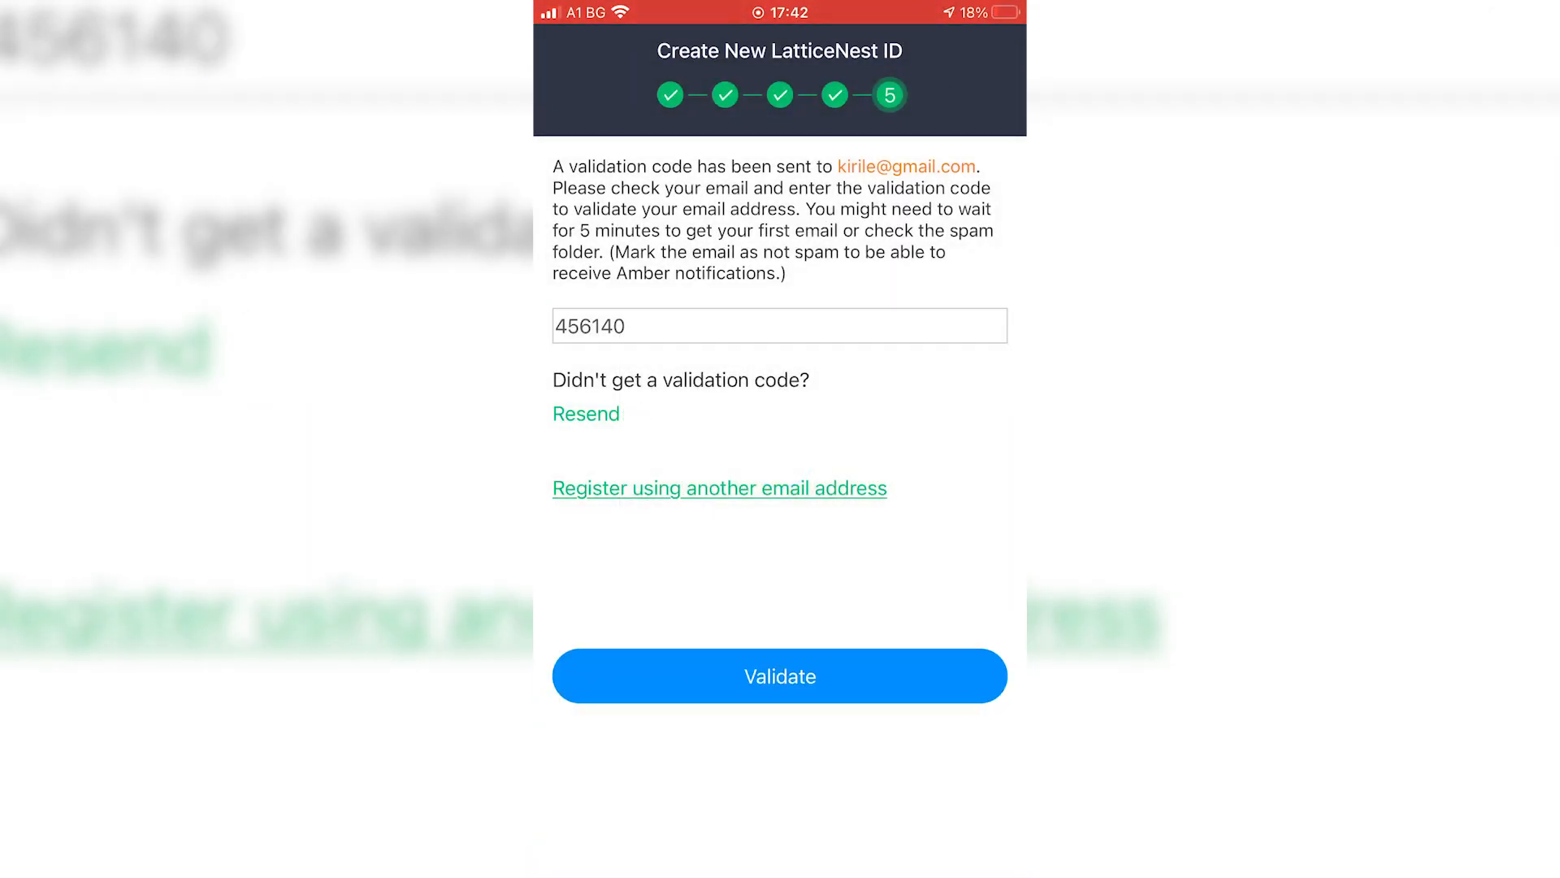
{"action": "left_click", "coordinate": [780, 676]}
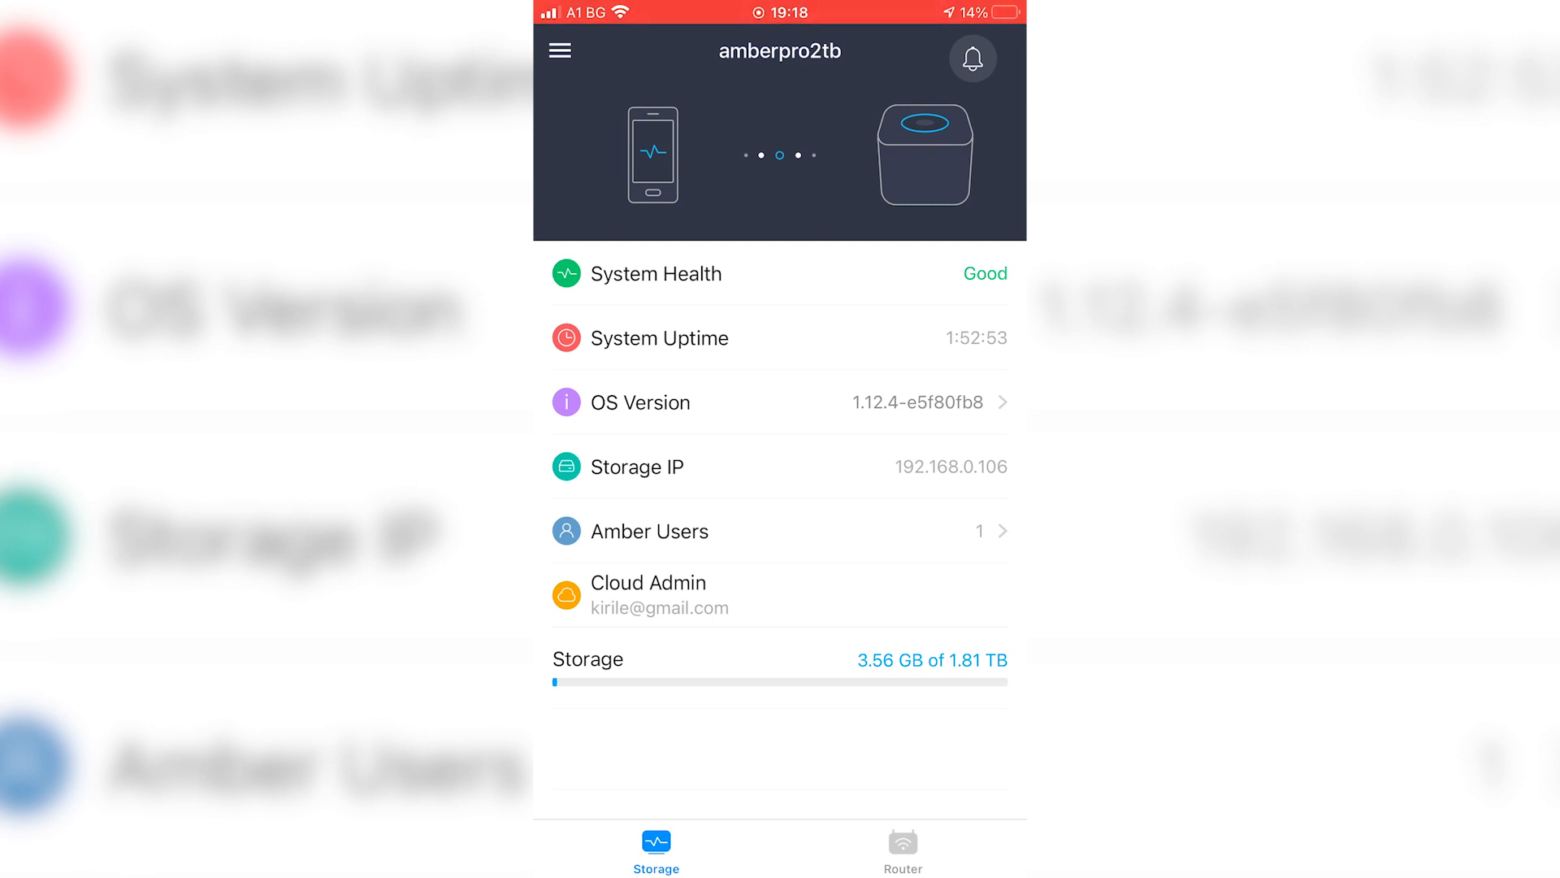
In Router settings, set the WAN mode to BRIDGE and apply it.
{"action": "left_click", "coordinate": [900, 849]}
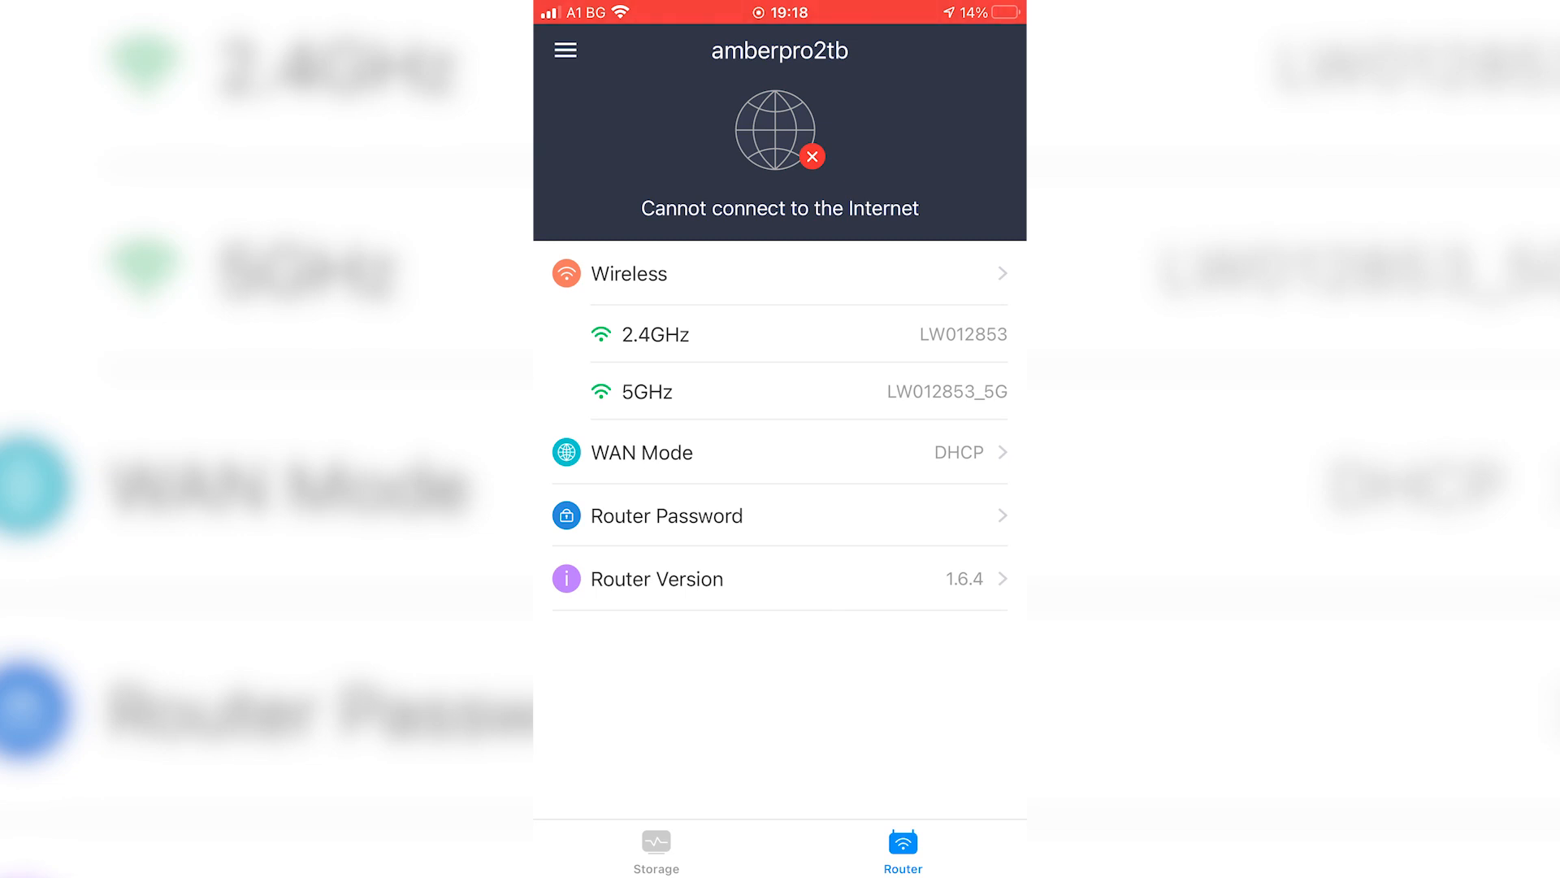
{"action": "left_click", "coordinate": [779, 451]}
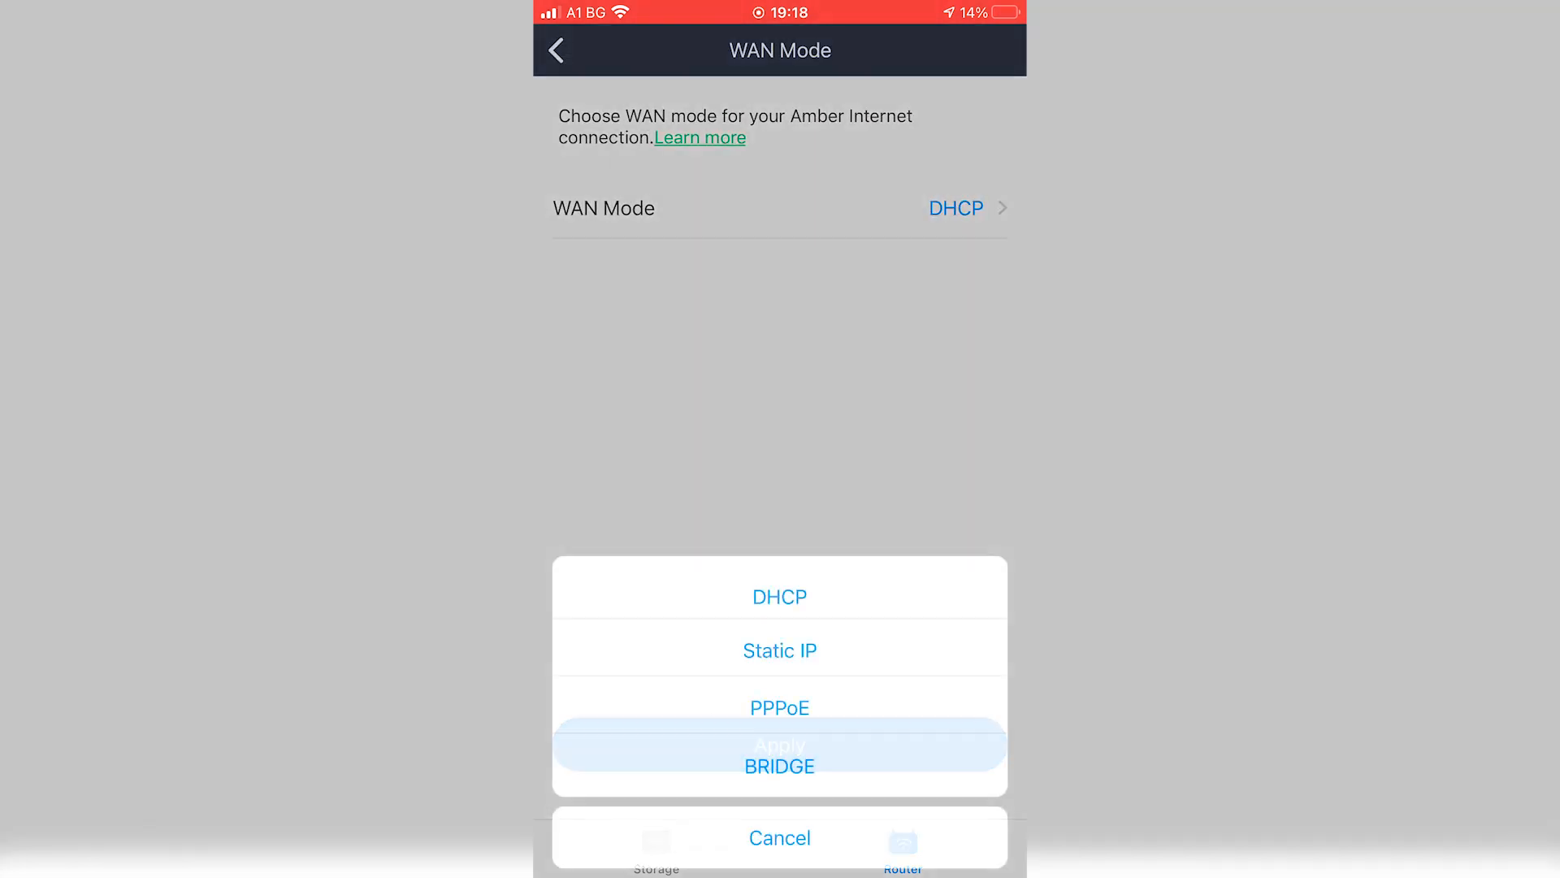
{"action": "left_click", "coordinate": [779, 766]}
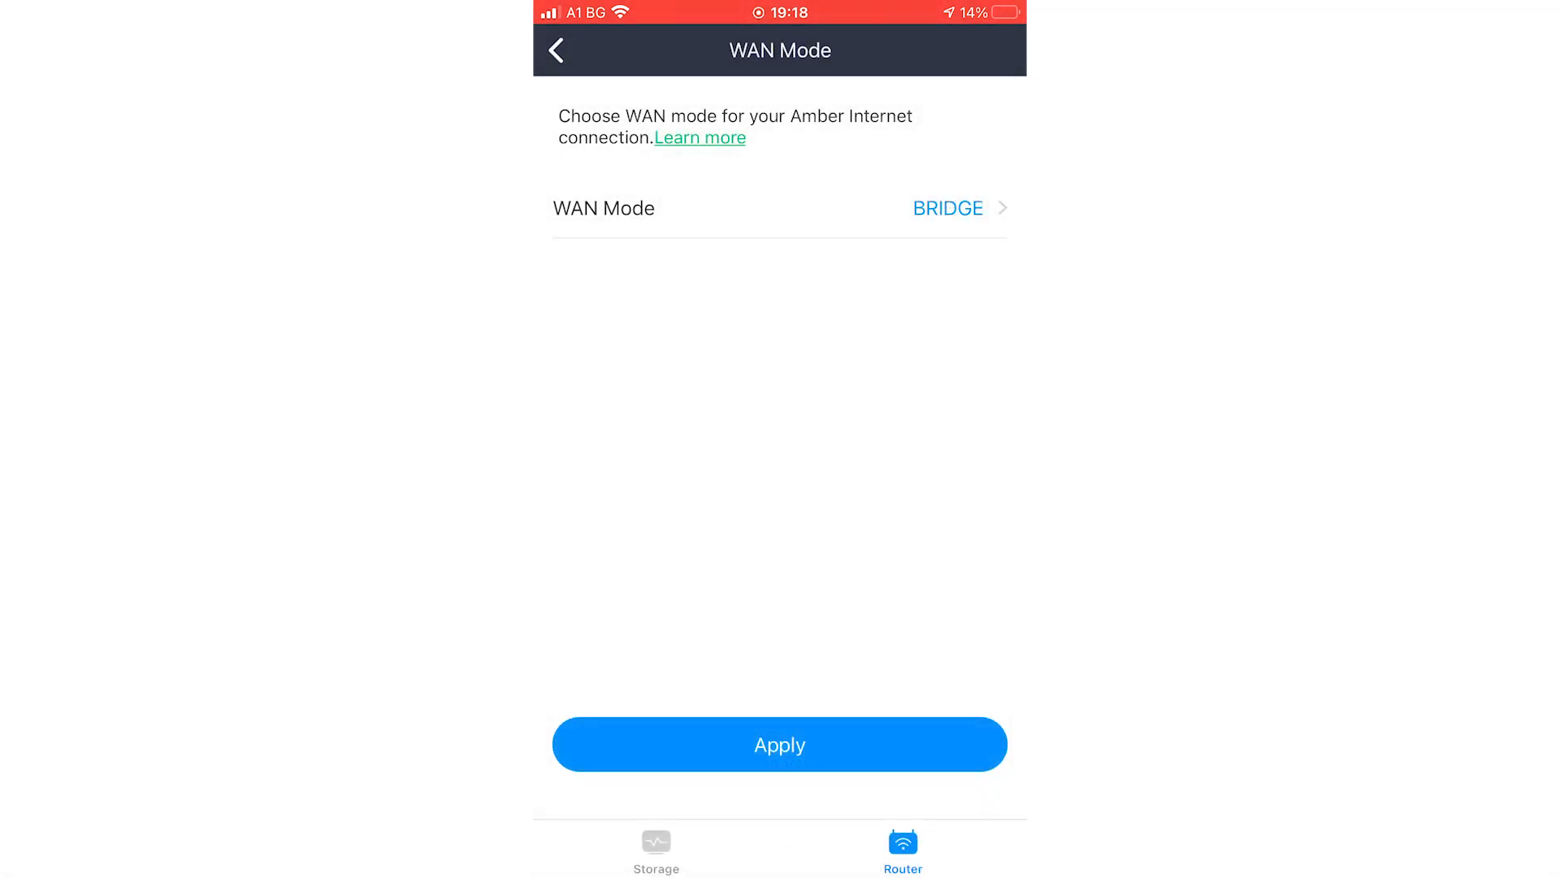
{"action": "left_click", "coordinate": [778, 743]}
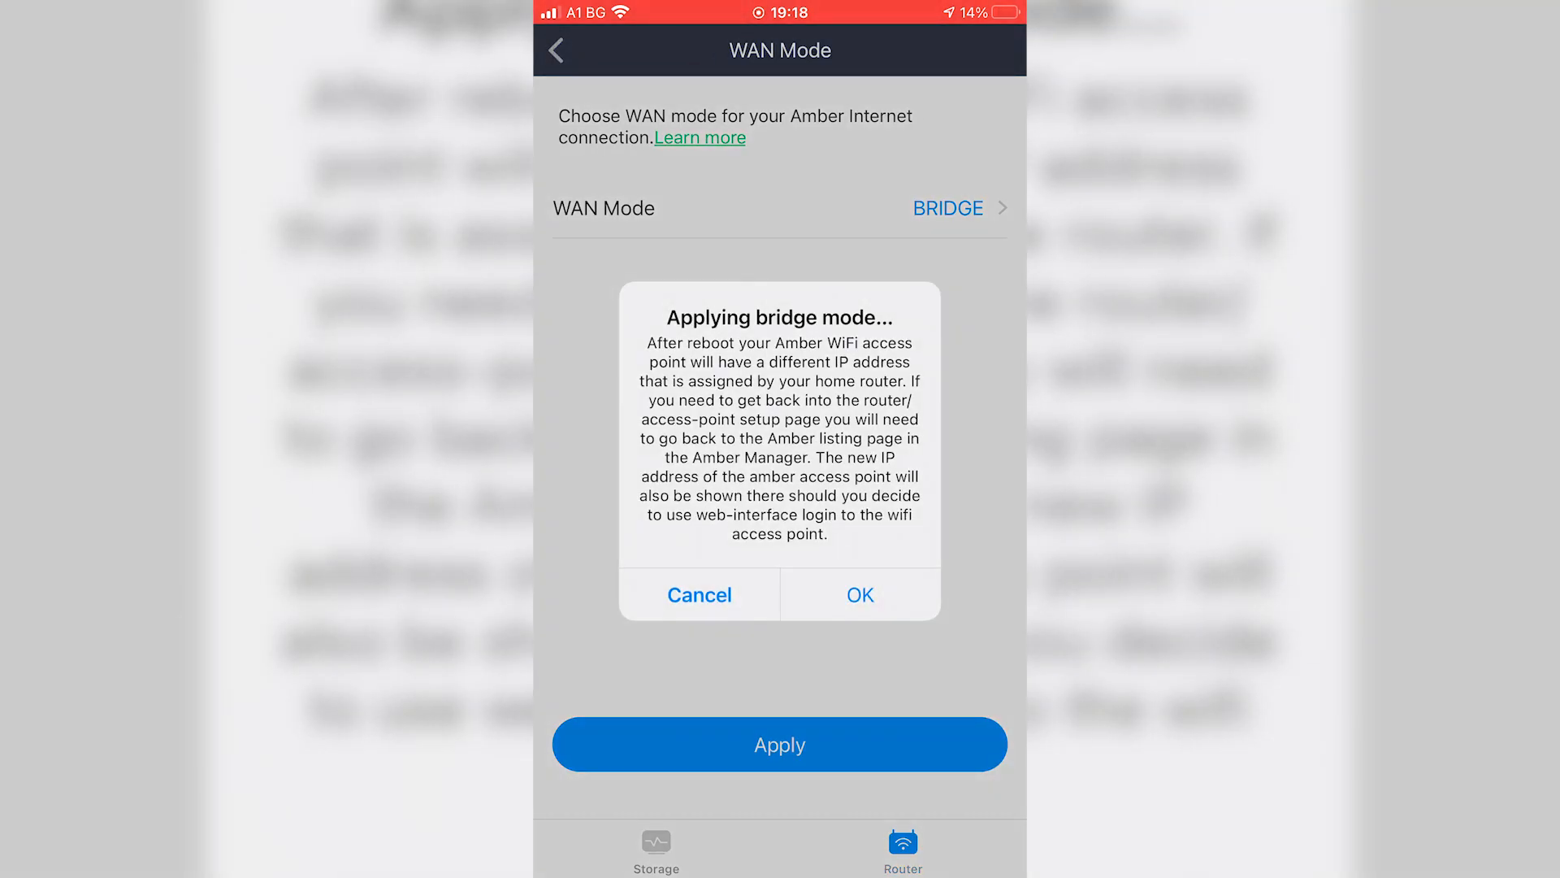
Confirm bridge mode and acknowledge the router reboot notice.
{"action": "left_click", "coordinate": [858, 594]}
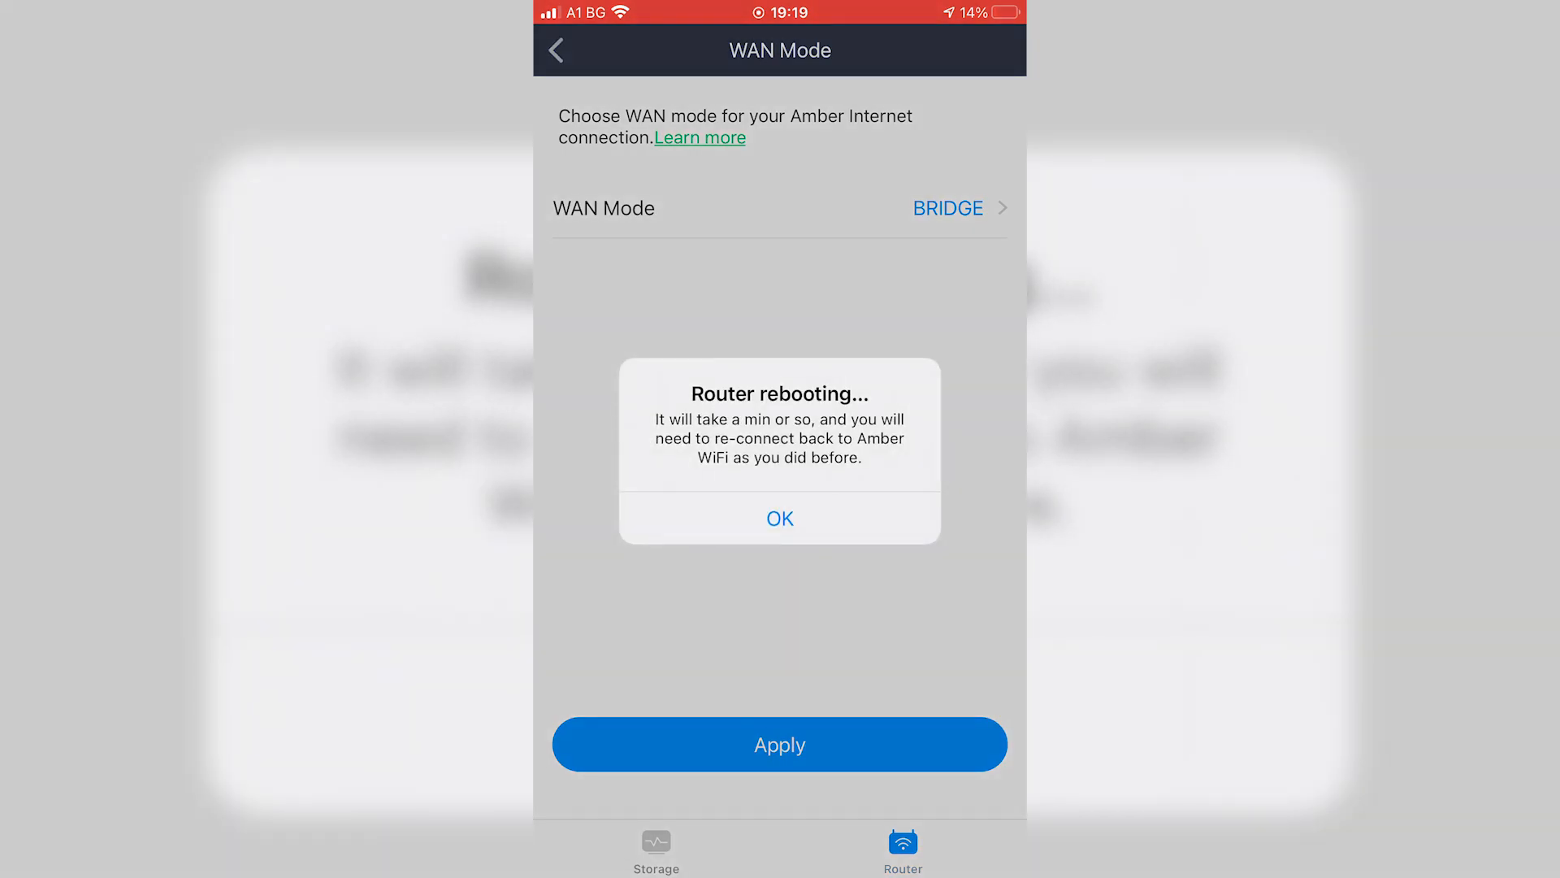
{"action": "left_click", "coordinate": [779, 517]}
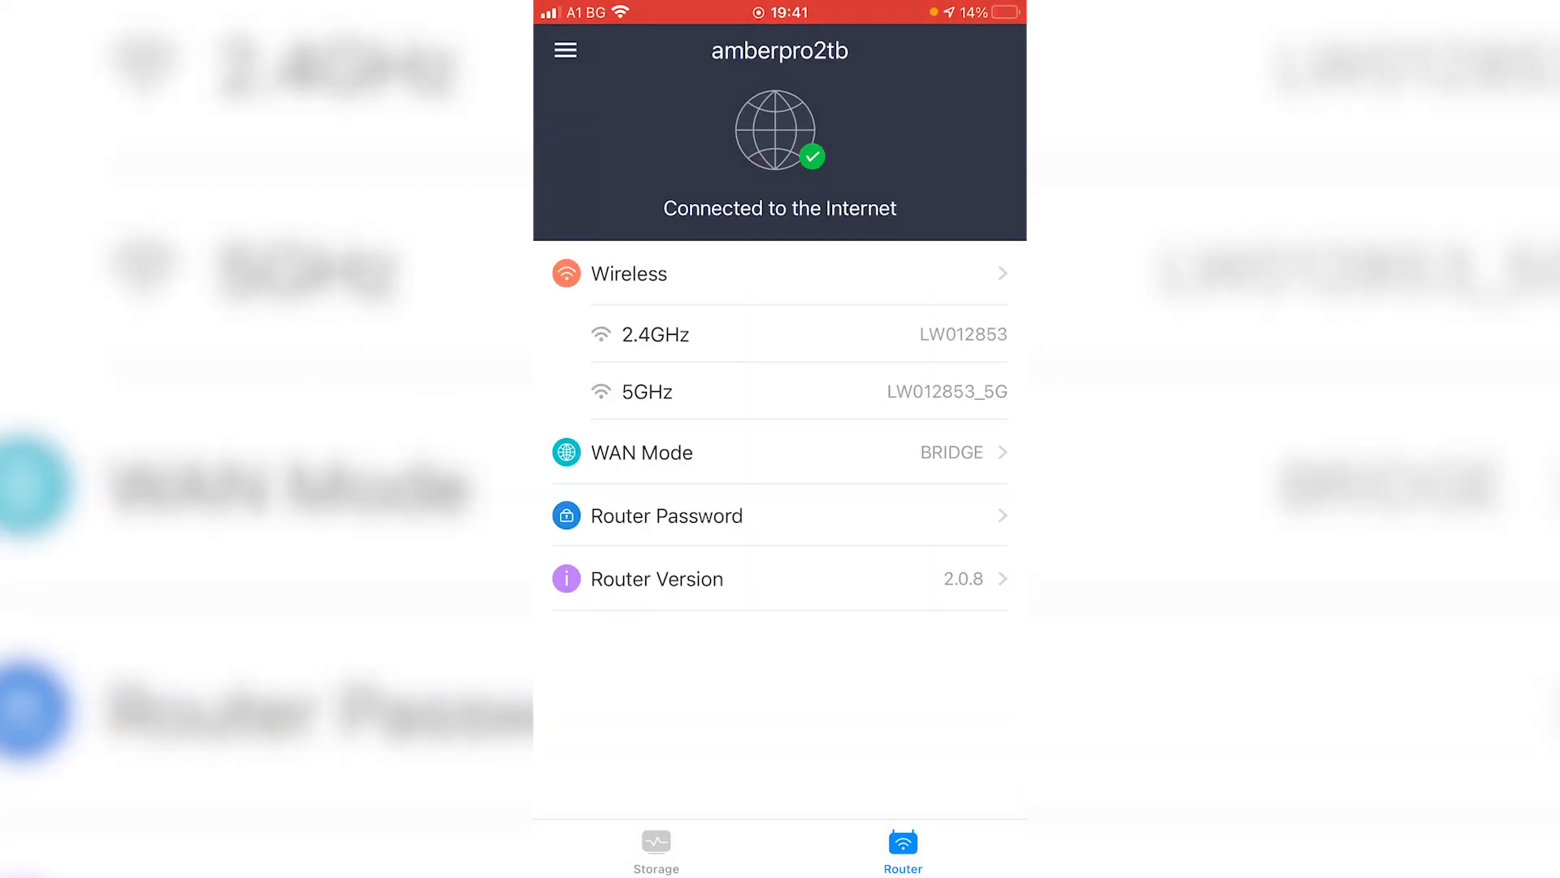
{"action": "left_click", "coordinate": [655, 849]}
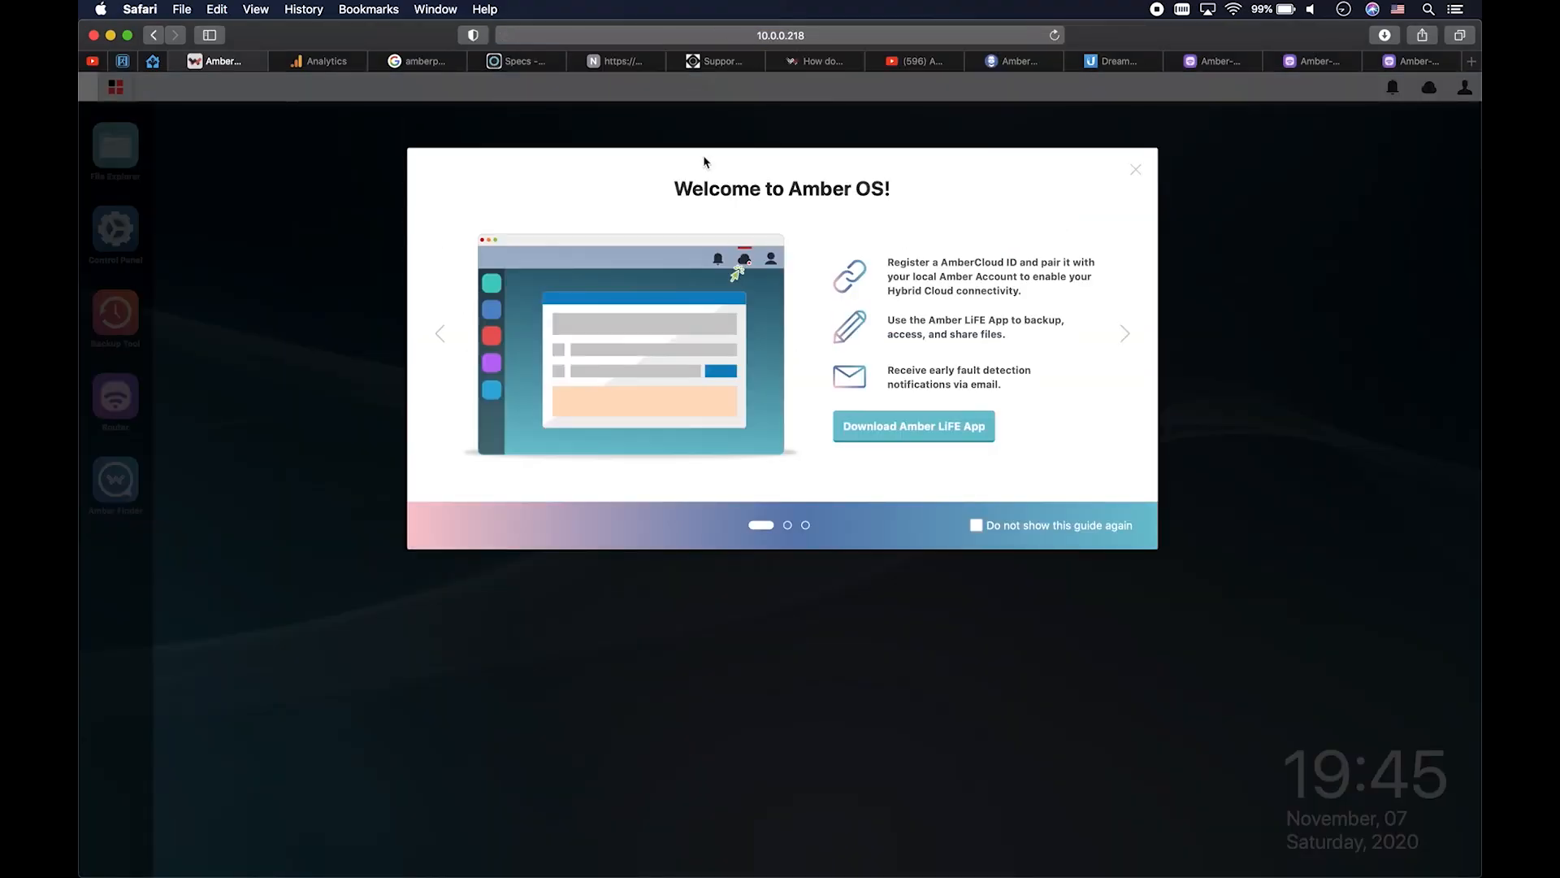
{"action": "mouse_move", "coordinate": [894, 468]}
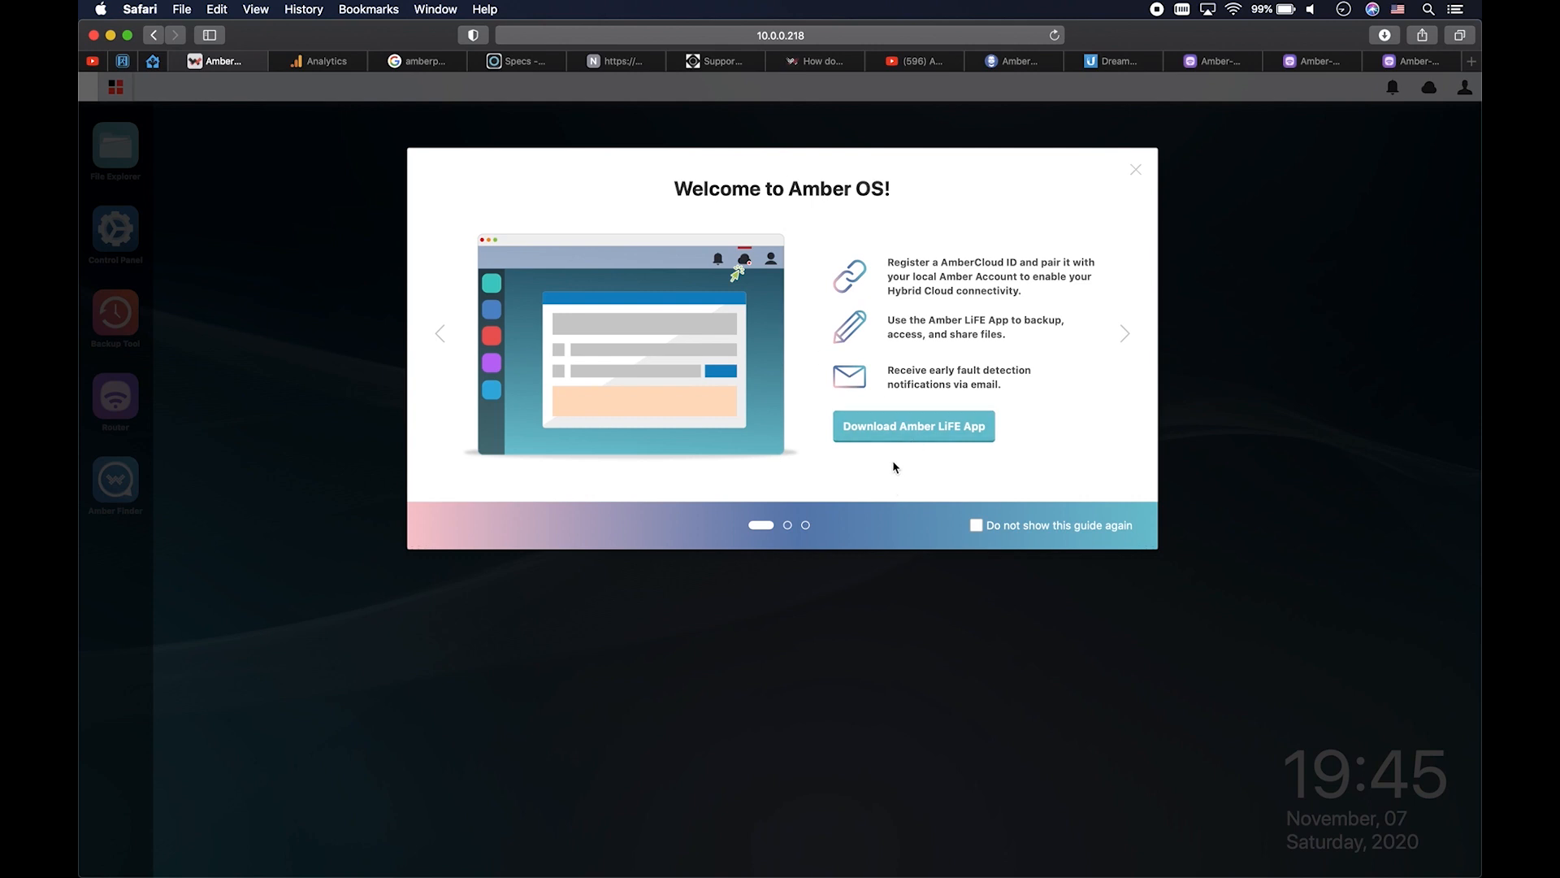
{"action": "mouse_move", "coordinate": [910, 457]}
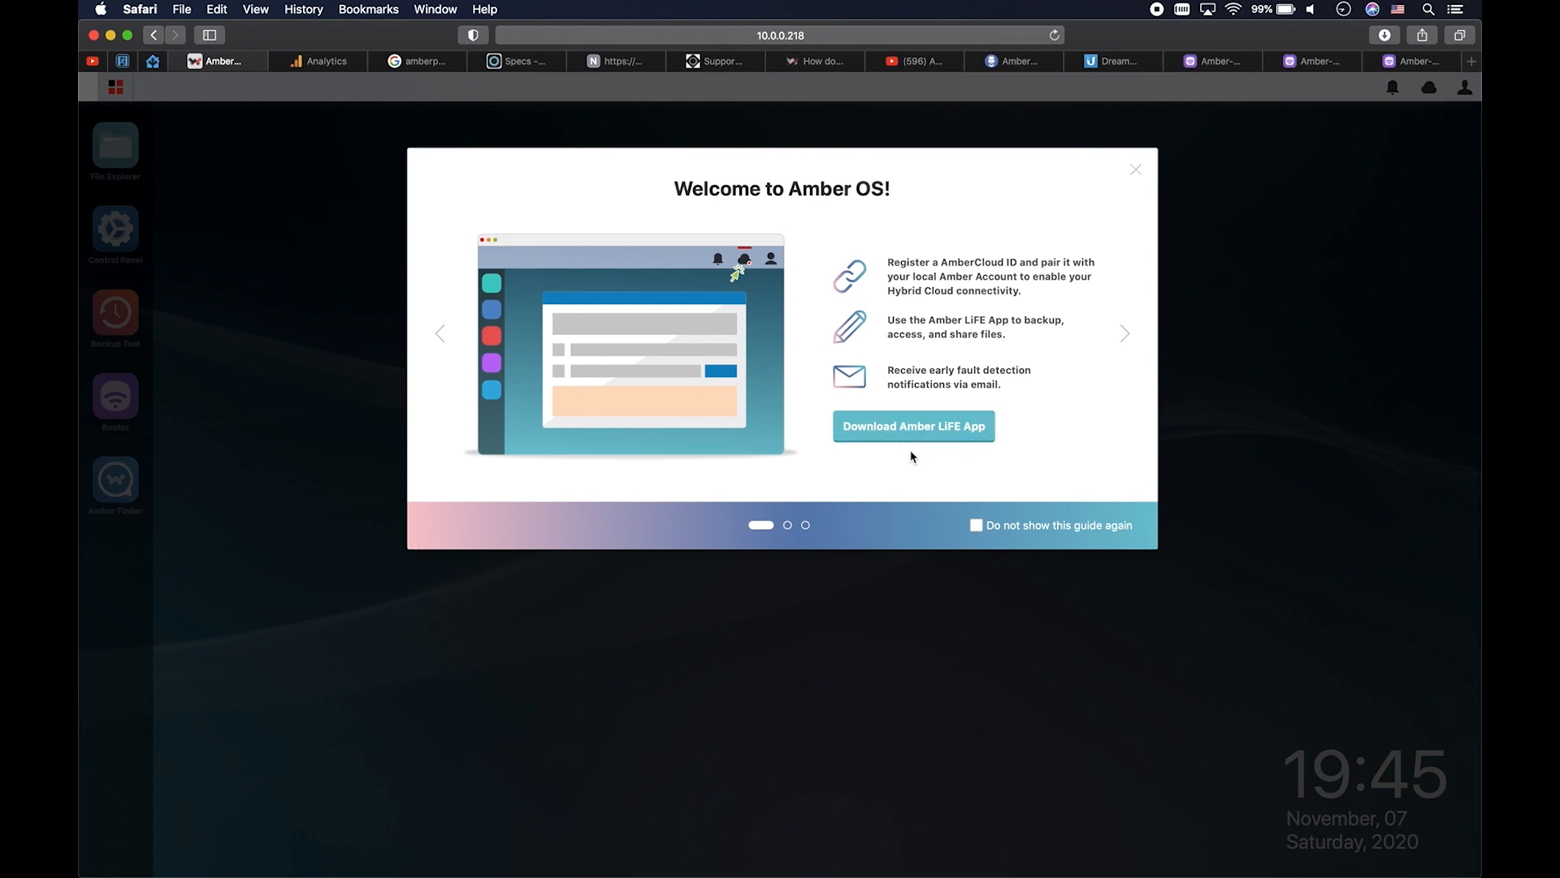
{"action": "mouse_move", "coordinate": [925, 442]}
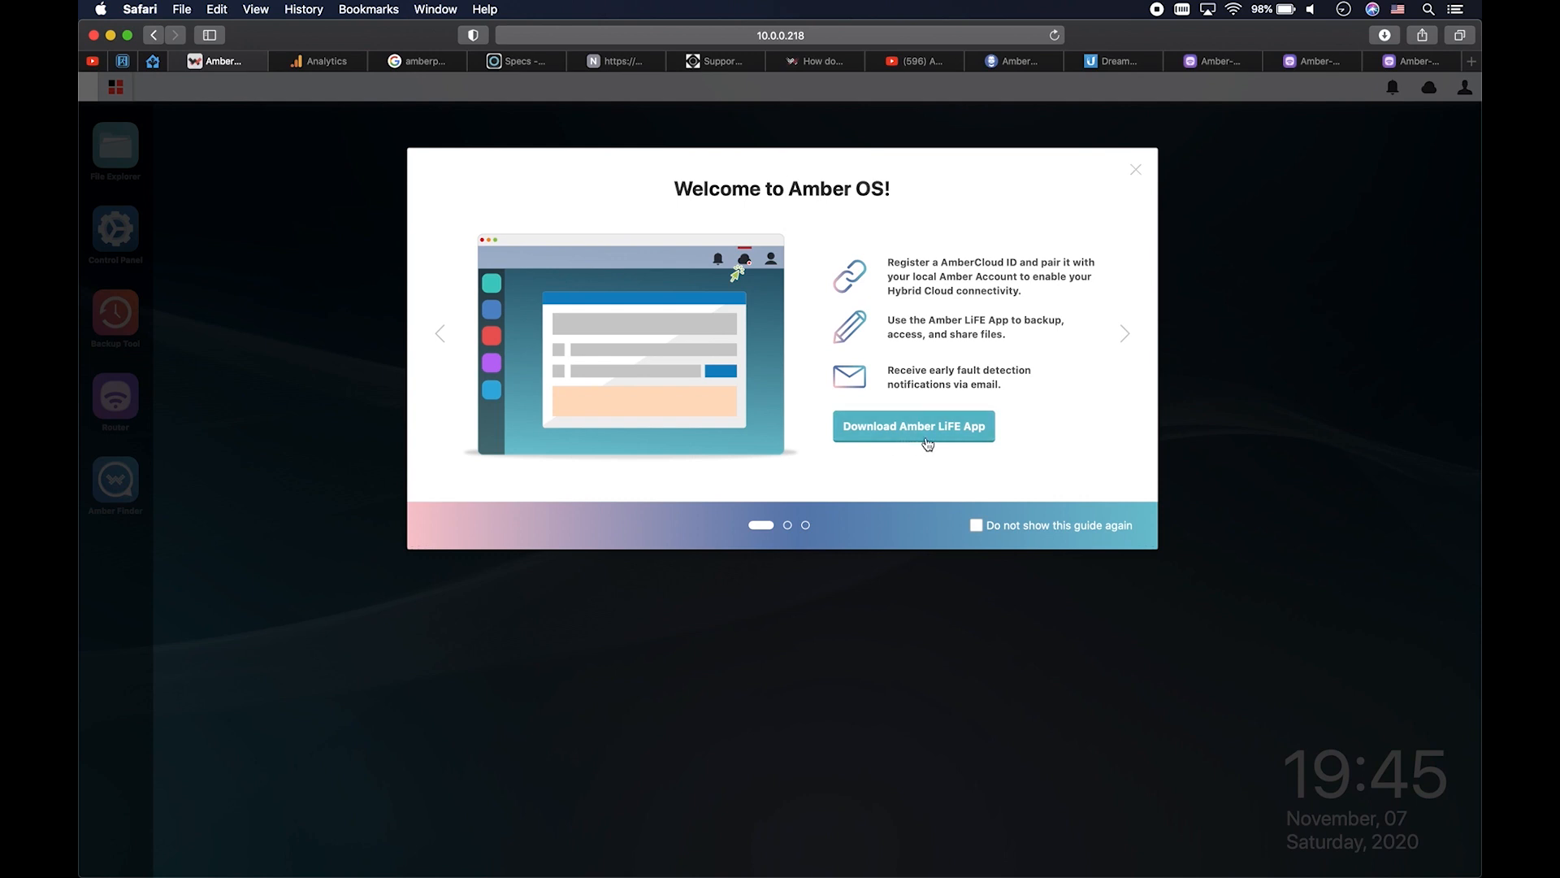
{"action": "mouse_move", "coordinate": [874, 387]}
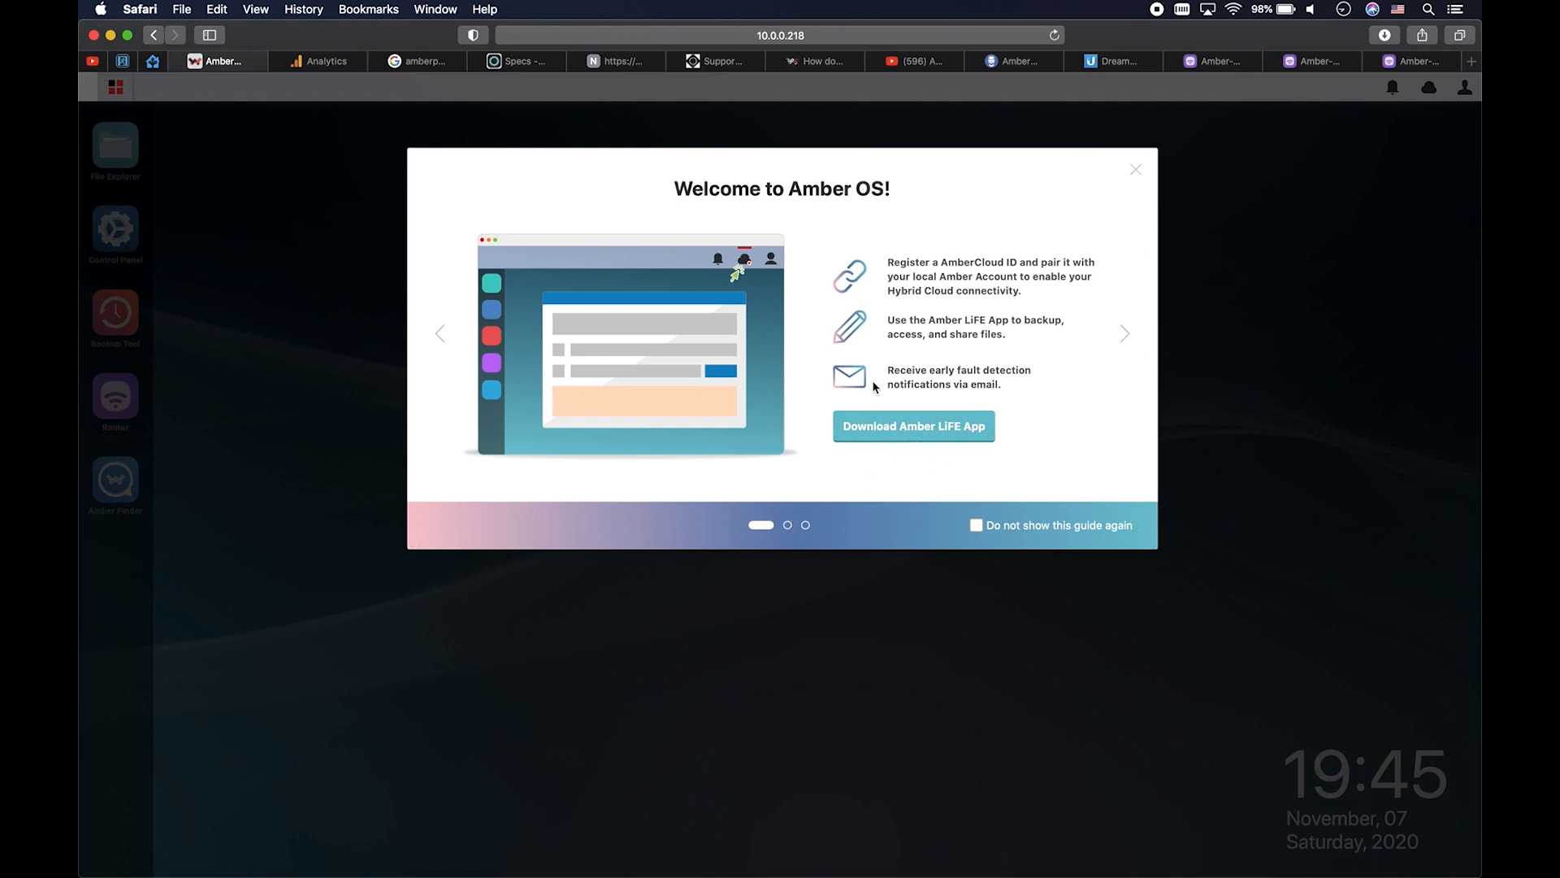
Page through the 'Customize Your Amber Settings' guide and dismiss it.
{"action": "left_click", "coordinate": [1125, 333]}
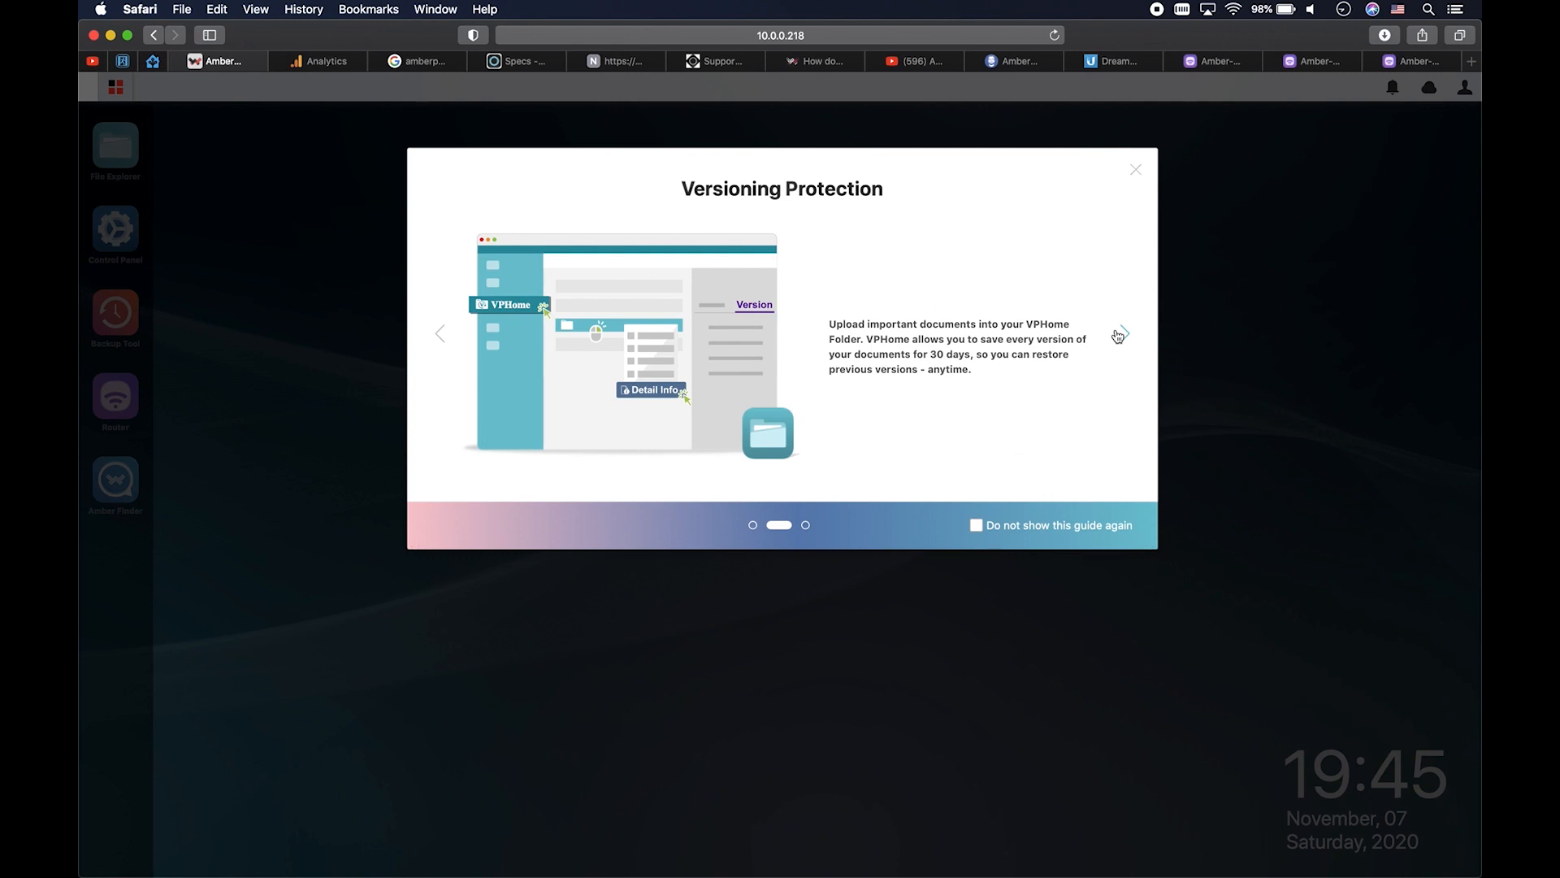
{"action": "left_click", "coordinate": [1119, 334]}
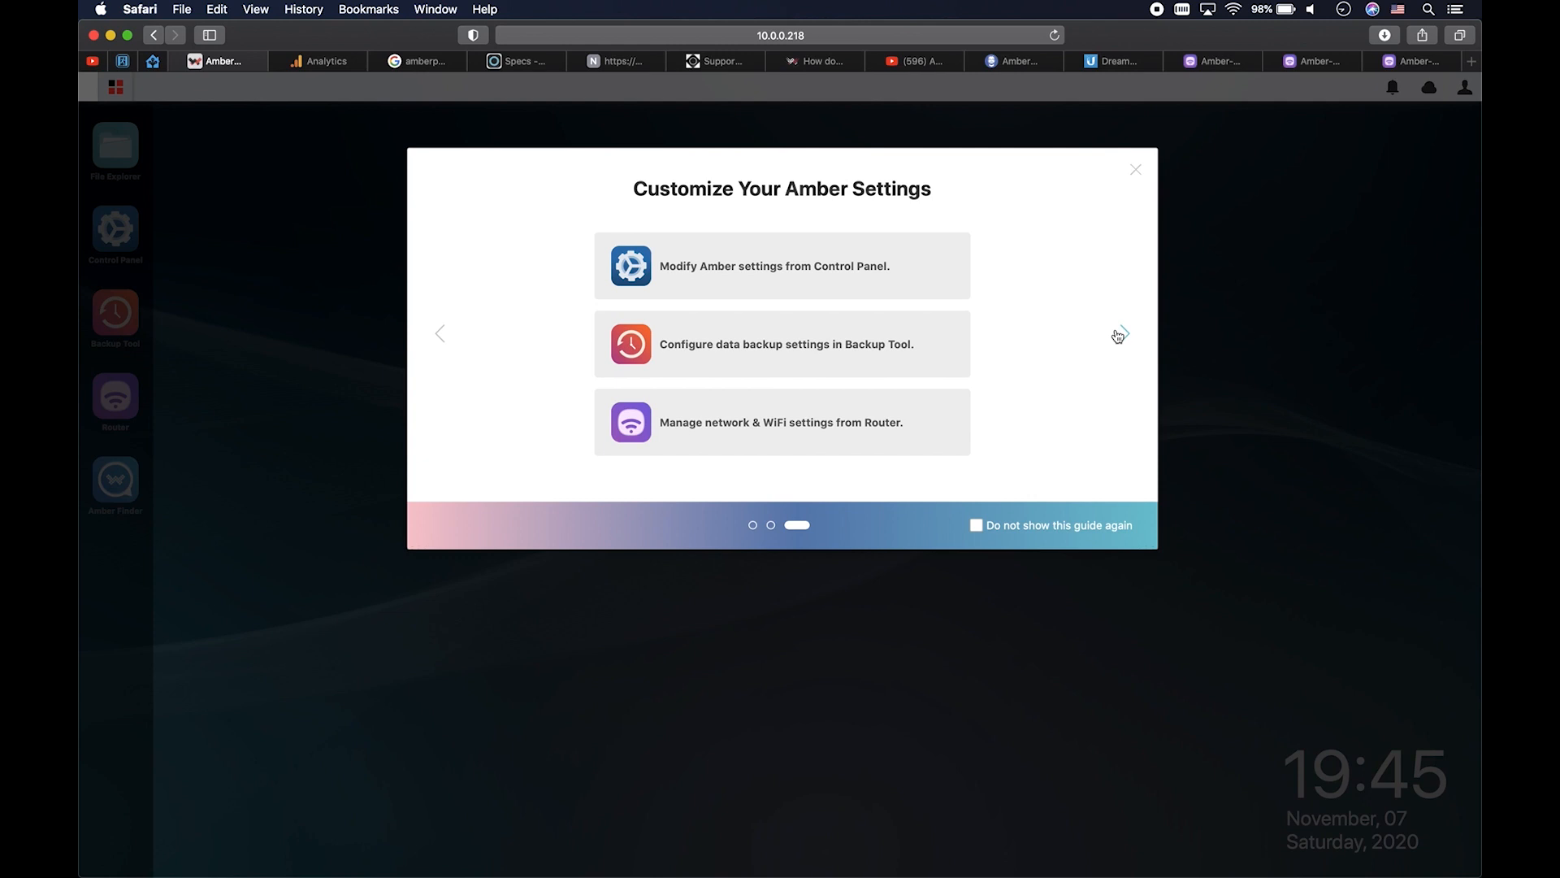
{"action": "mouse_move", "coordinate": [1139, 184]}
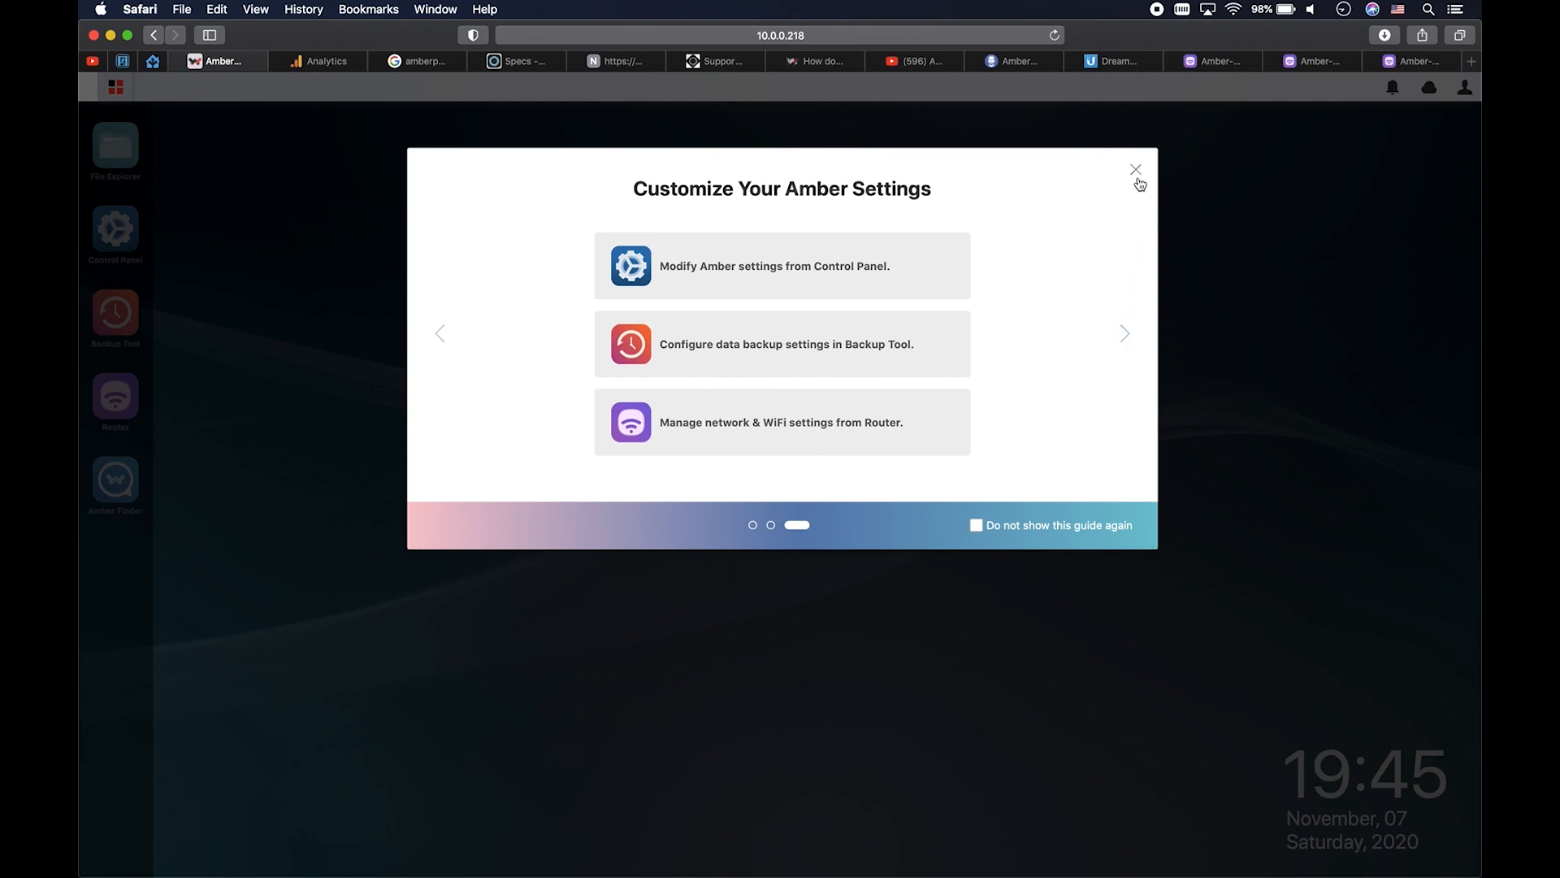
{"action": "mouse_move", "coordinate": [782, 265]}
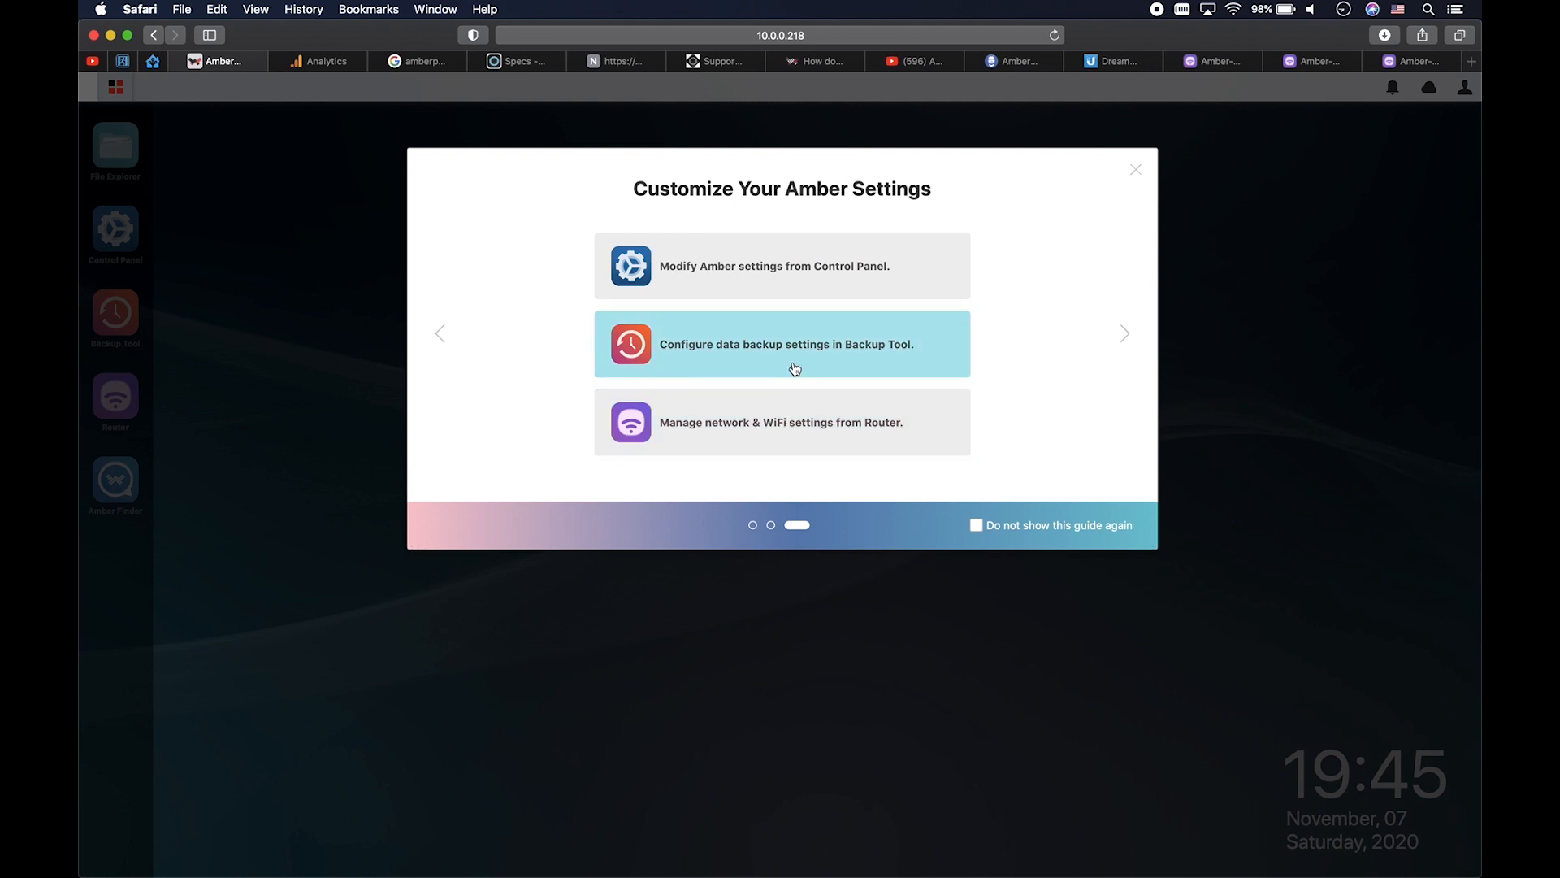
{"action": "mouse_move", "coordinate": [1136, 170]}
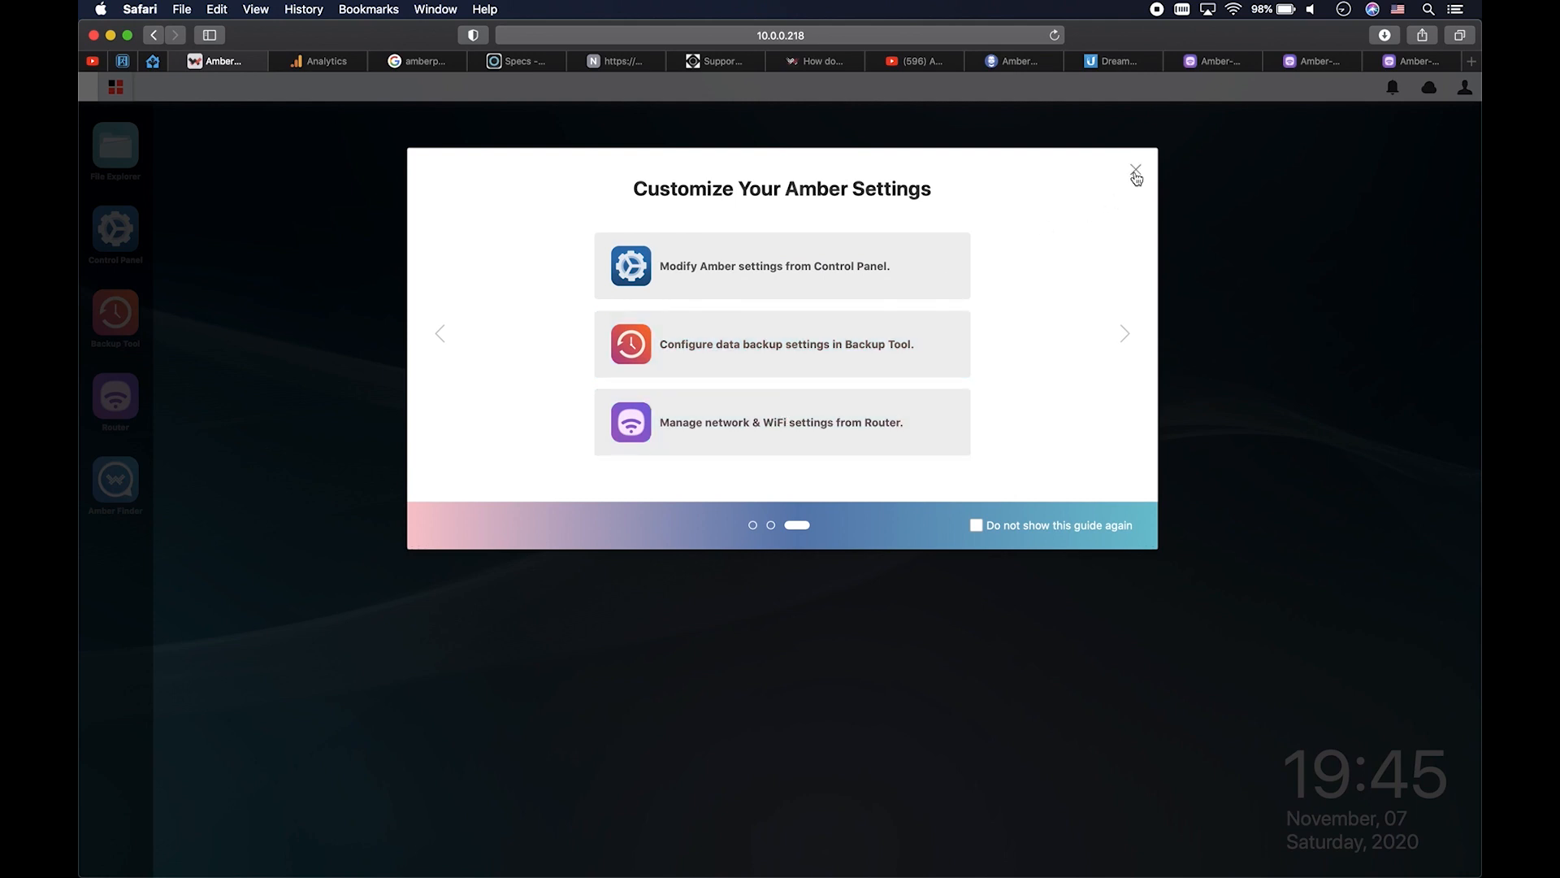
{"action": "left_click", "coordinate": [1134, 171]}
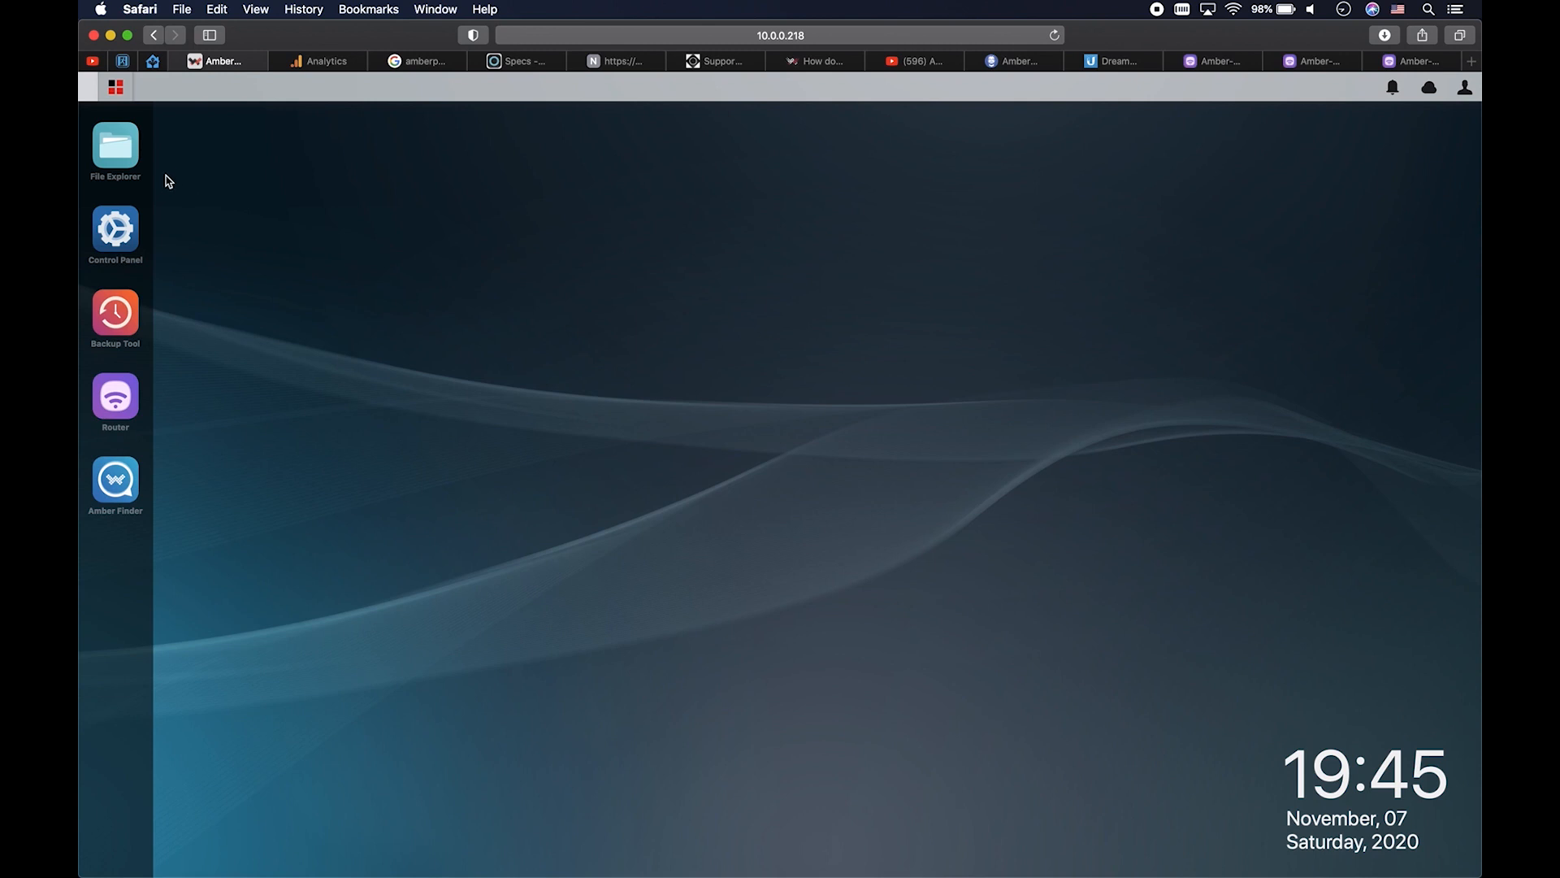
{"action": "mouse_move", "coordinate": [117, 231]}
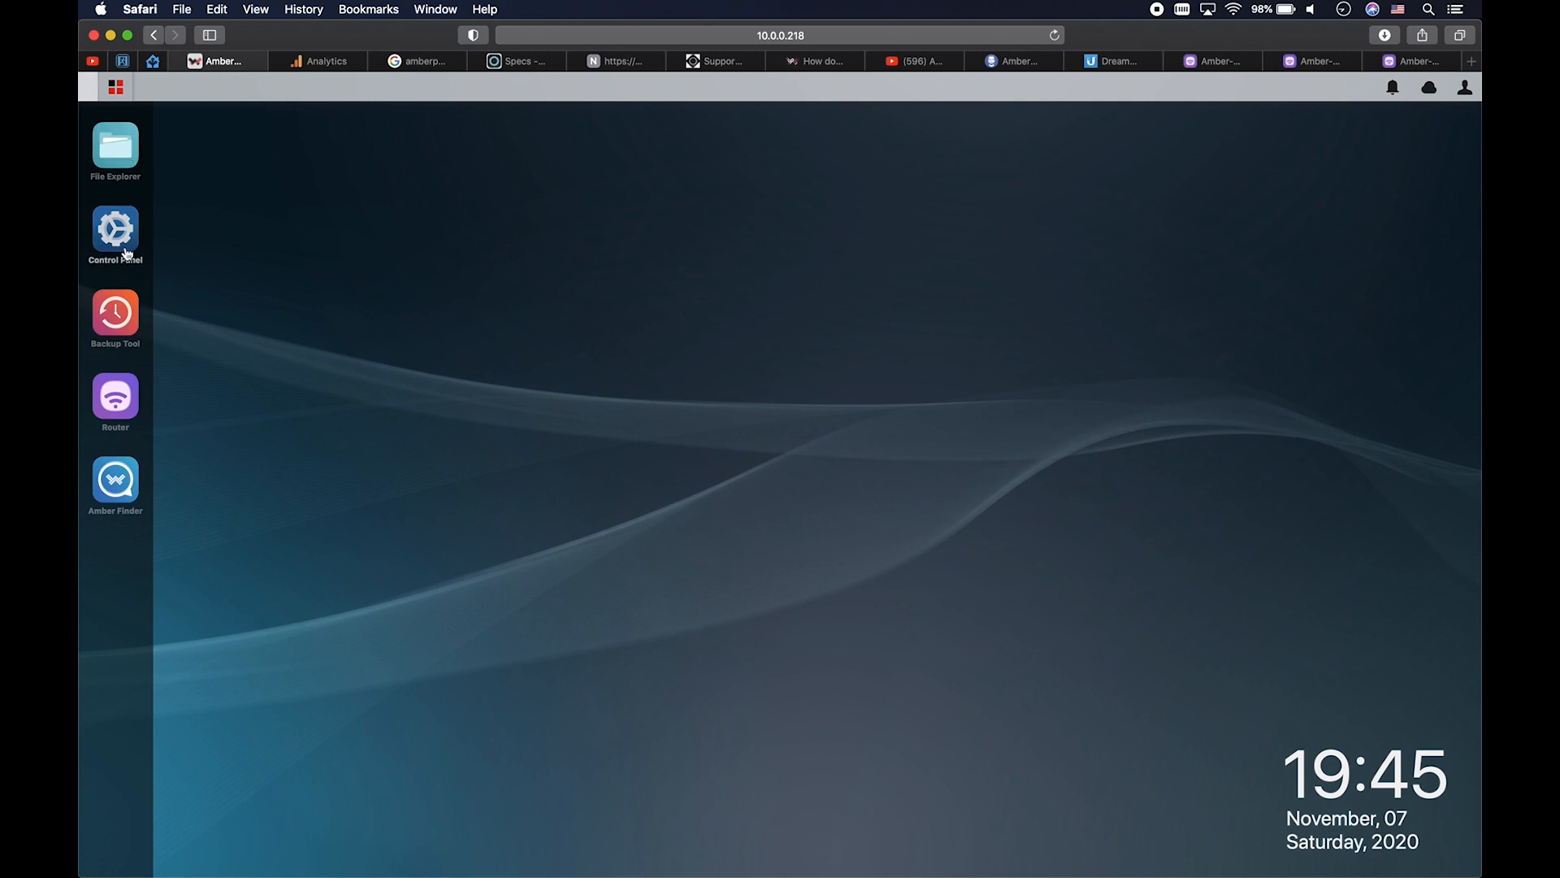
{"action": "mouse_move", "coordinate": [114, 148]}
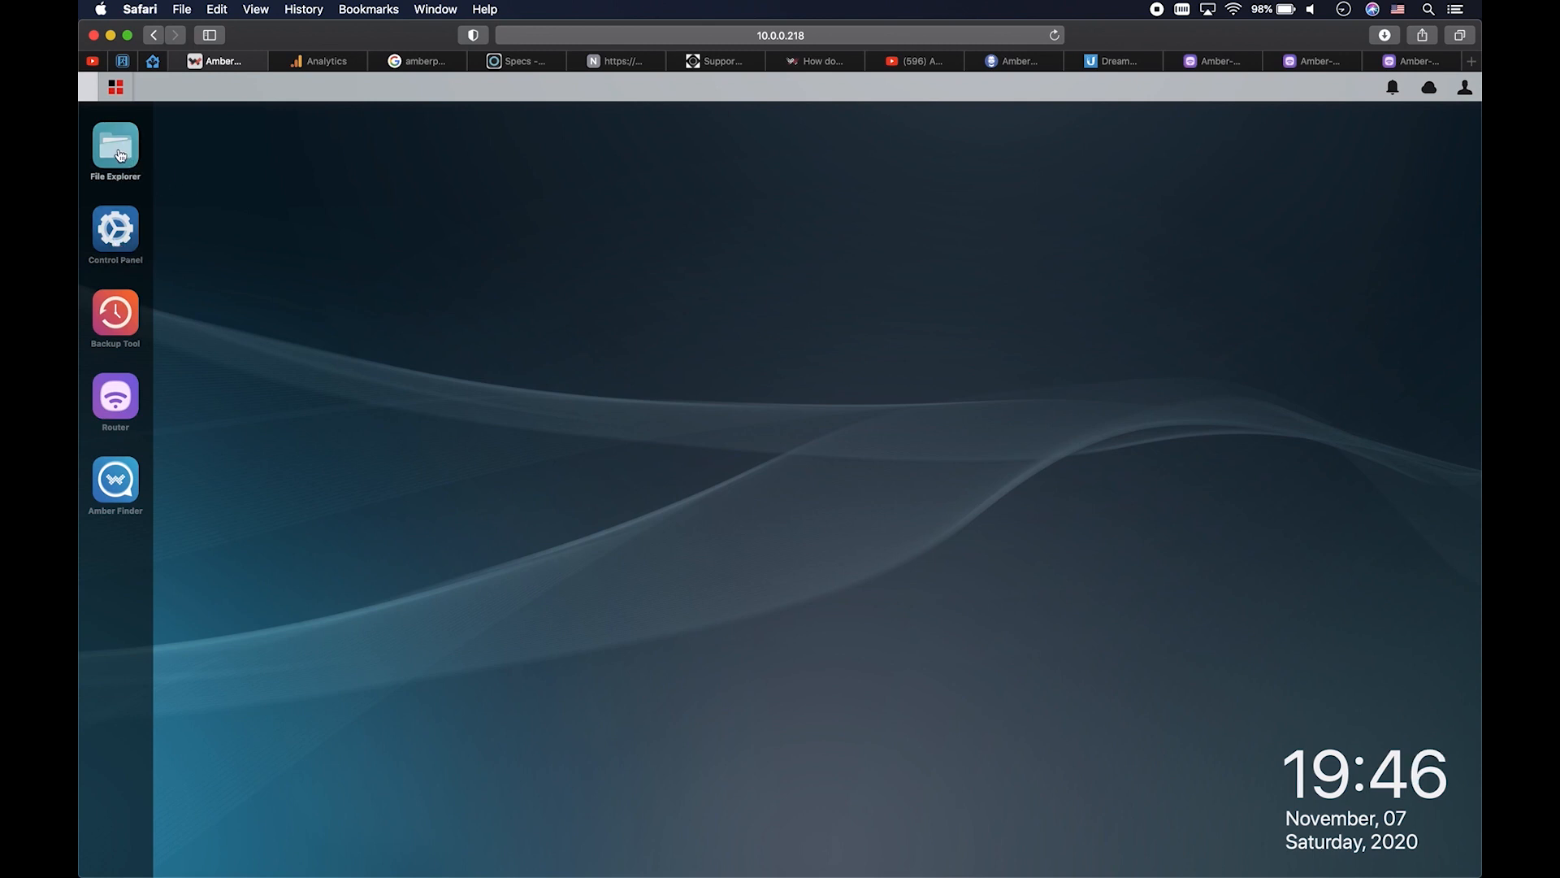
Launch File Explorer and pass the Home, VPHome and Share & Export tour tips.
{"action": "left_click", "coordinate": [114, 145]}
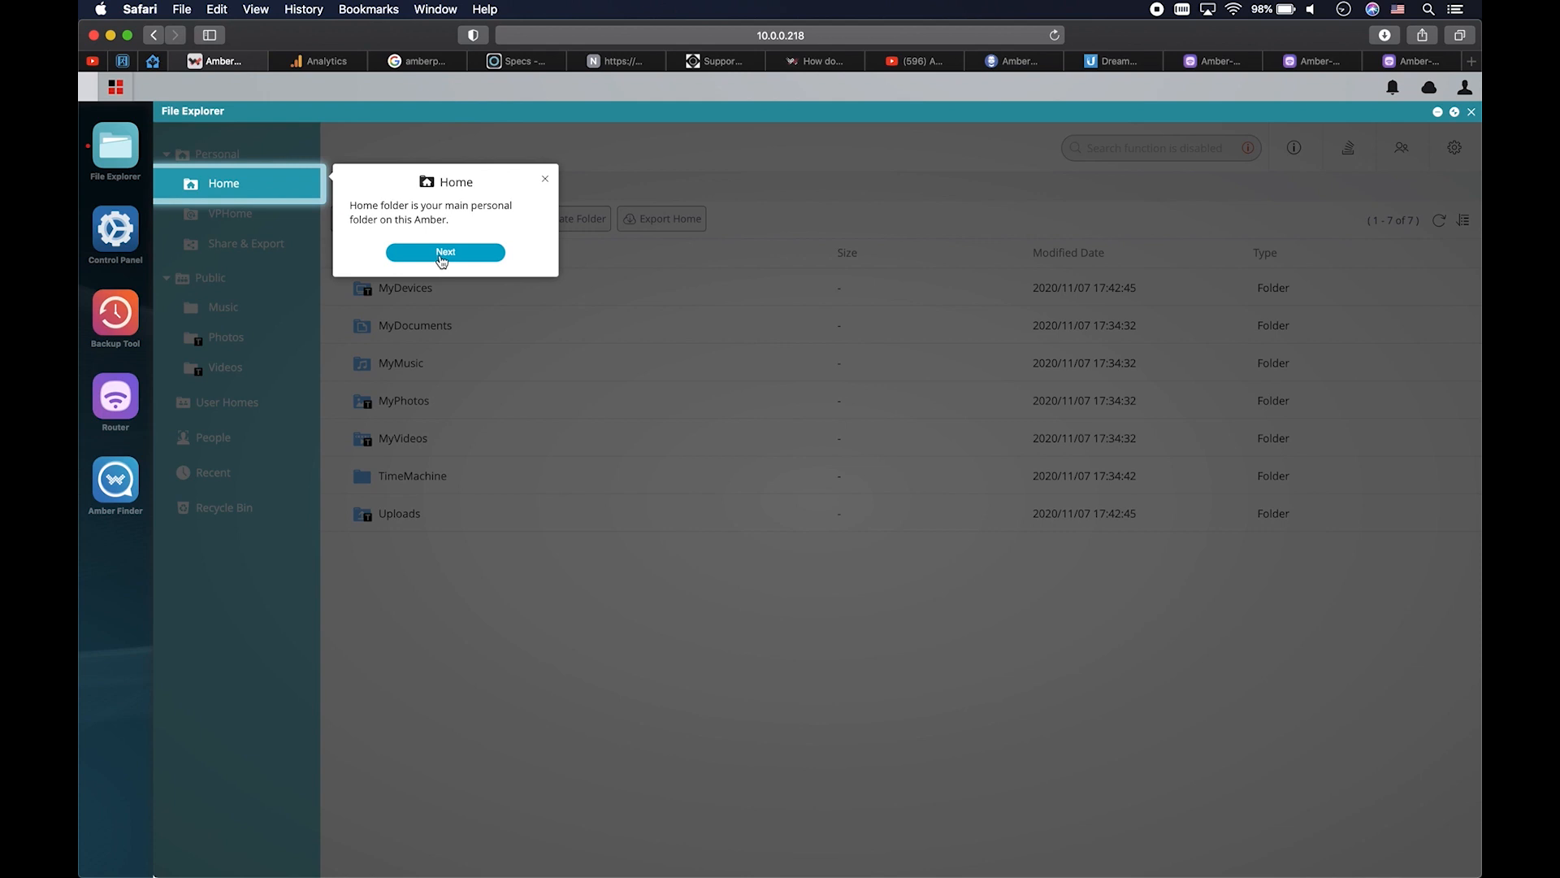
{"action": "left_click", "coordinate": [446, 250]}
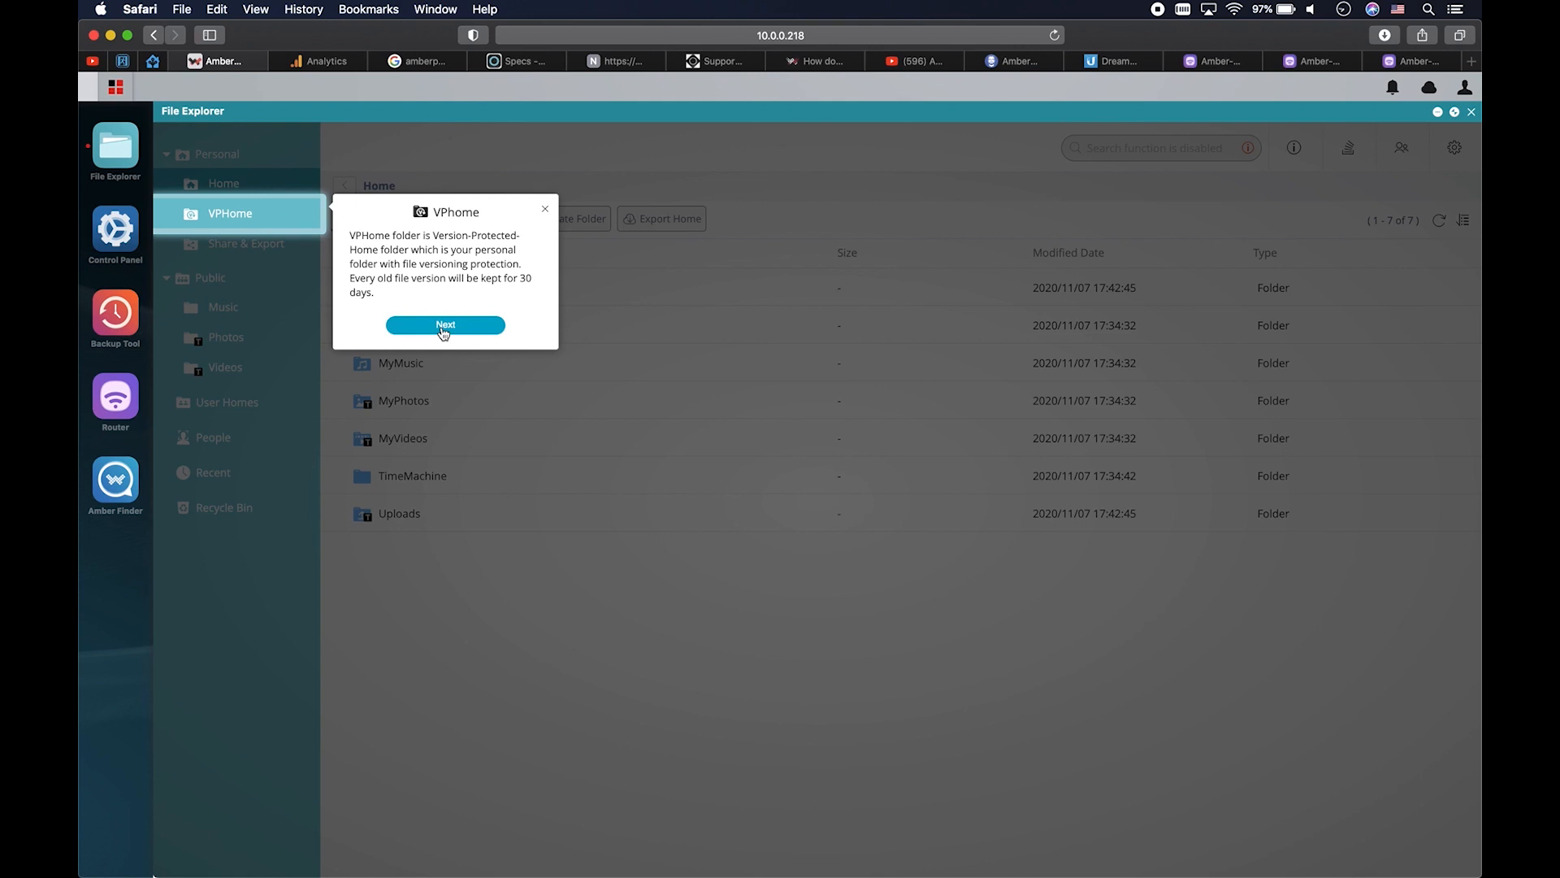
{"action": "left_click", "coordinate": [445, 325]}
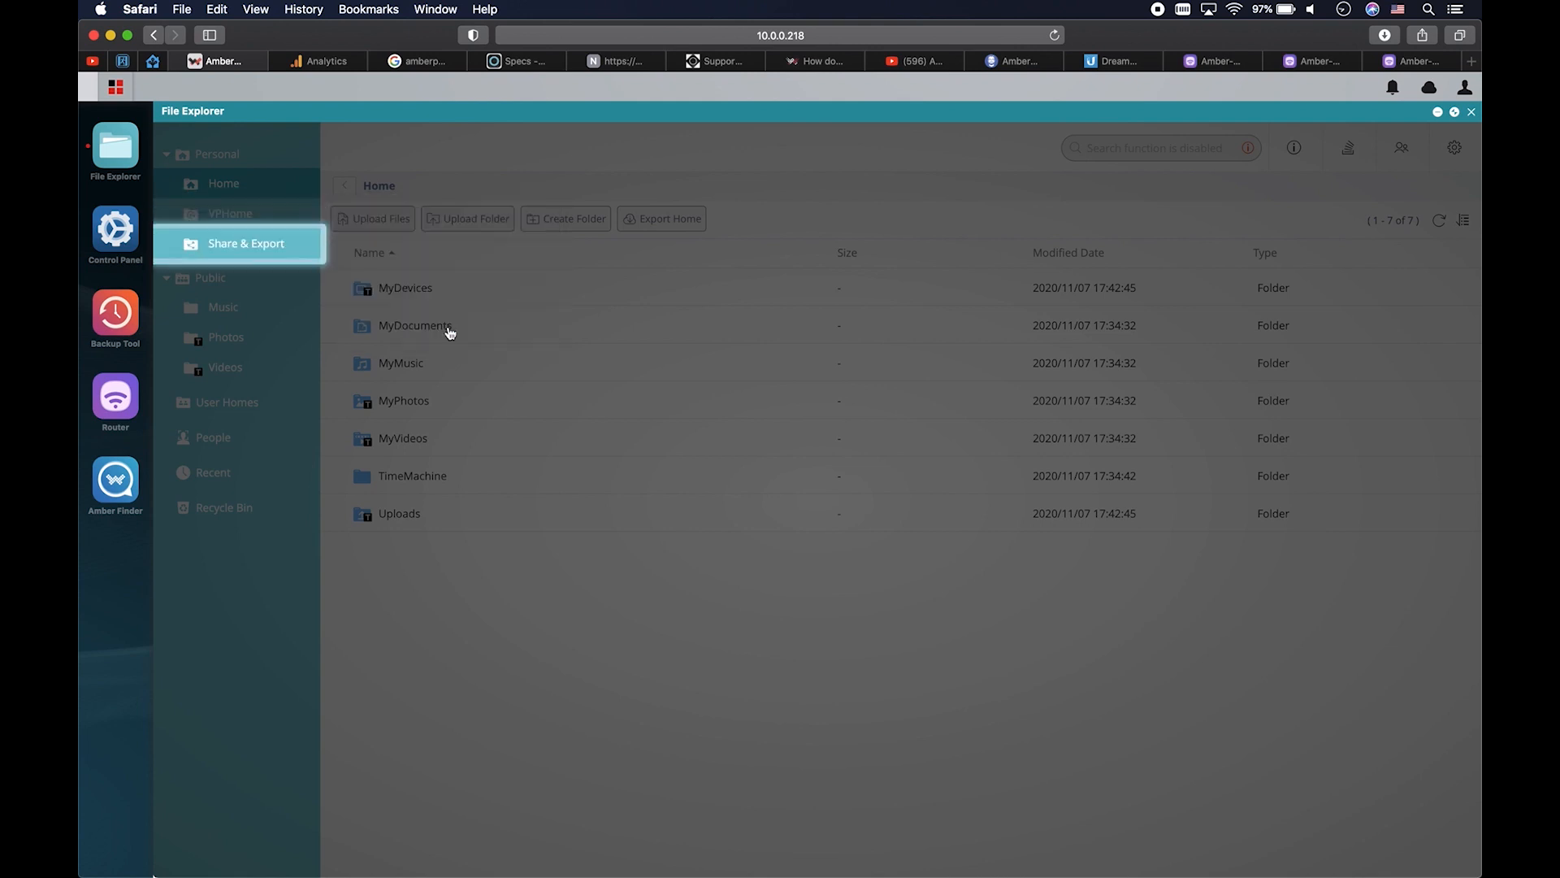
{"action": "left_click", "coordinate": [245, 242]}
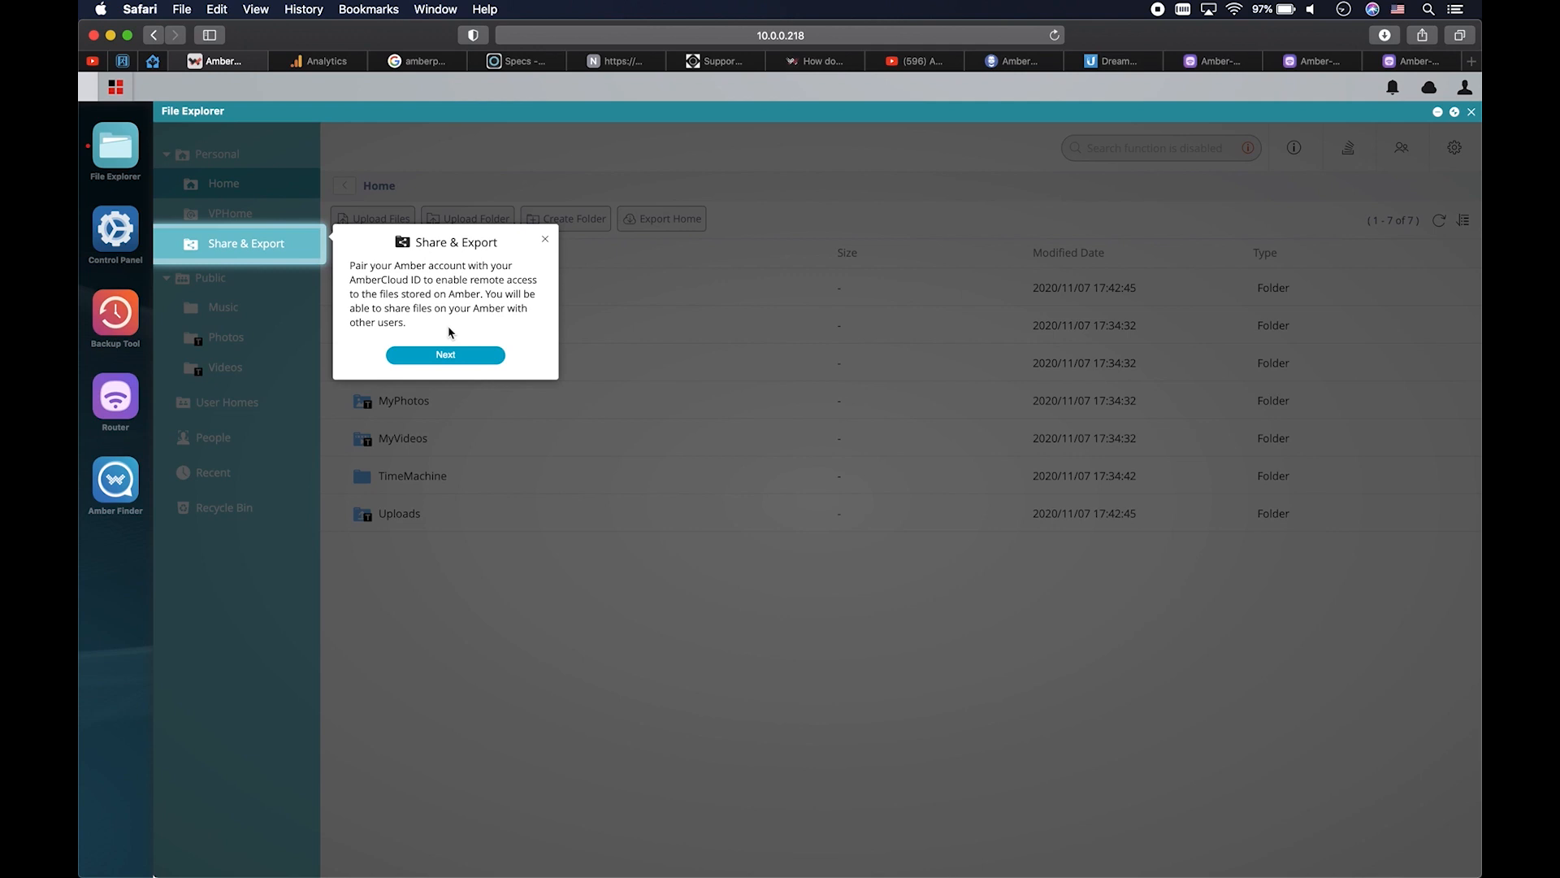
{"action": "left_click", "coordinate": [445, 354]}
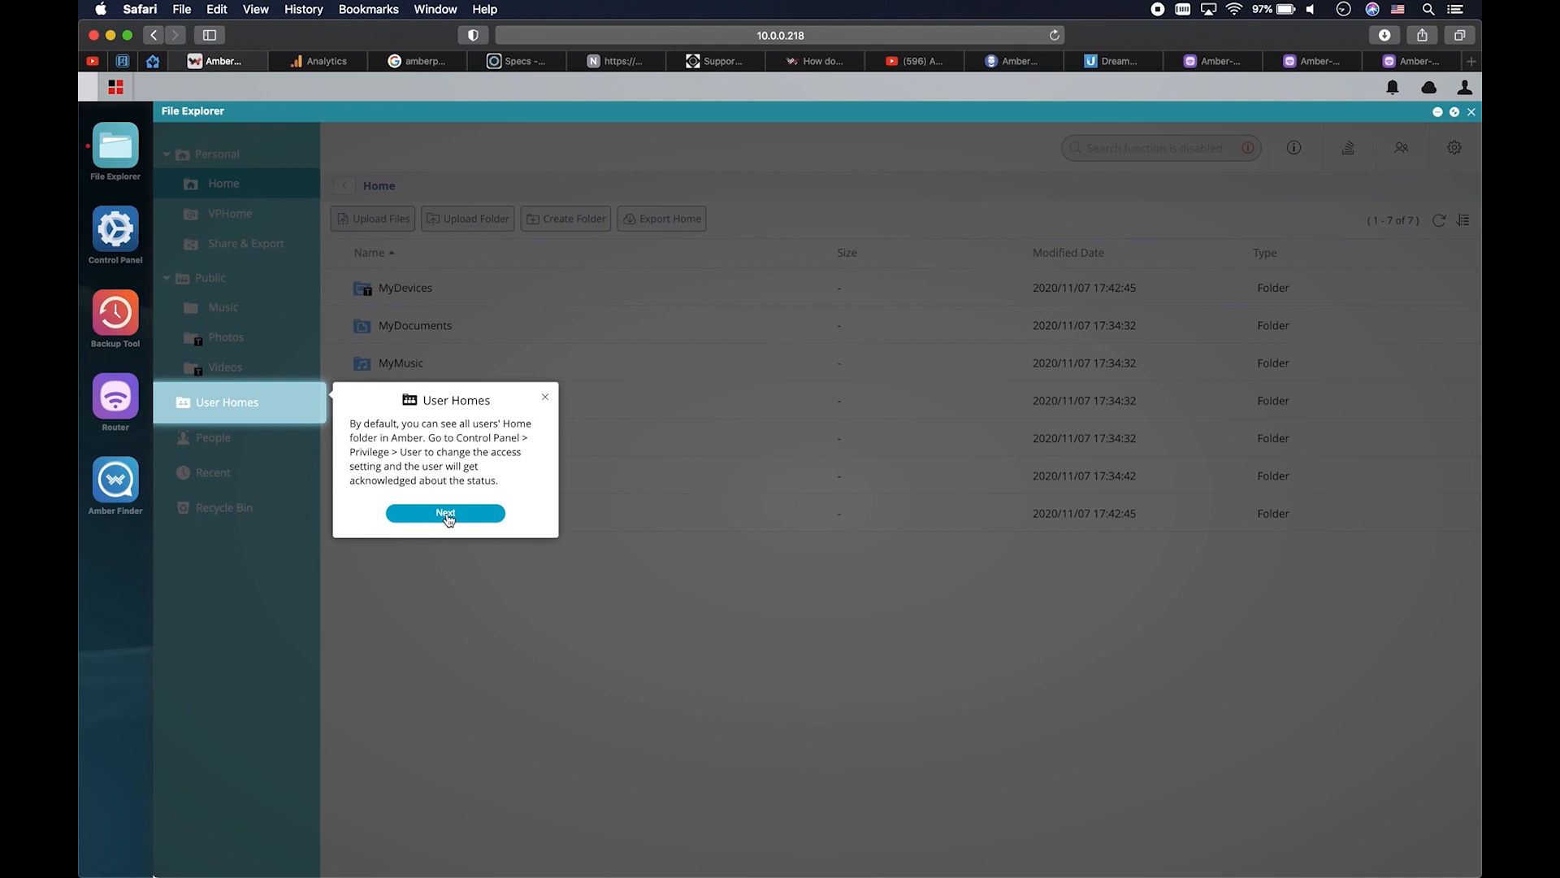
Pass the User Homes and transcoding tips and finish the File Explorer tour.
{"action": "left_click", "coordinate": [446, 512]}
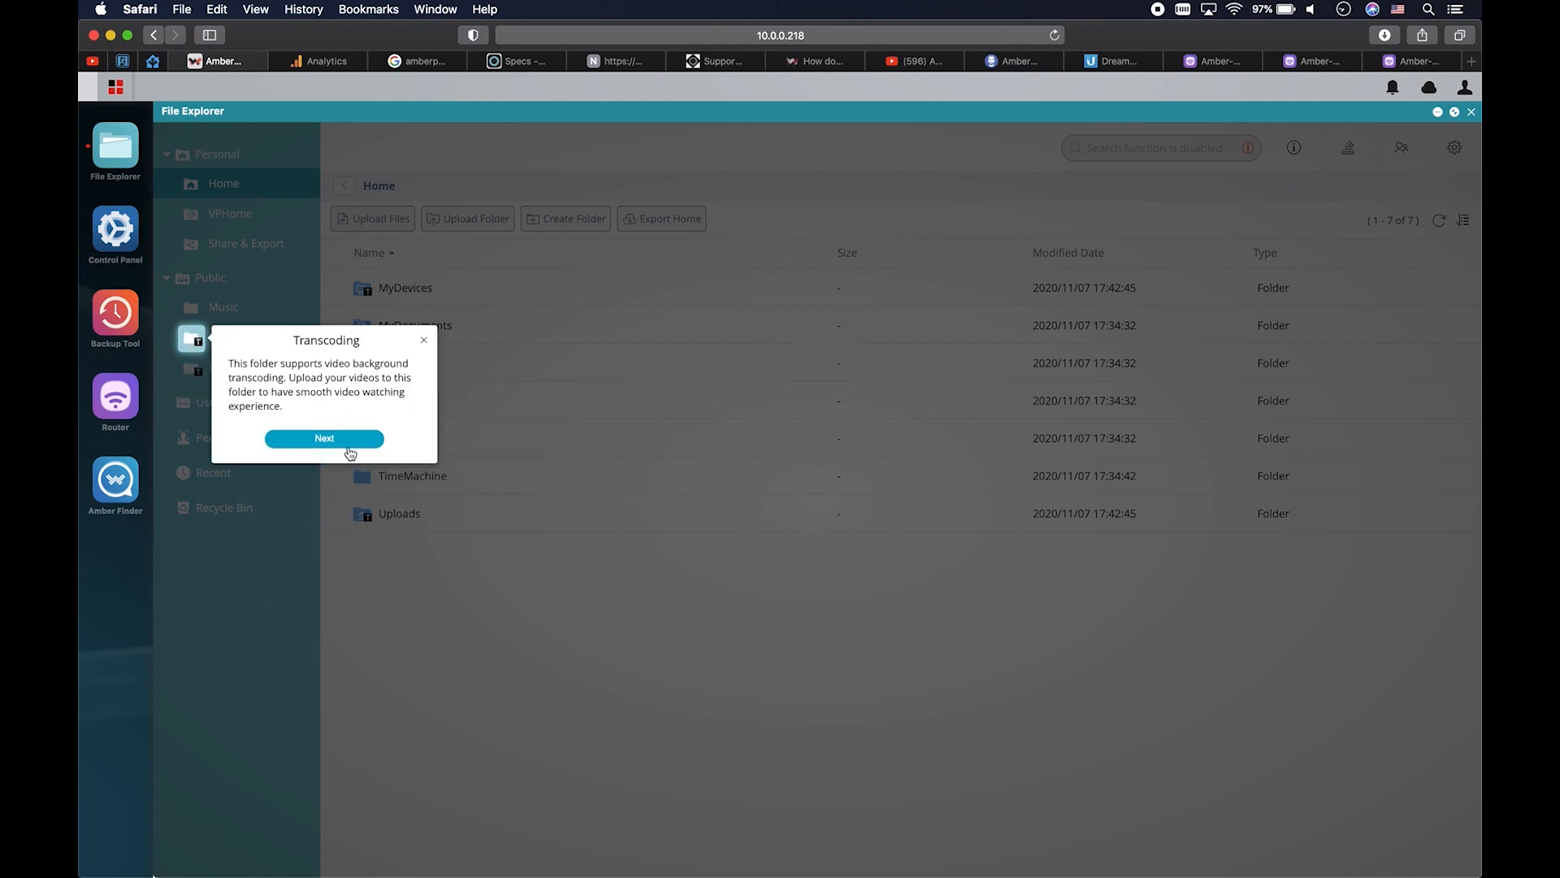
{"action": "mouse_move", "coordinate": [334, 494]}
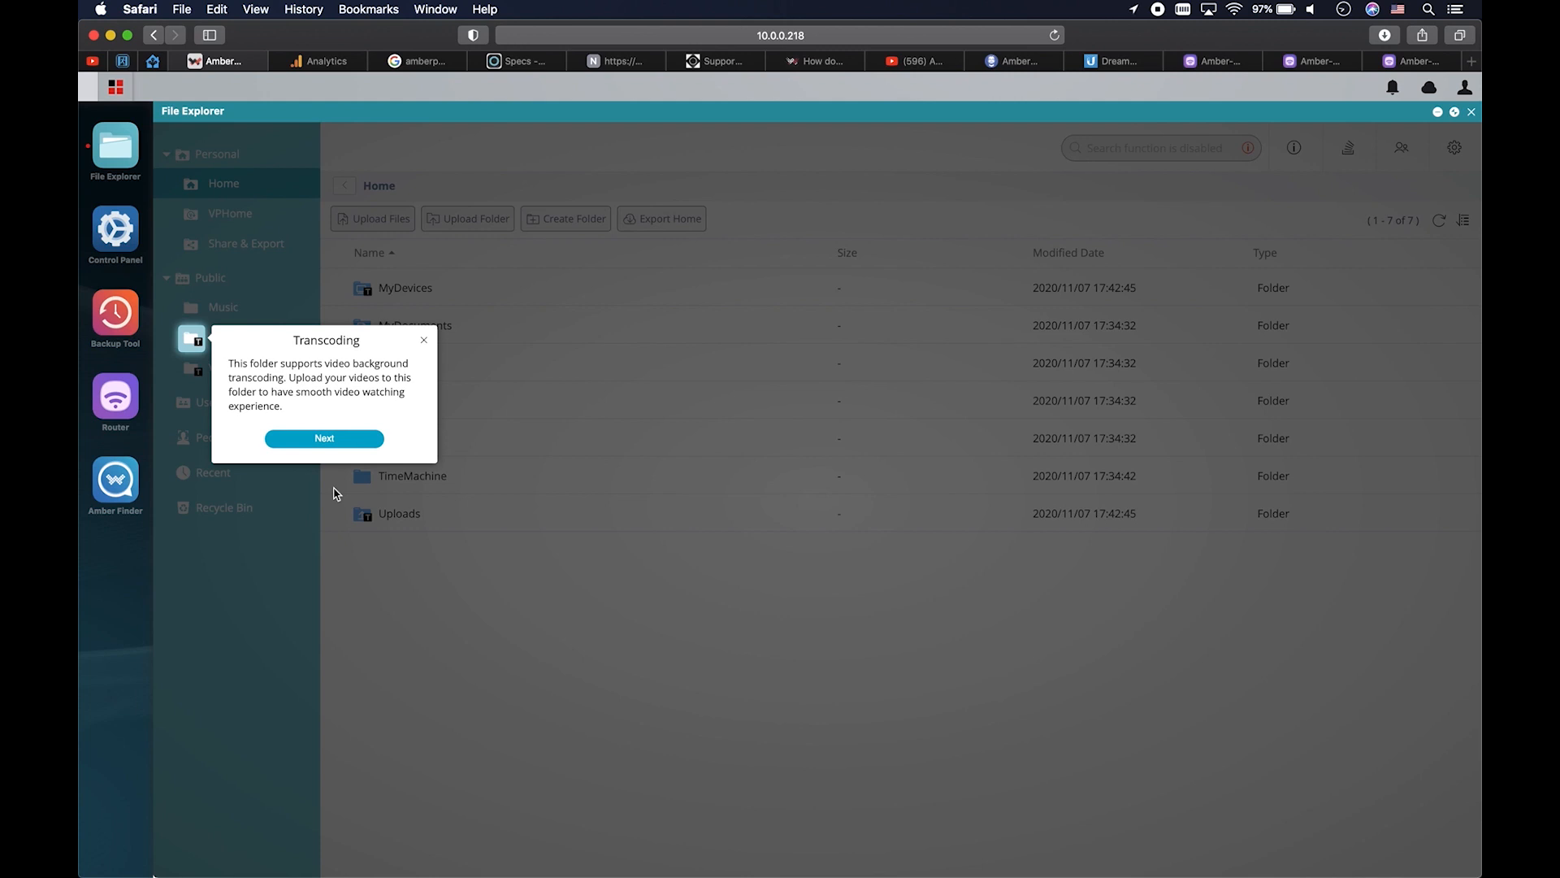
{"action": "mouse_move", "coordinate": [330, 460]}
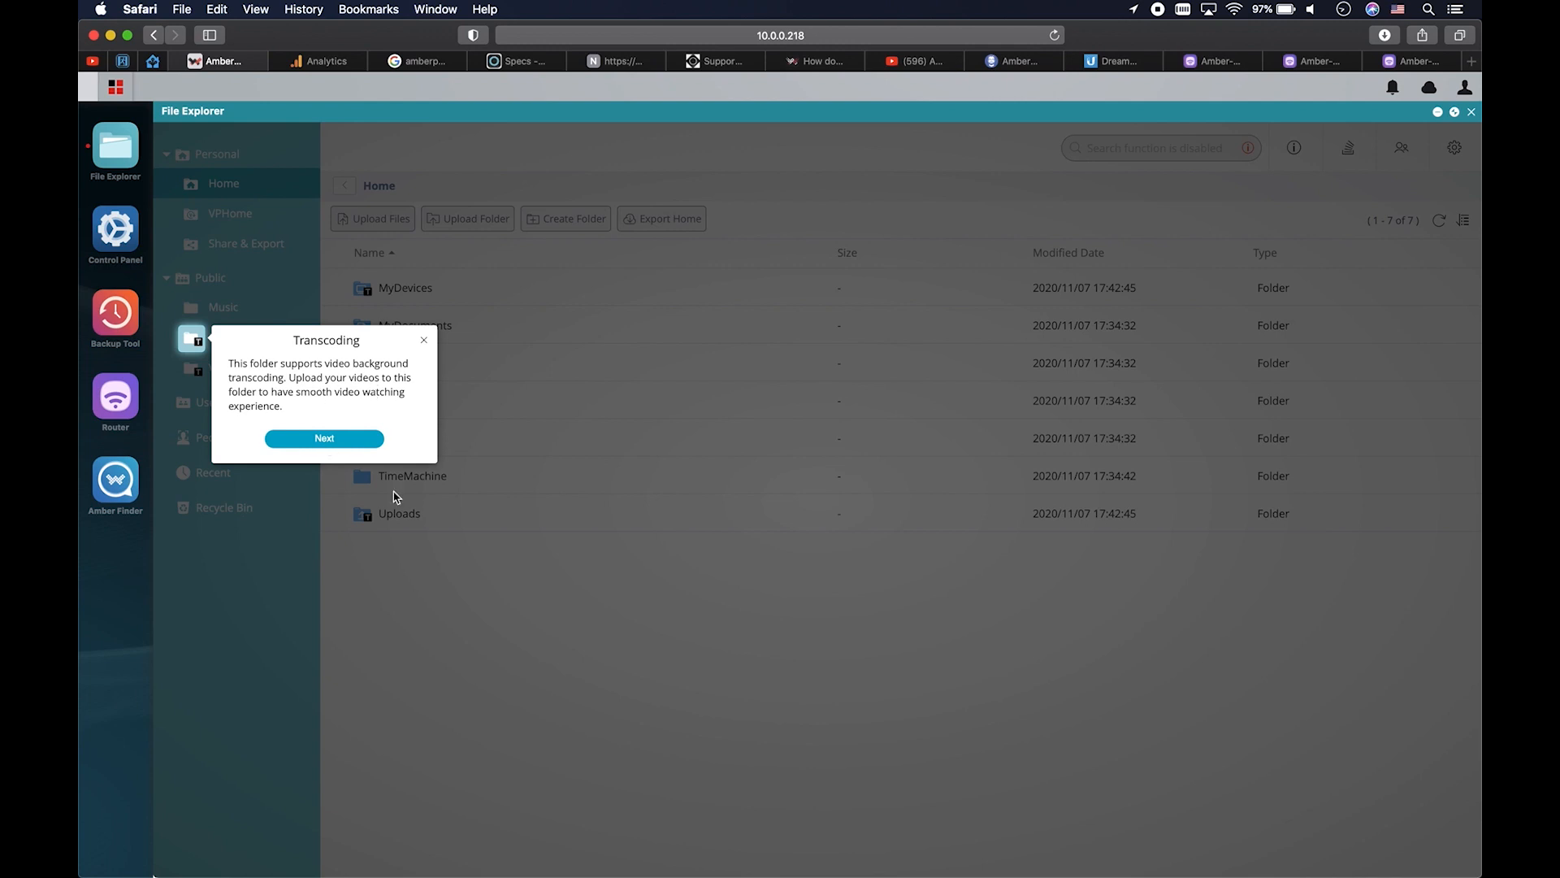
{"action": "left_click", "coordinate": [323, 438]}
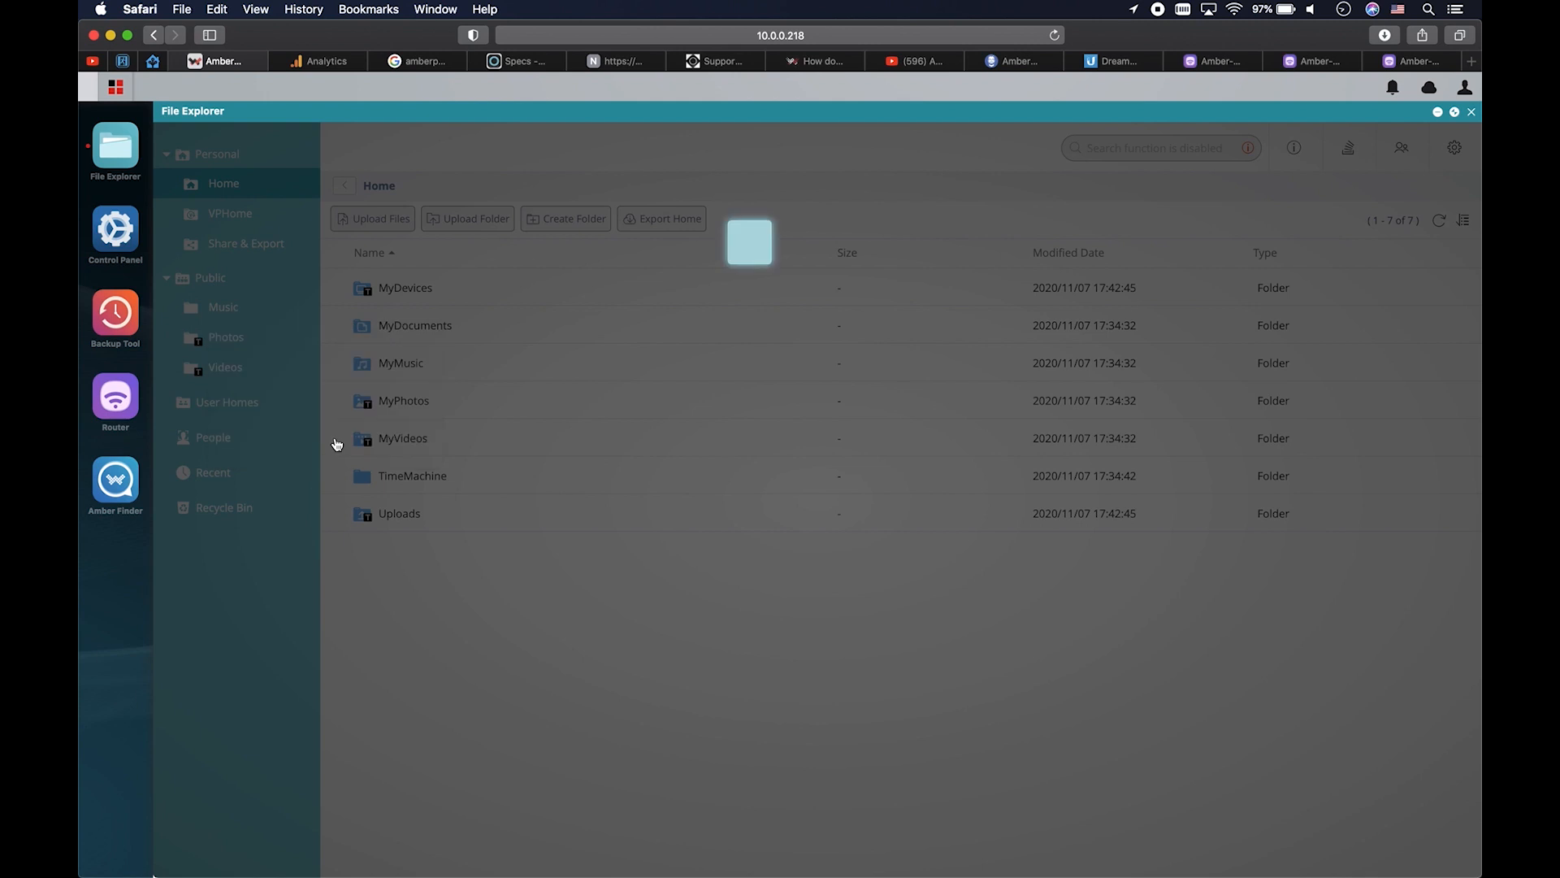
{"action": "left_click", "coordinate": [1292, 148]}
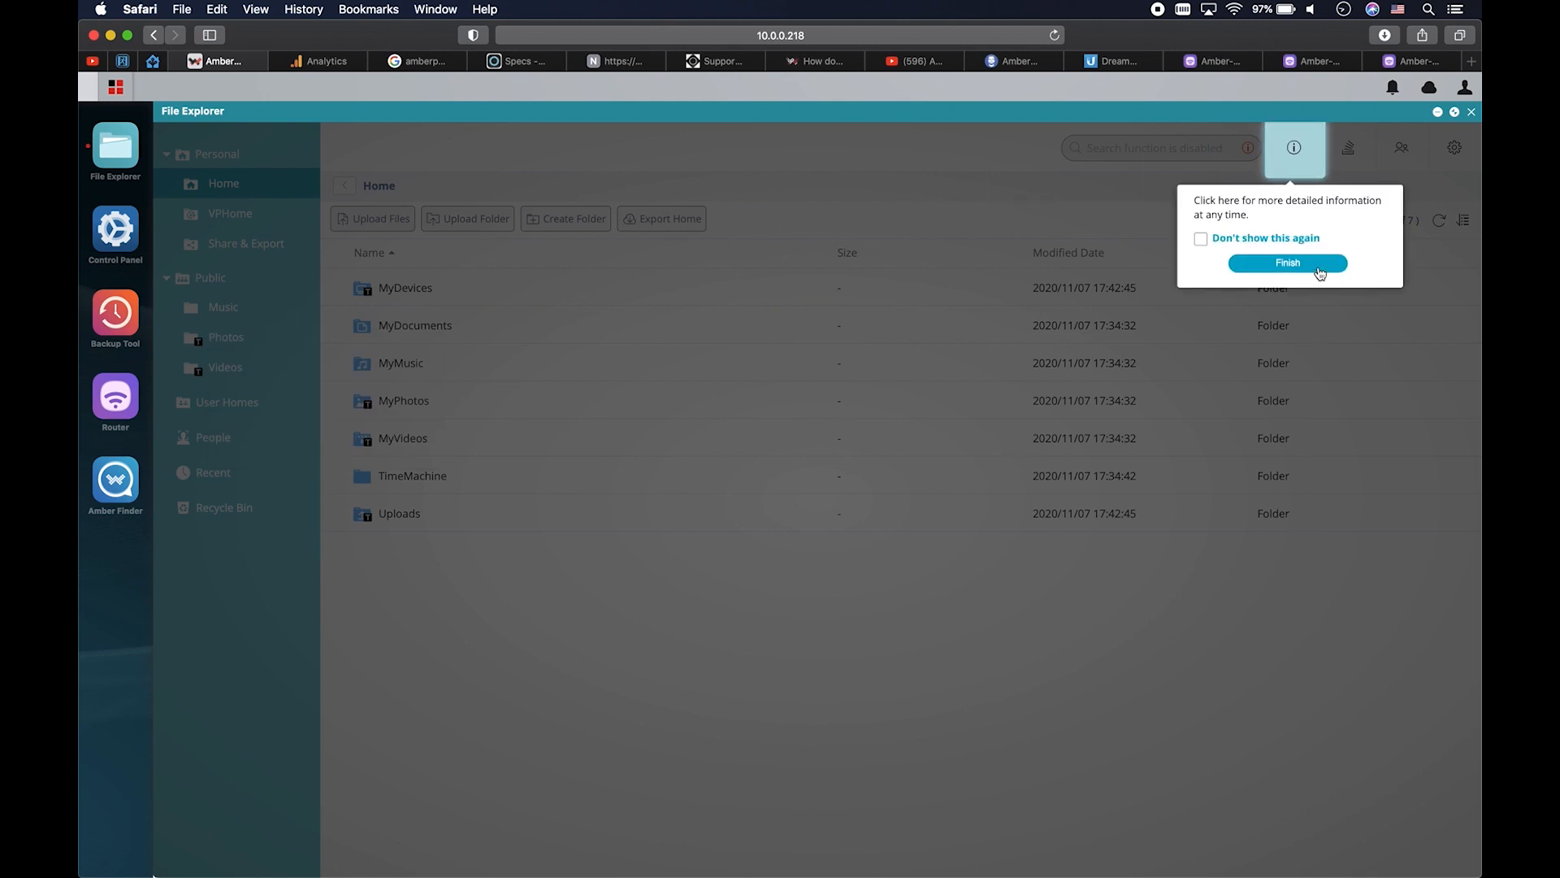
{"action": "left_click", "coordinate": [1287, 264]}
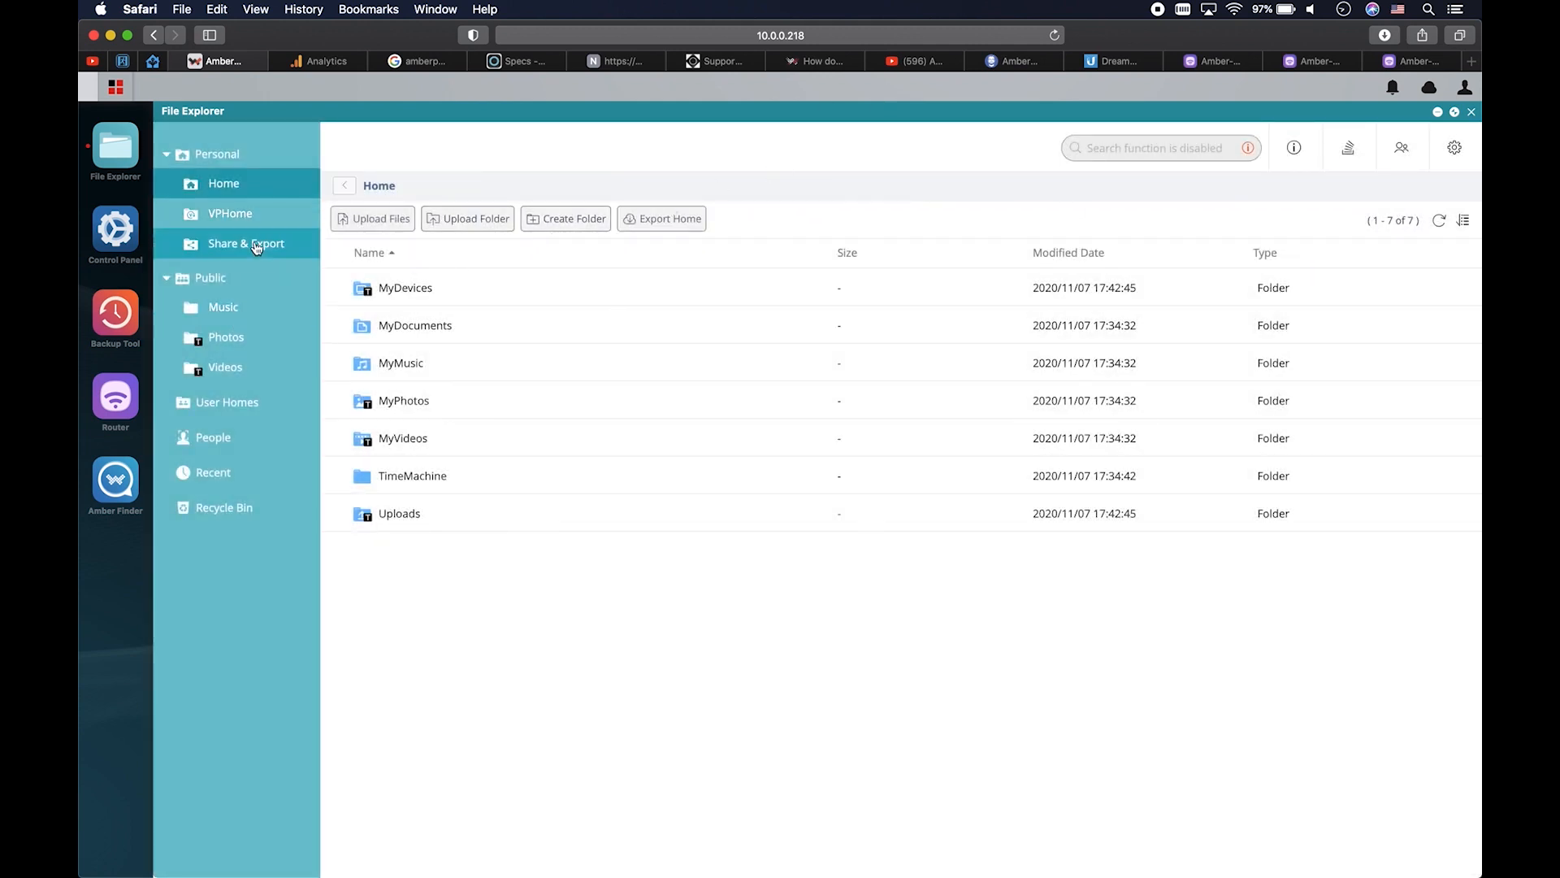
Browse Photos, VPHome, People and Recycle Bin, then view File Explorer settings and storage usage.
{"action": "left_click", "coordinate": [226, 336]}
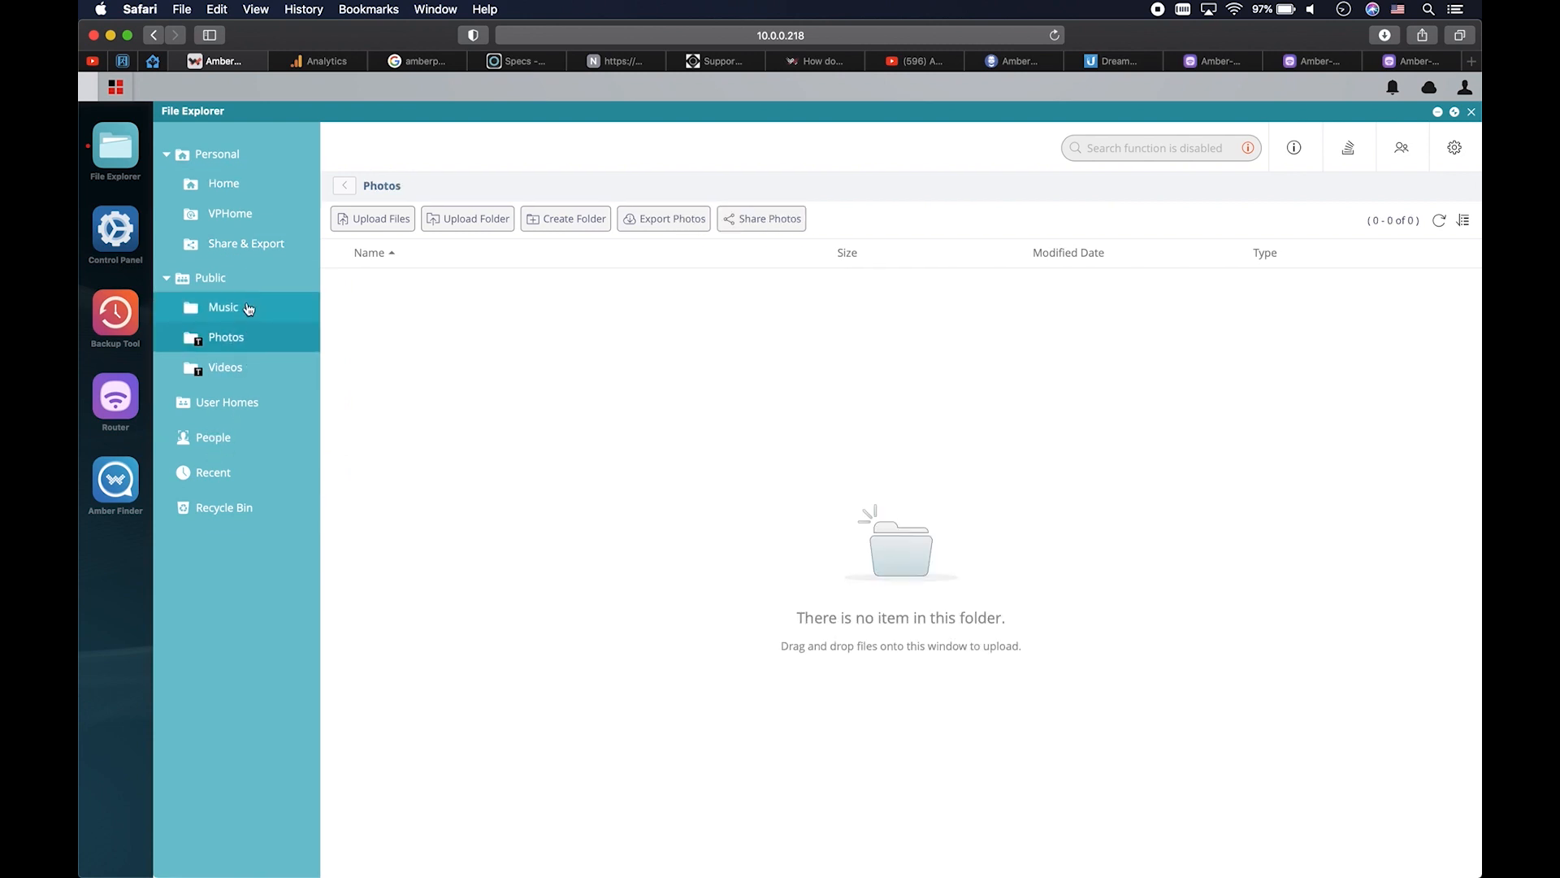
{"action": "left_click", "coordinate": [229, 213]}
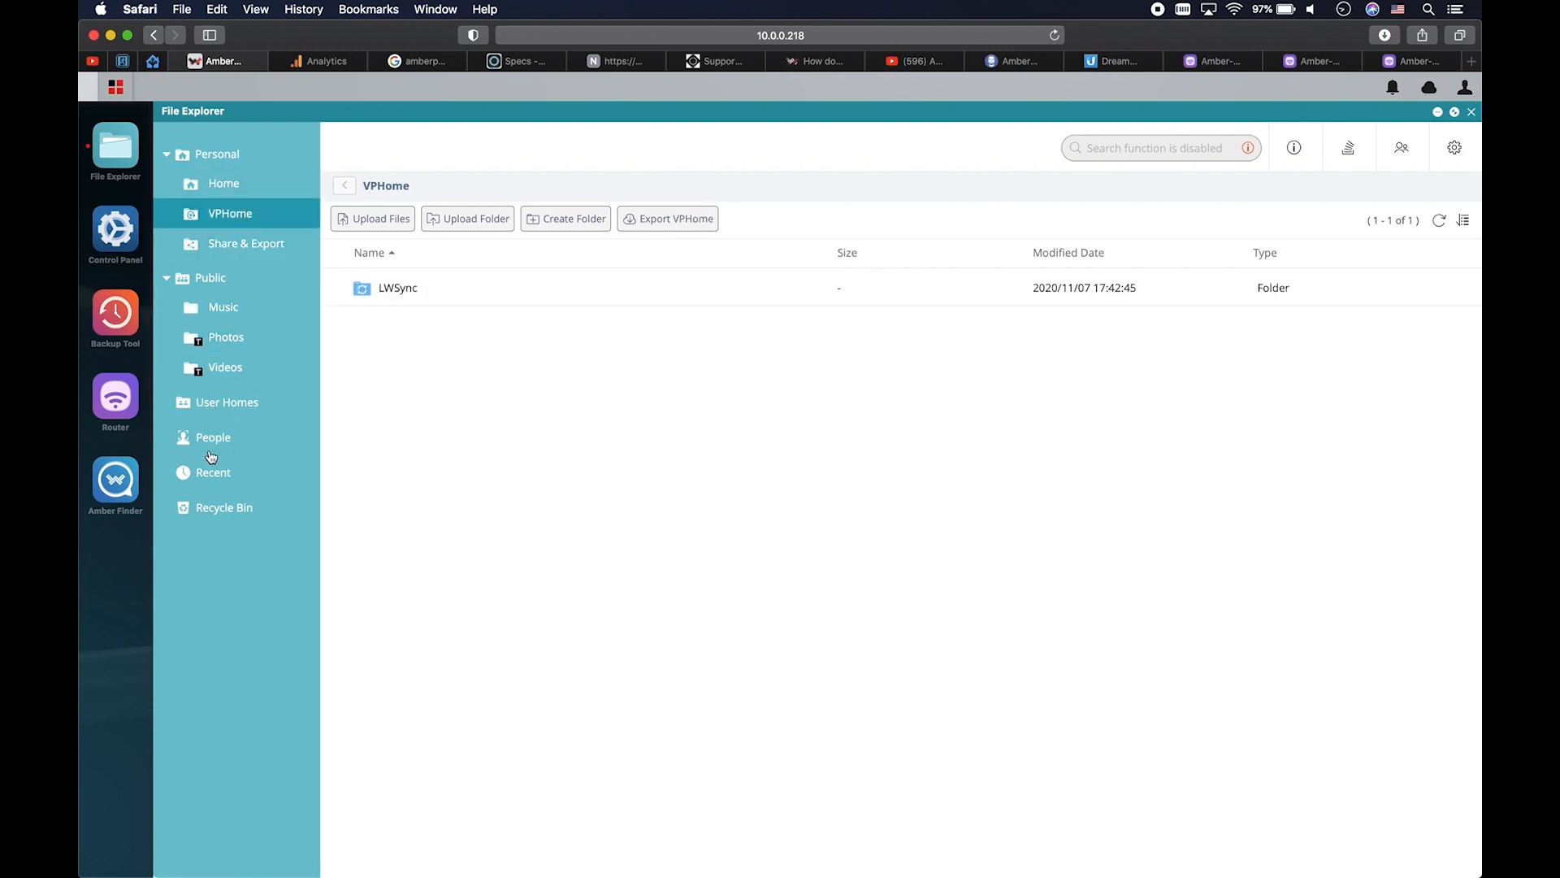
{"action": "left_click", "coordinate": [213, 437]}
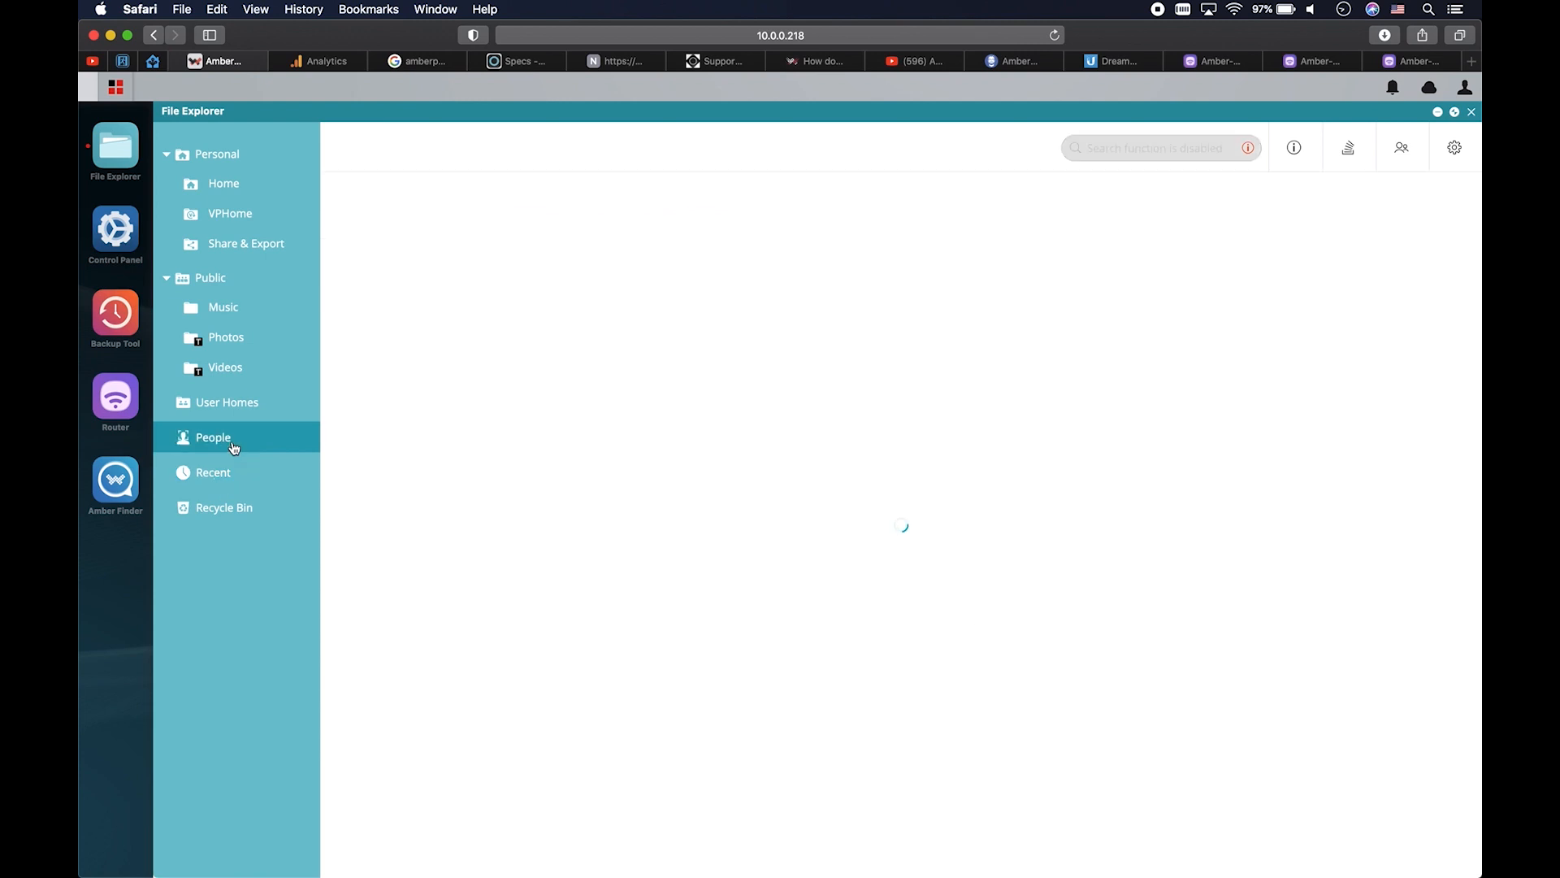
{"action": "left_click", "coordinate": [225, 507]}
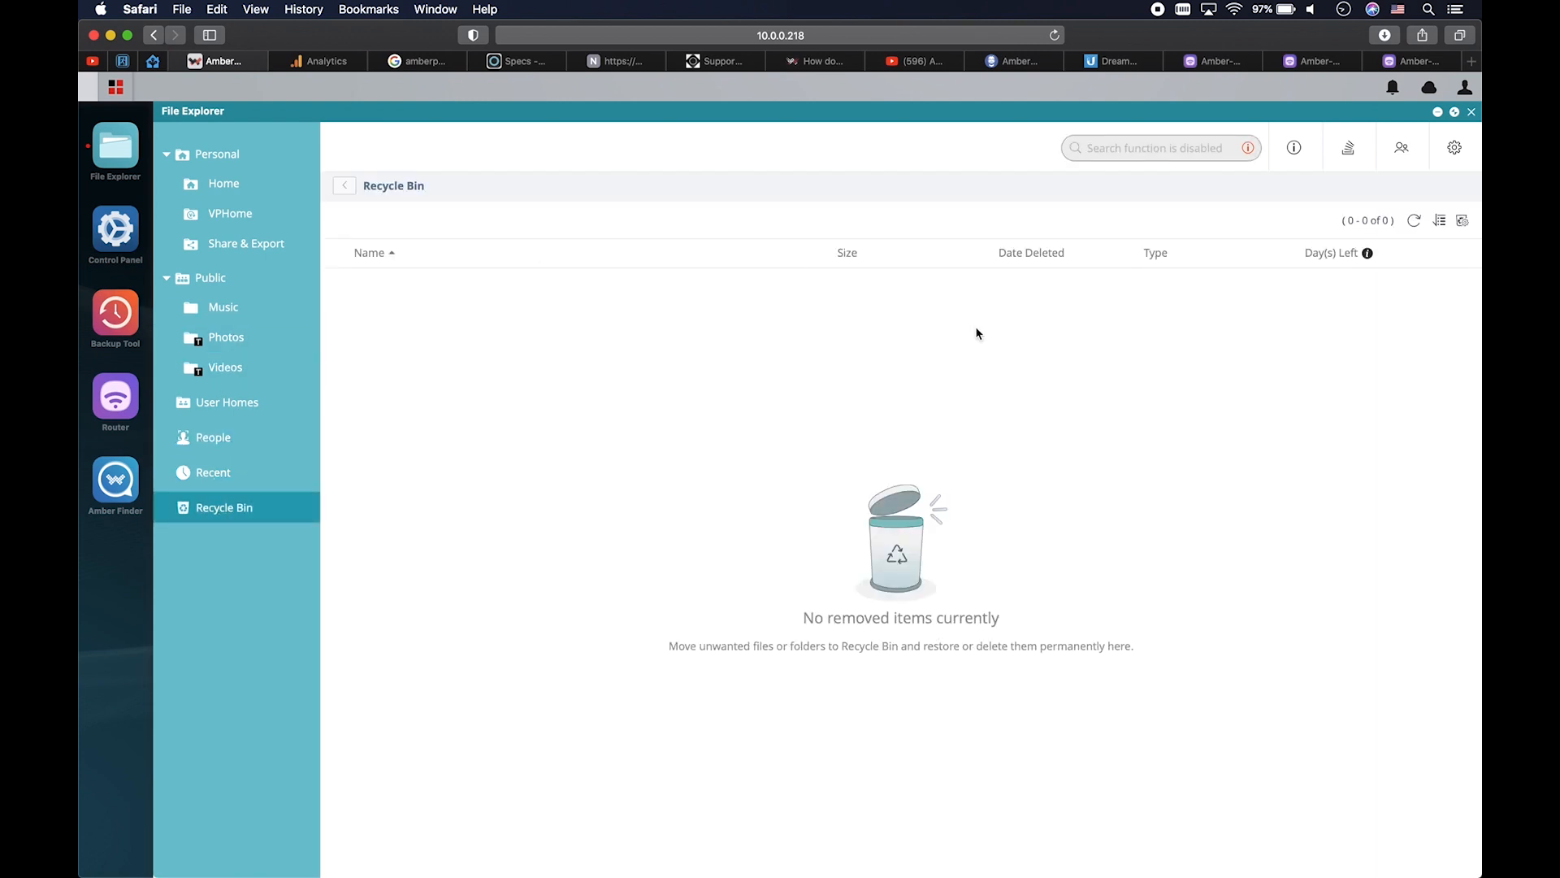
{"action": "left_click", "coordinate": [1453, 148]}
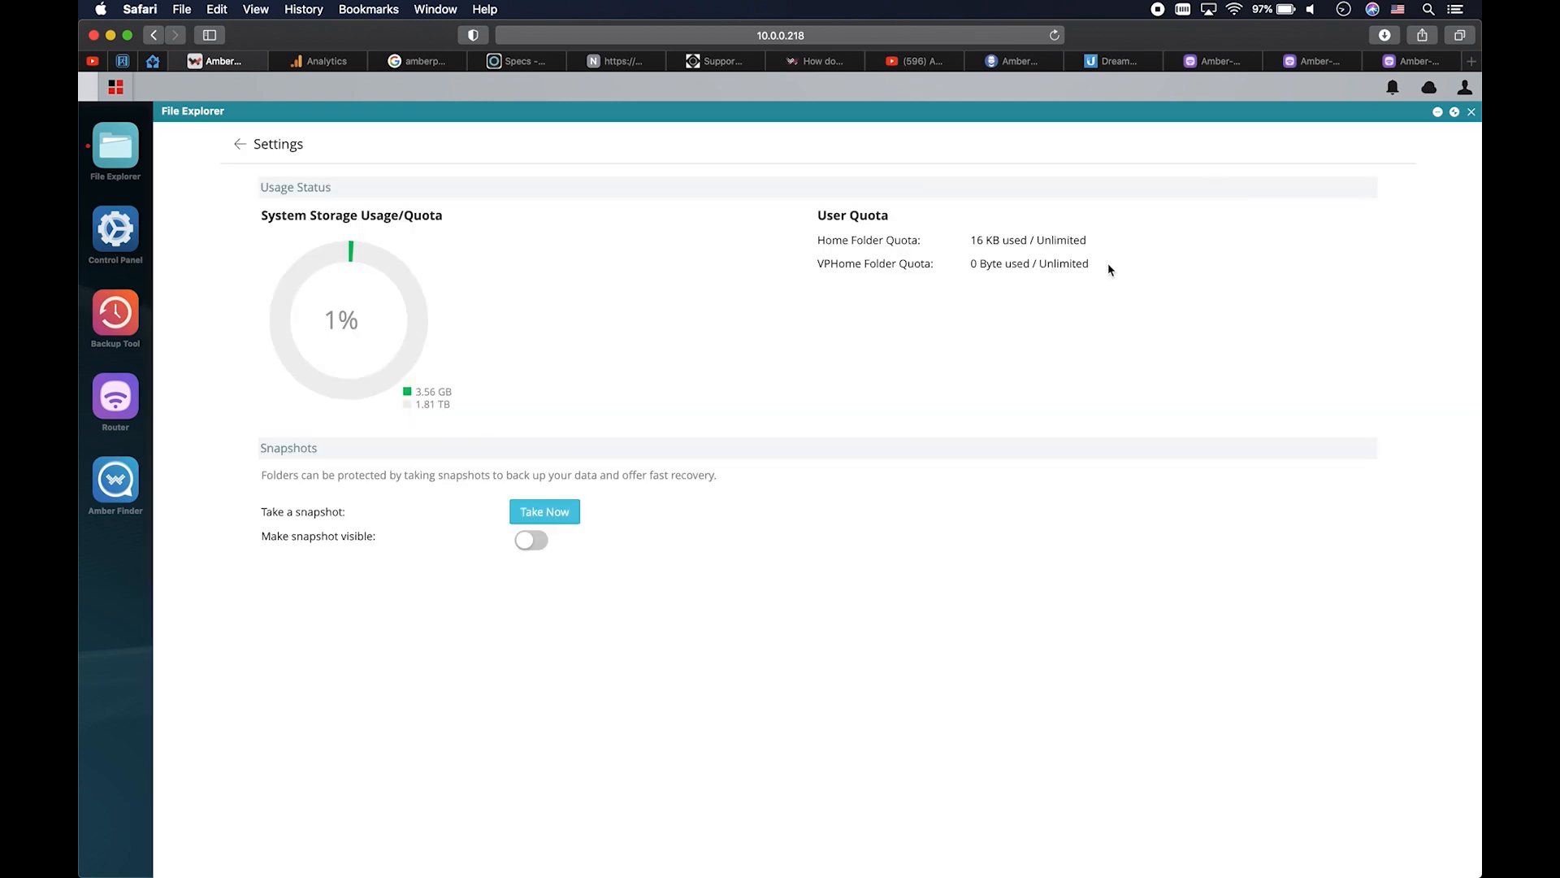
{"action": "mouse_move", "coordinate": [848, 213]}
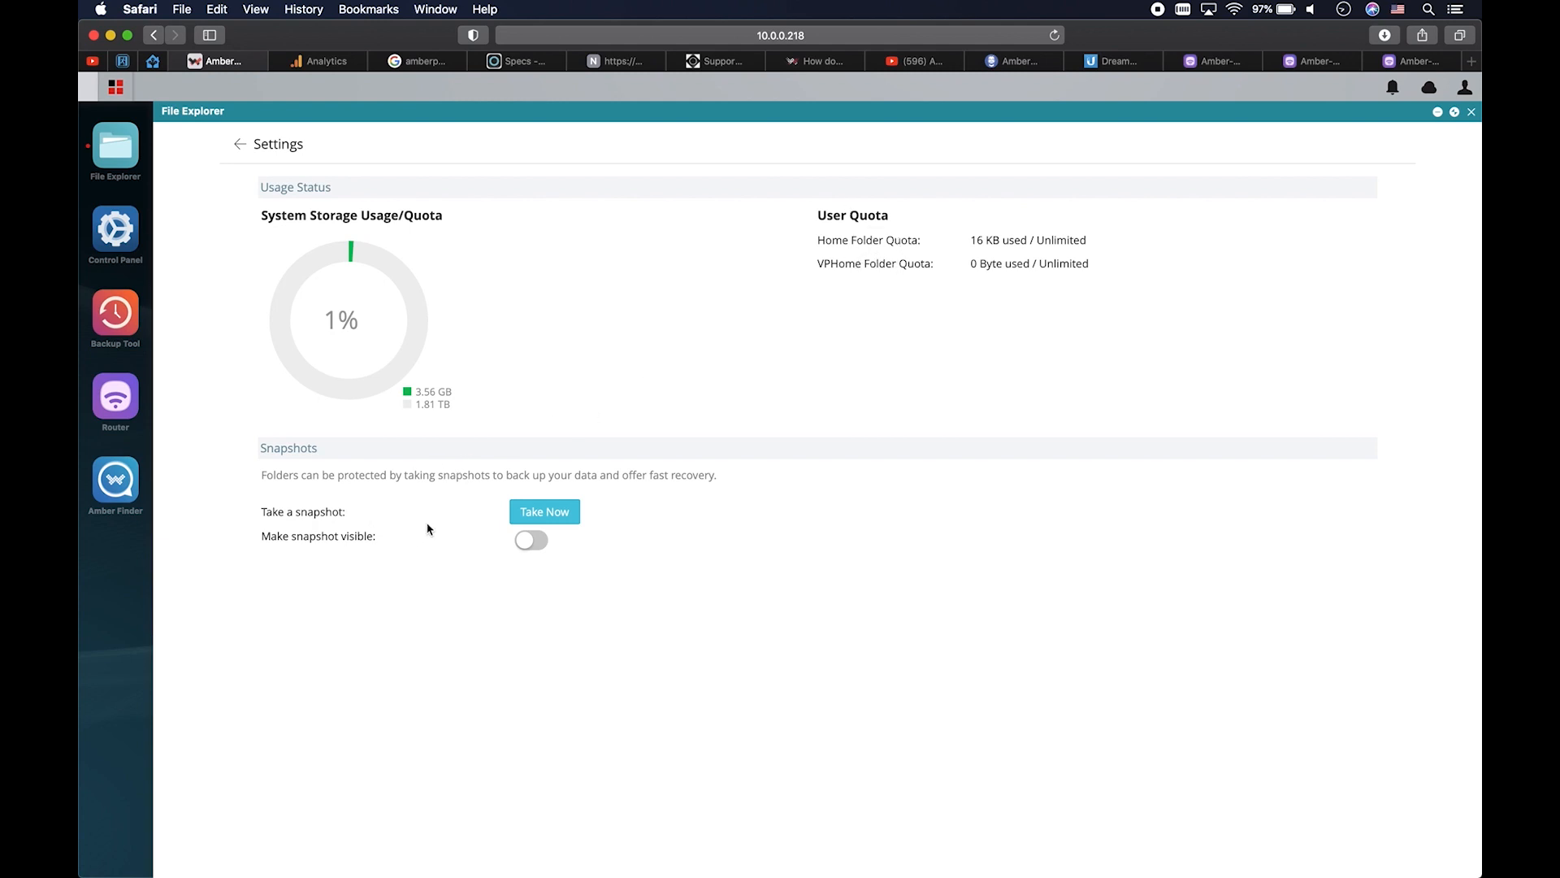
{"action": "mouse_move", "coordinate": [1195, 181]}
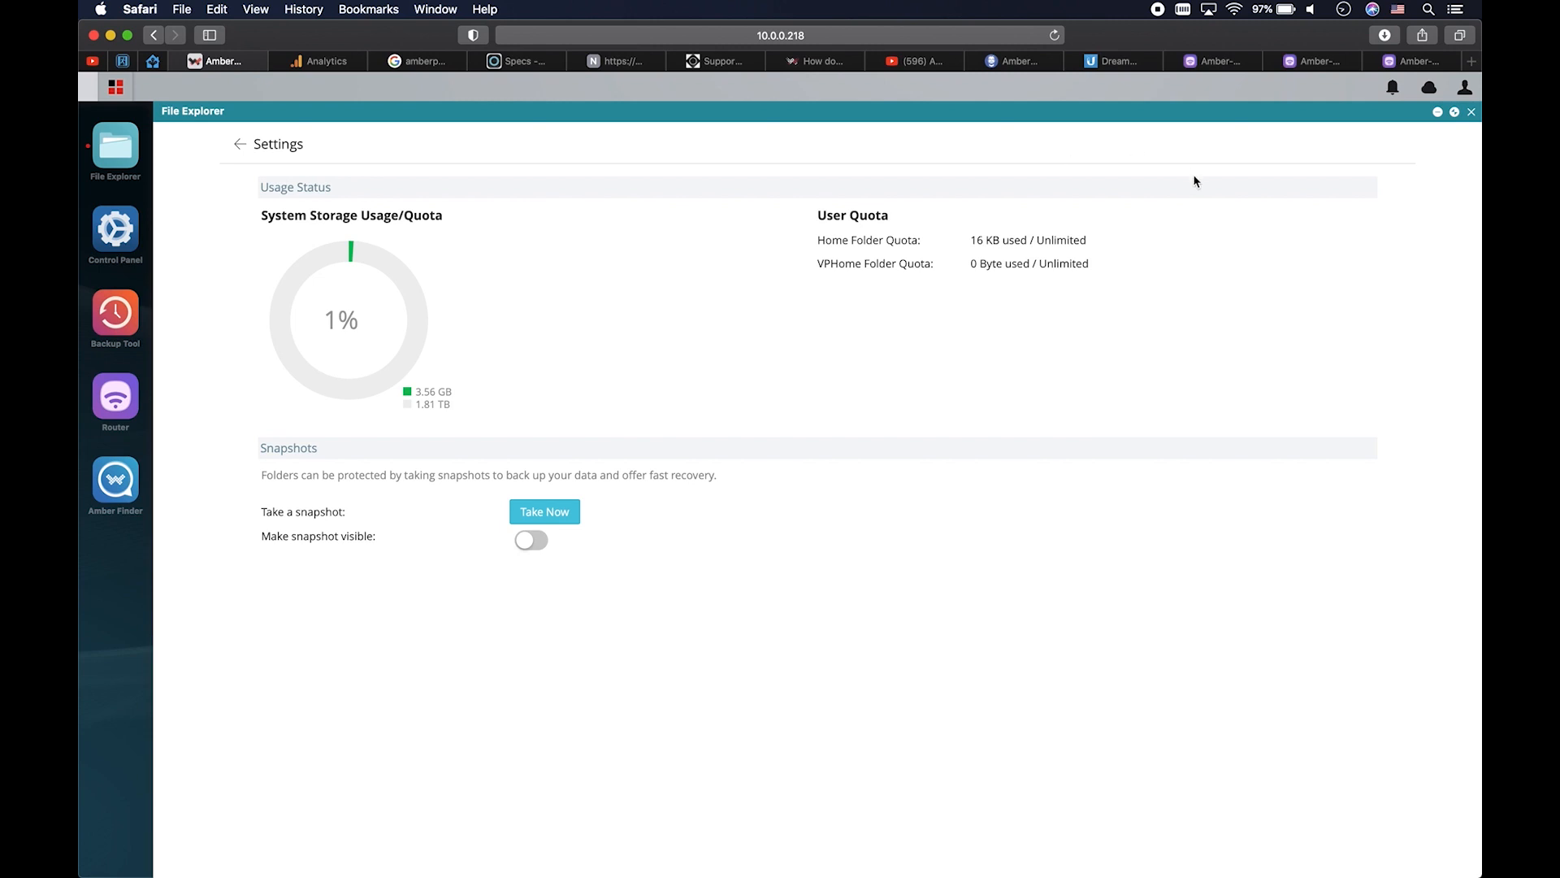
Close File Explorer and launch the Control Panel dashboard.
{"action": "left_click", "coordinate": [1471, 112]}
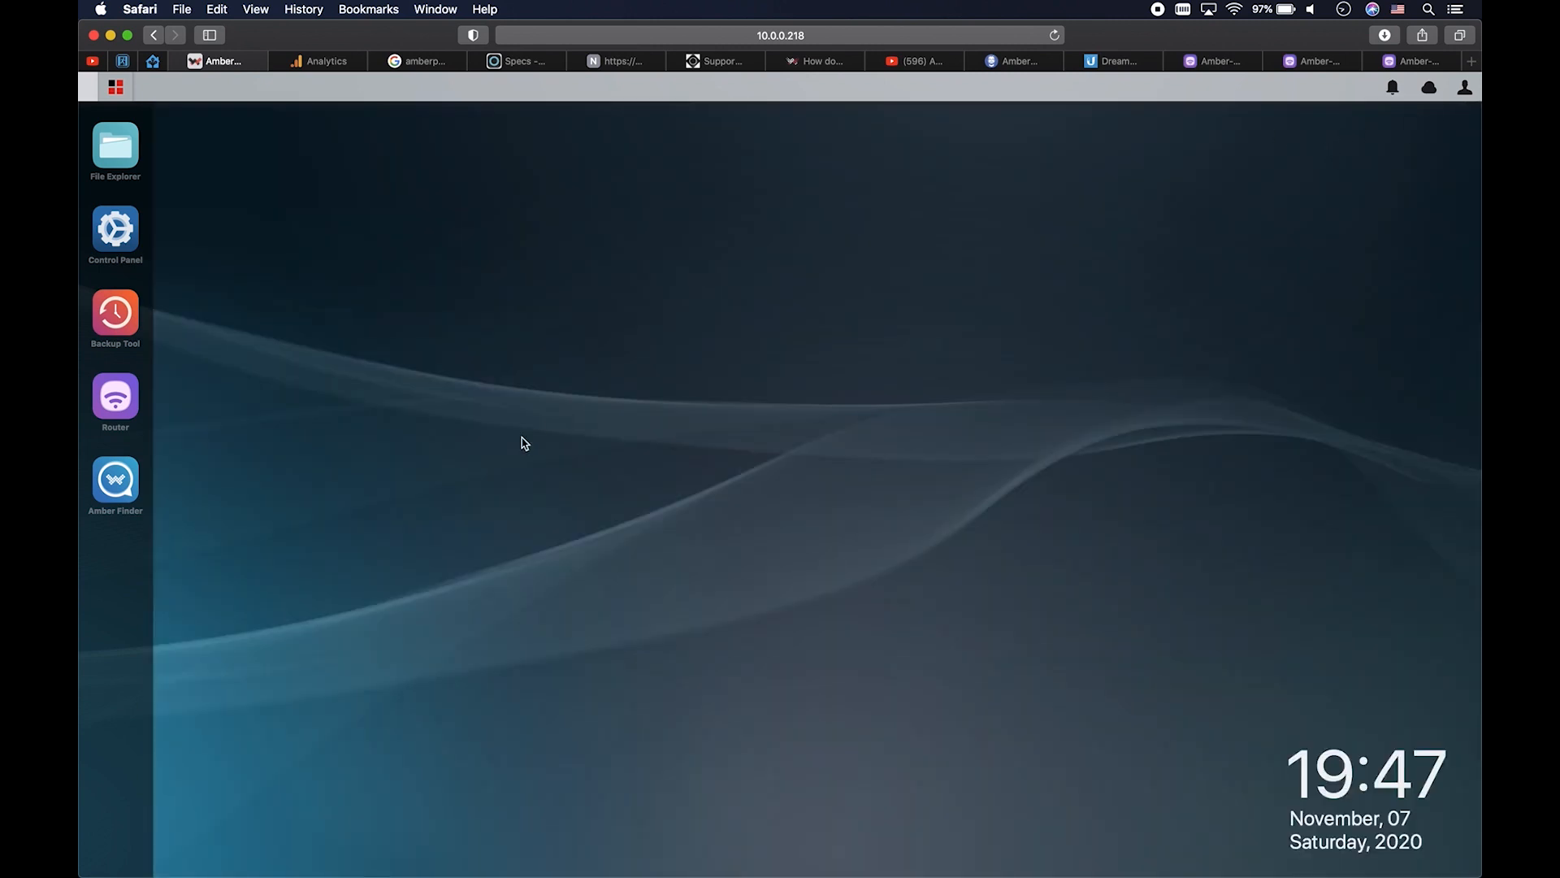
{"action": "left_click", "coordinate": [114, 230]}
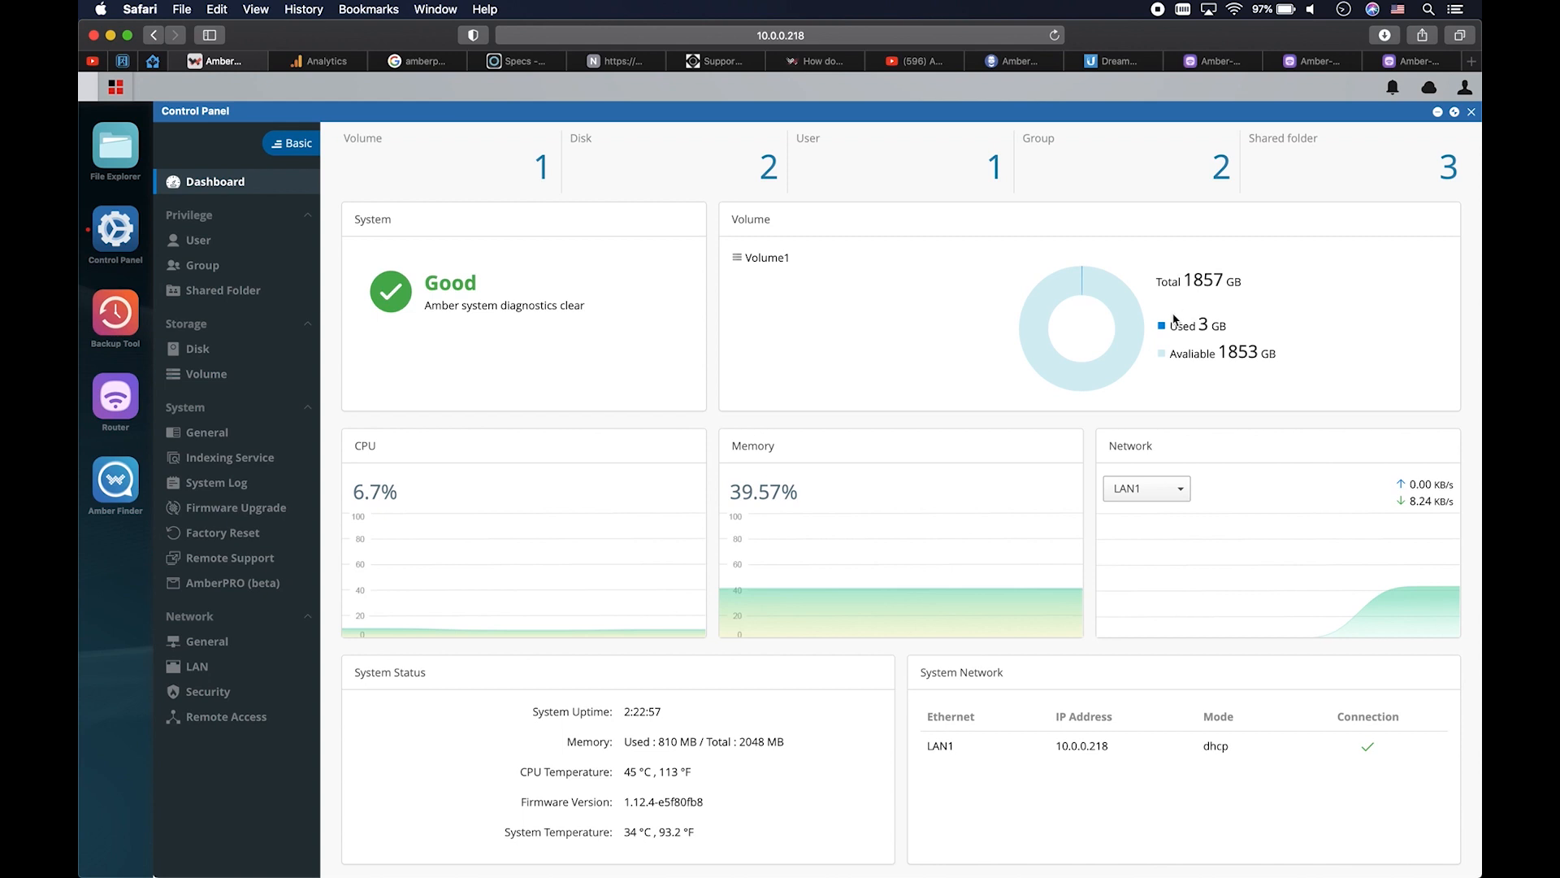
{"action": "mouse_move", "coordinate": [1205, 372]}
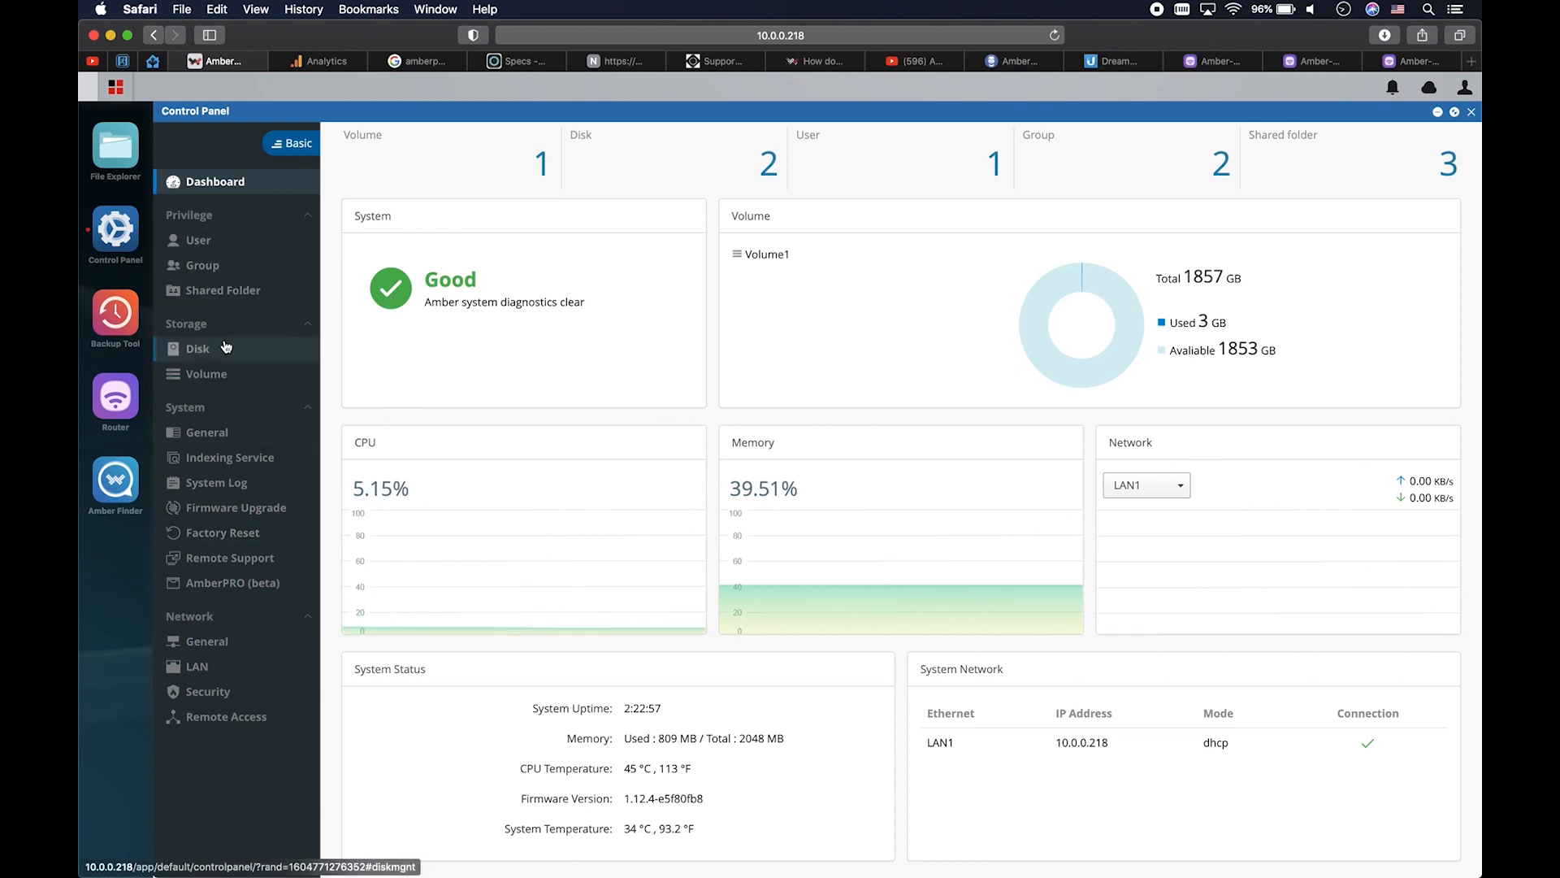
View disks, volumes, system information and indexing service pages in Control Panel.
{"action": "left_click", "coordinate": [196, 348]}
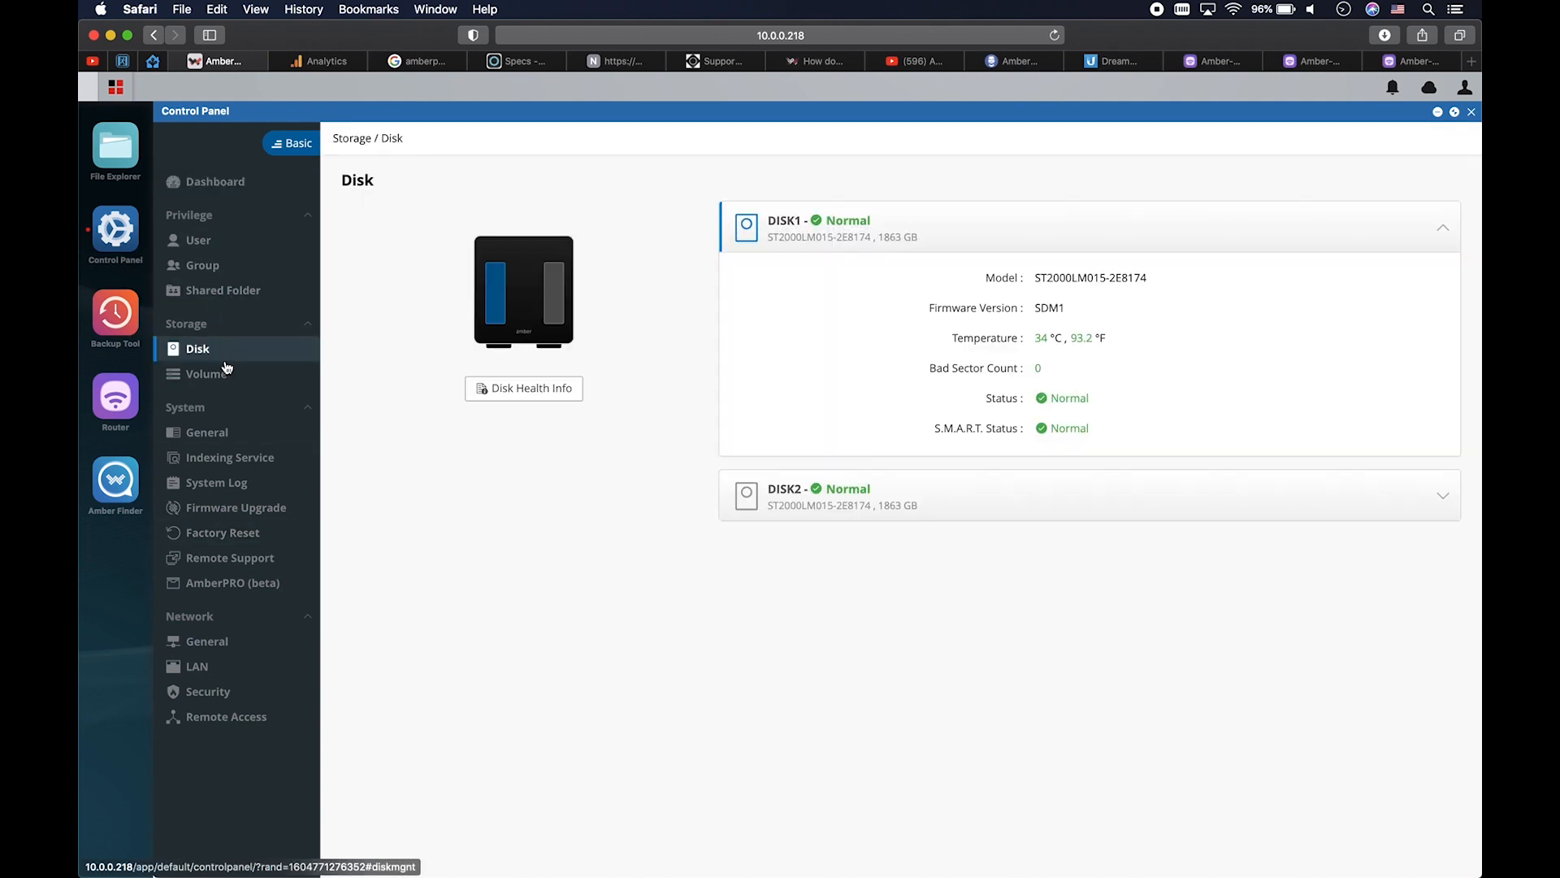
{"action": "left_click", "coordinate": [206, 374]}
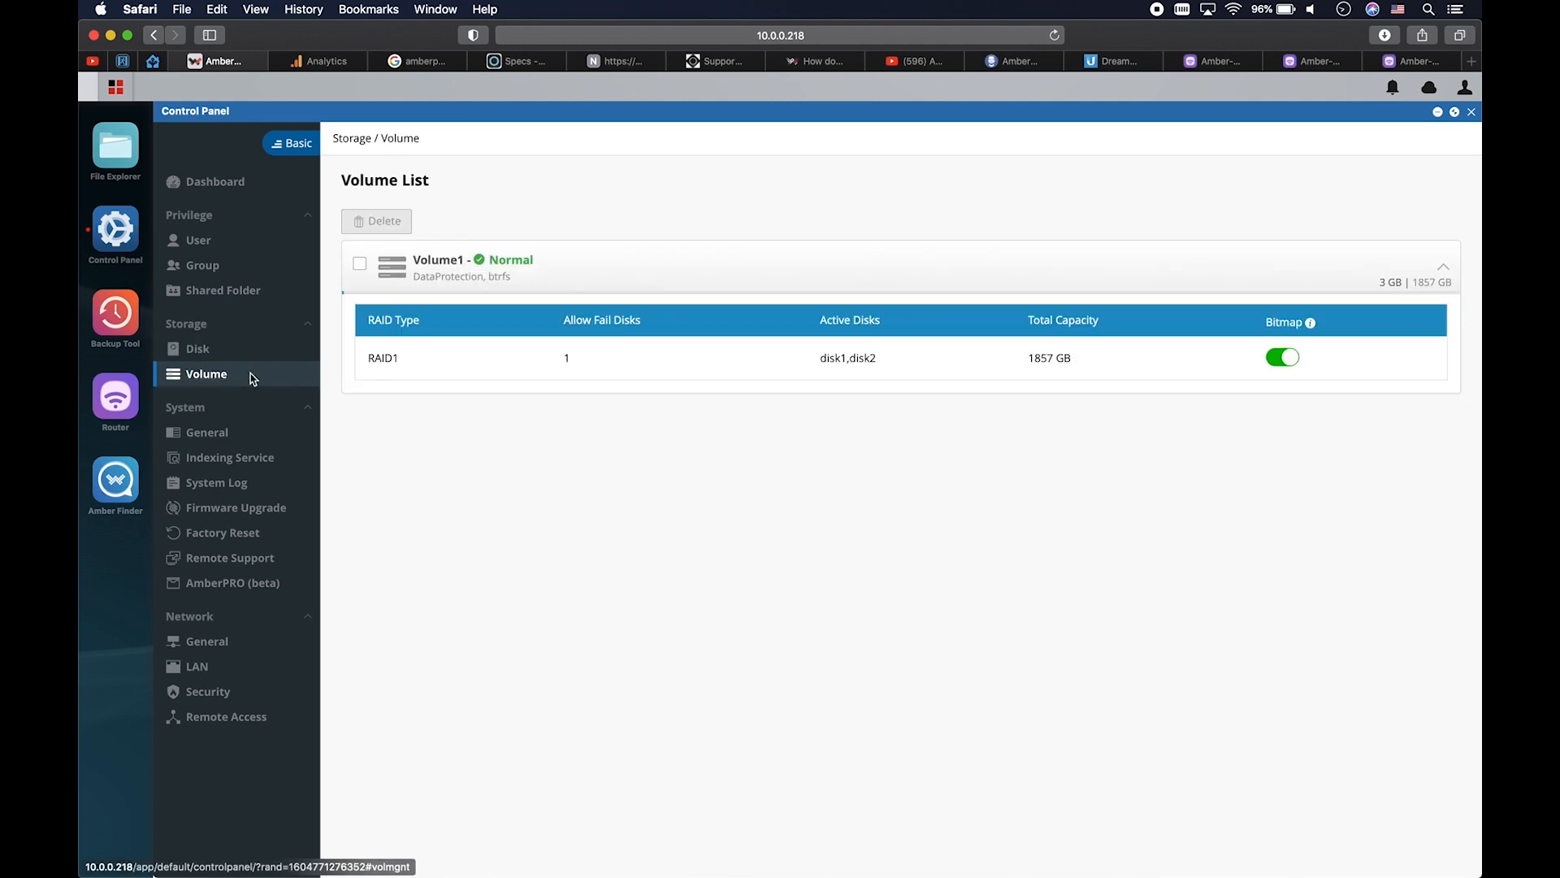
{"action": "left_click", "coordinate": [206, 432]}
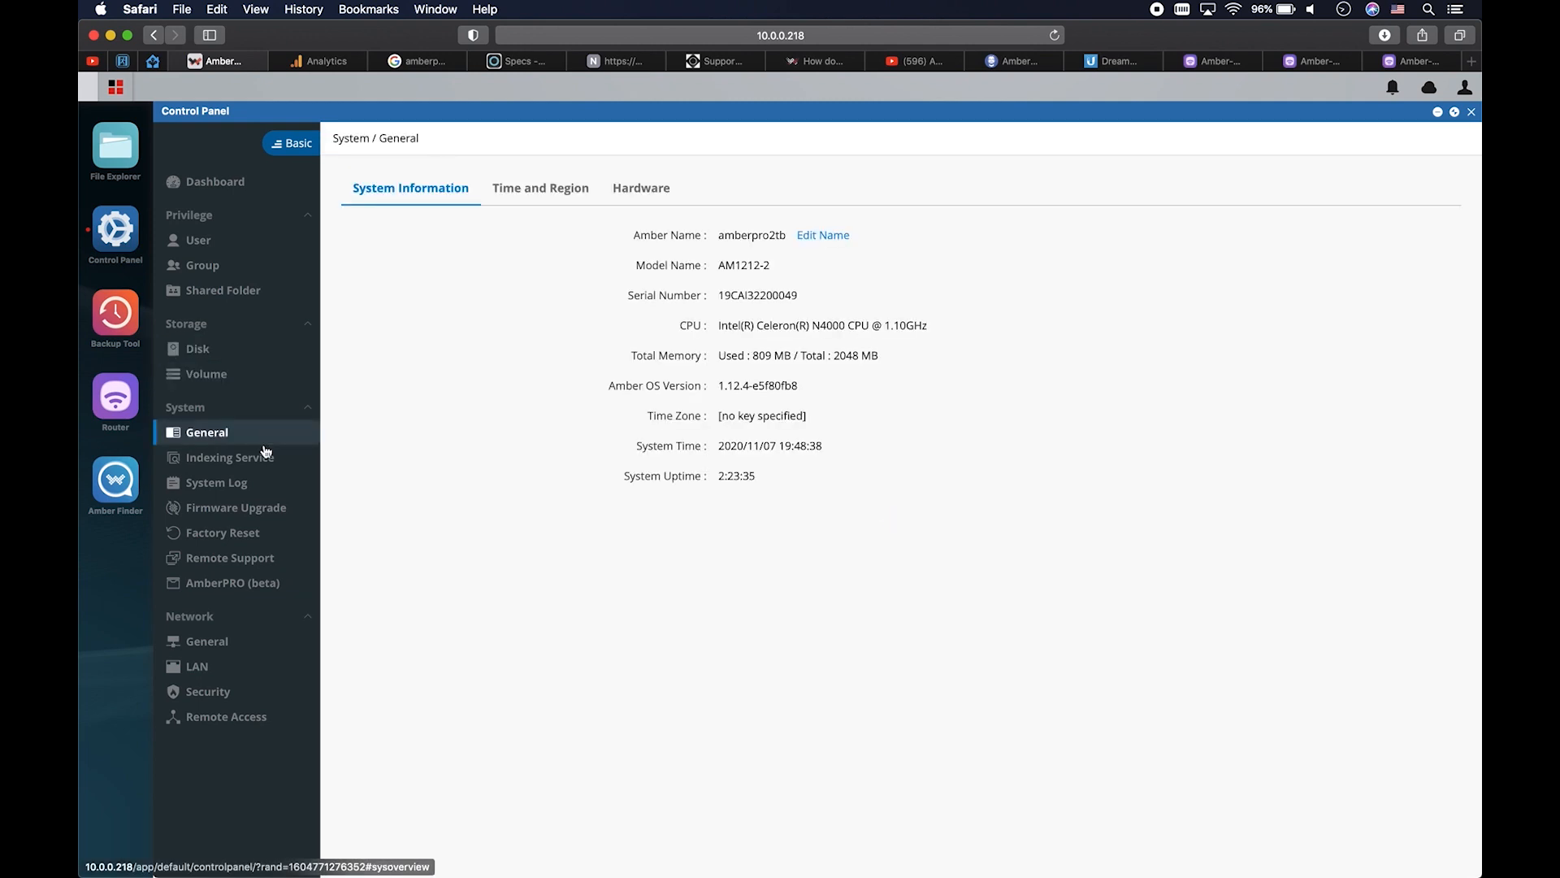
{"action": "left_click", "coordinate": [229, 457]}
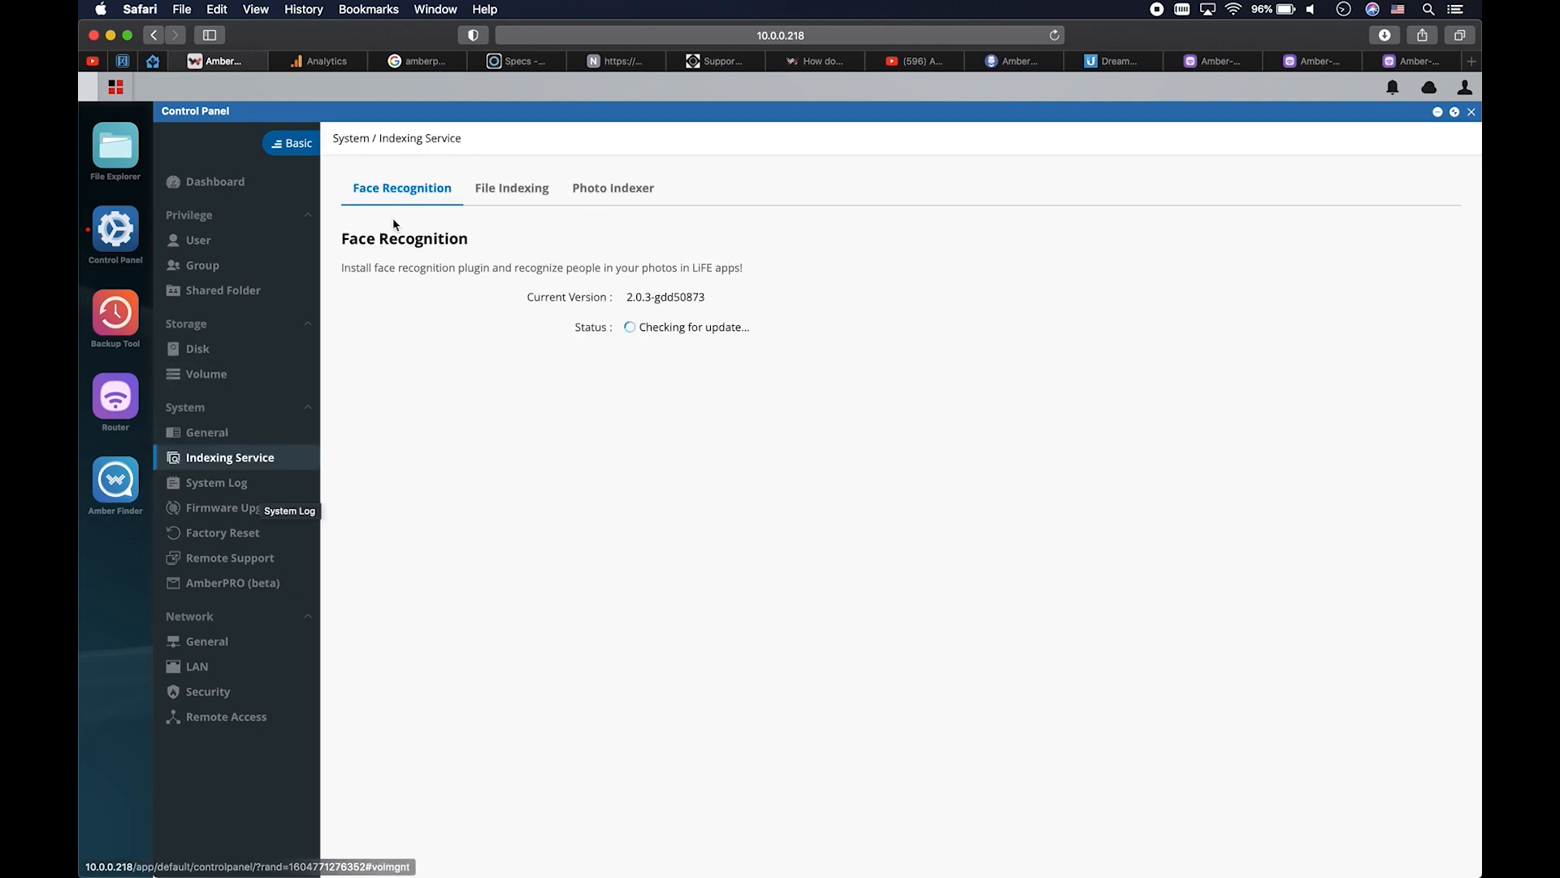
{"action": "mouse_move", "coordinate": [446, 249]}
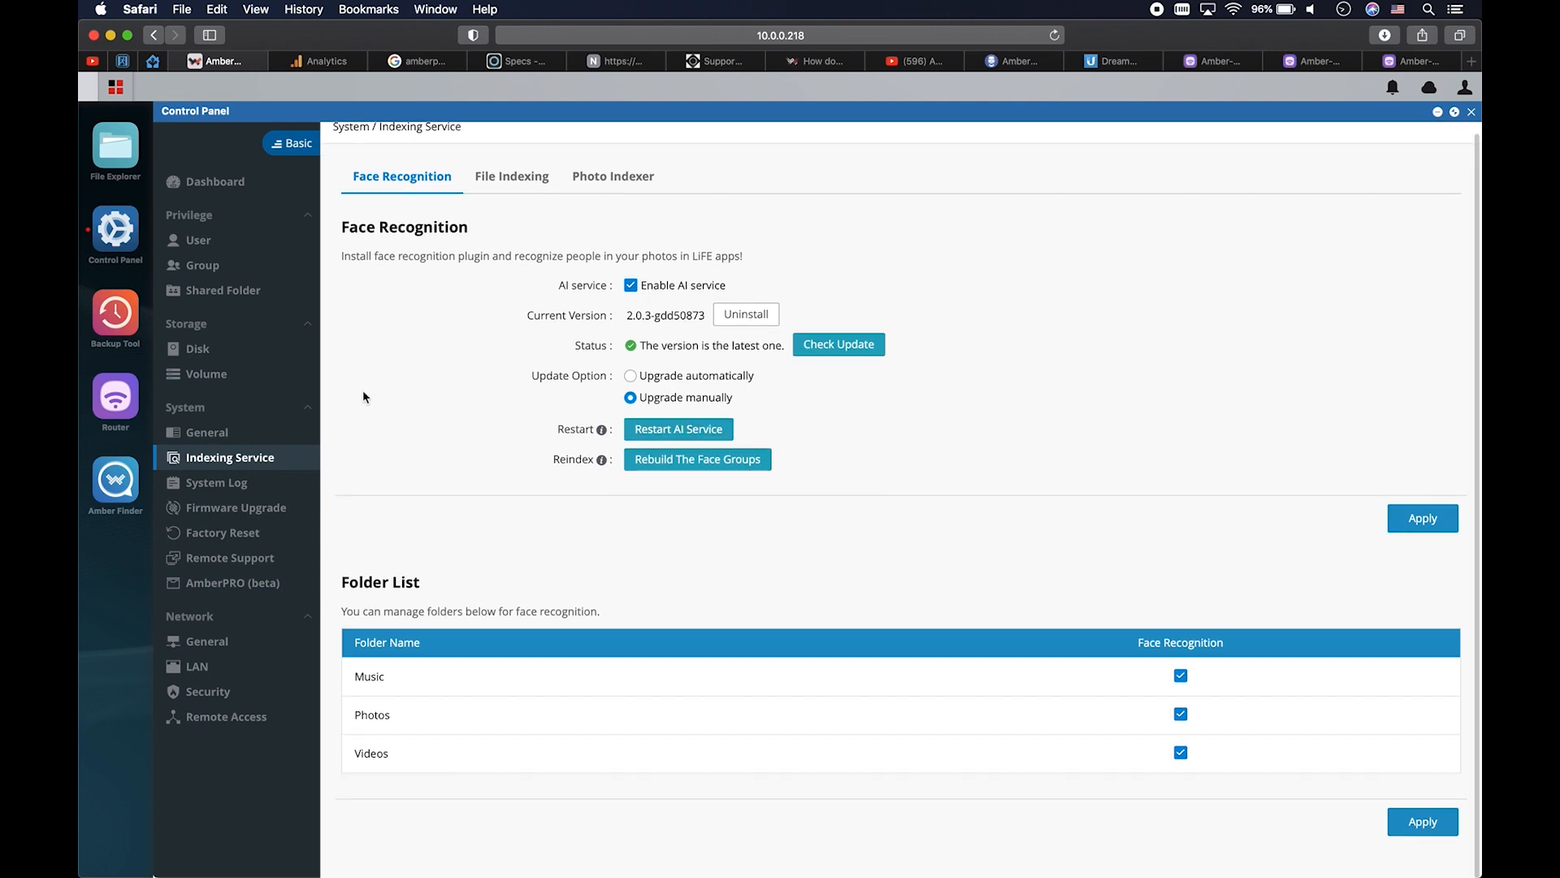
View System Log, Firmware Upgrade and Remote Support, ending on the AmberPRO (beta) page.
{"action": "left_click", "coordinate": [216, 483]}
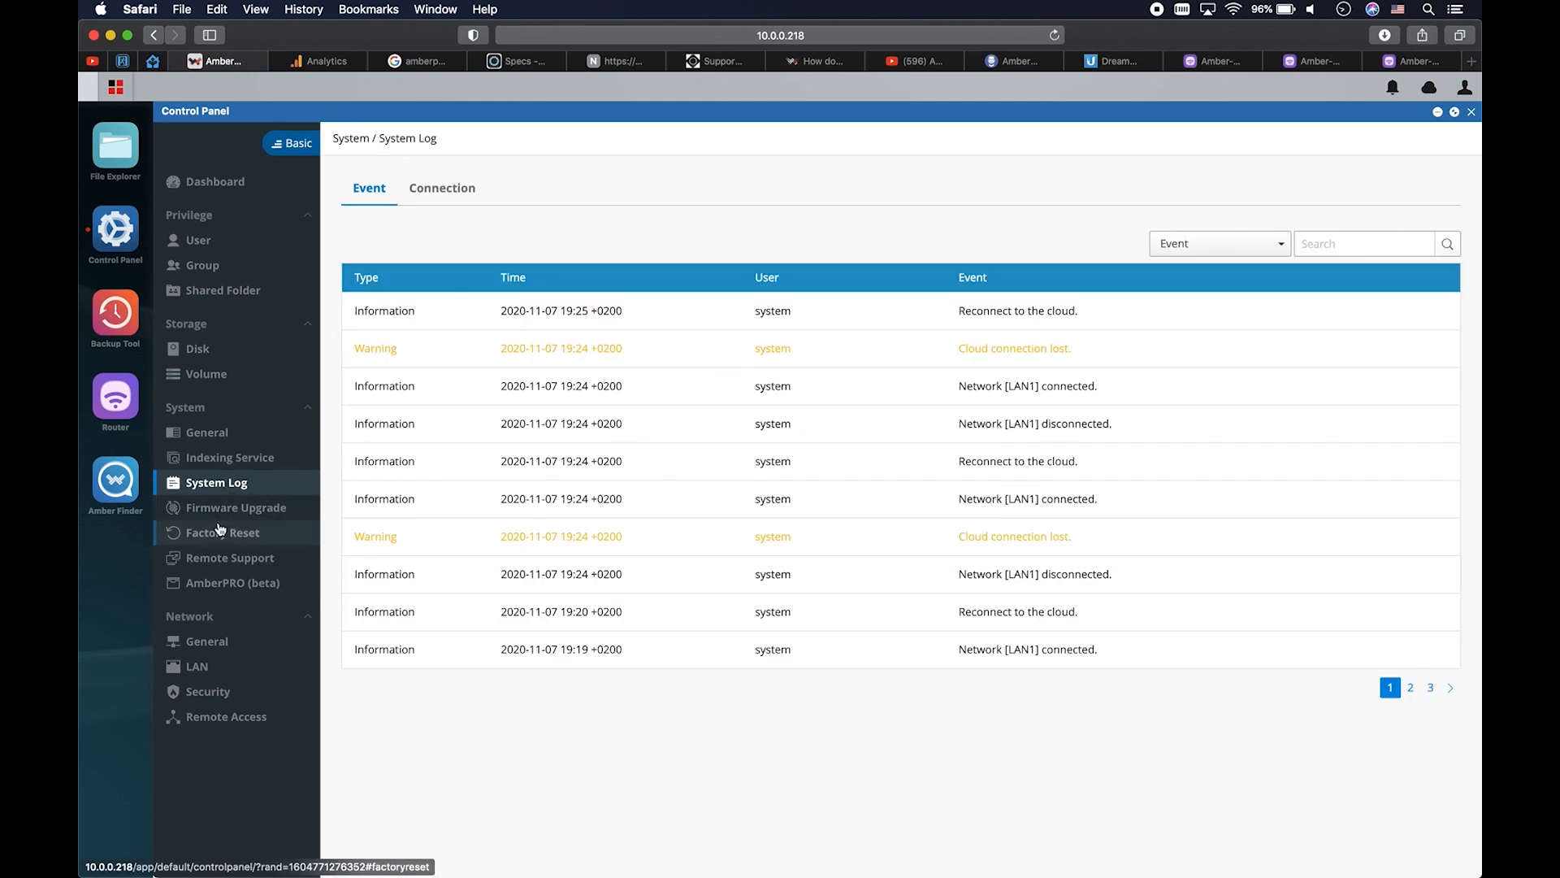
{"action": "left_click", "coordinate": [237, 507]}
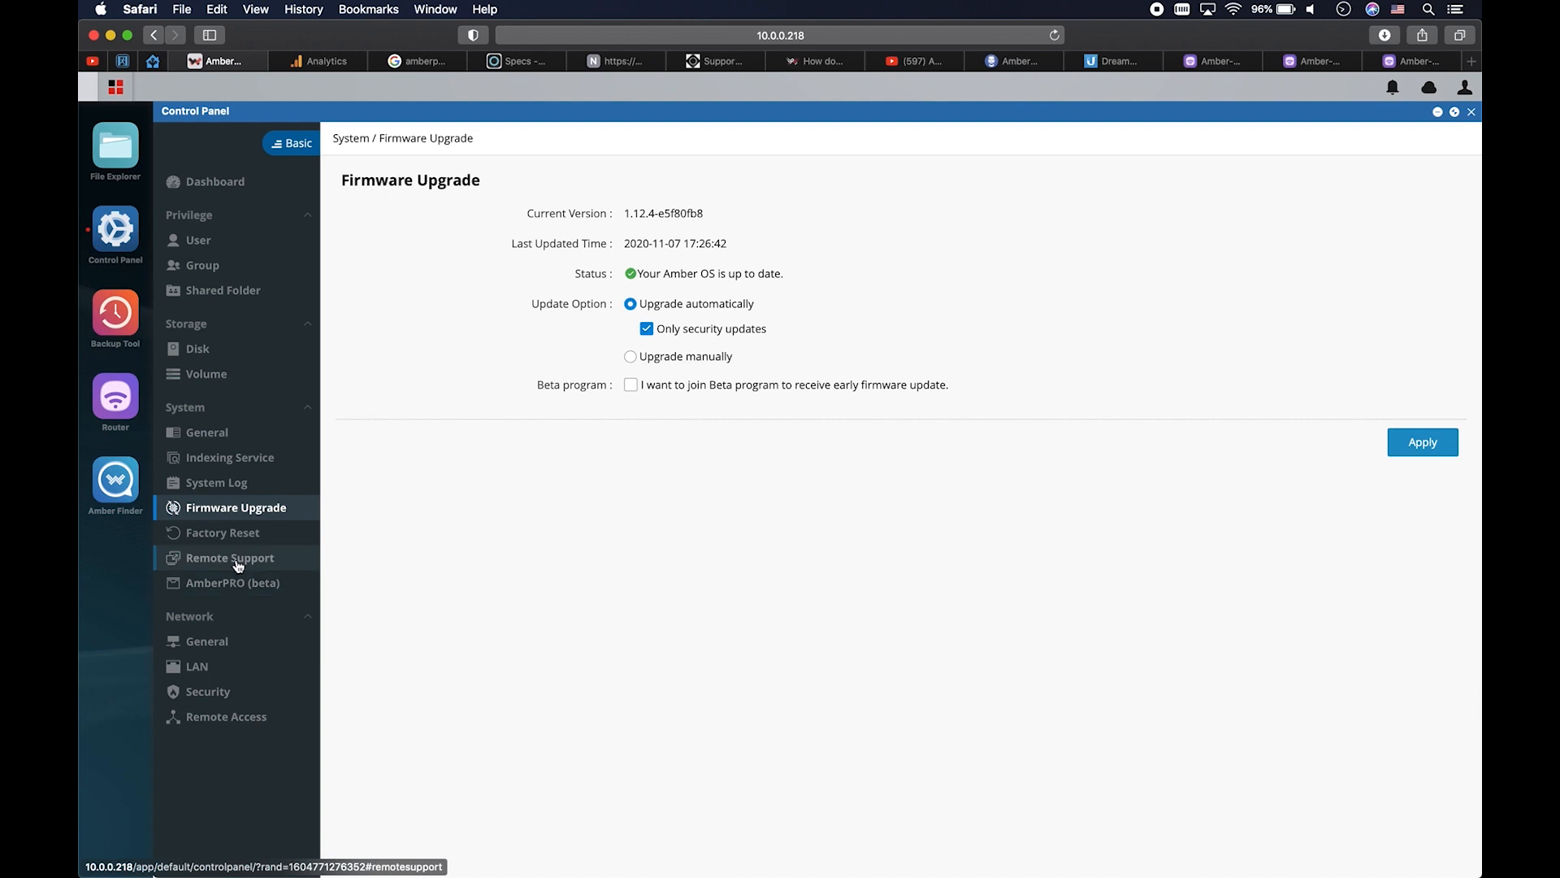
{"action": "left_click", "coordinate": [229, 557]}
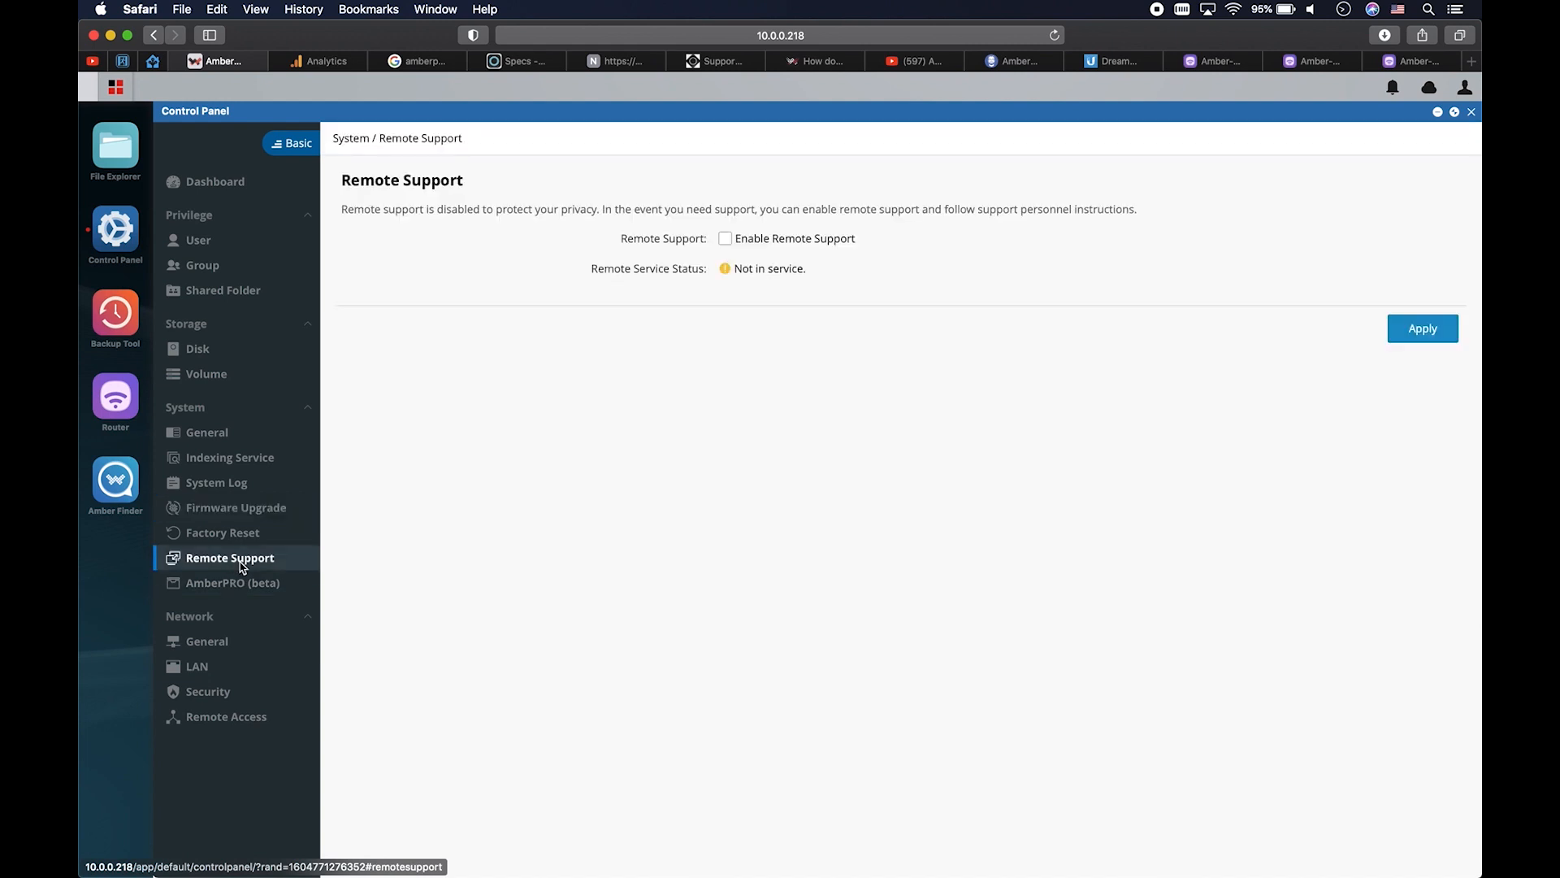
{"action": "mouse_move", "coordinate": [233, 582]}
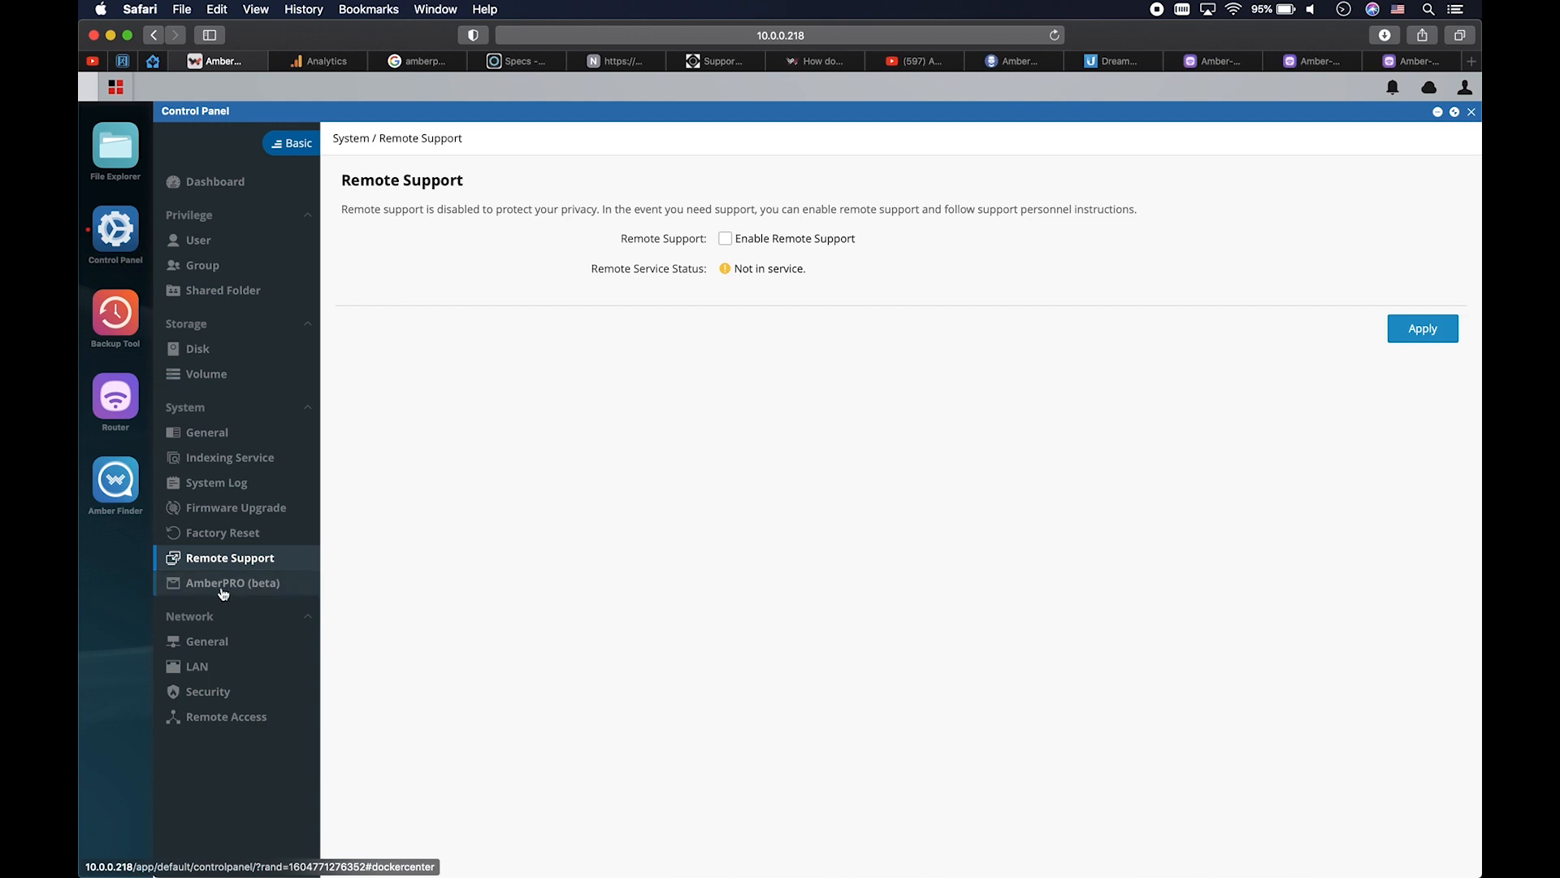
{"action": "left_click", "coordinate": [232, 582]}
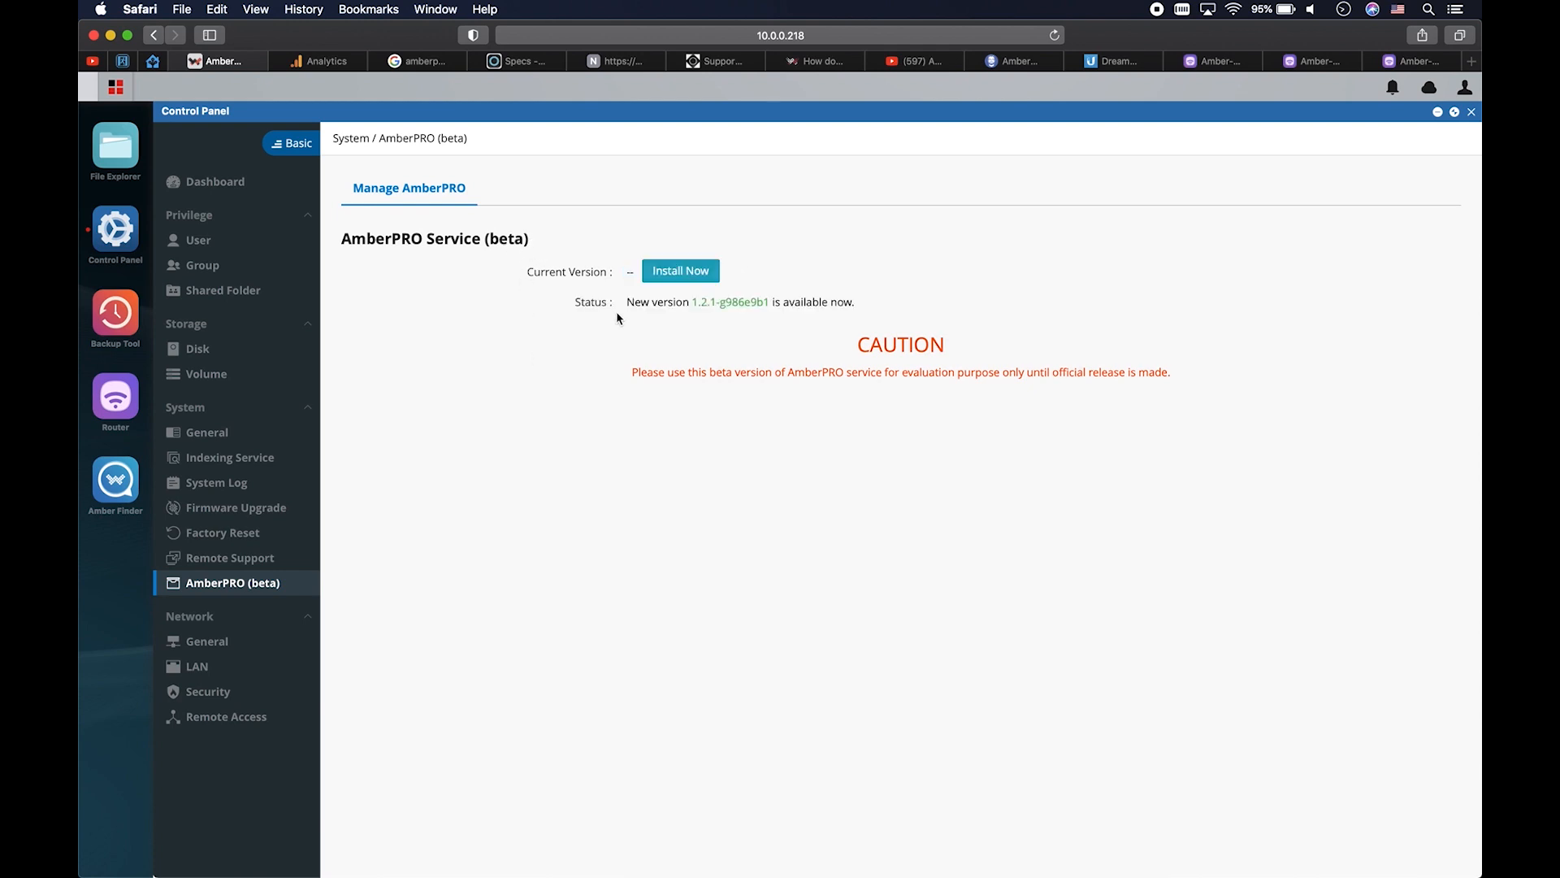
{"action": "mouse_move", "coordinate": [680, 271]}
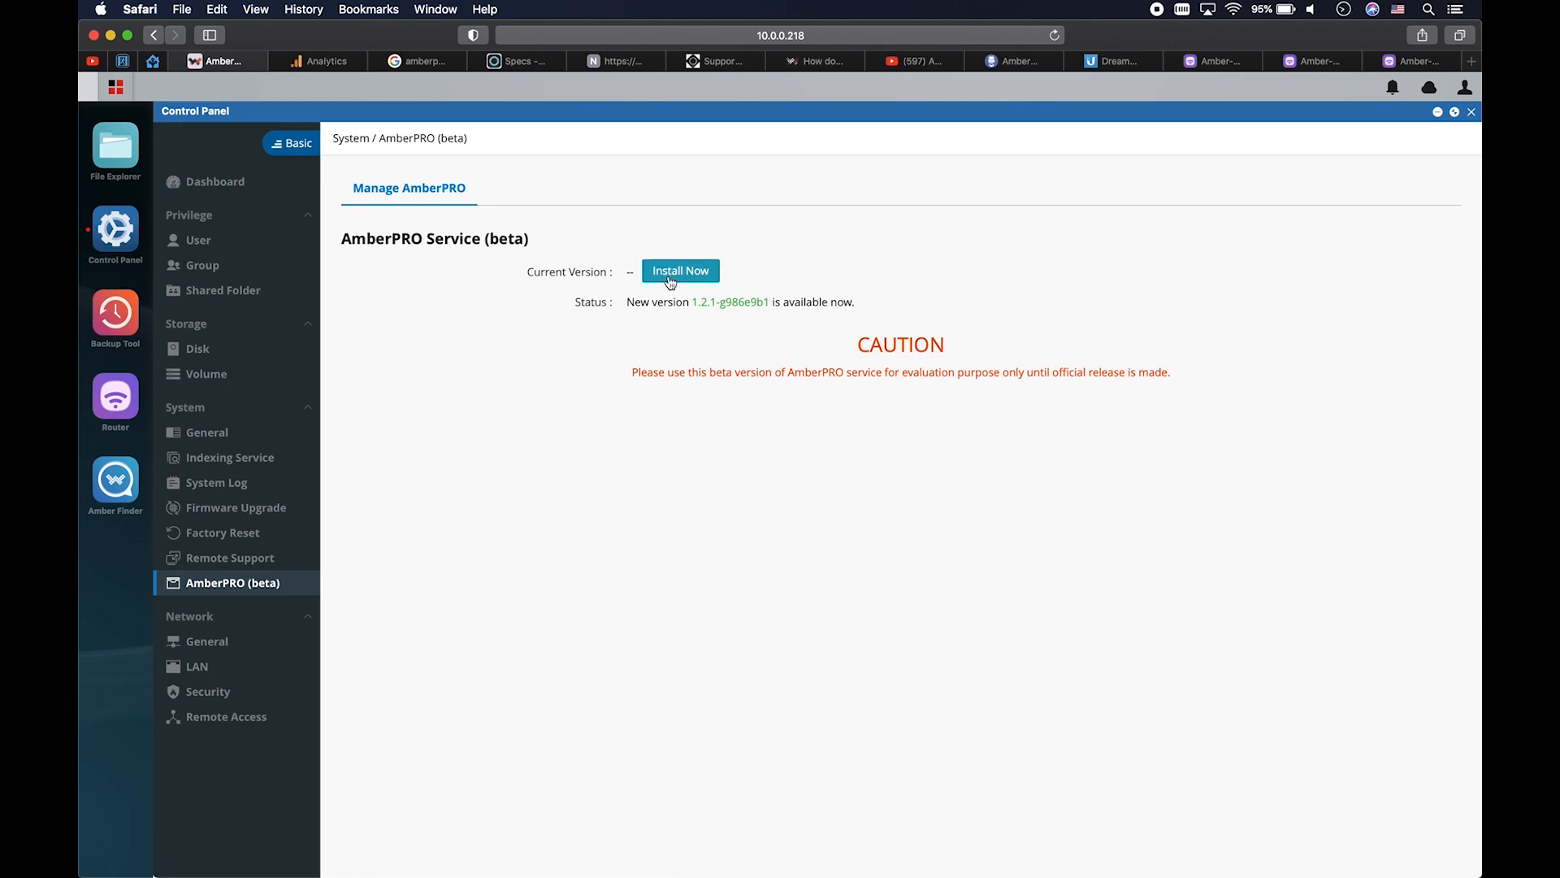
Browse Network General, Security firewall and Remote Access DDNS settings, then launch Backup Tool.
{"action": "left_click", "coordinate": [207, 641]}
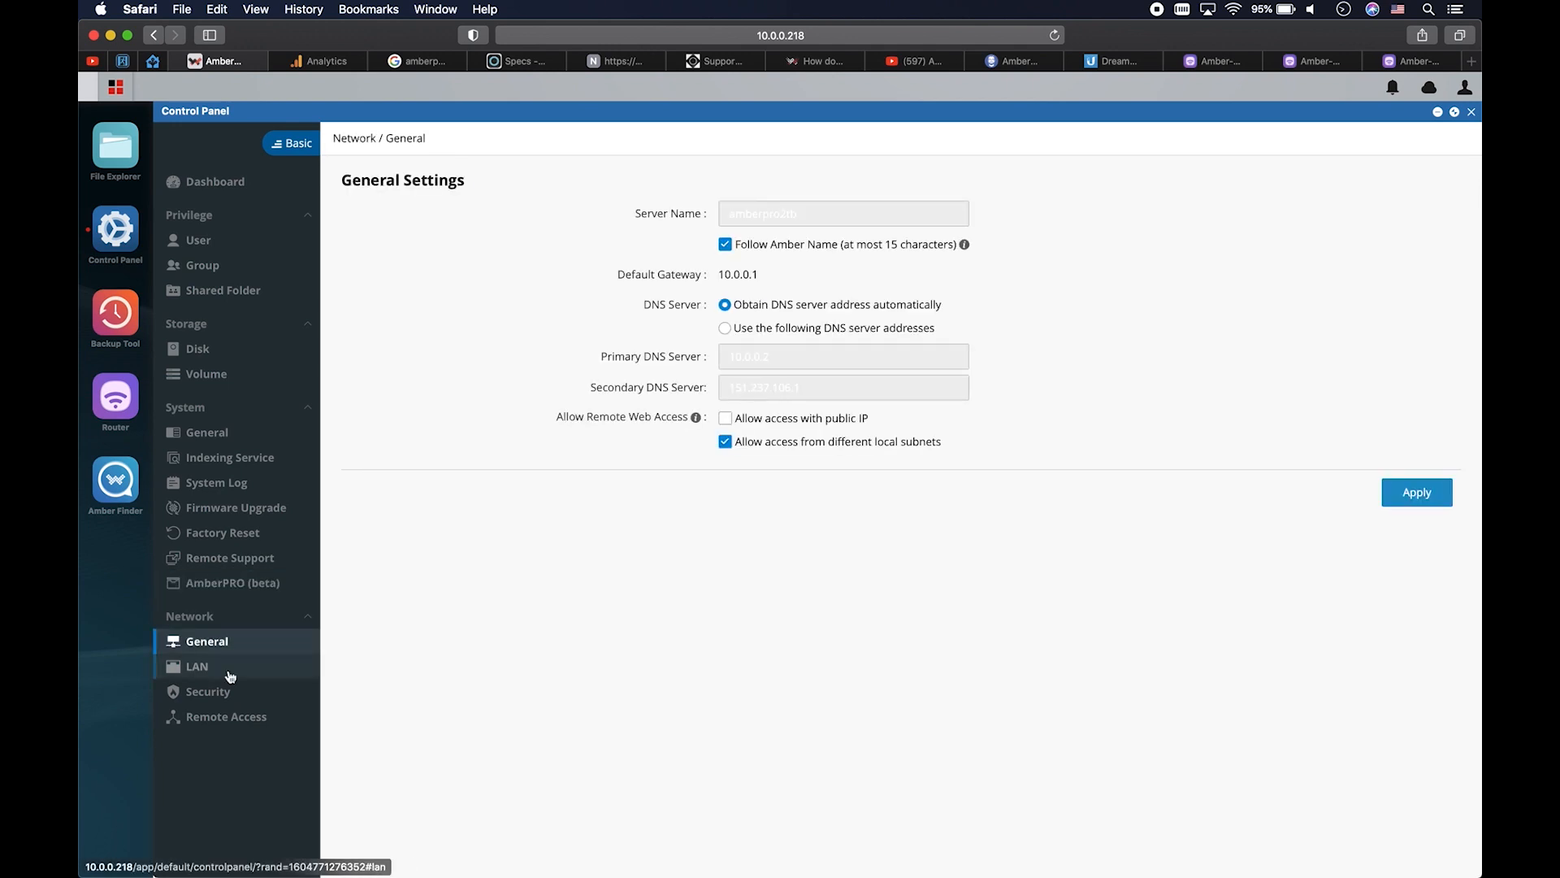
{"action": "left_click", "coordinate": [209, 690]}
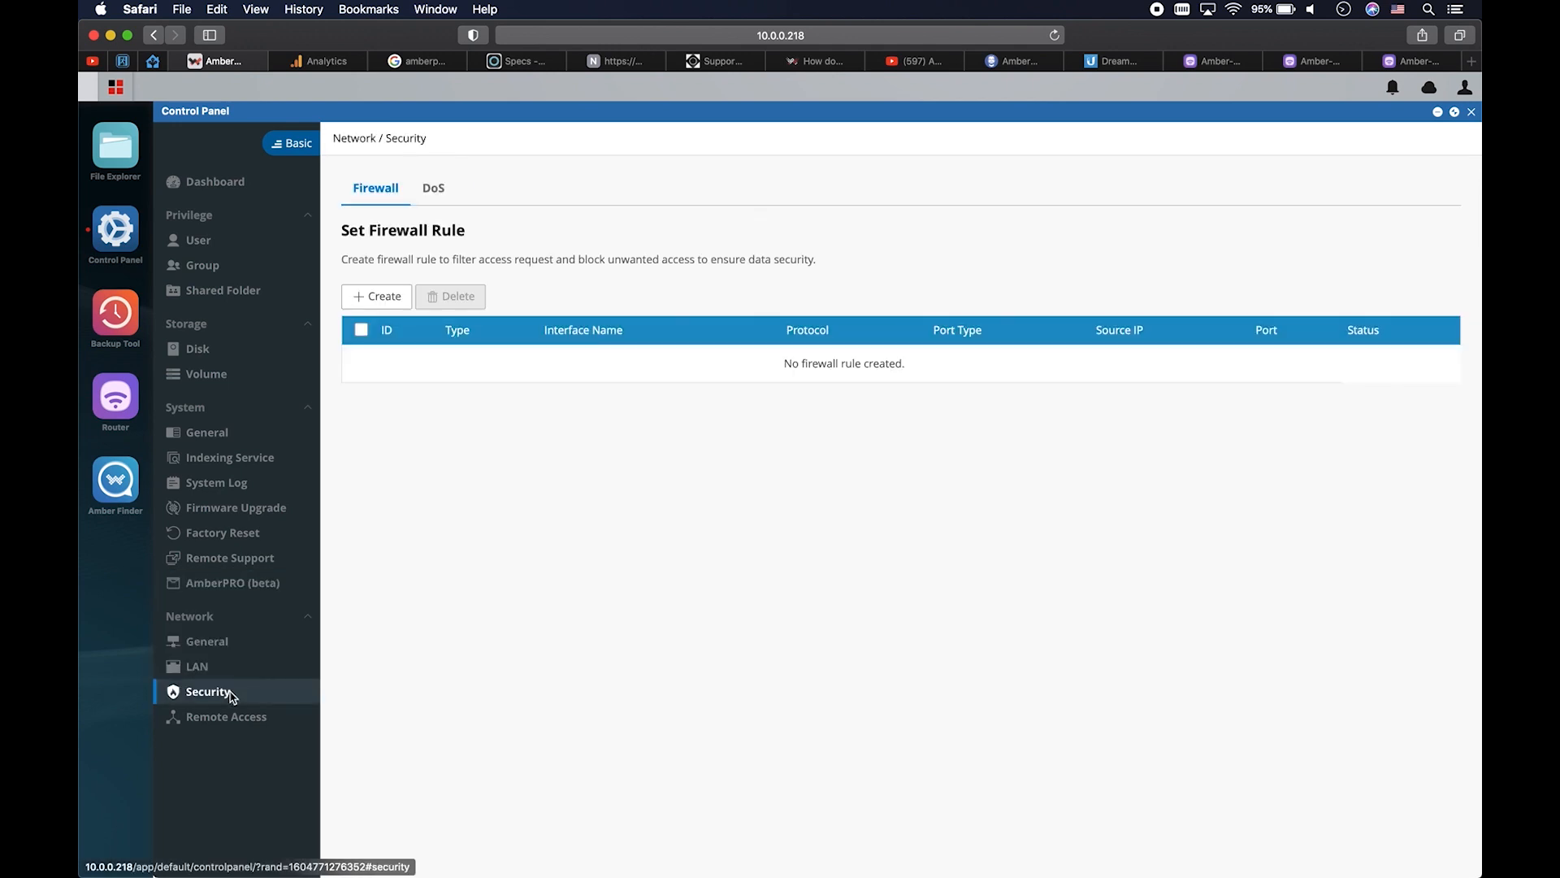
{"action": "left_click", "coordinate": [226, 717]}
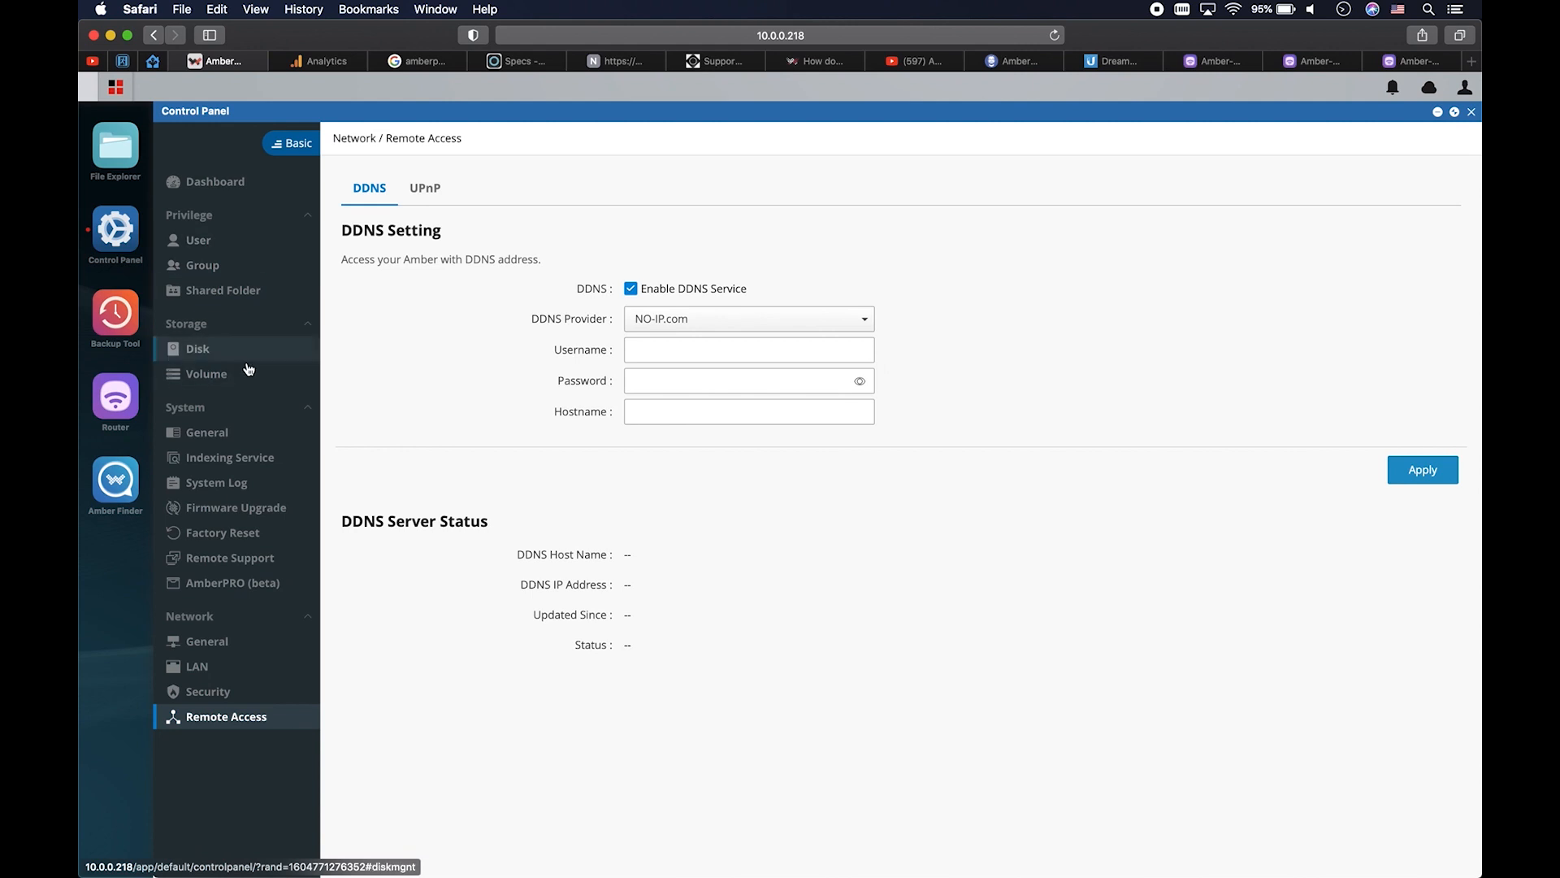
{"action": "left_click", "coordinate": [114, 320]}
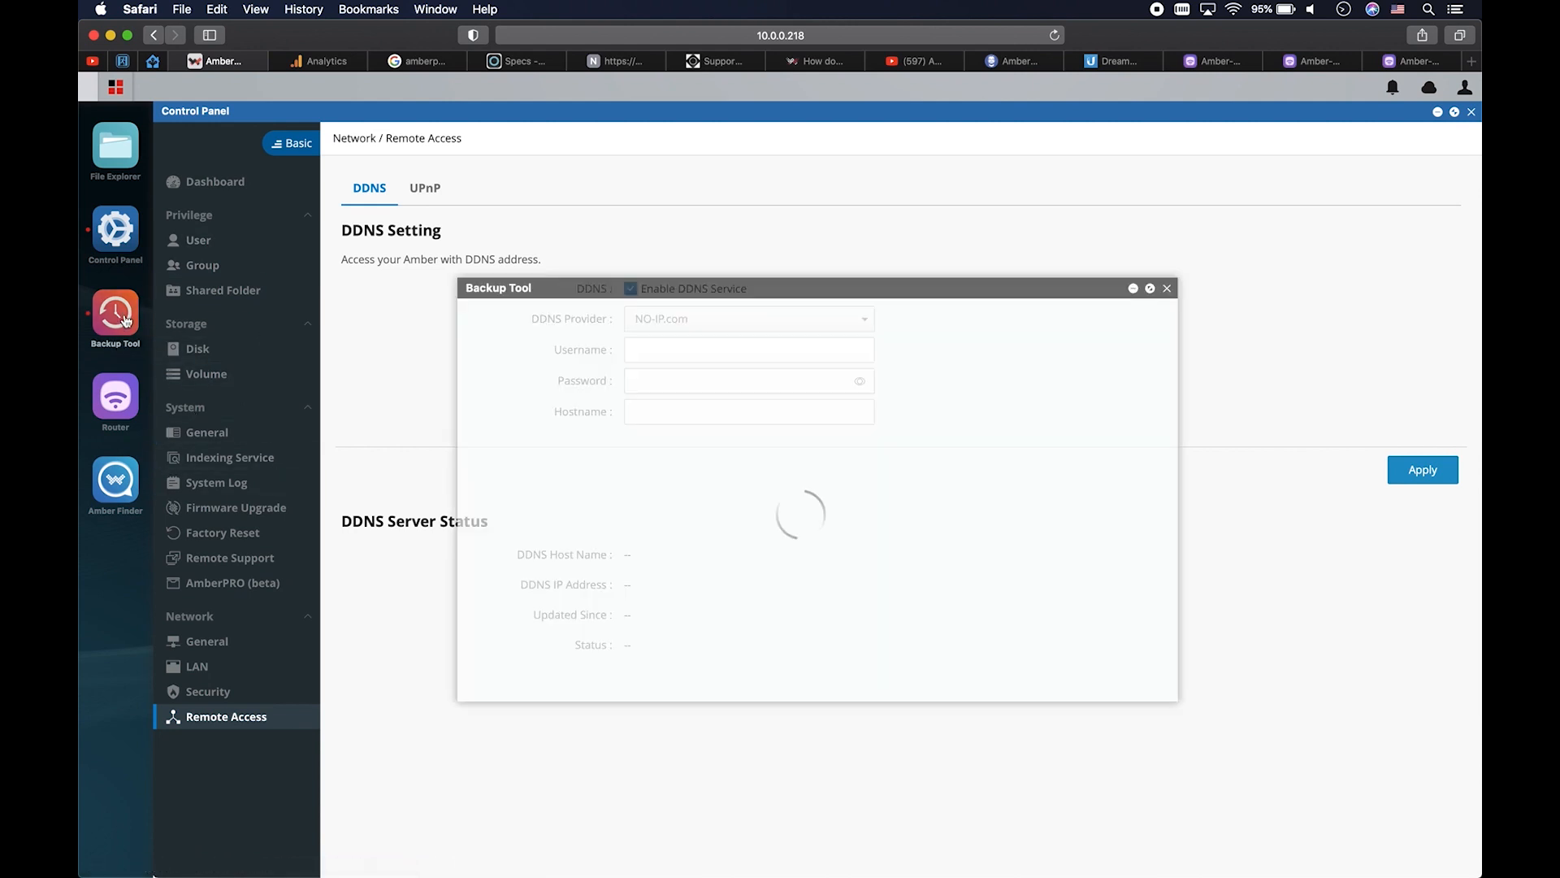
Browse Remote Replication and Snapshot Restore, ending on Time Machine with the service enabled.
{"action": "left_click", "coordinate": [113, 312]}
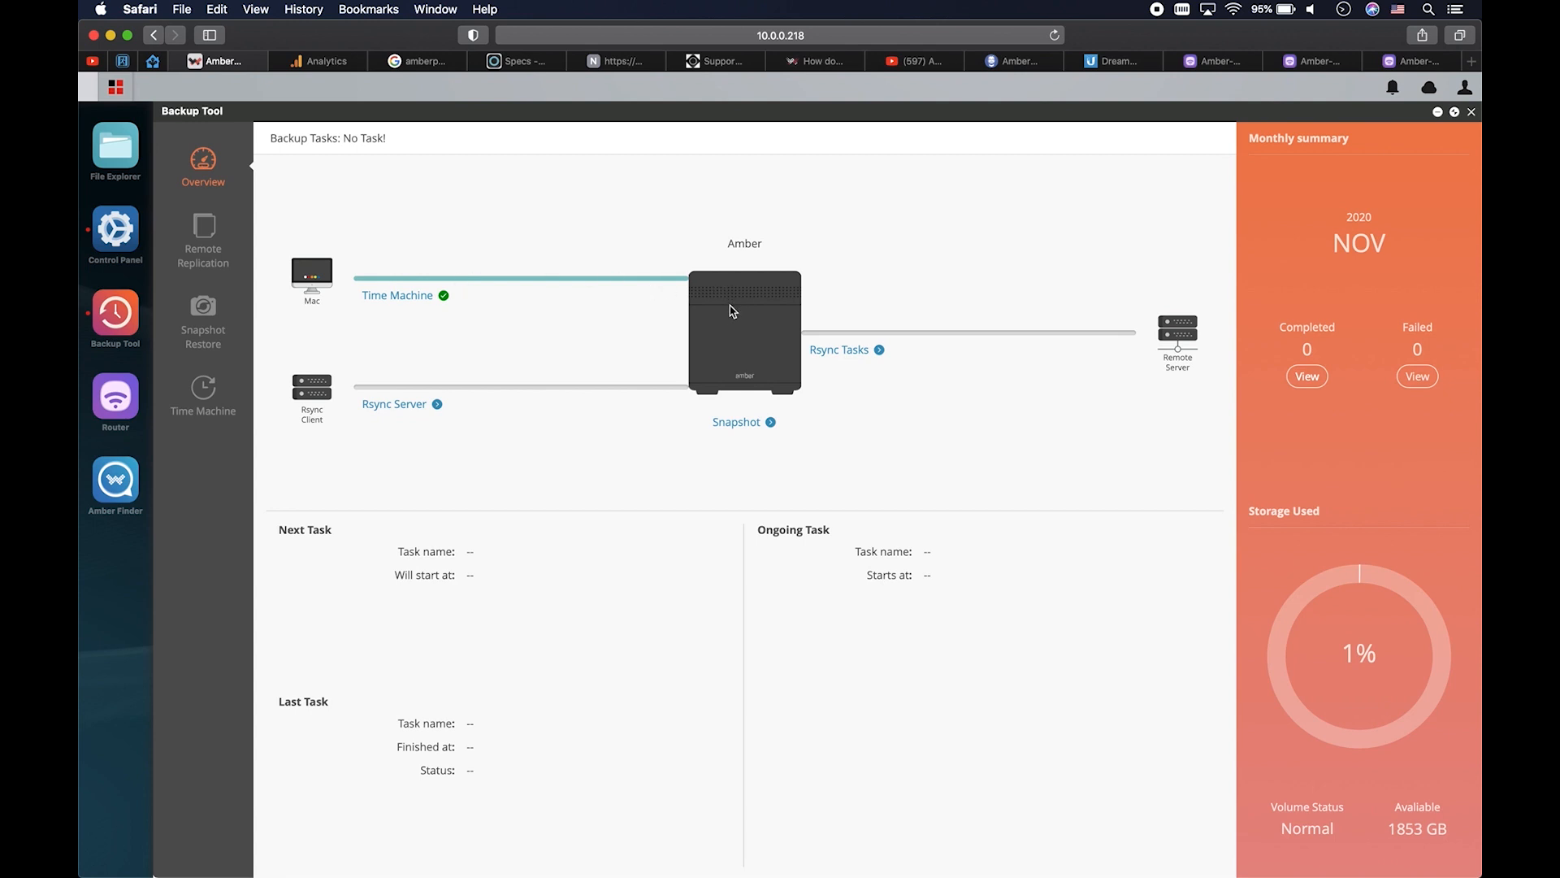
{"action": "mouse_move", "coordinate": [946, 270]}
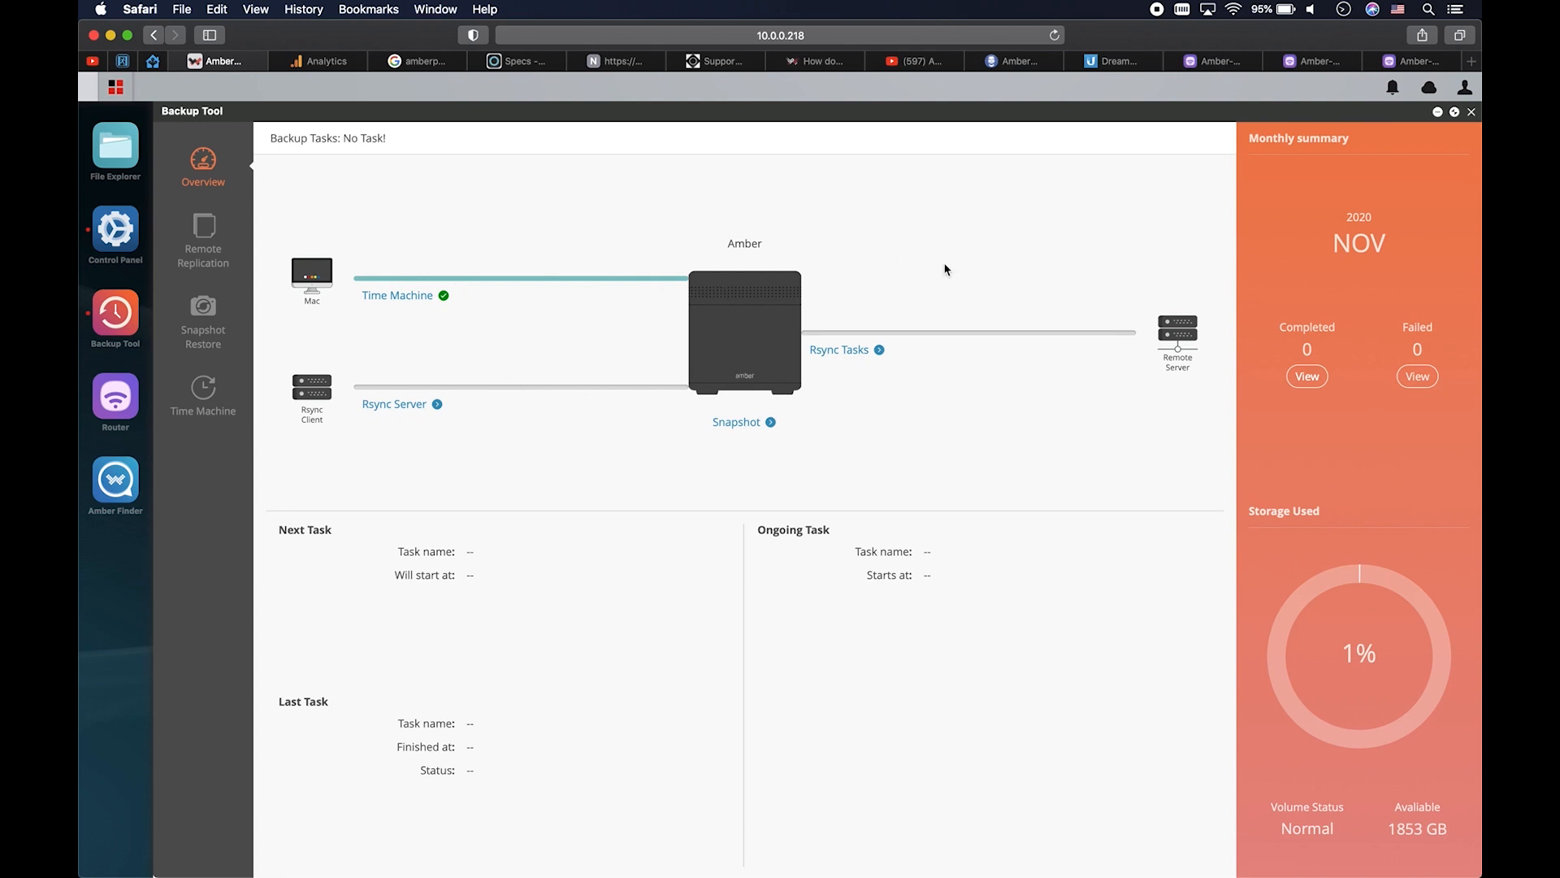
{"action": "mouse_move", "coordinate": [1136, 404]}
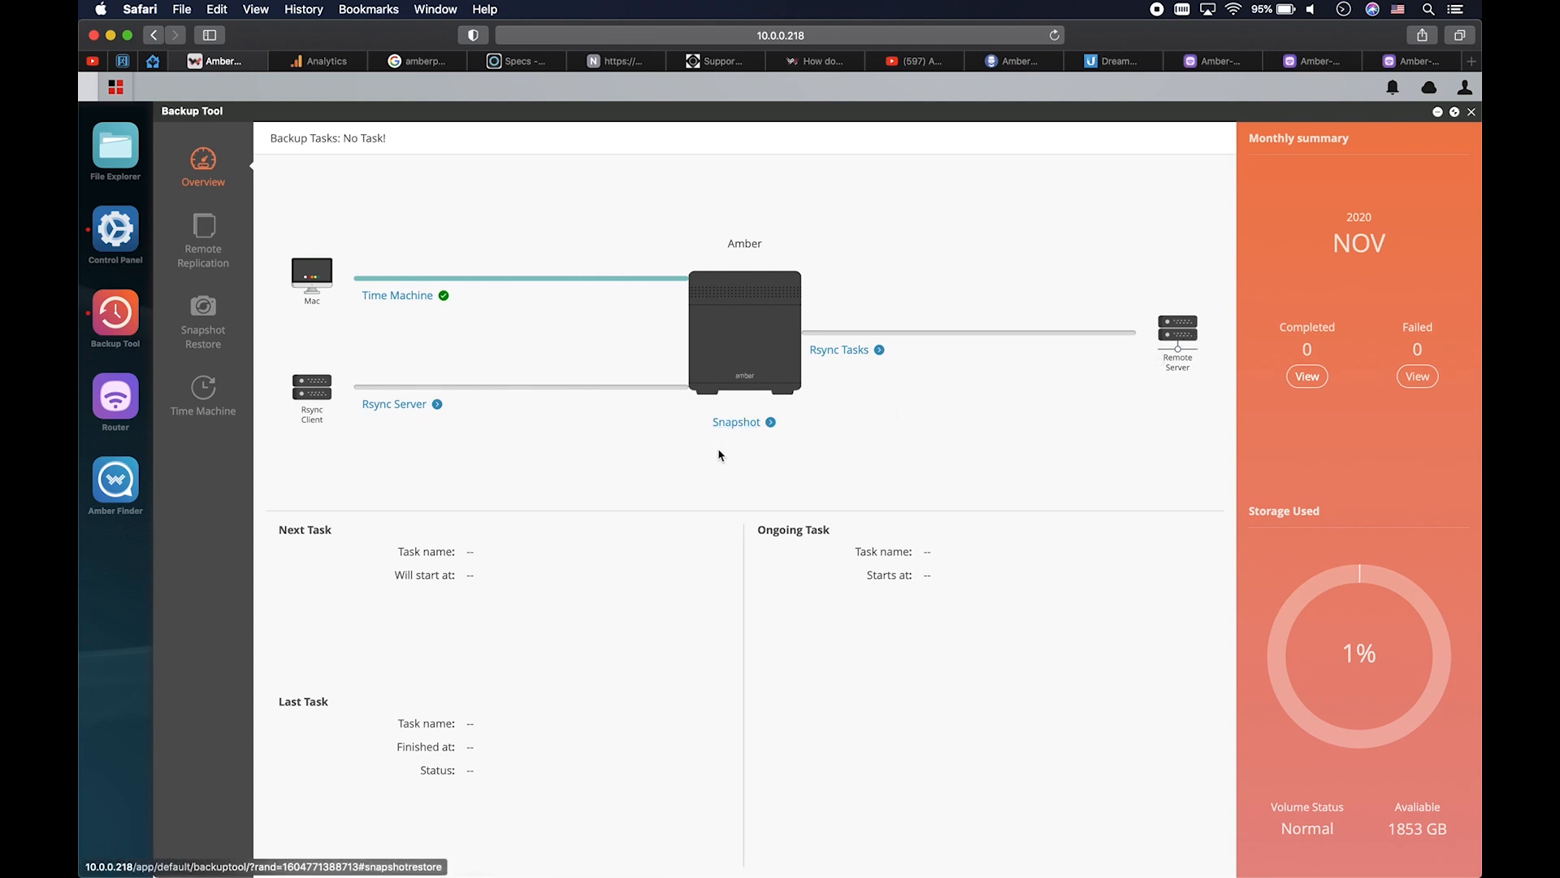
{"action": "mouse_move", "coordinate": [458, 551]}
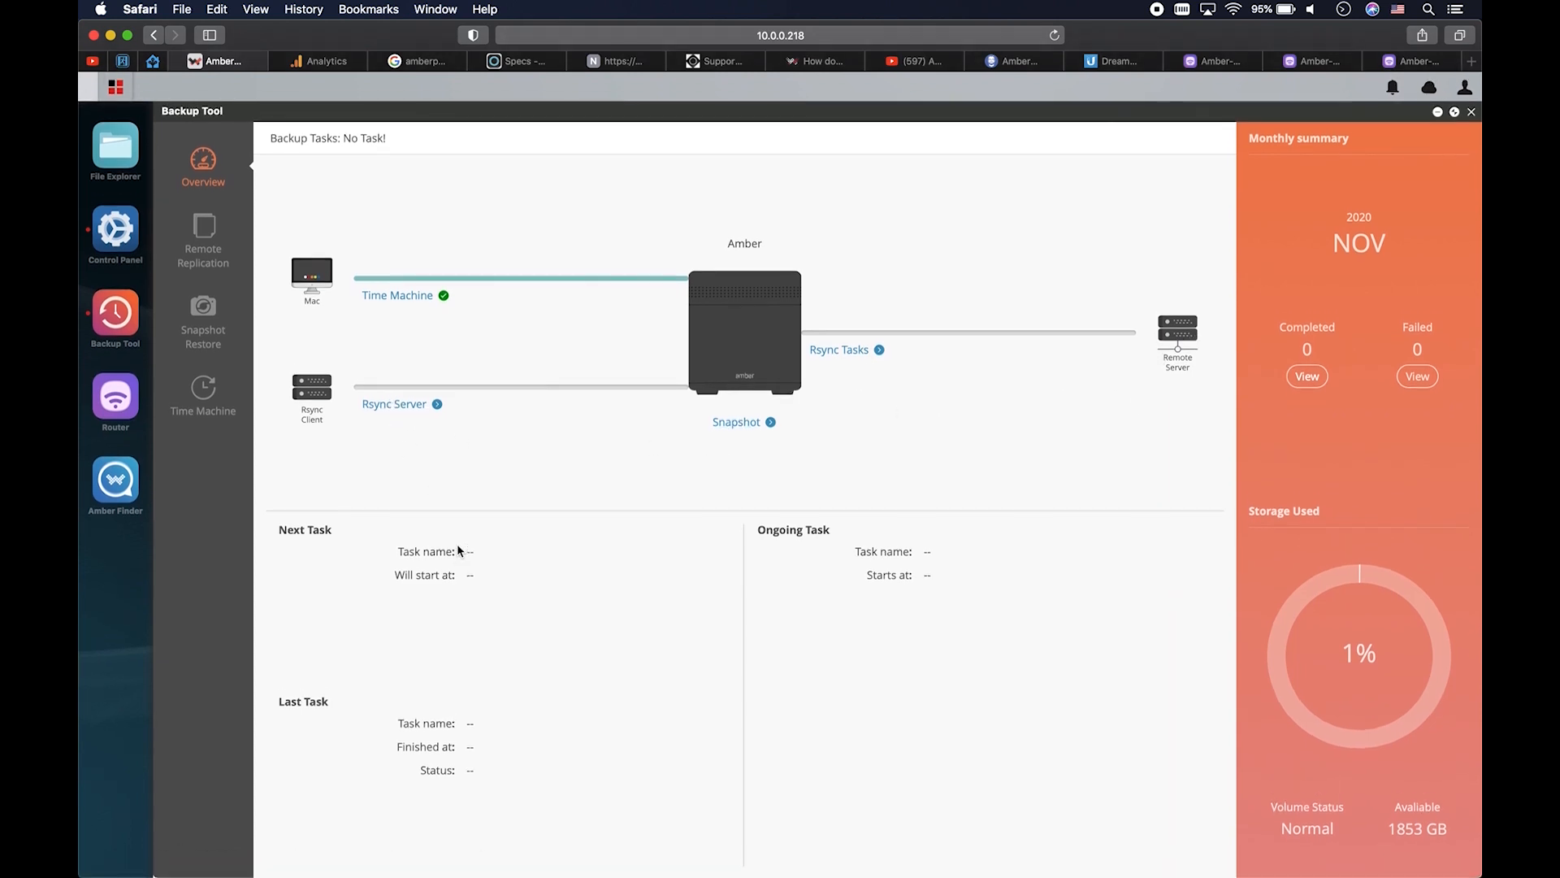
{"action": "mouse_move", "coordinate": [991, 582]}
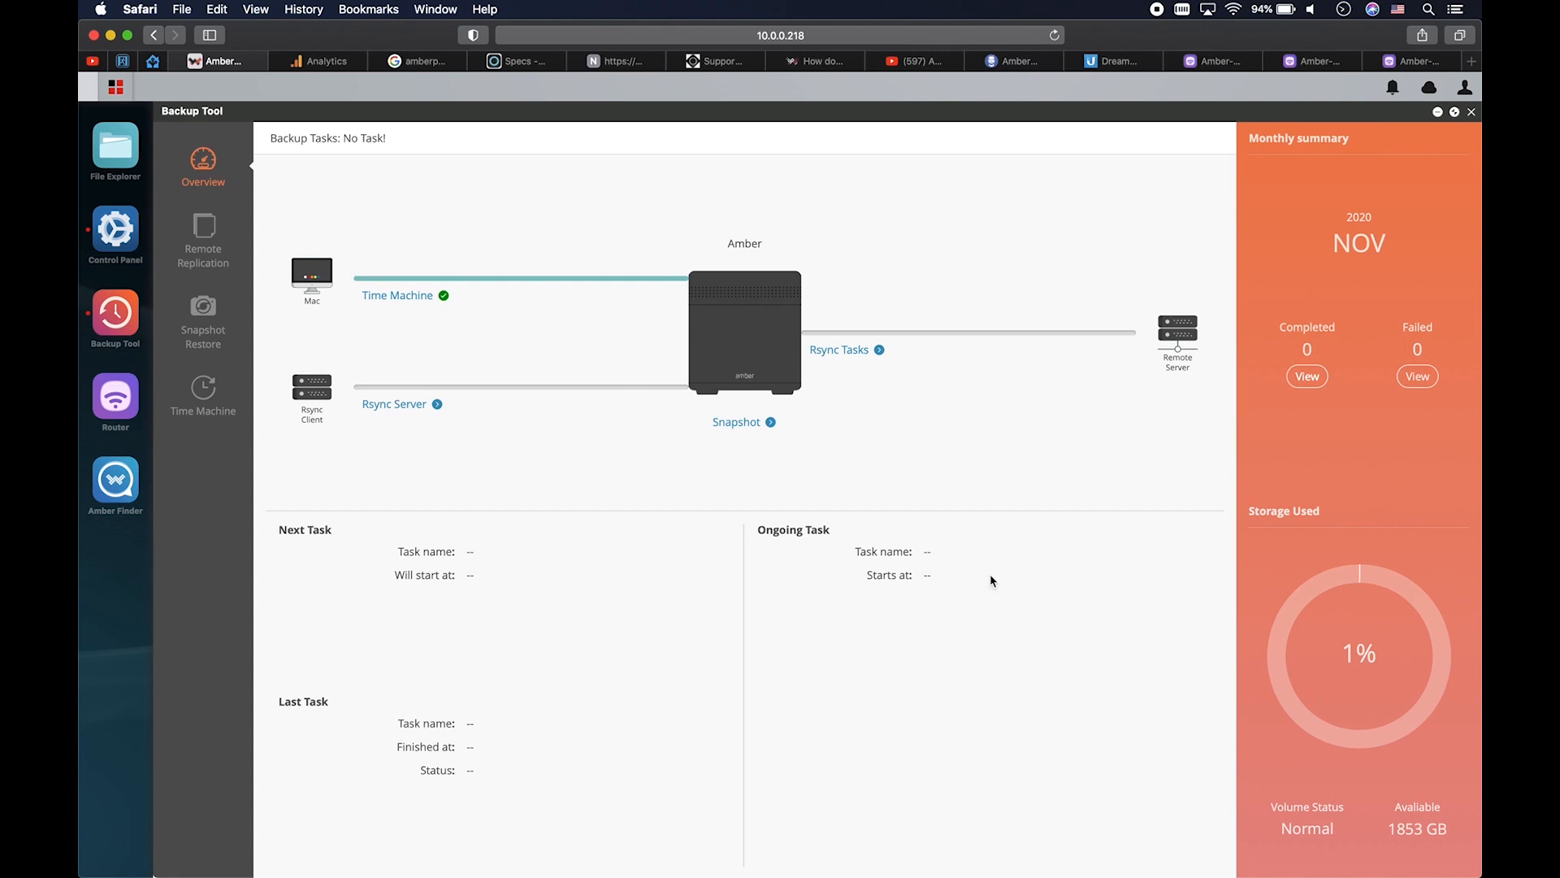
{"action": "left_click", "coordinate": [203, 239]}
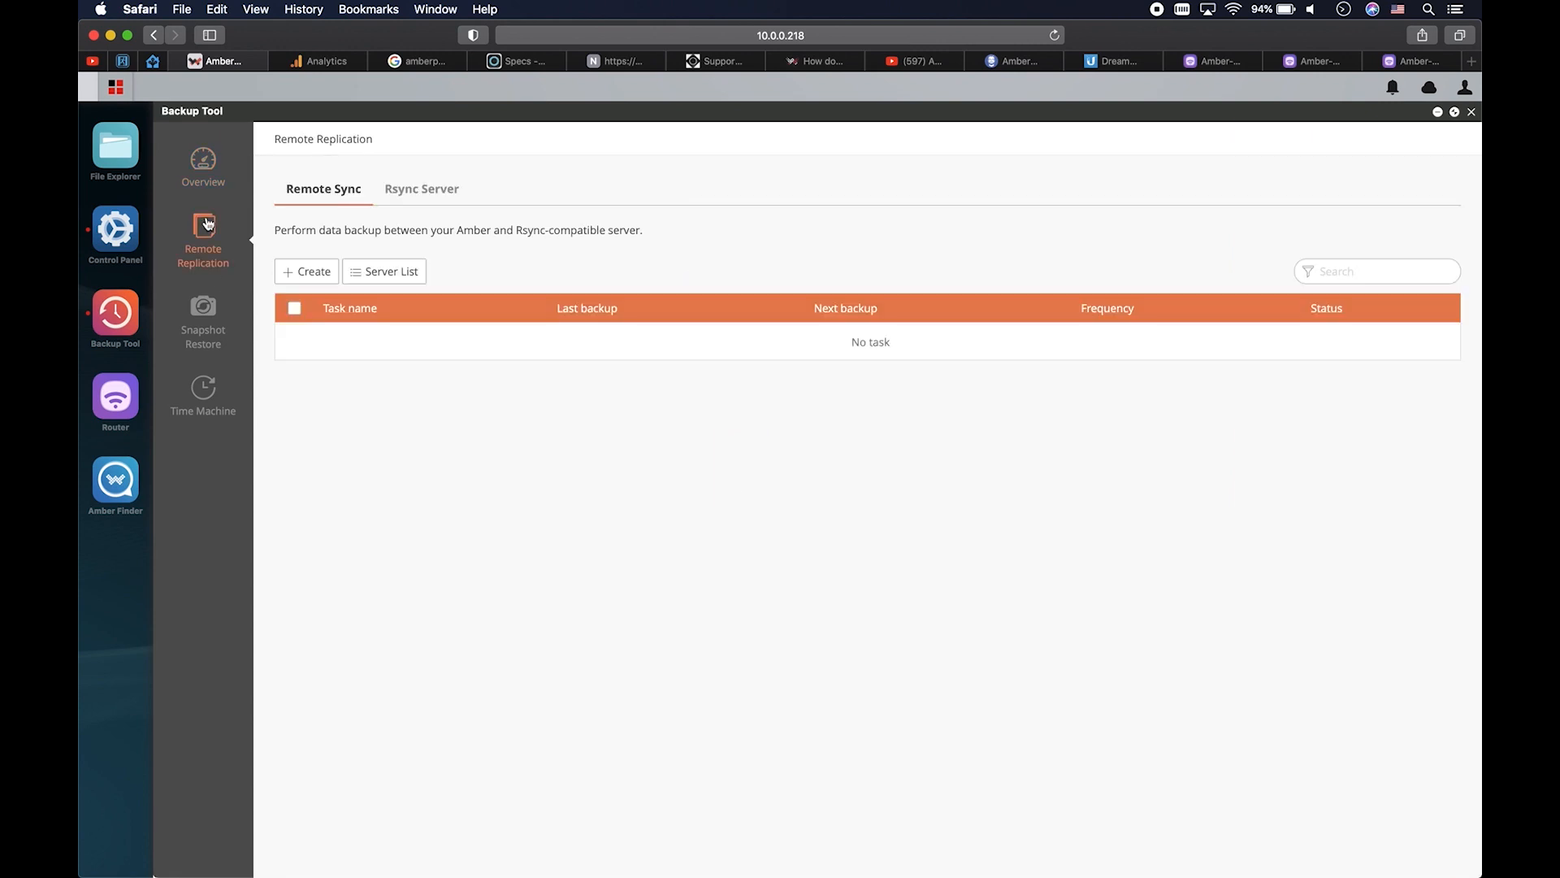
{"action": "left_click", "coordinate": [204, 318]}
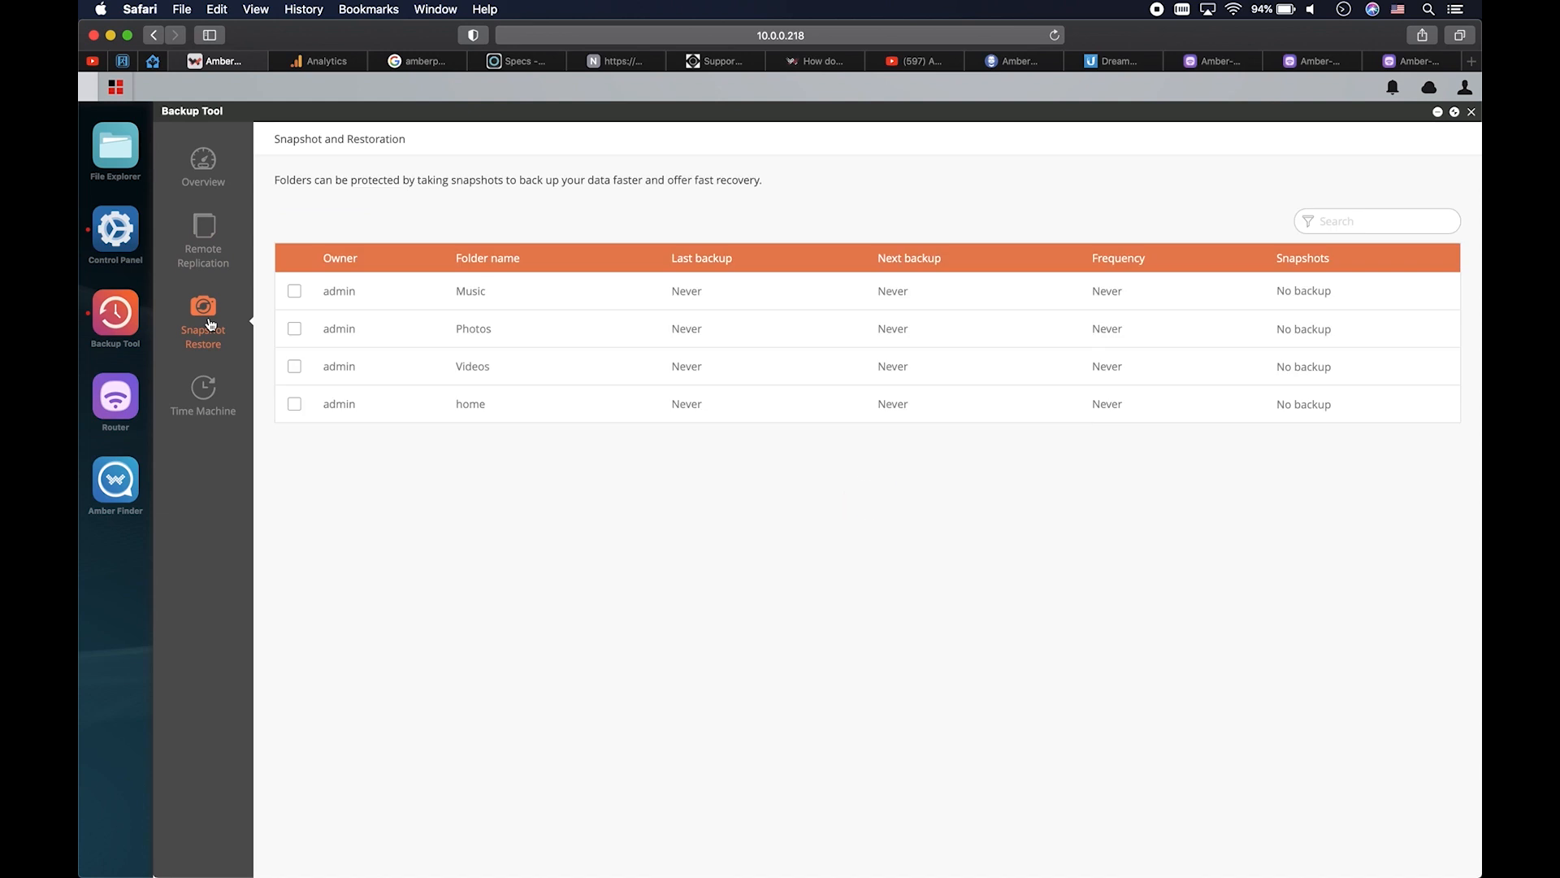
{"action": "mouse_move", "coordinate": [203, 393]}
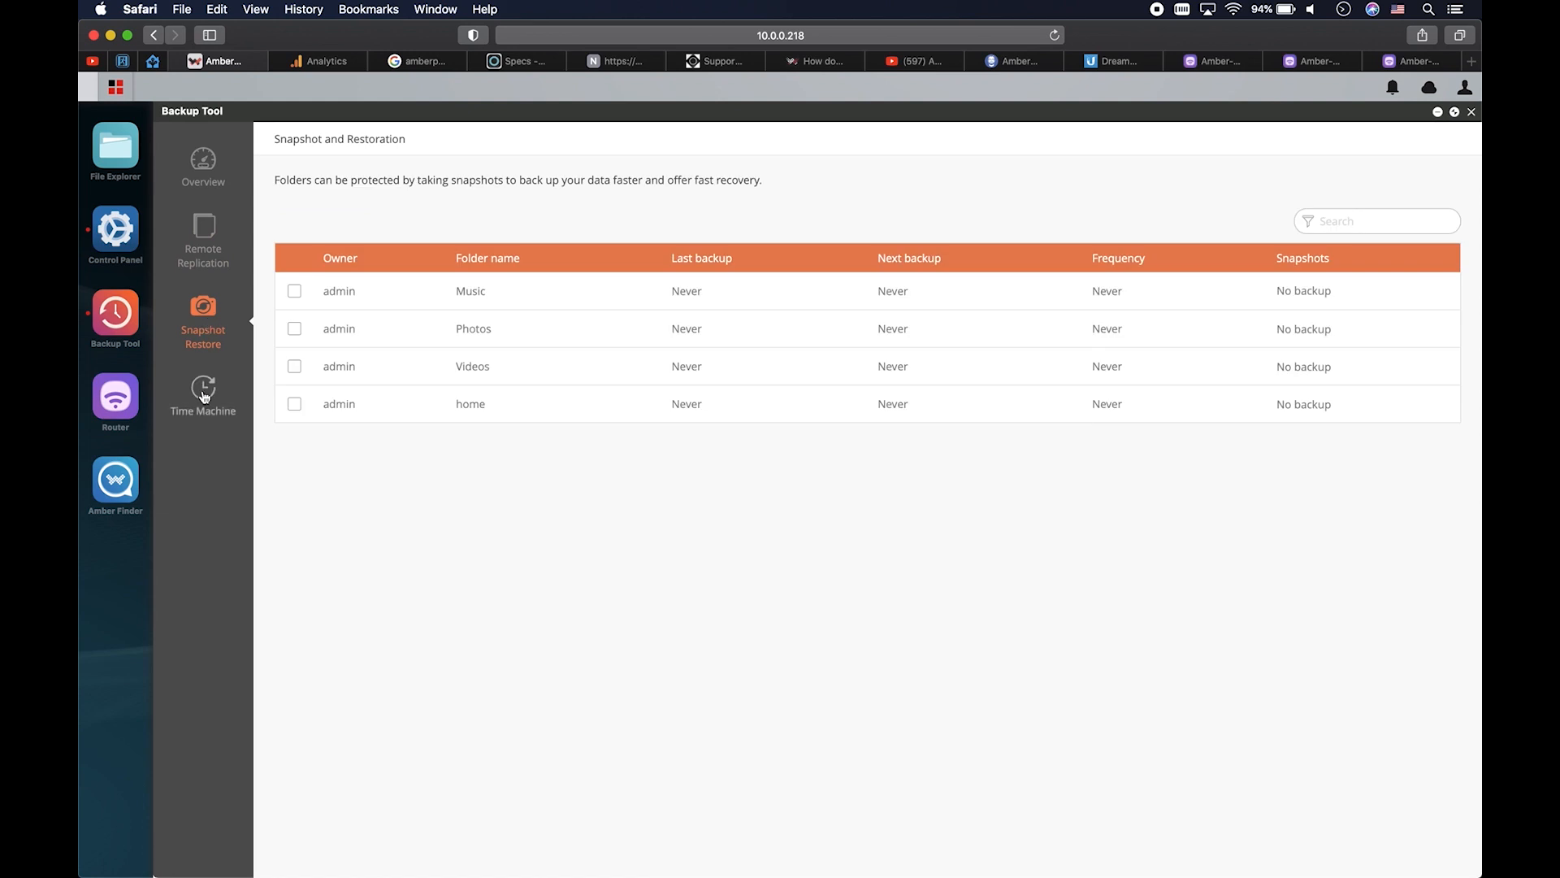
{"action": "left_click", "coordinate": [203, 394]}
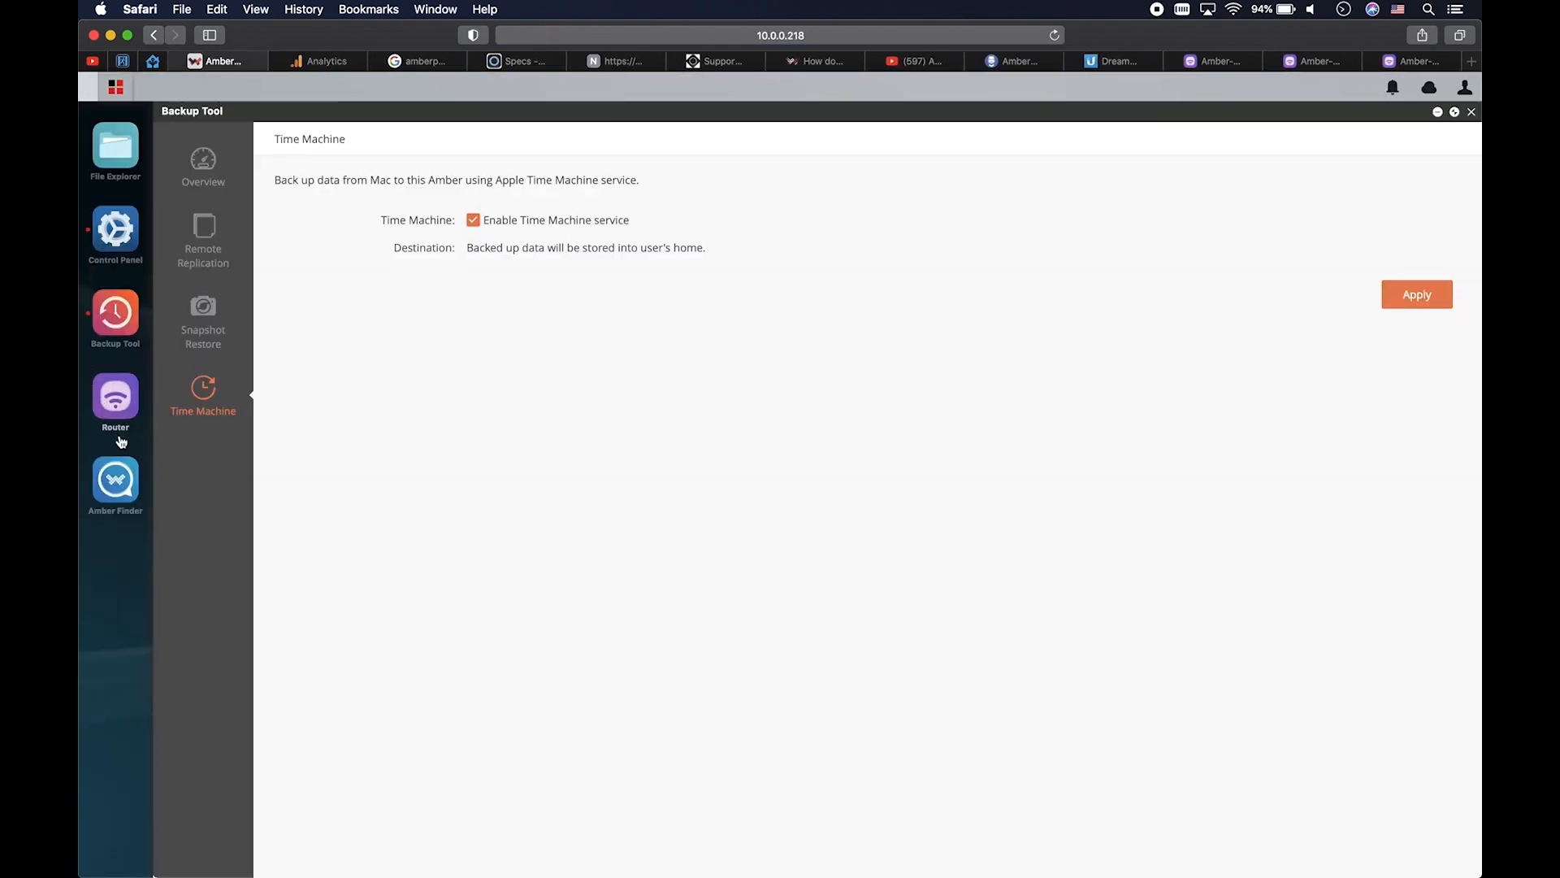
{"action": "mouse_move", "coordinate": [114, 485]}
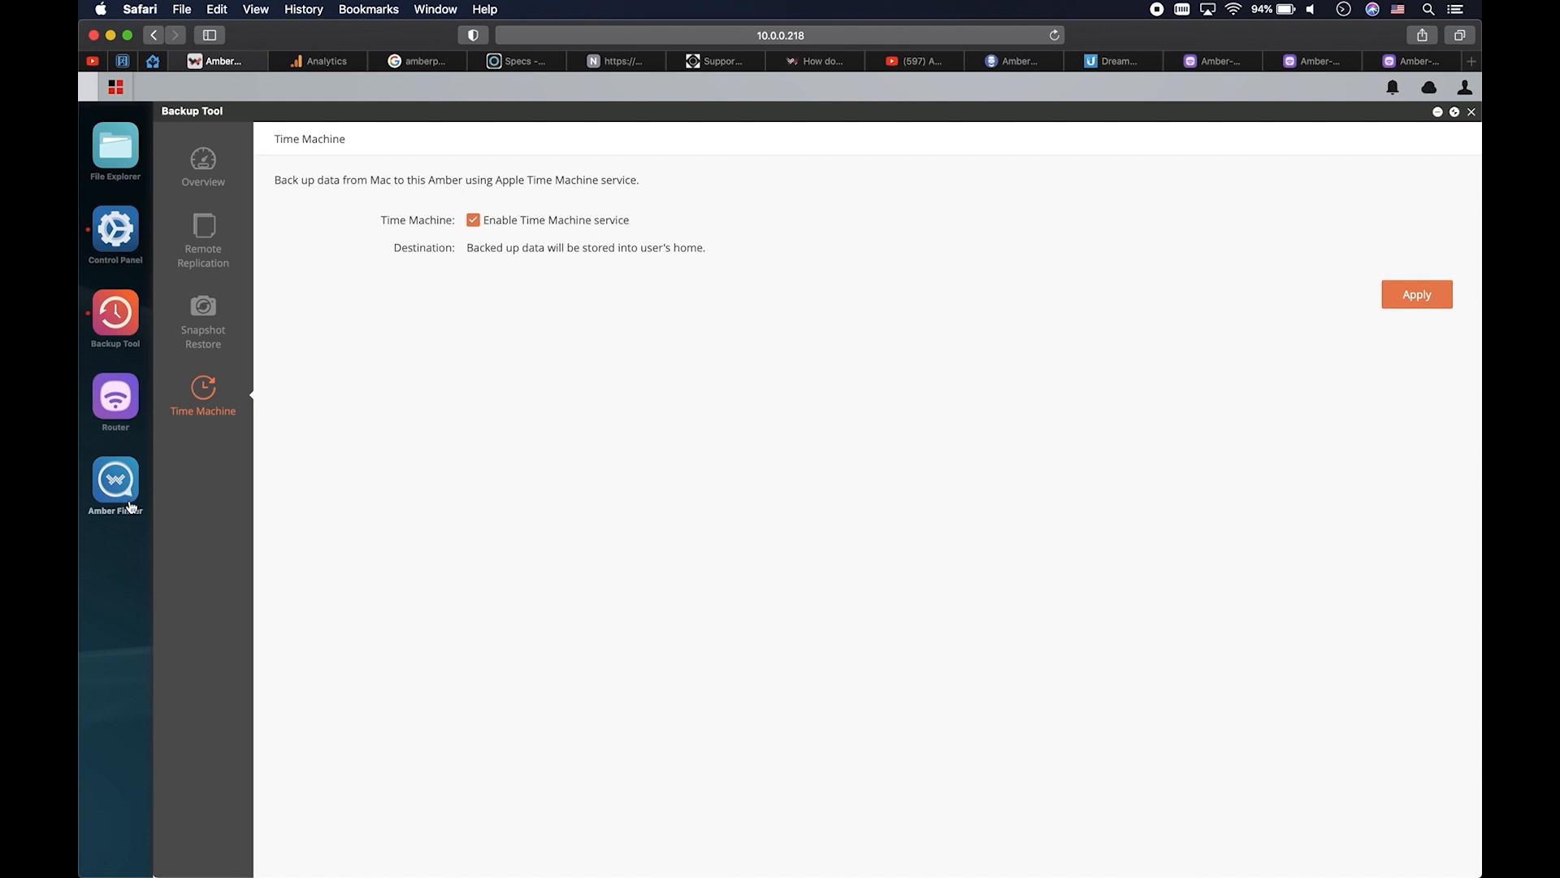
Show the amberpro2tb device at 10.0.0.218 in Amber Finder.
{"action": "left_click", "coordinate": [114, 483]}
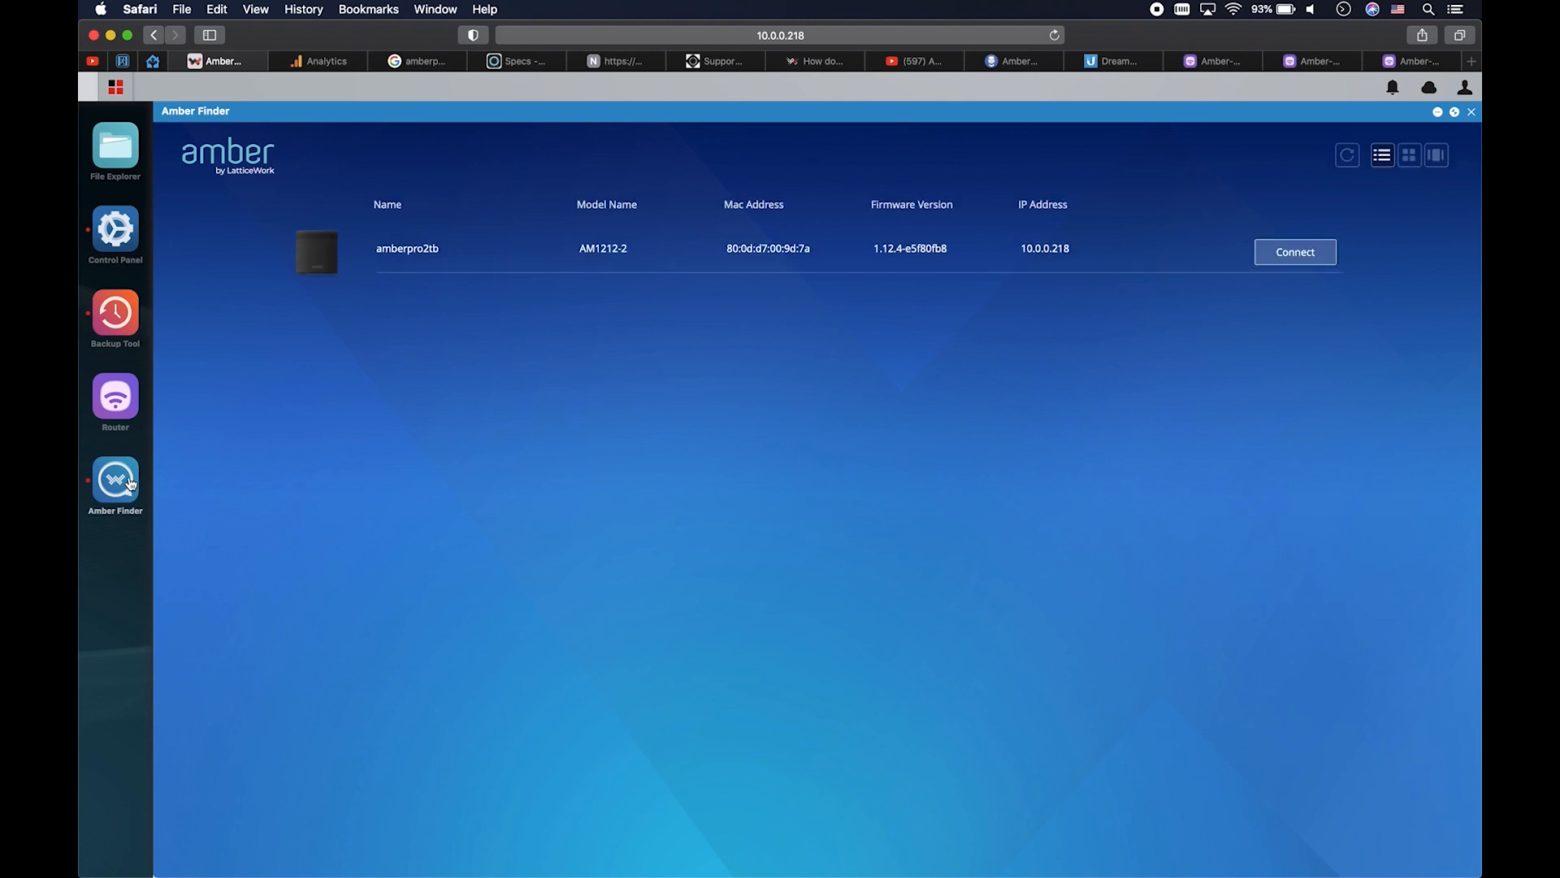
{"action": "mouse_move", "coordinate": [594, 260]}
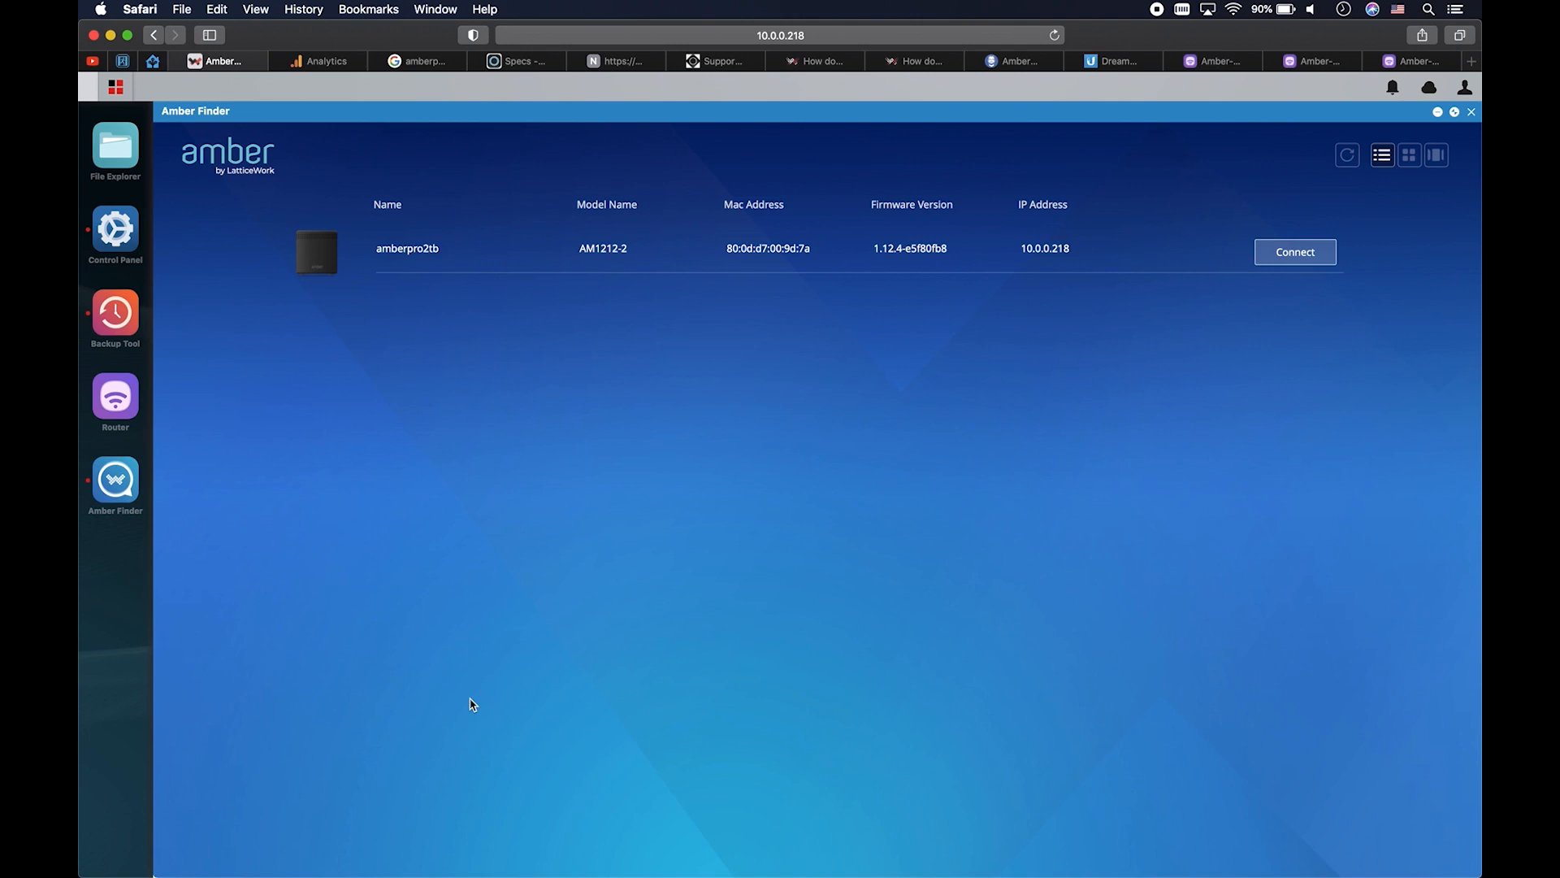
{"action": "mouse_move", "coordinate": [359, 515]}
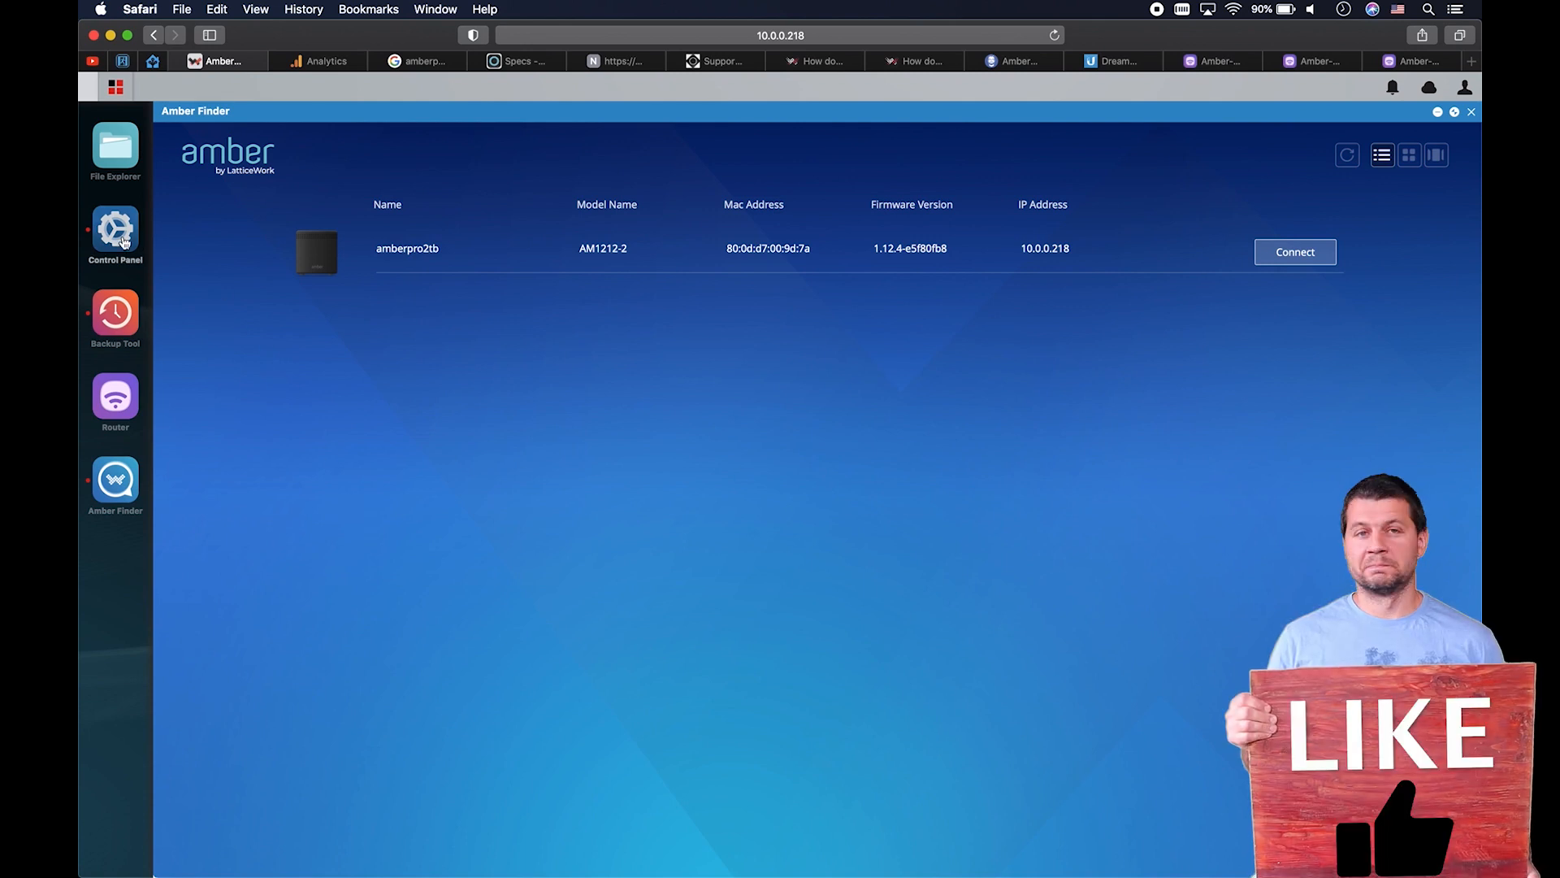
Install and enable the AmberPRO (beta) service 1.2.1 under Control Panel System and apply.
{"action": "left_click", "coordinate": [114, 231]}
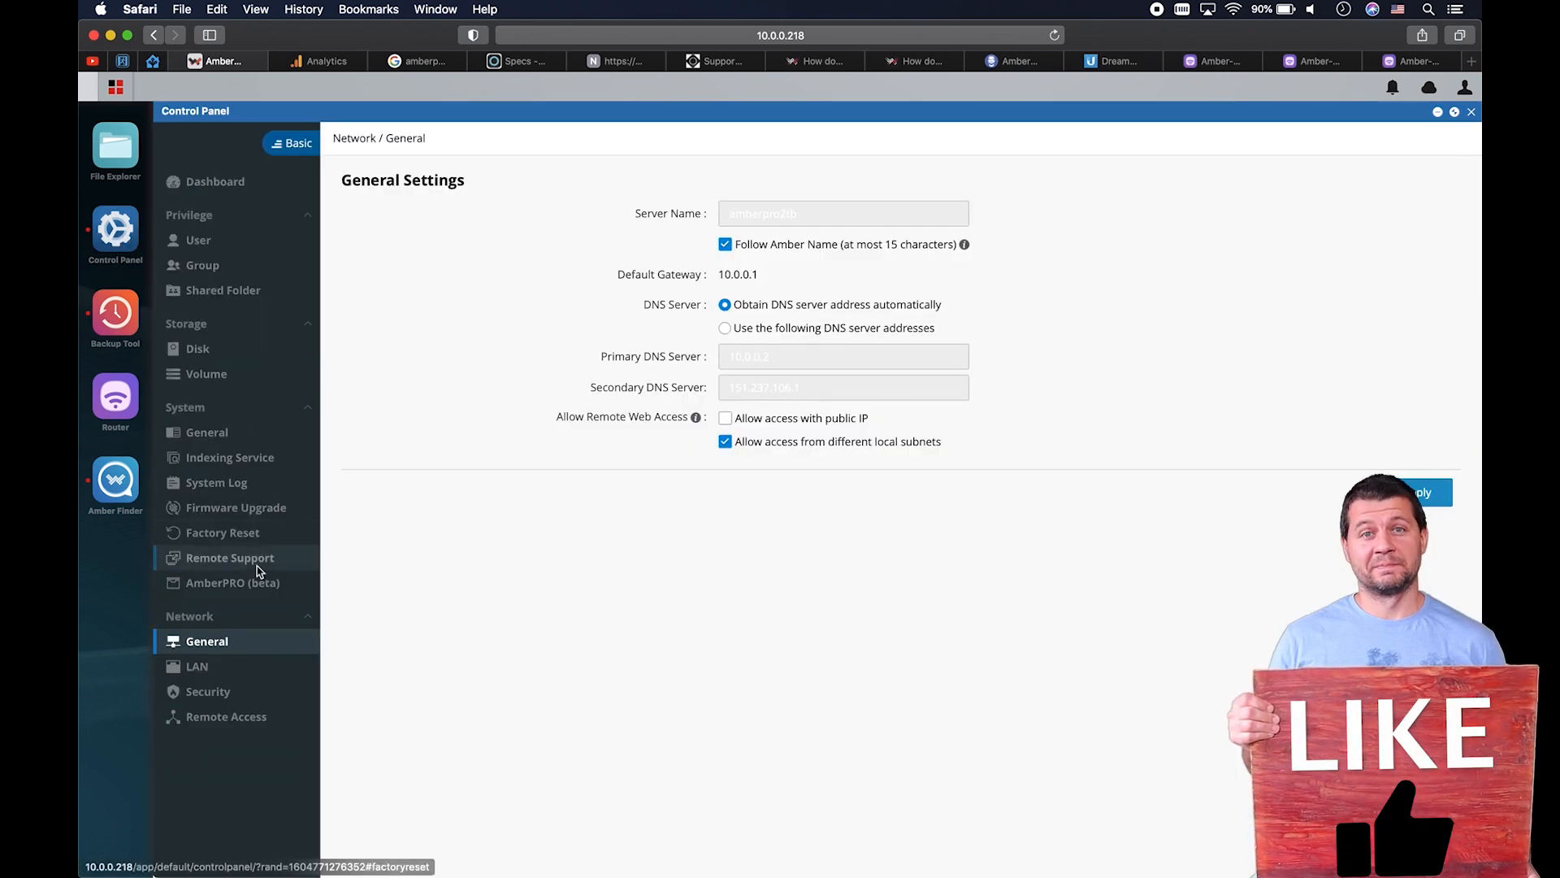
{"action": "left_click", "coordinate": [233, 582]}
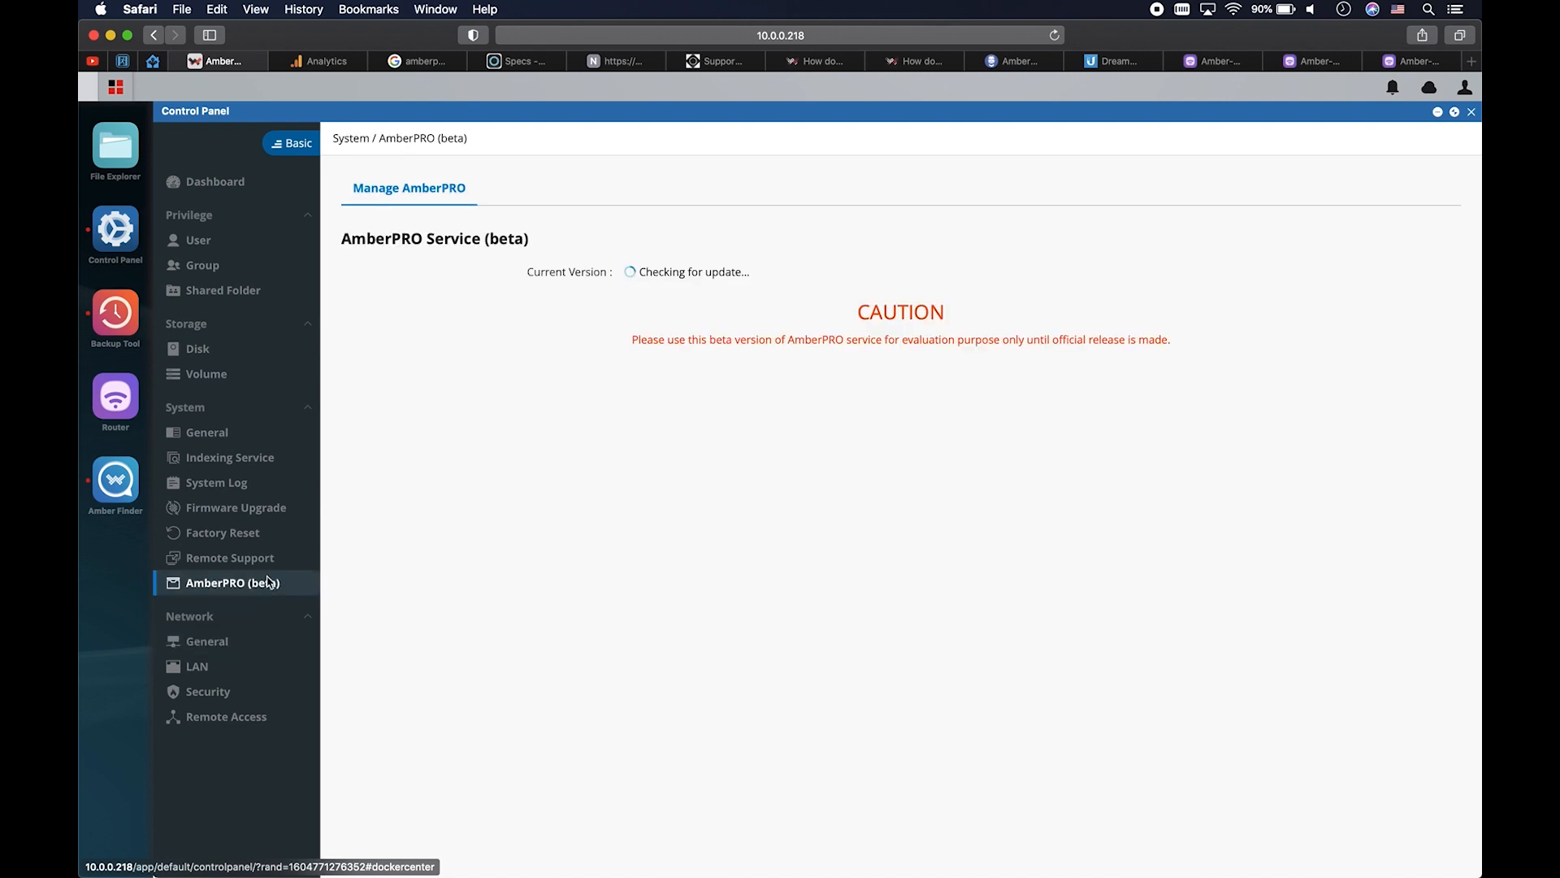
{"action": "mouse_move", "coordinate": [629, 327]}
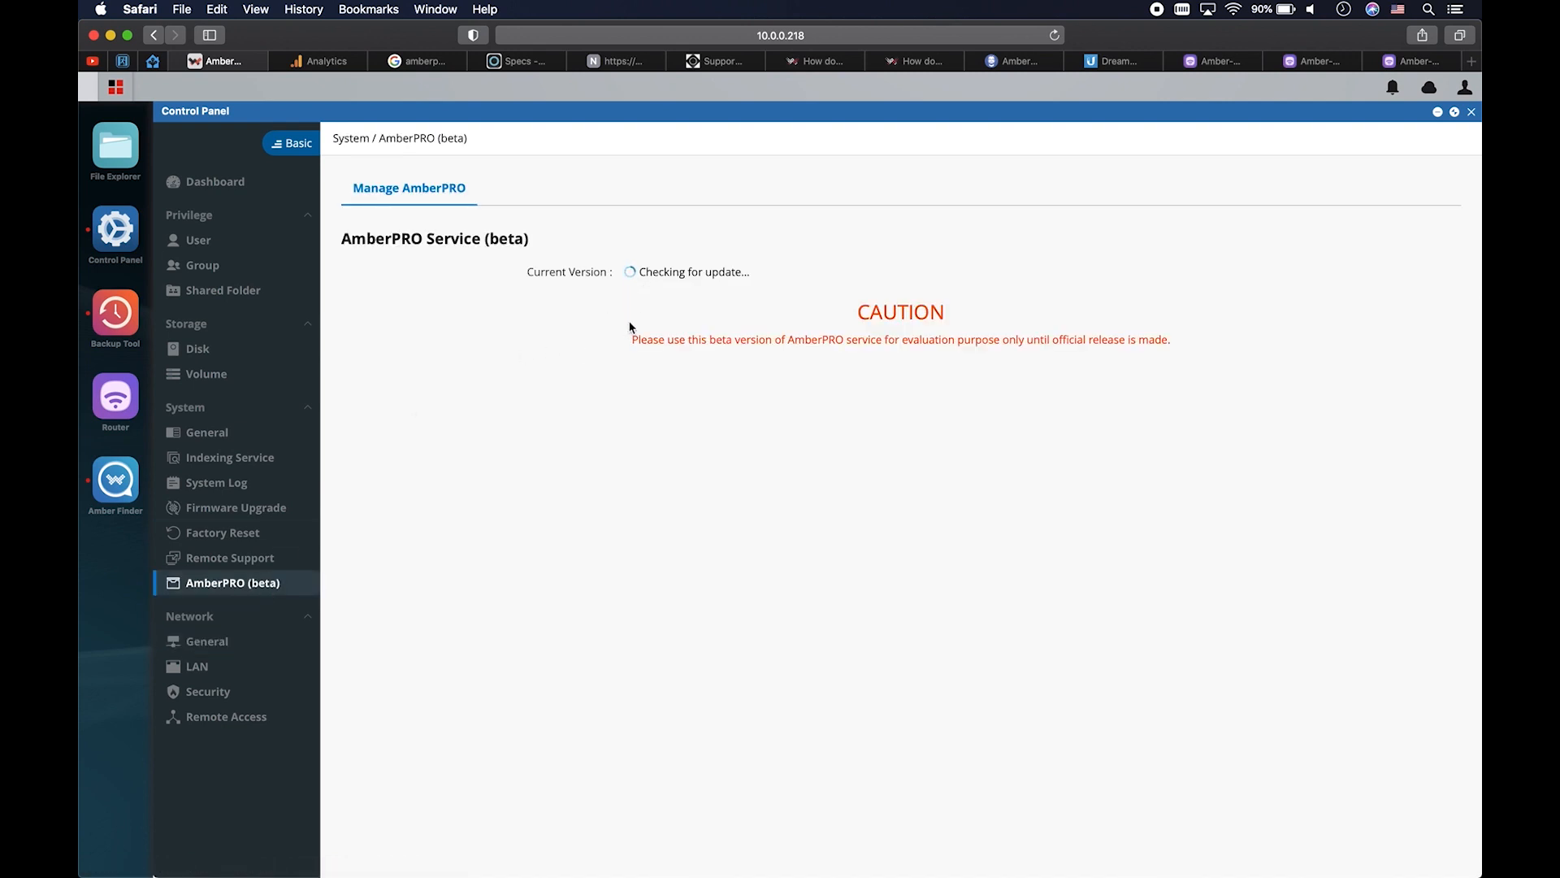
{"action": "mouse_move", "coordinate": [645, 523]}
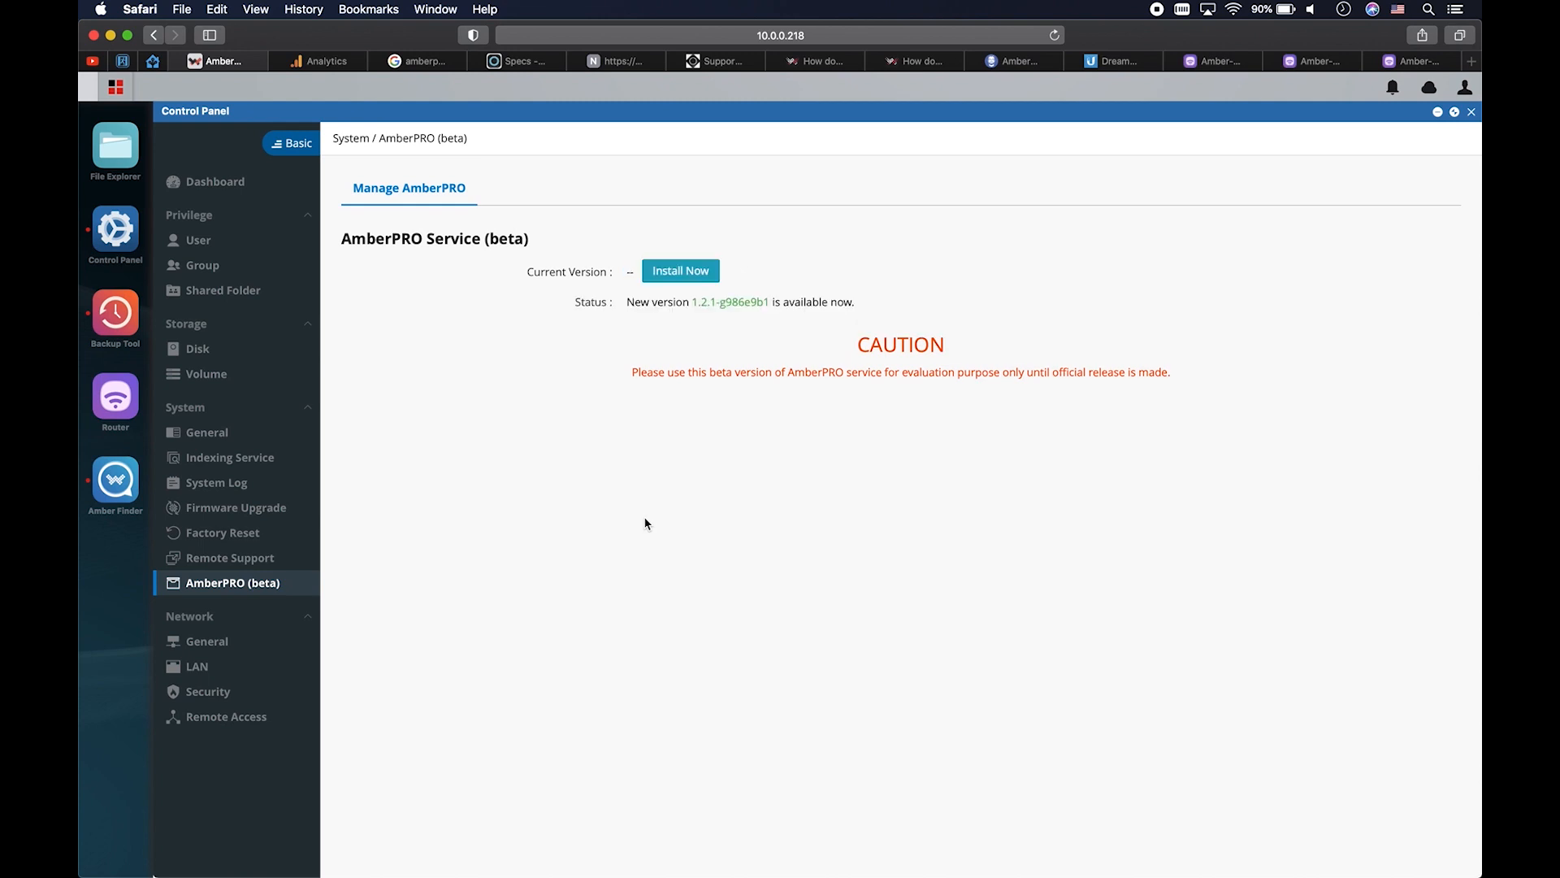
{"action": "left_click", "coordinate": [680, 270]}
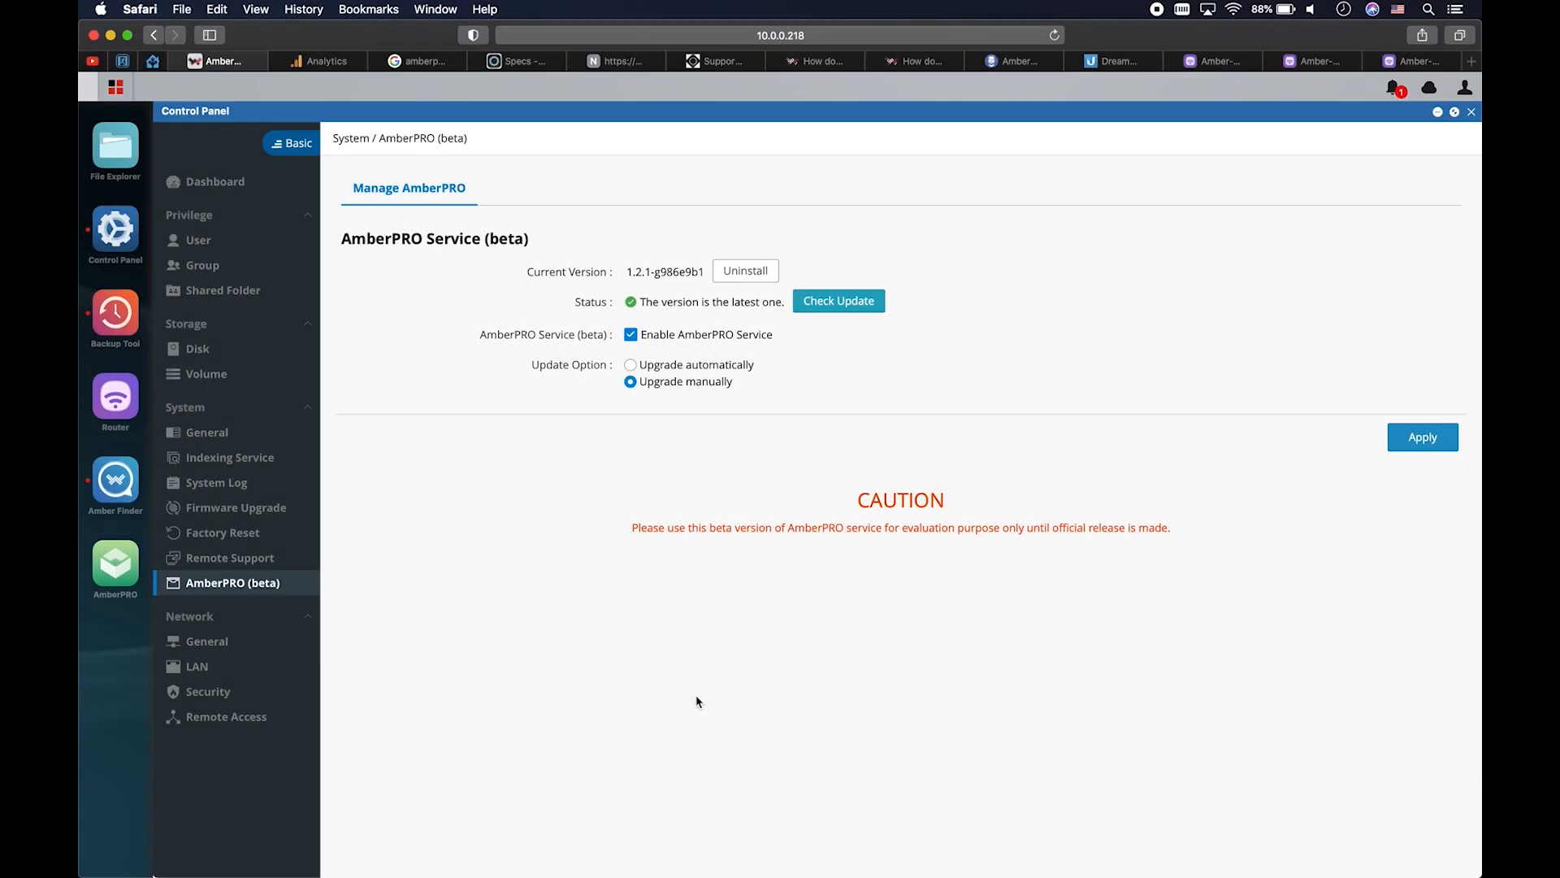
{"action": "mouse_move", "coordinate": [852, 369]}
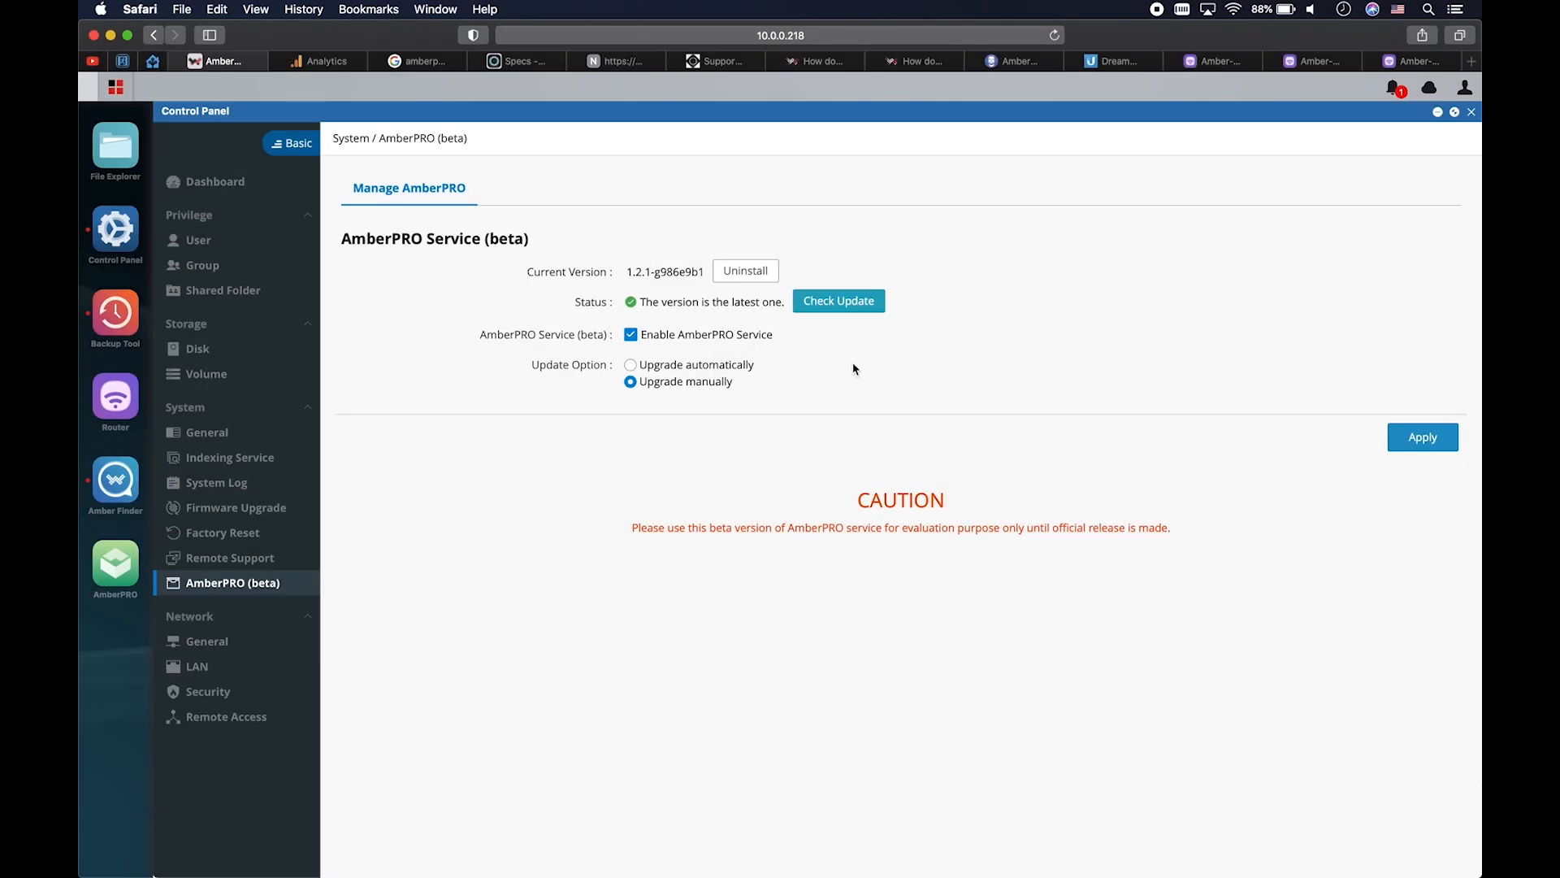
{"action": "mouse_move", "coordinate": [1422, 438]}
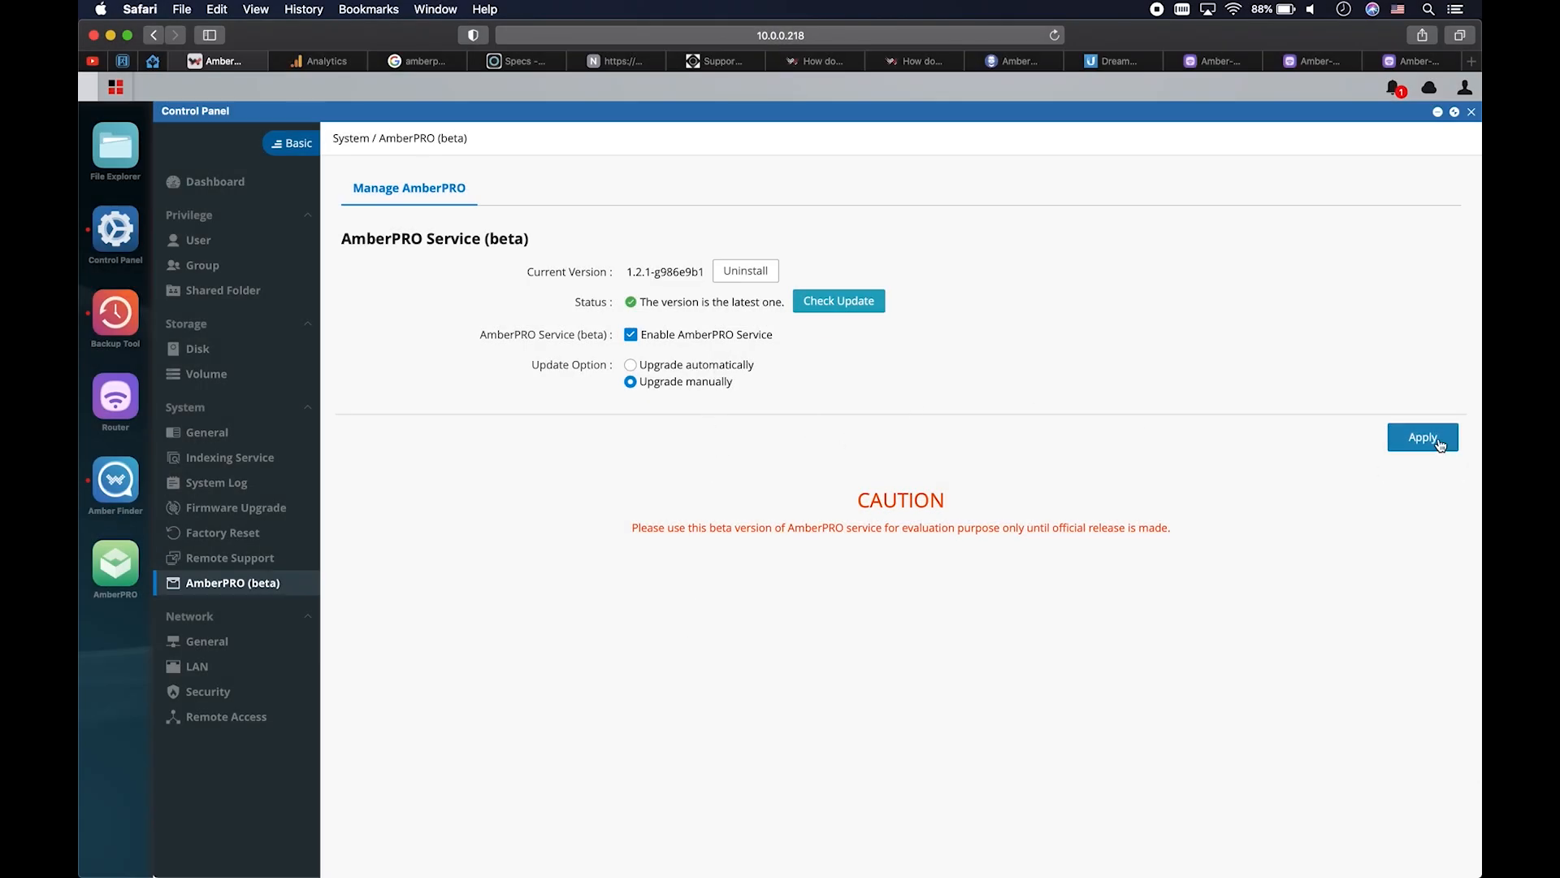
{"action": "left_click", "coordinate": [1422, 437]}
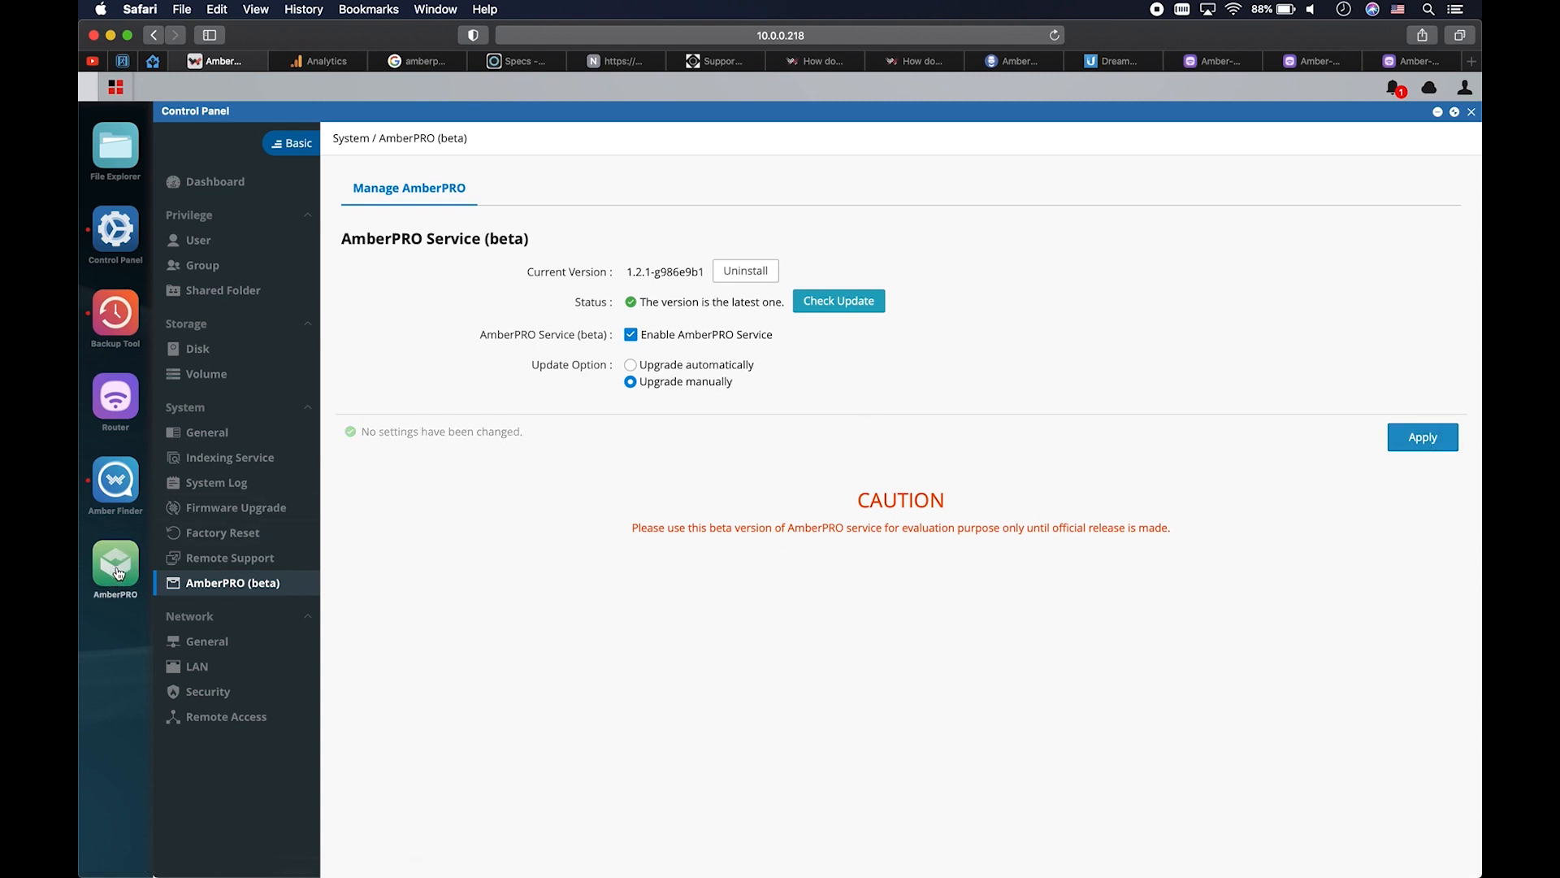
Launch the AmberPRO app and view its Folders page showing no Docker folders in use.
{"action": "left_click", "coordinate": [114, 564]}
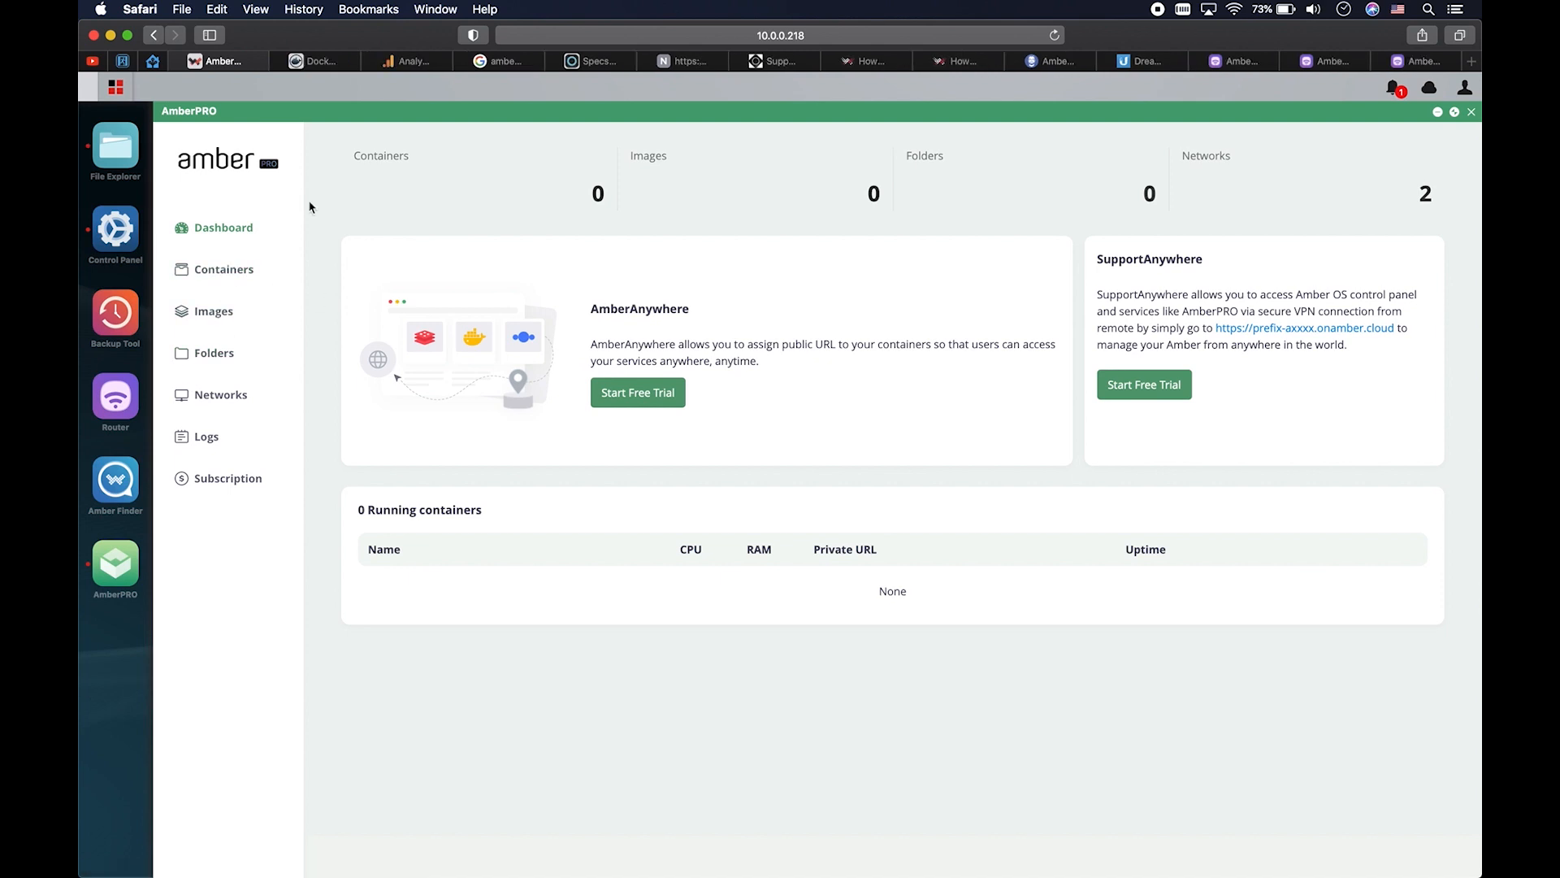
{"action": "left_click", "coordinate": [213, 353]}
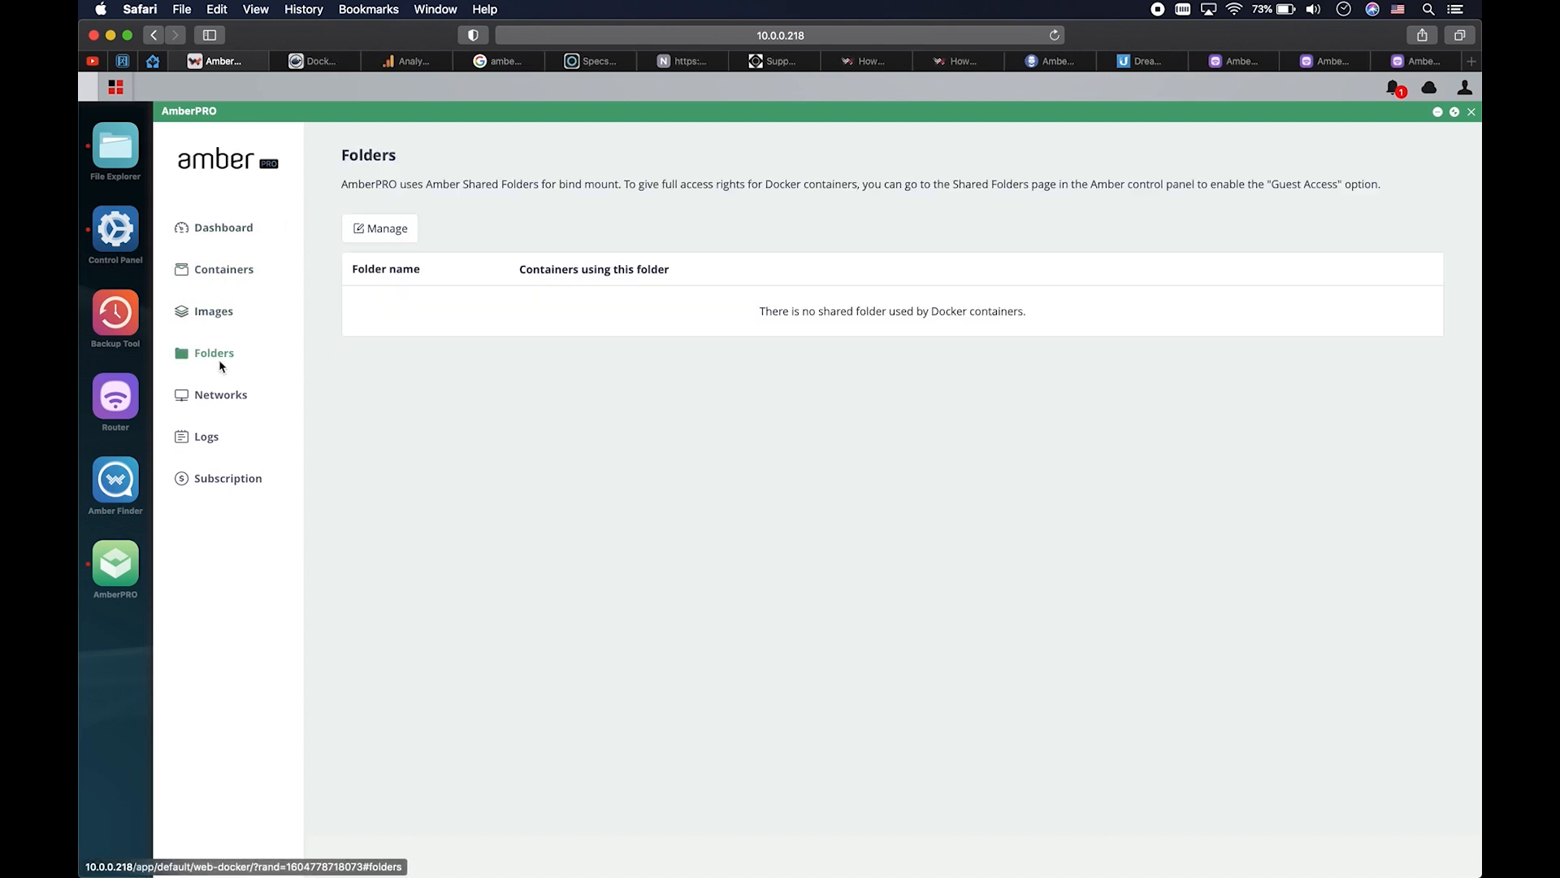
Create a shared folder named Containers on Volume1 and return to AmberPRO.
{"action": "left_click", "coordinate": [379, 227]}
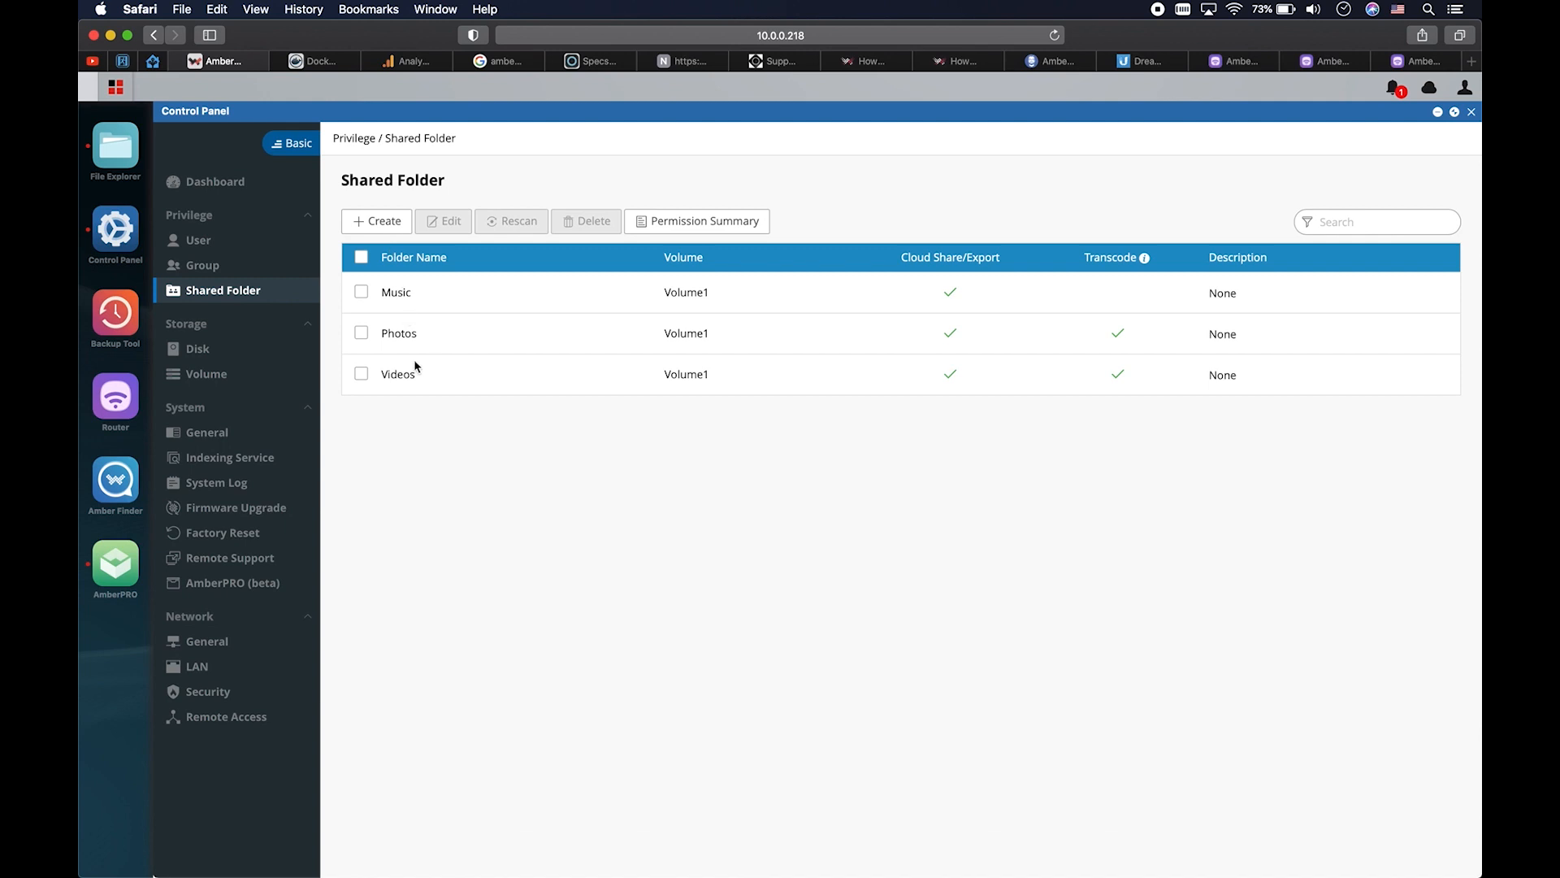
{"action": "mouse_move", "coordinate": [423, 408]}
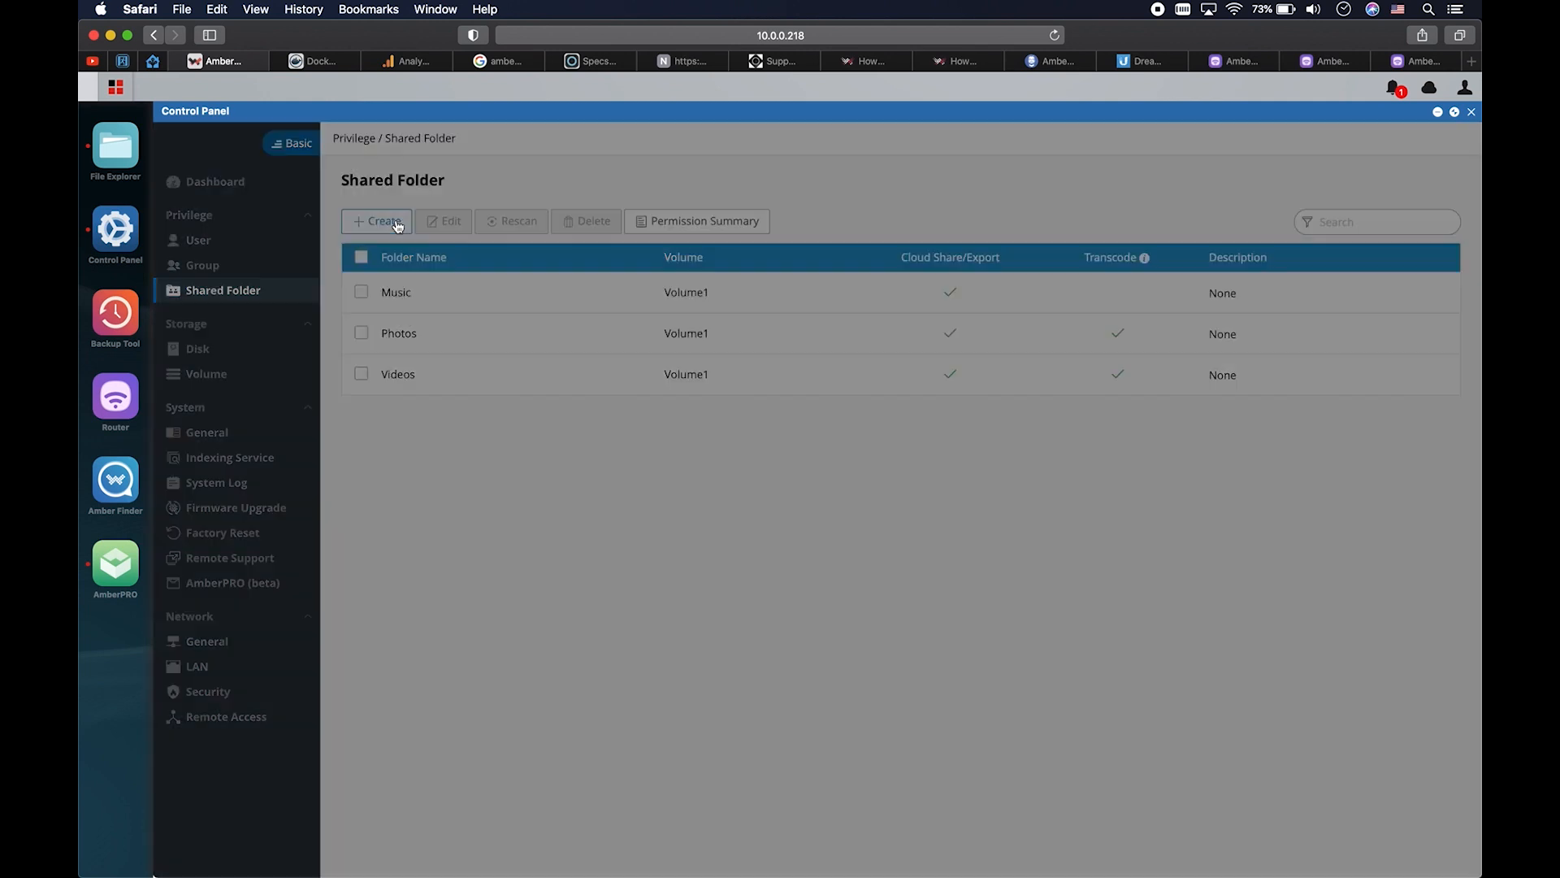
{"action": "left_click", "coordinate": [380, 221]}
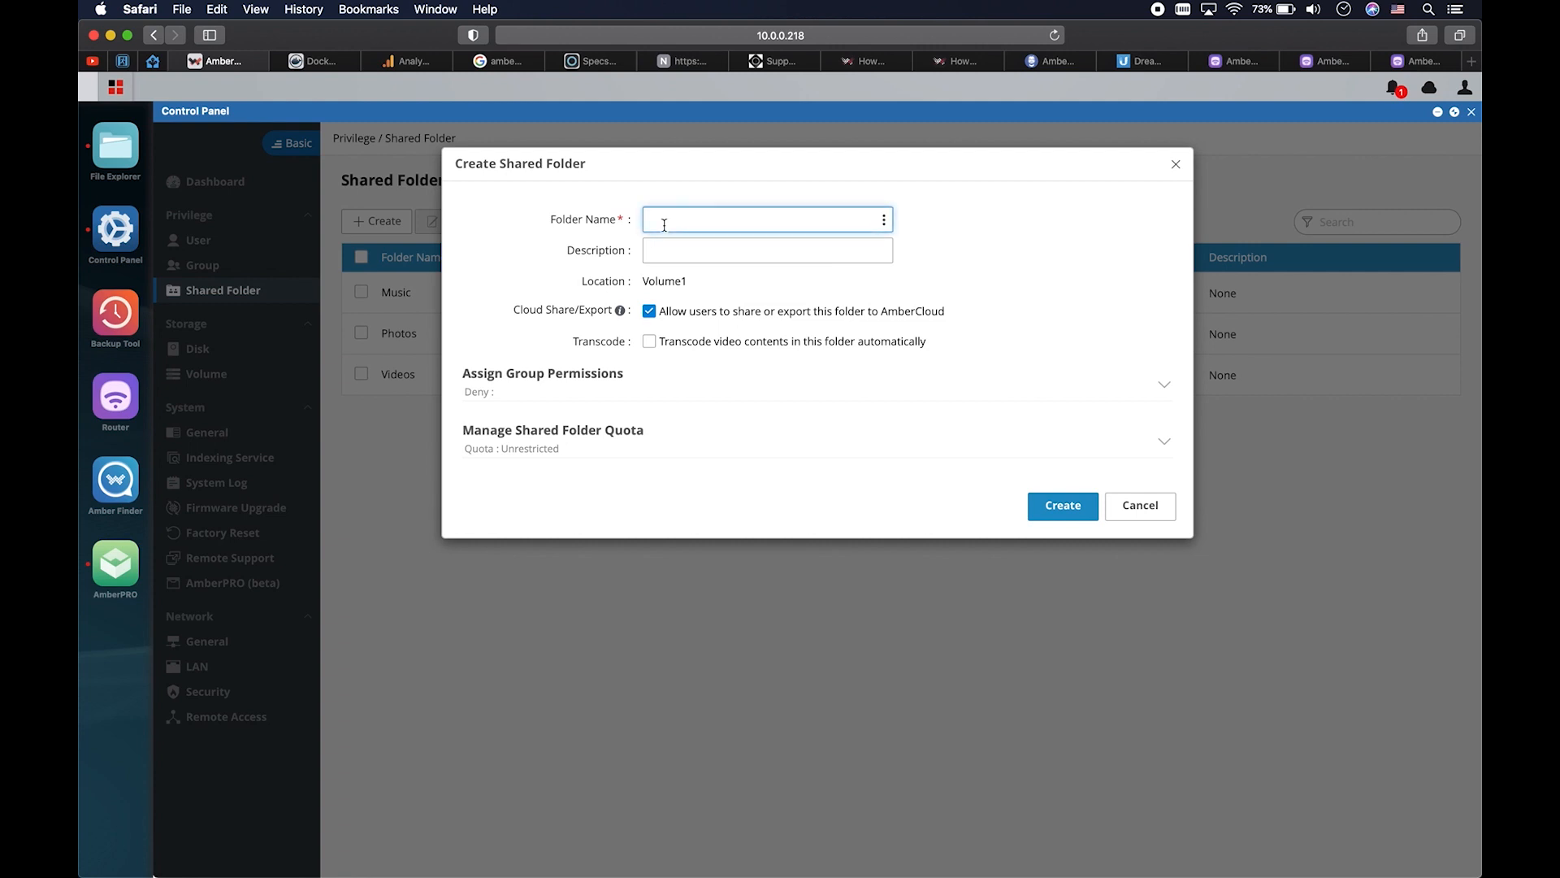
{"action": "type", "text": "Contain"}
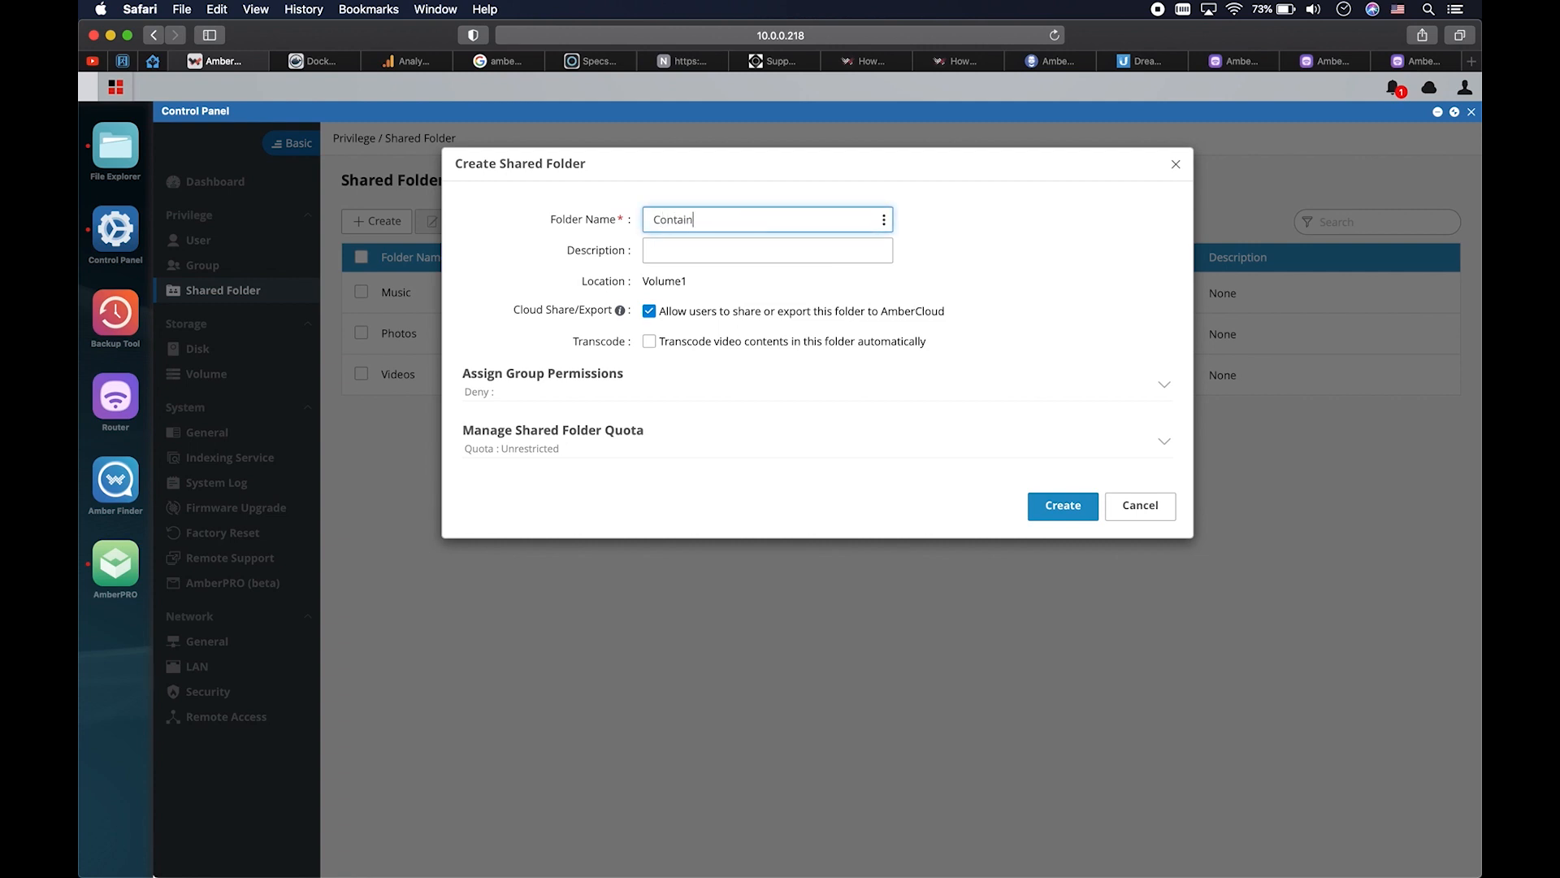
{"action": "type", "text": "ers"}
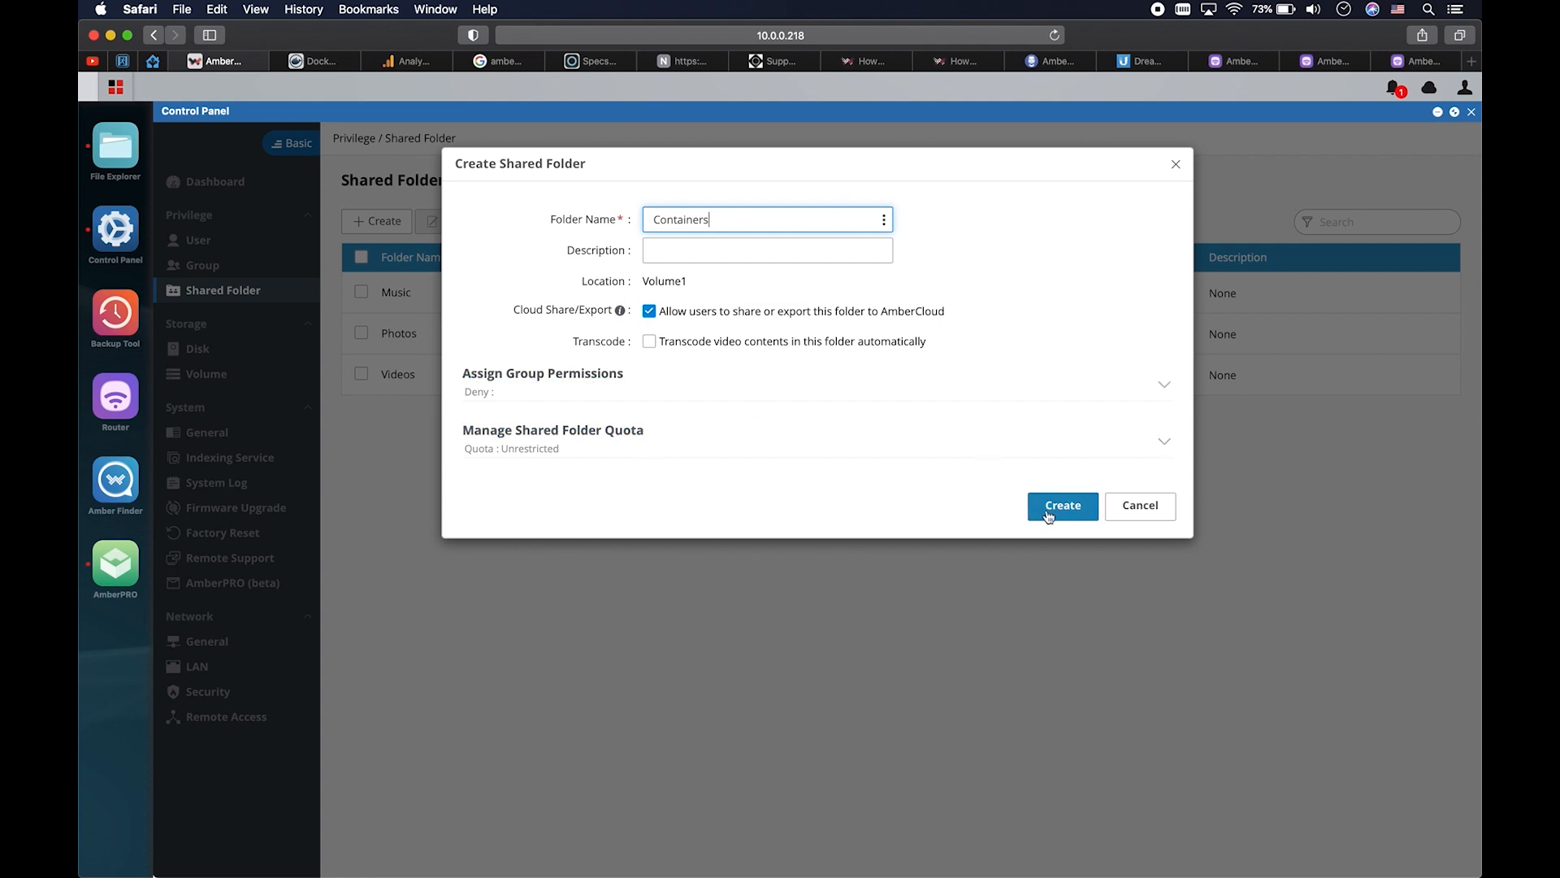
{"action": "left_click", "coordinate": [1062, 506]}
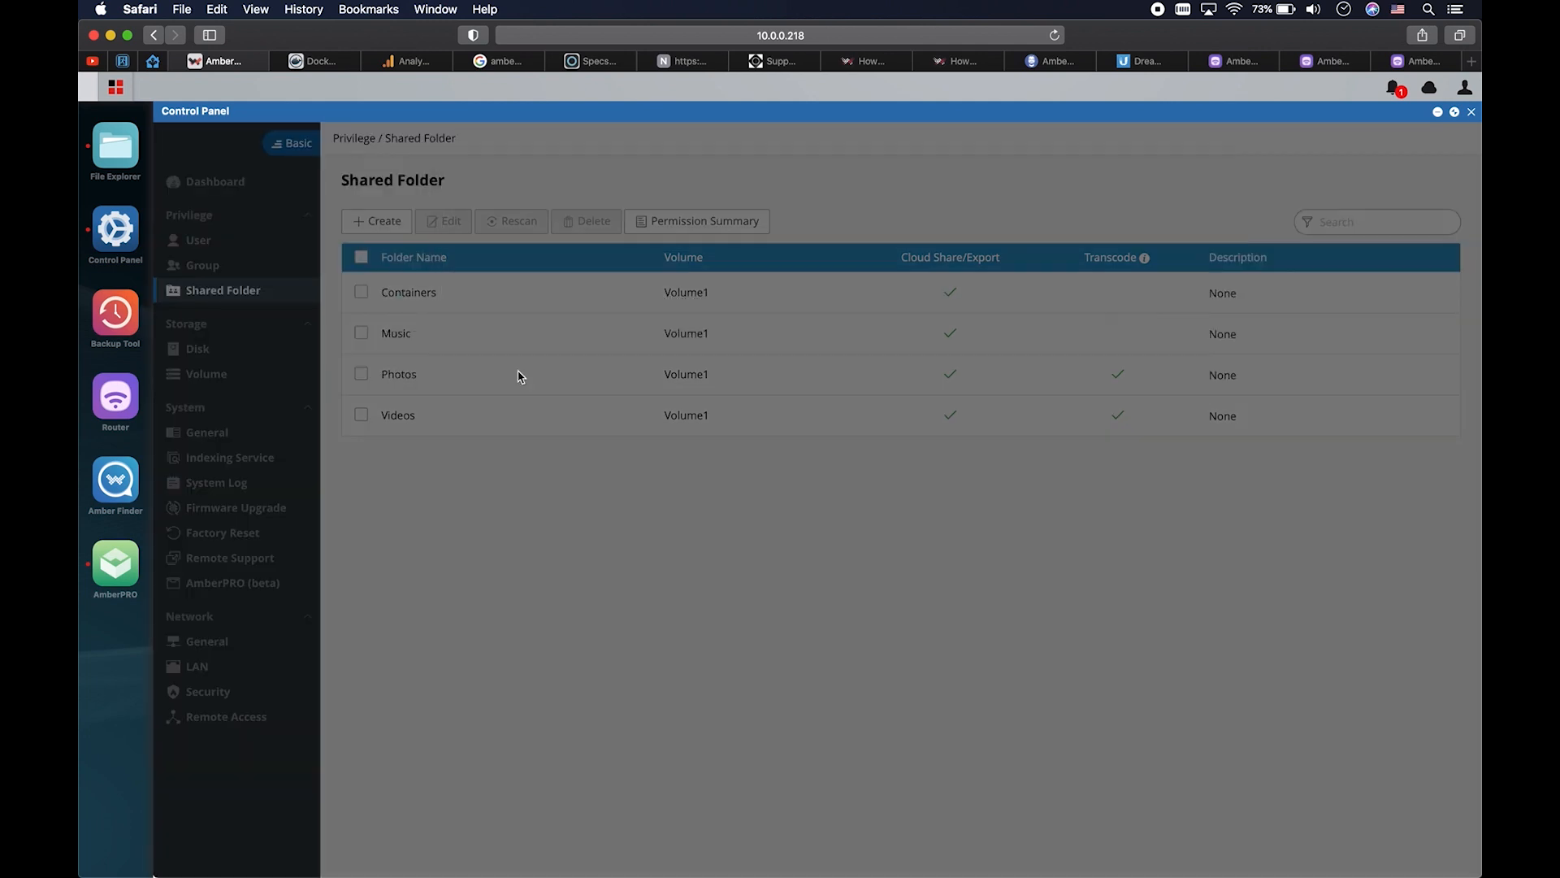
{"action": "left_click", "coordinate": [114, 562]}
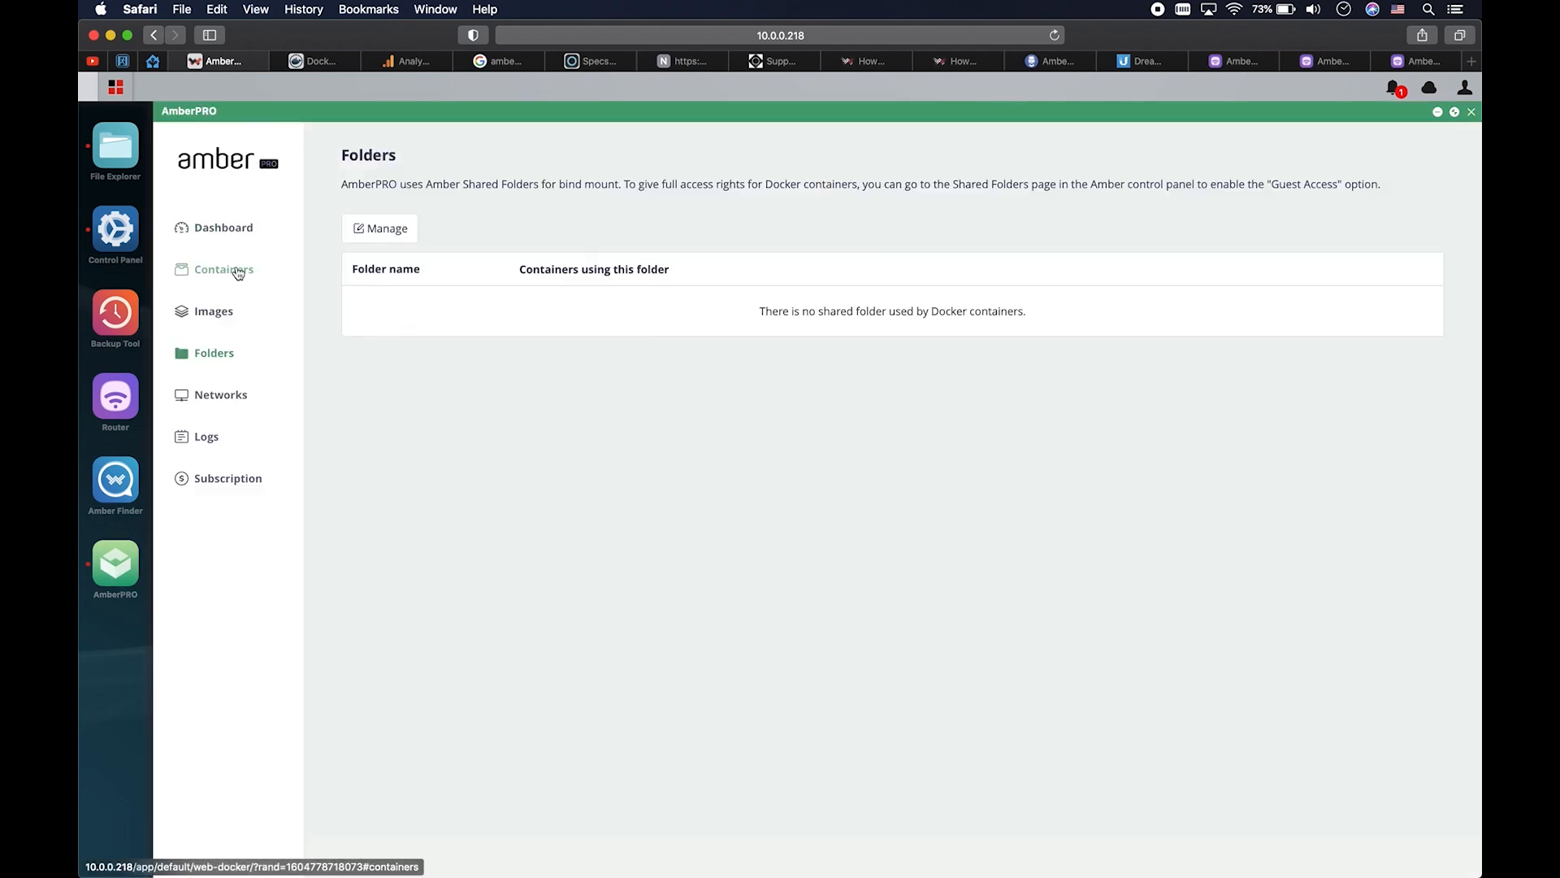
Start a new container named HA from the Containers list, then switch to Docker Hub.
{"action": "left_click", "coordinate": [222, 268]}
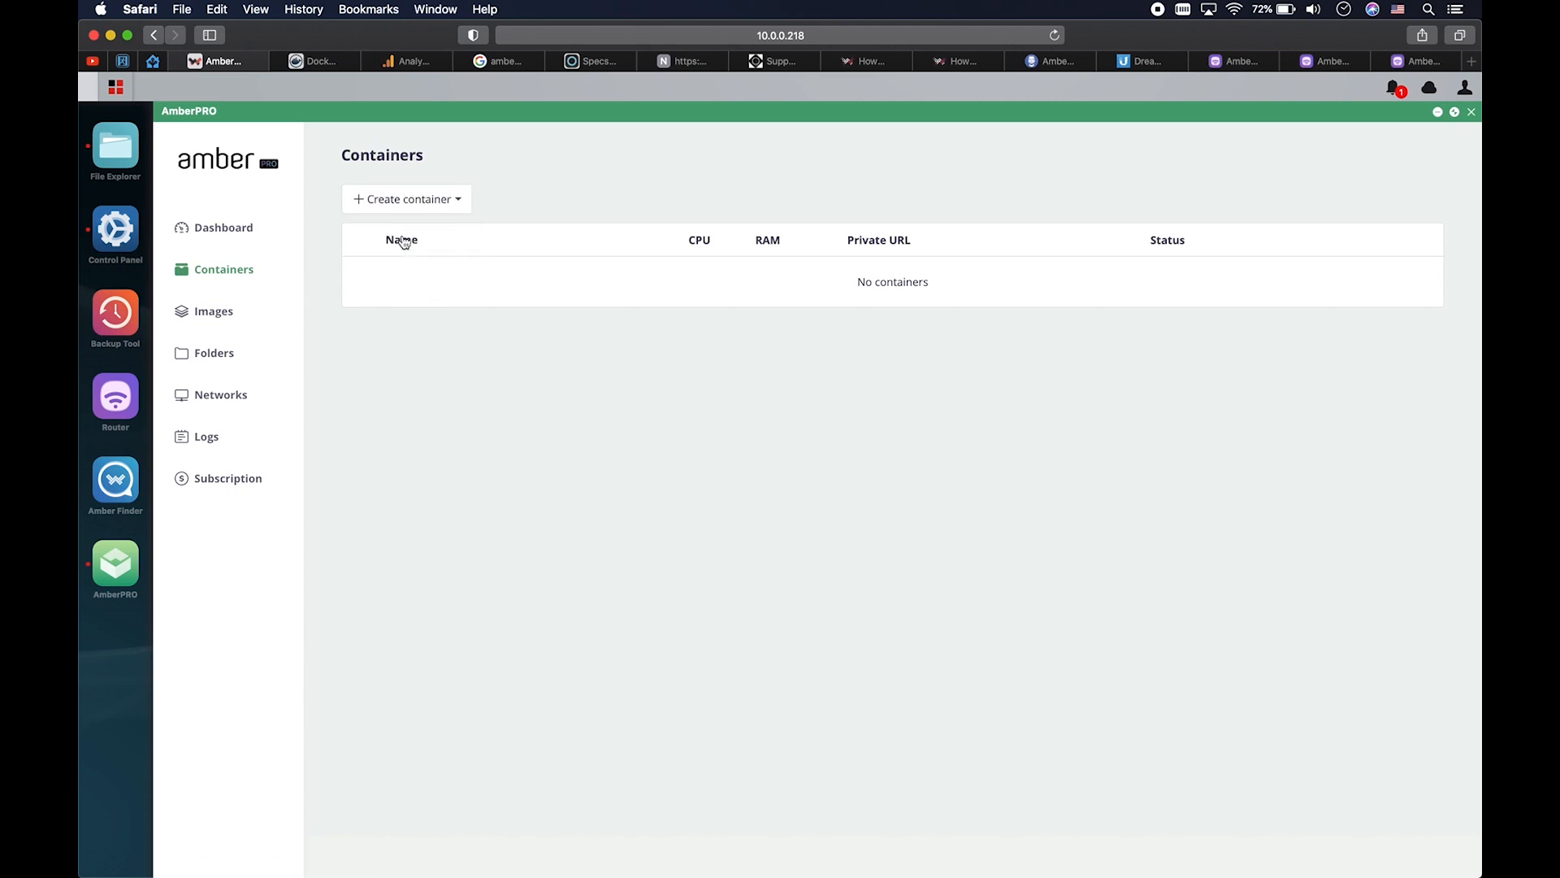
{"action": "left_click", "coordinate": [406, 198]}
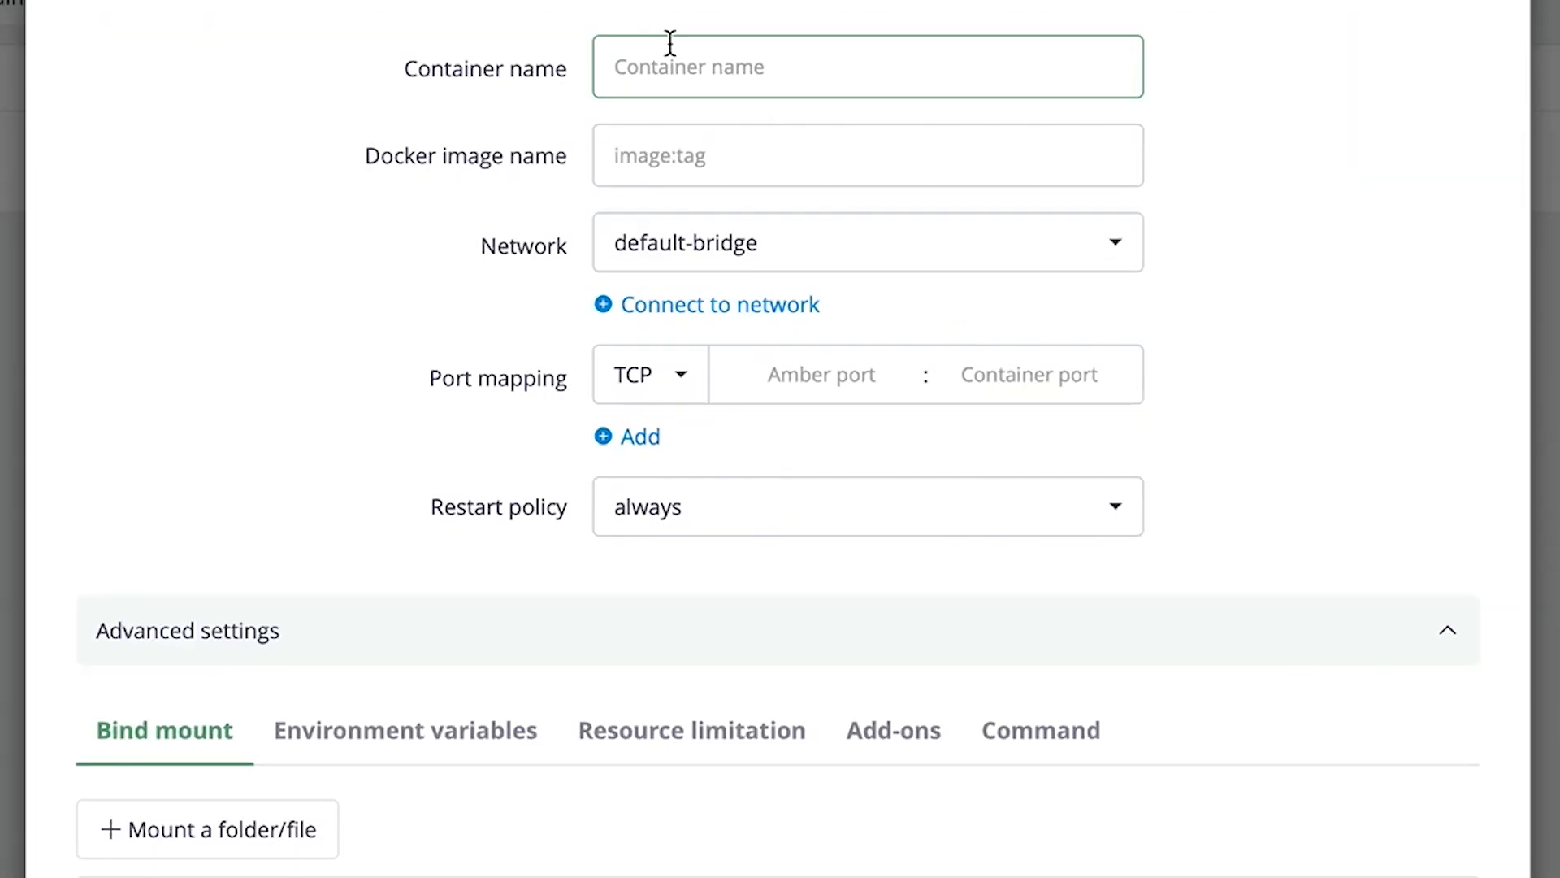
{"action": "type", "text": "HA"}
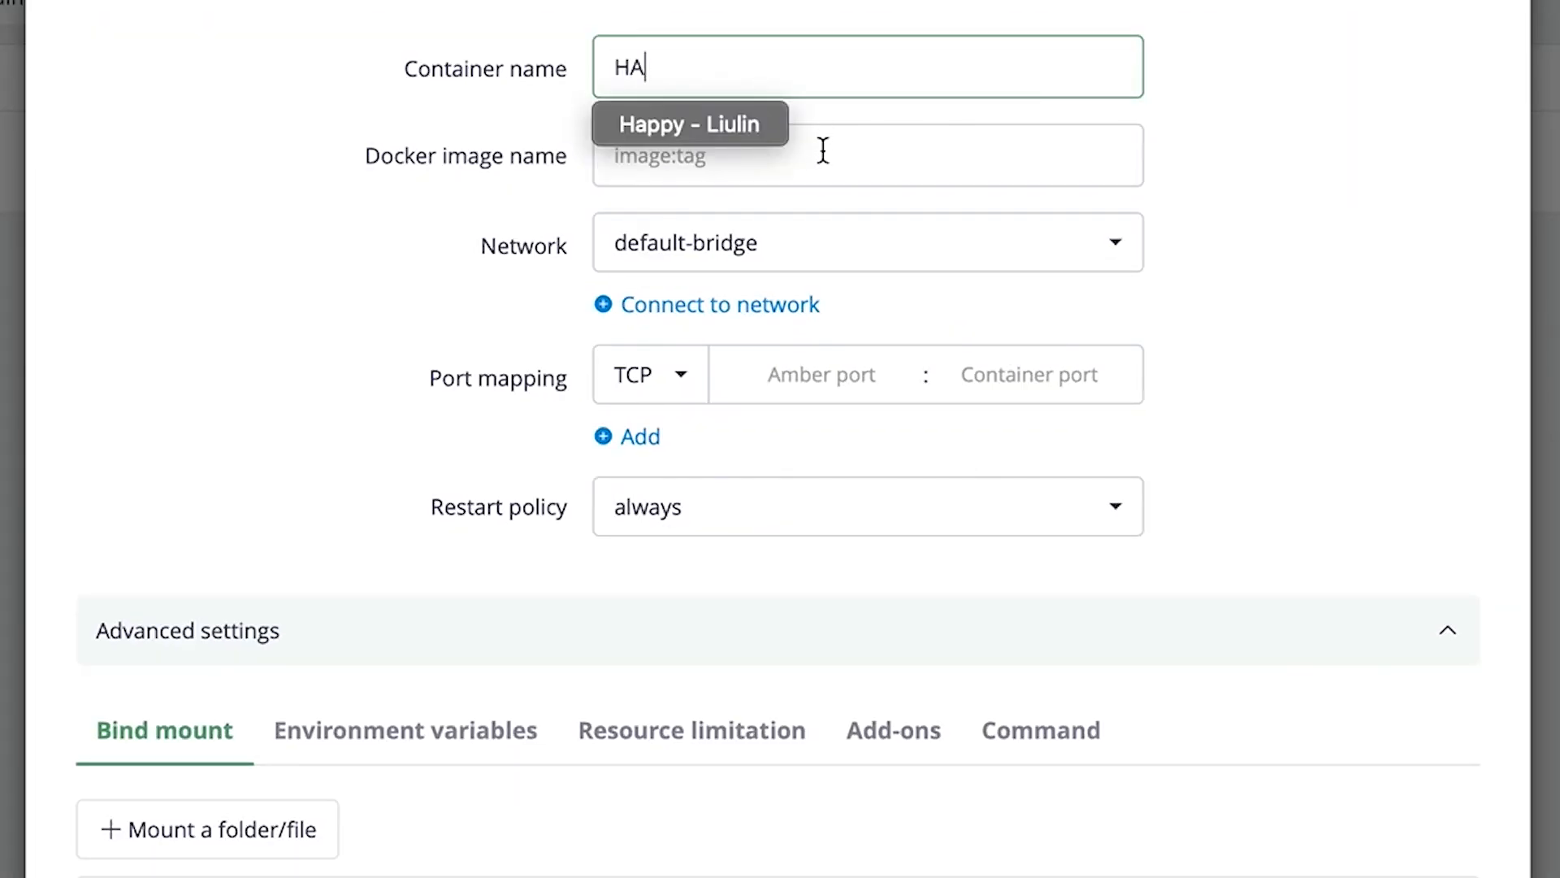
{"action": "left_click", "coordinate": [867, 156]}
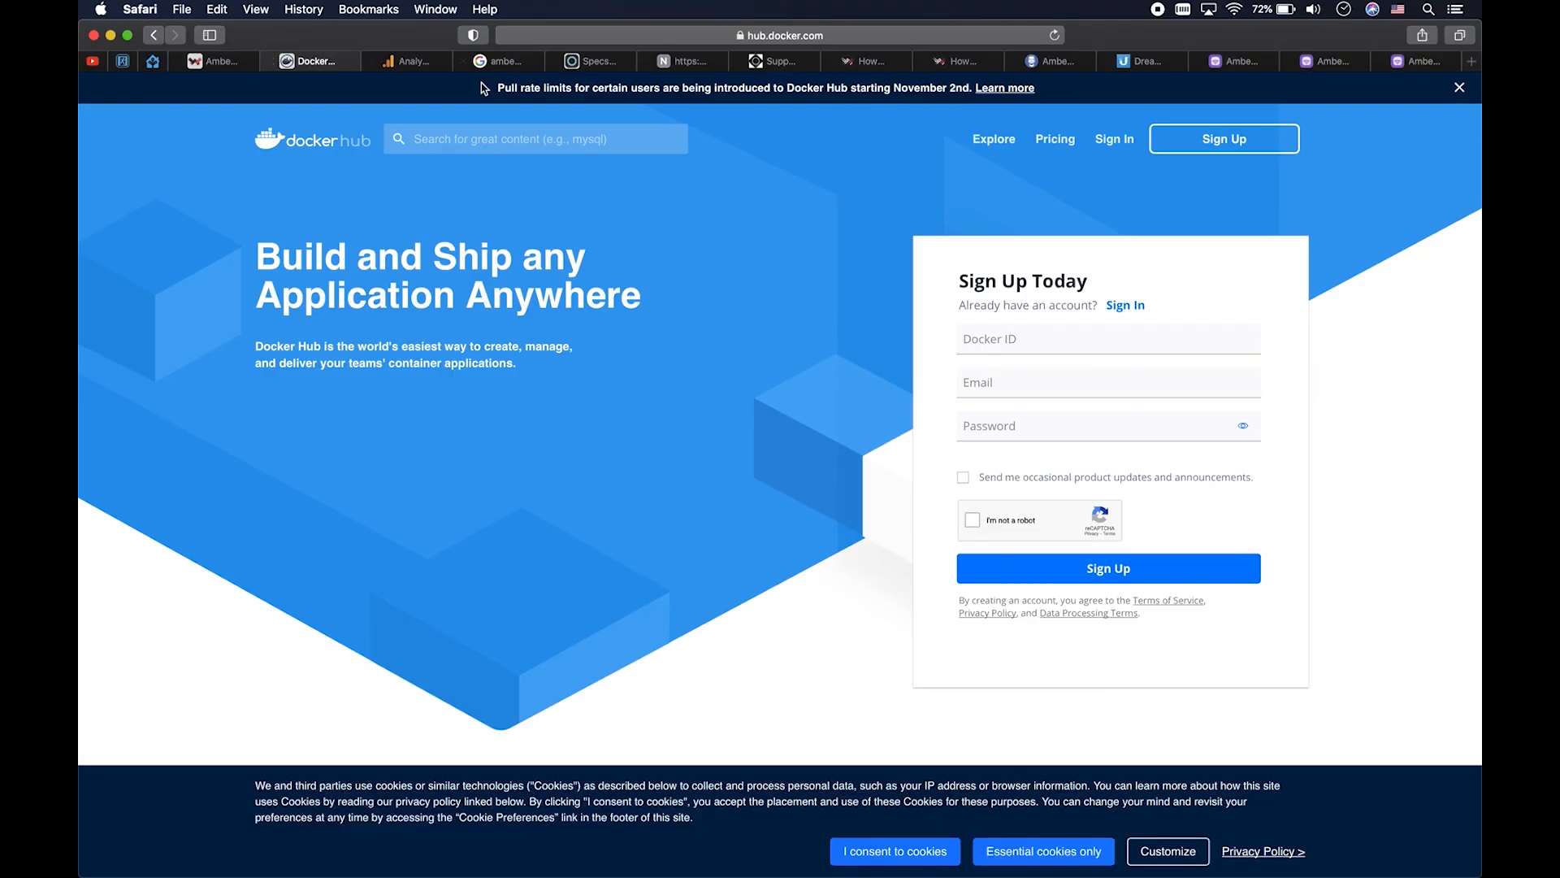
Search Docker Hub for home assistant and copy the homeassistant/home-assistant image name.
{"action": "left_click", "coordinate": [535, 138]}
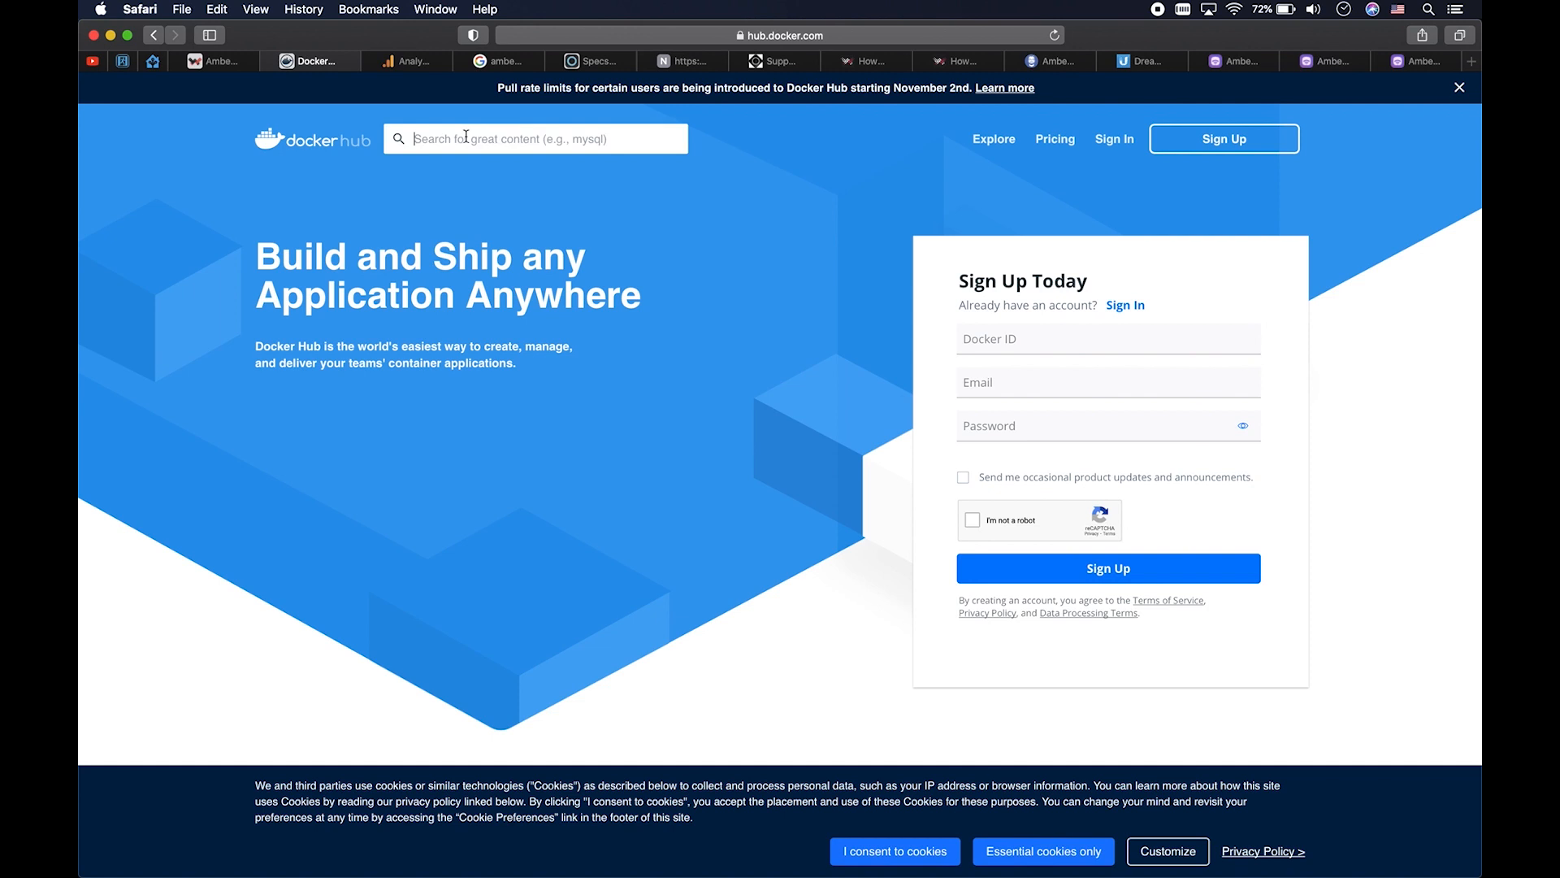
{"action": "type", "text": "home assistant"}
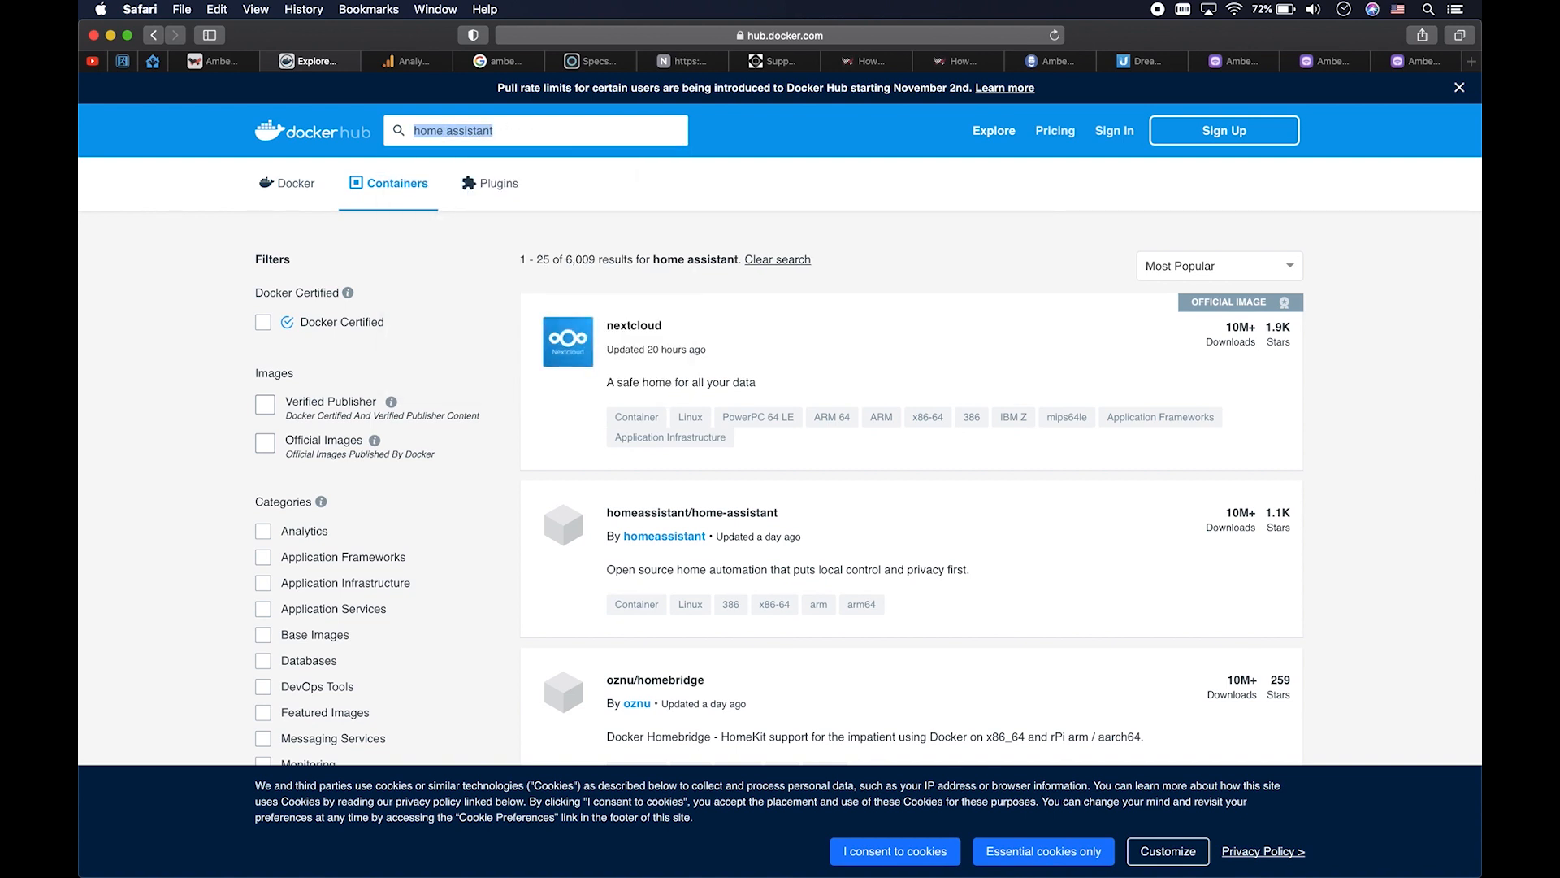
{"action": "left_click", "coordinate": [693, 512]}
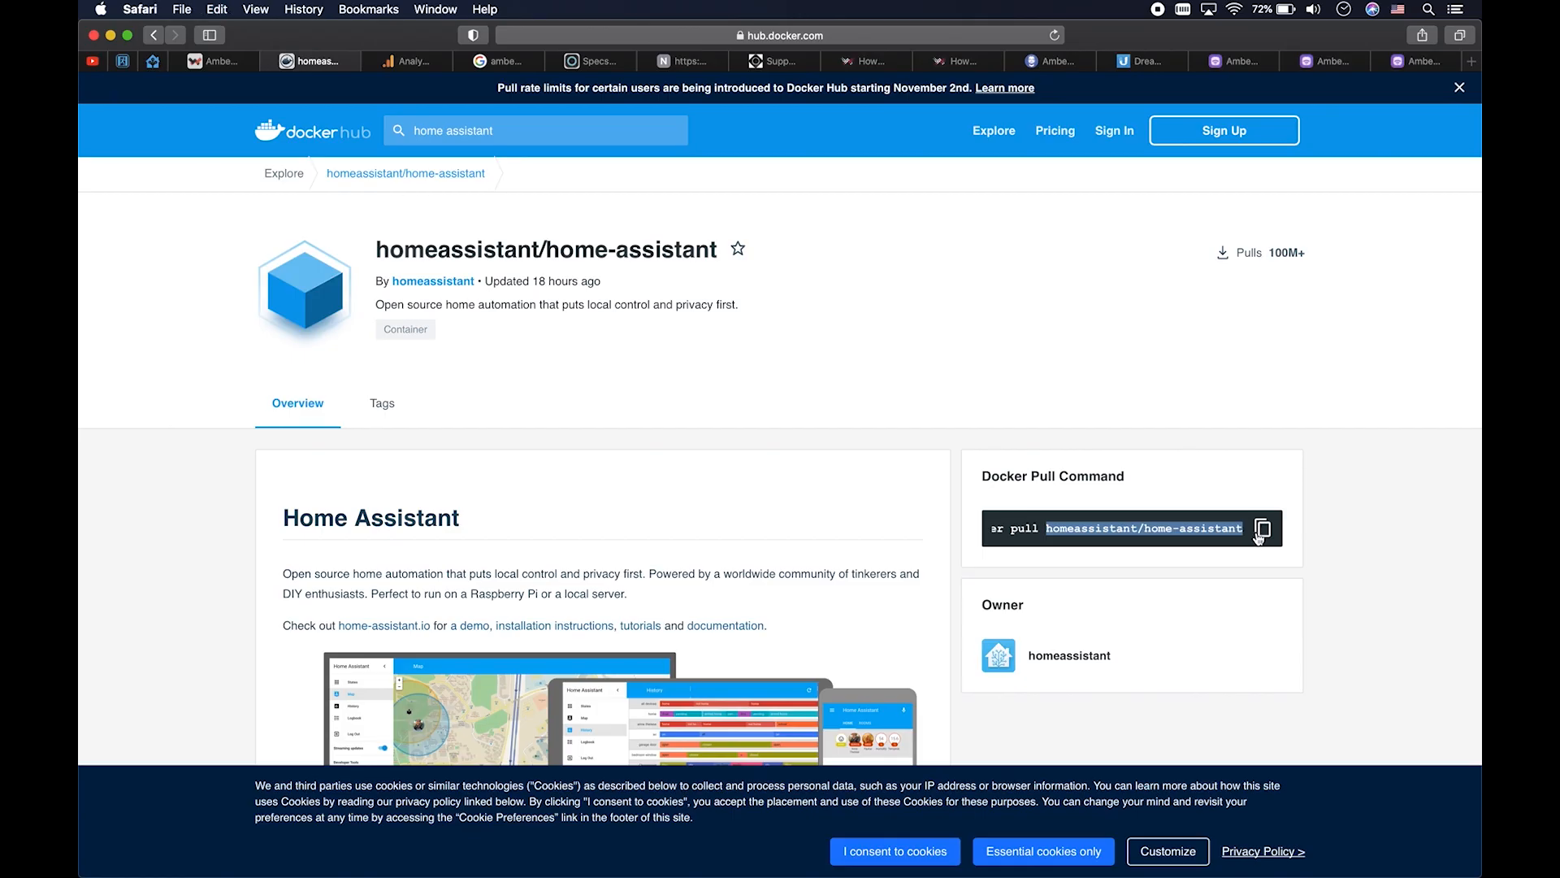
{"action": "left_click", "coordinate": [216, 60]}
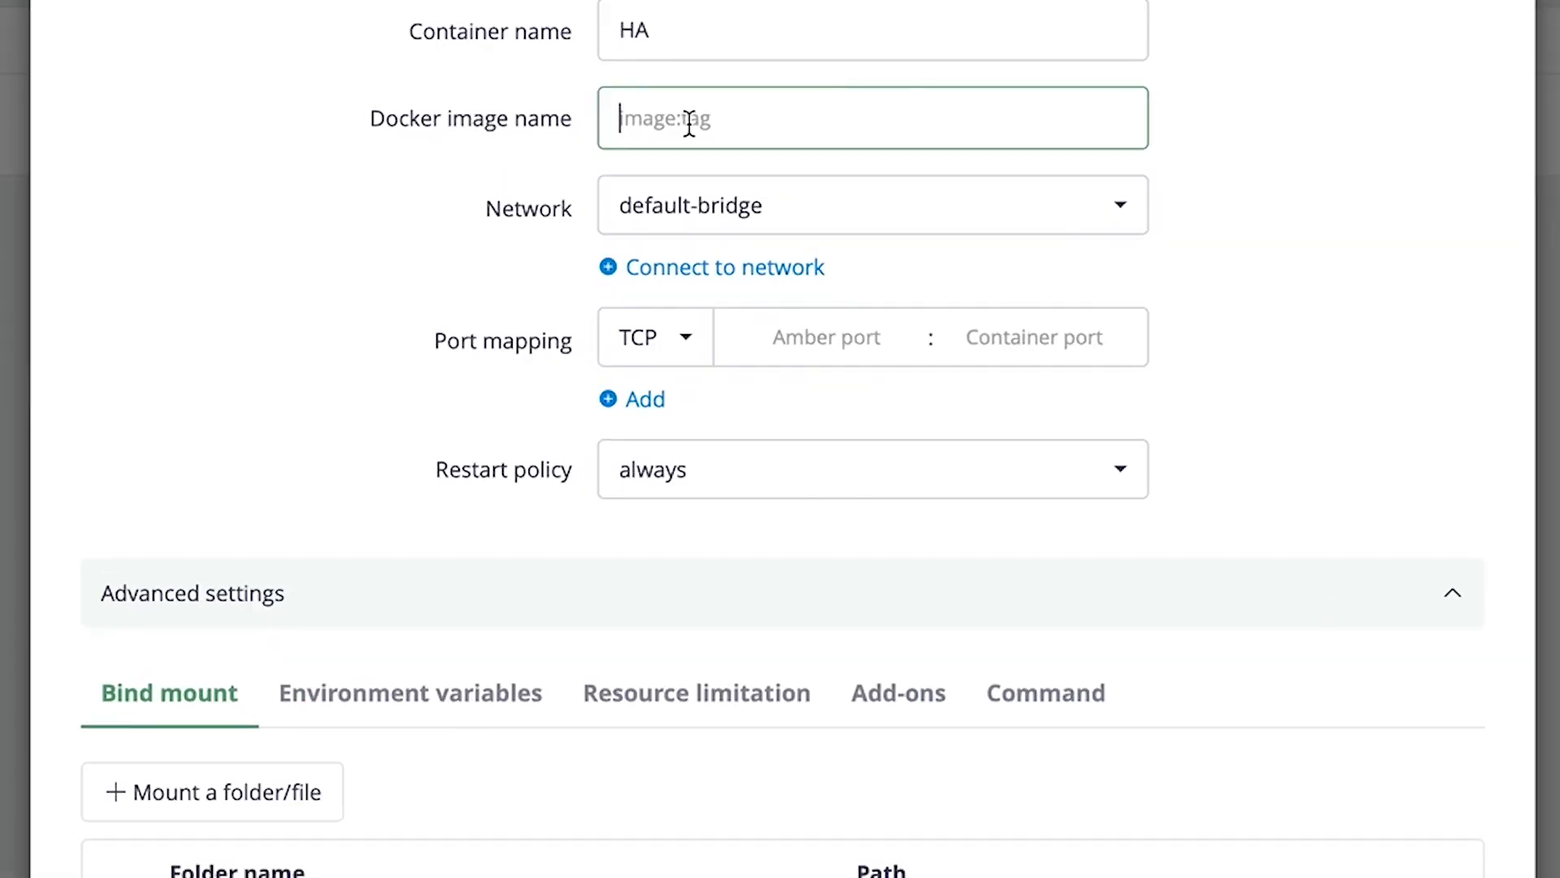
Set the container image to homeassistant/home-assistant:latest.
{"action": "type", "text": "homeassistant/home-assistant:"}
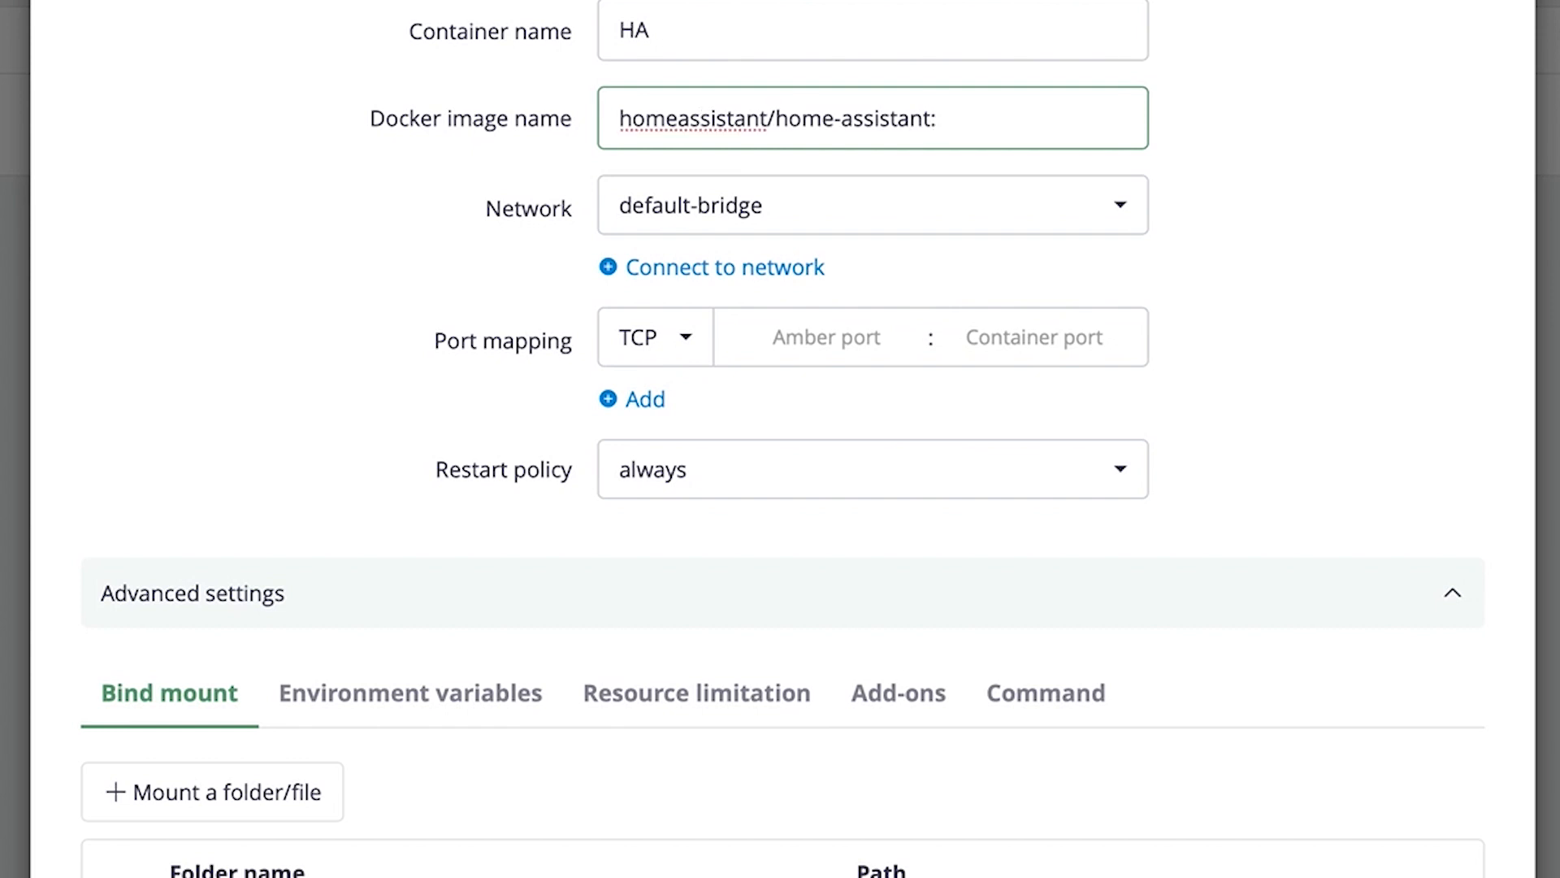
{"action": "type", "text": "la"}
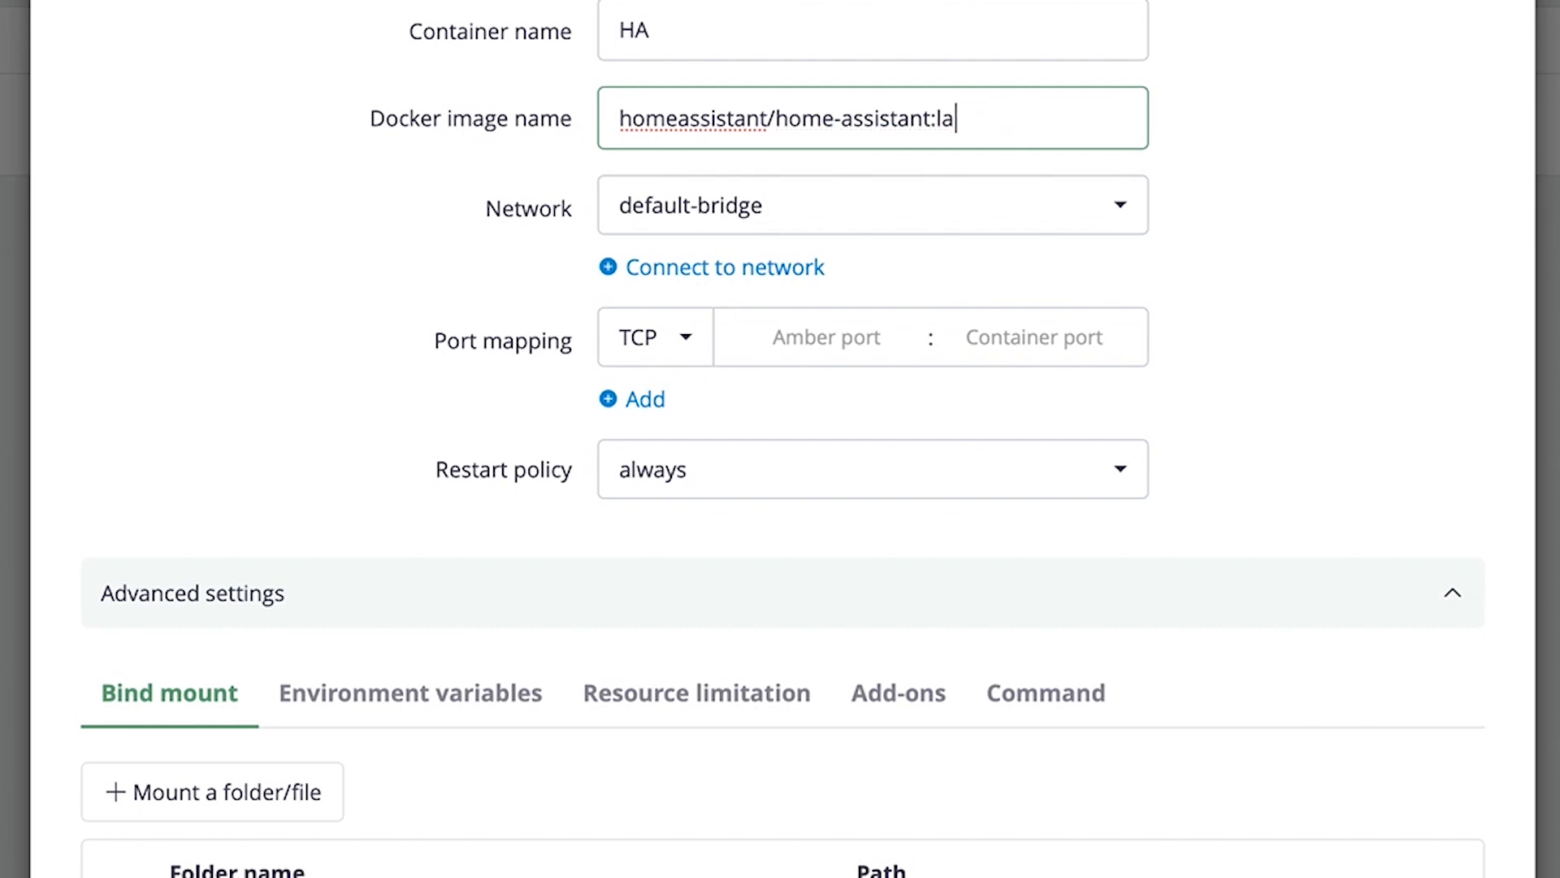
{"action": "type", "text": "test"}
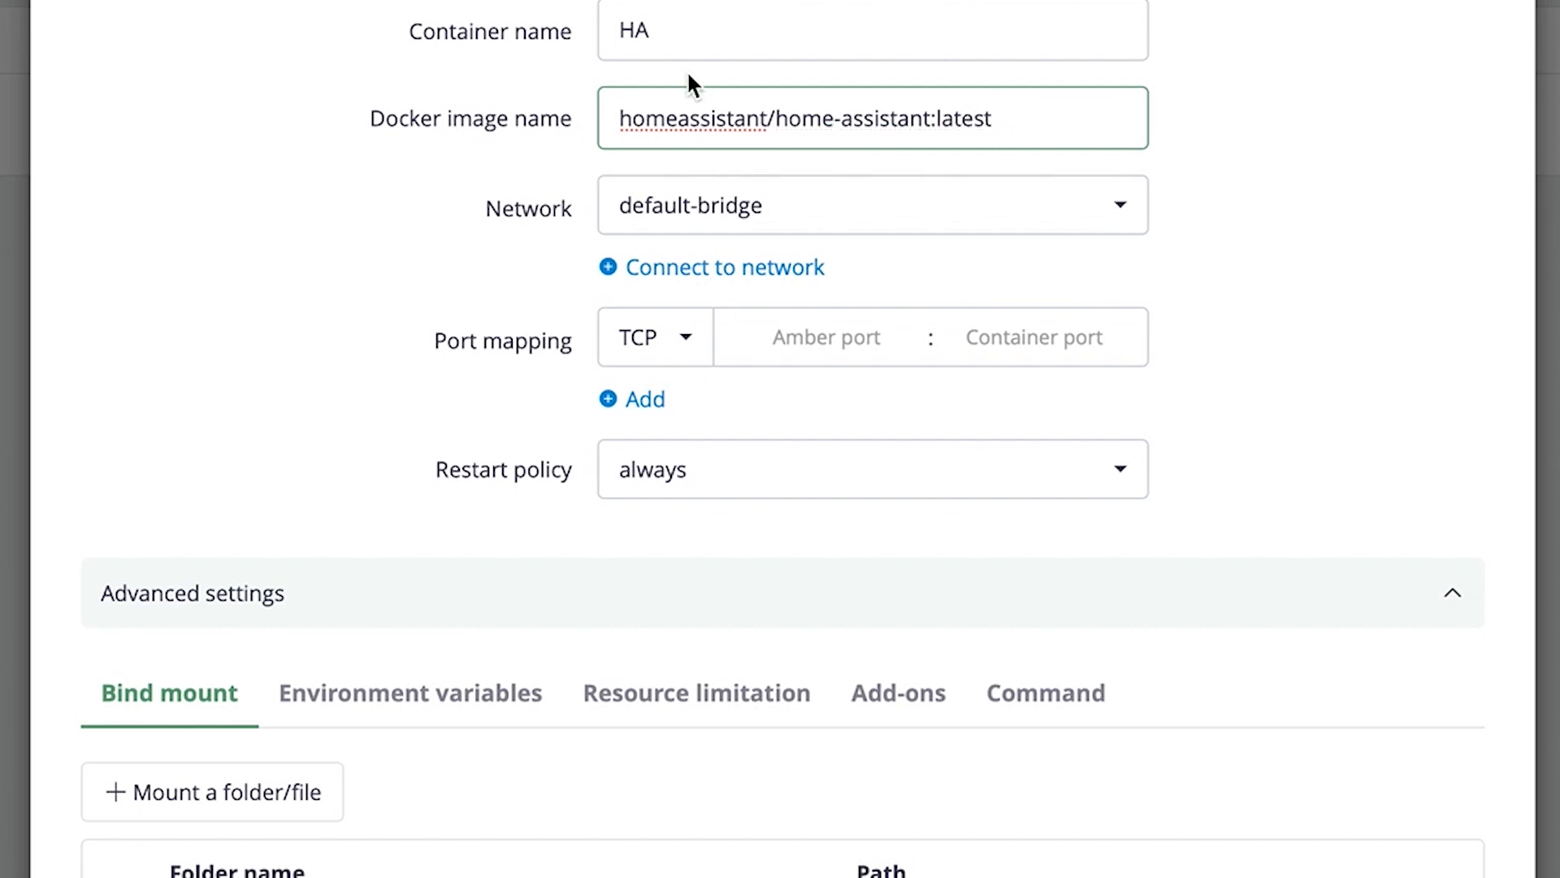
{"action": "double_click", "coordinate": [962, 117]}
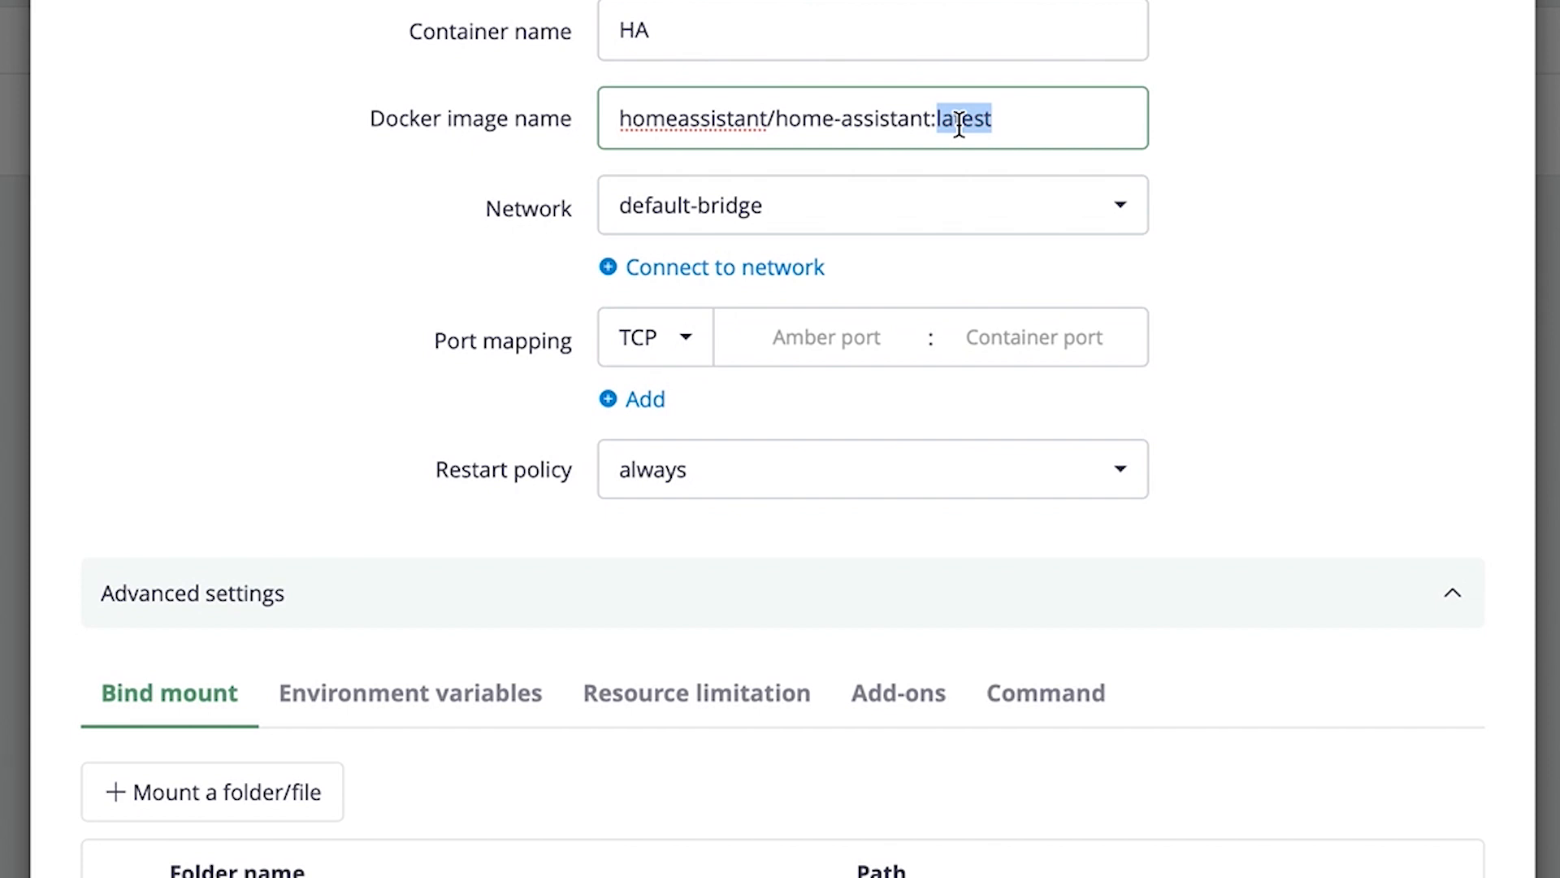
{"action": "mouse_move", "coordinate": [685, 206]}
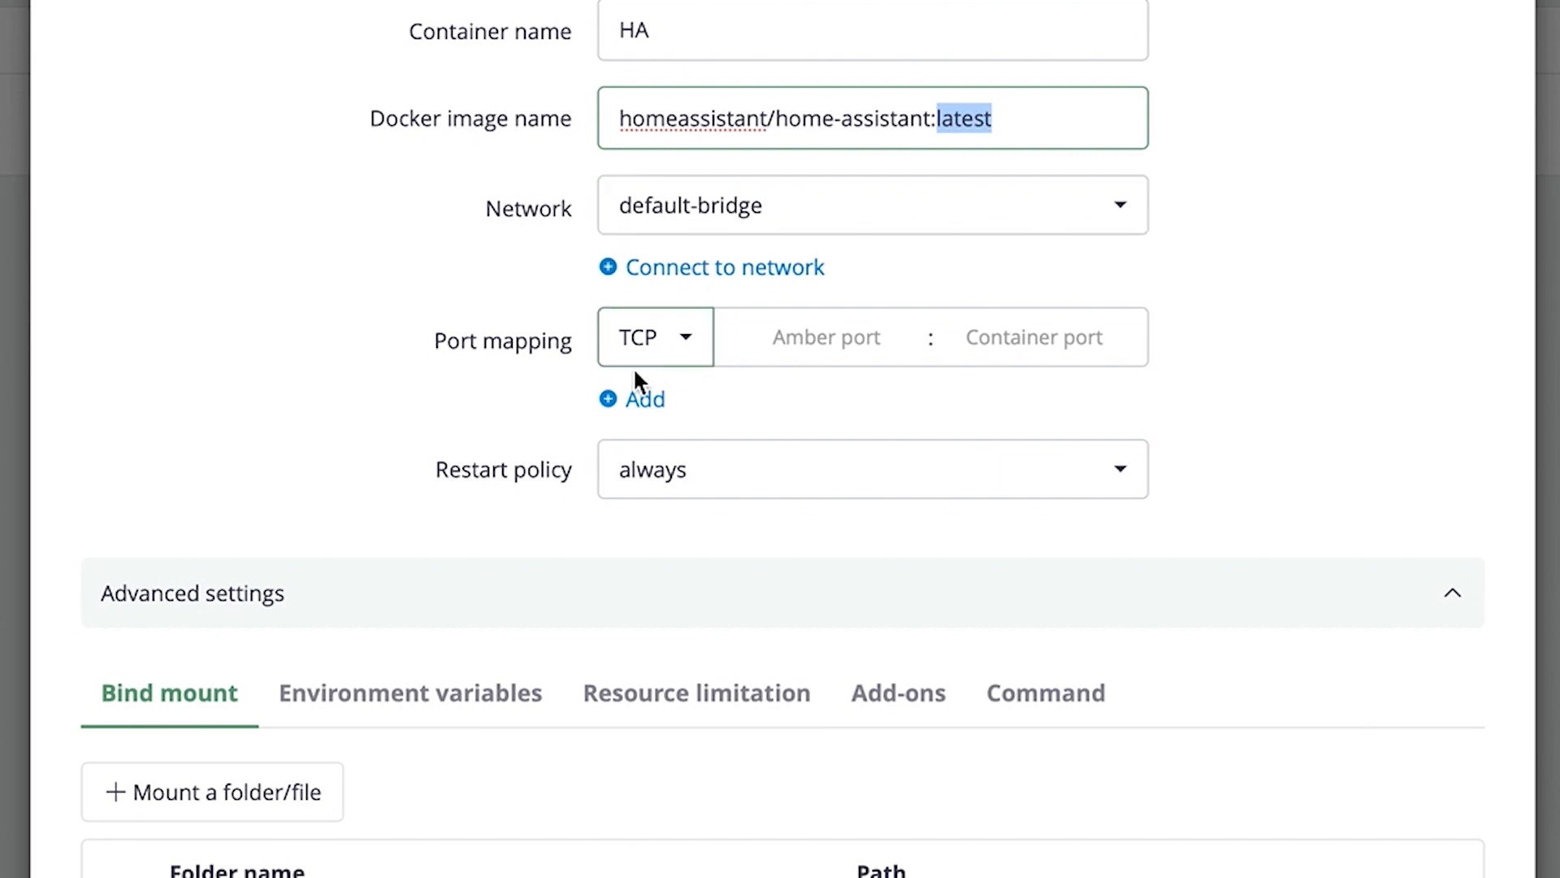
Map TCP port 8123 to 8123 with restart policy always and reveal the bind mount settings.
{"action": "left_click", "coordinate": [826, 336]}
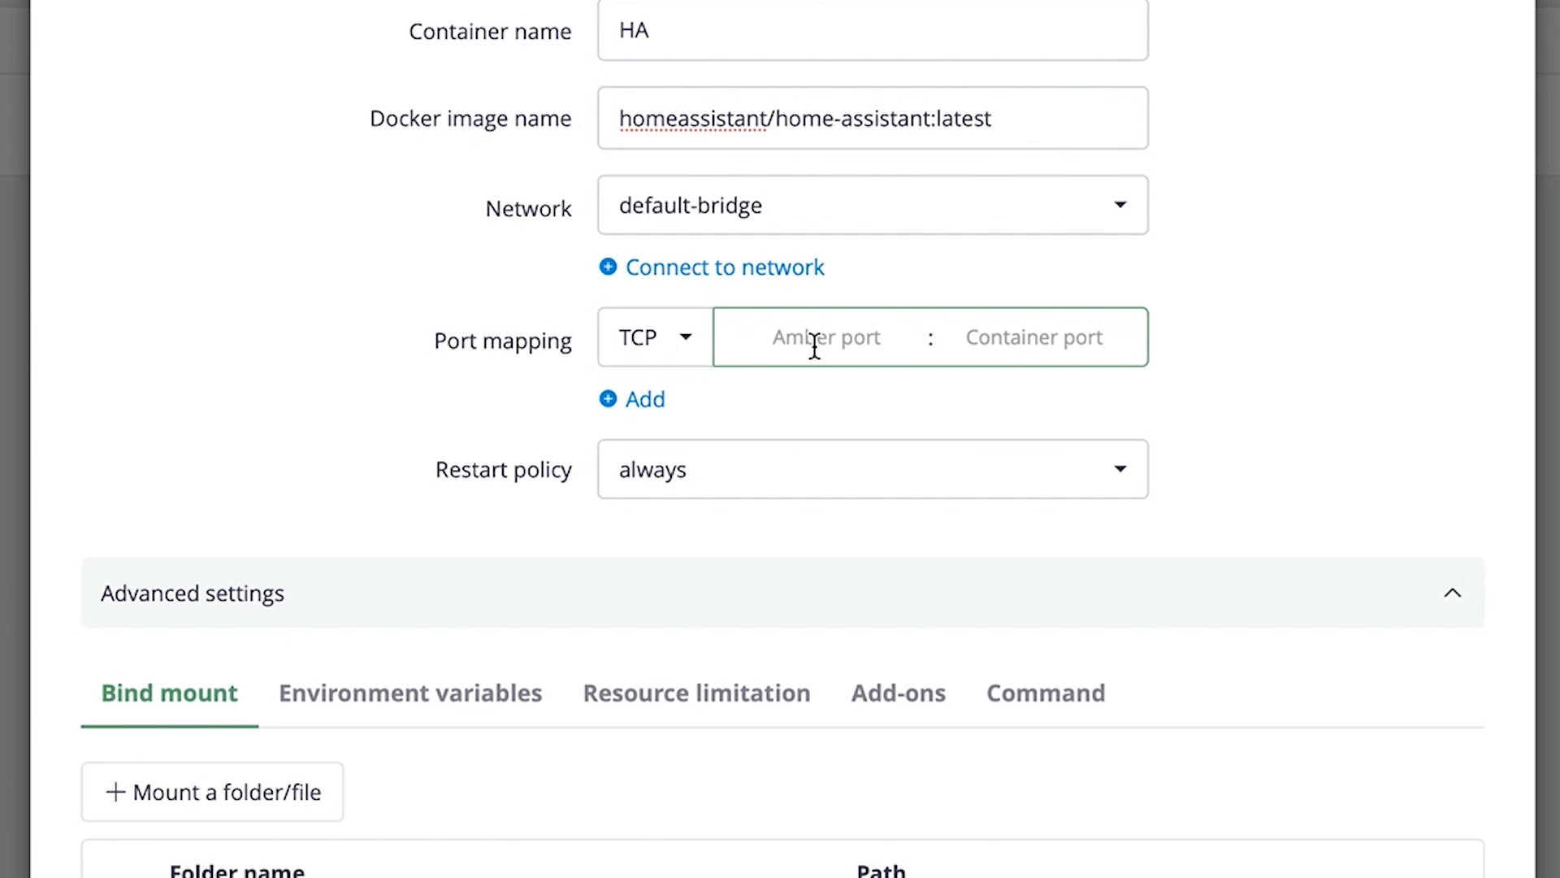
{"action": "type", "text": "8123"}
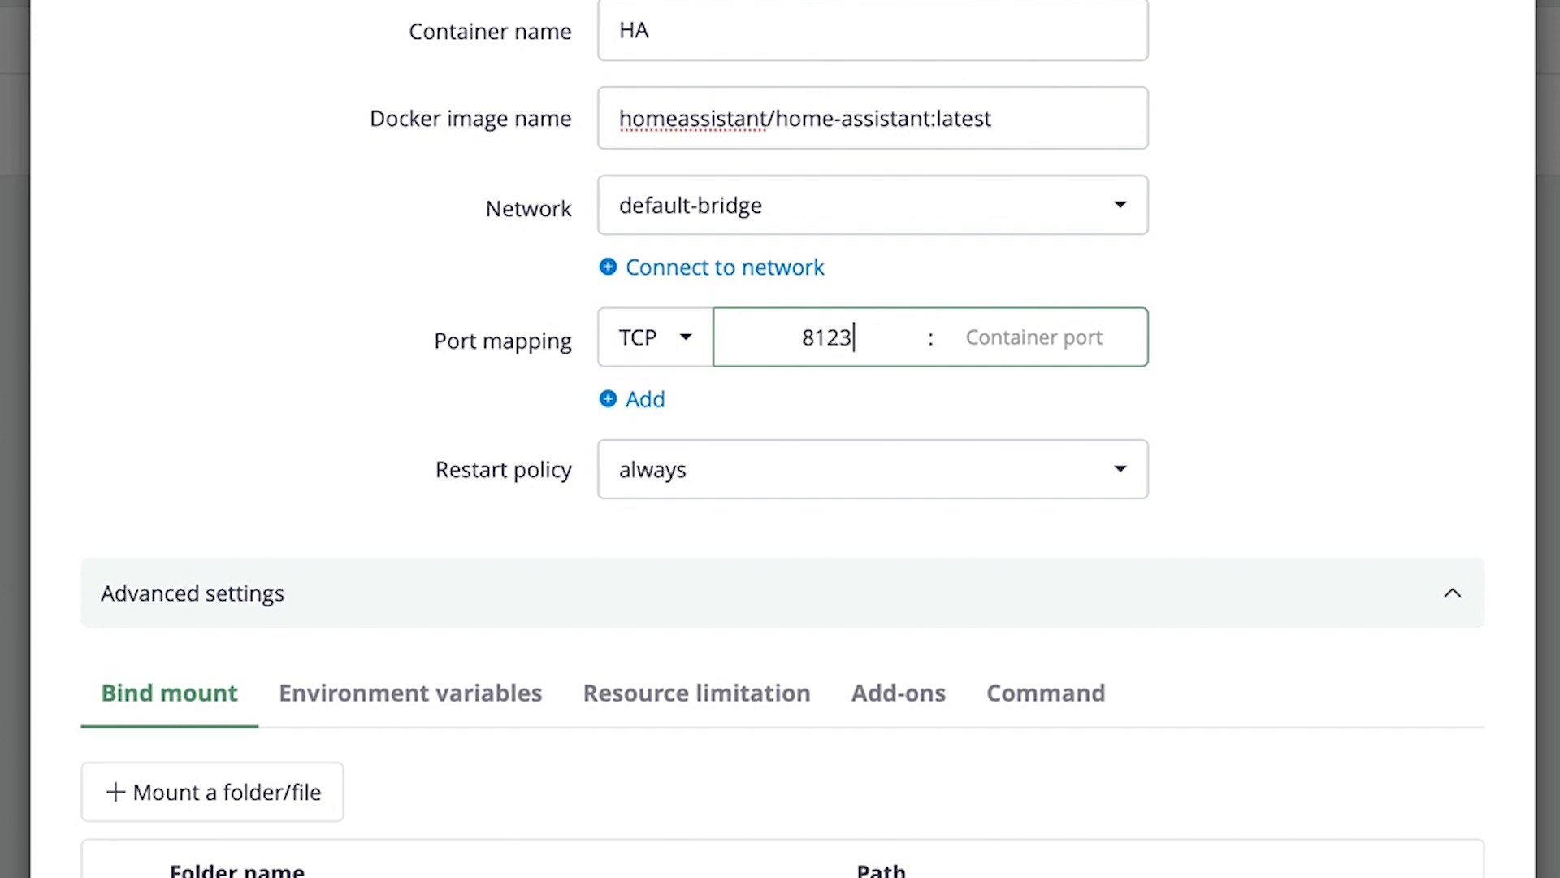
{"action": "left_click", "coordinate": [1026, 337]}
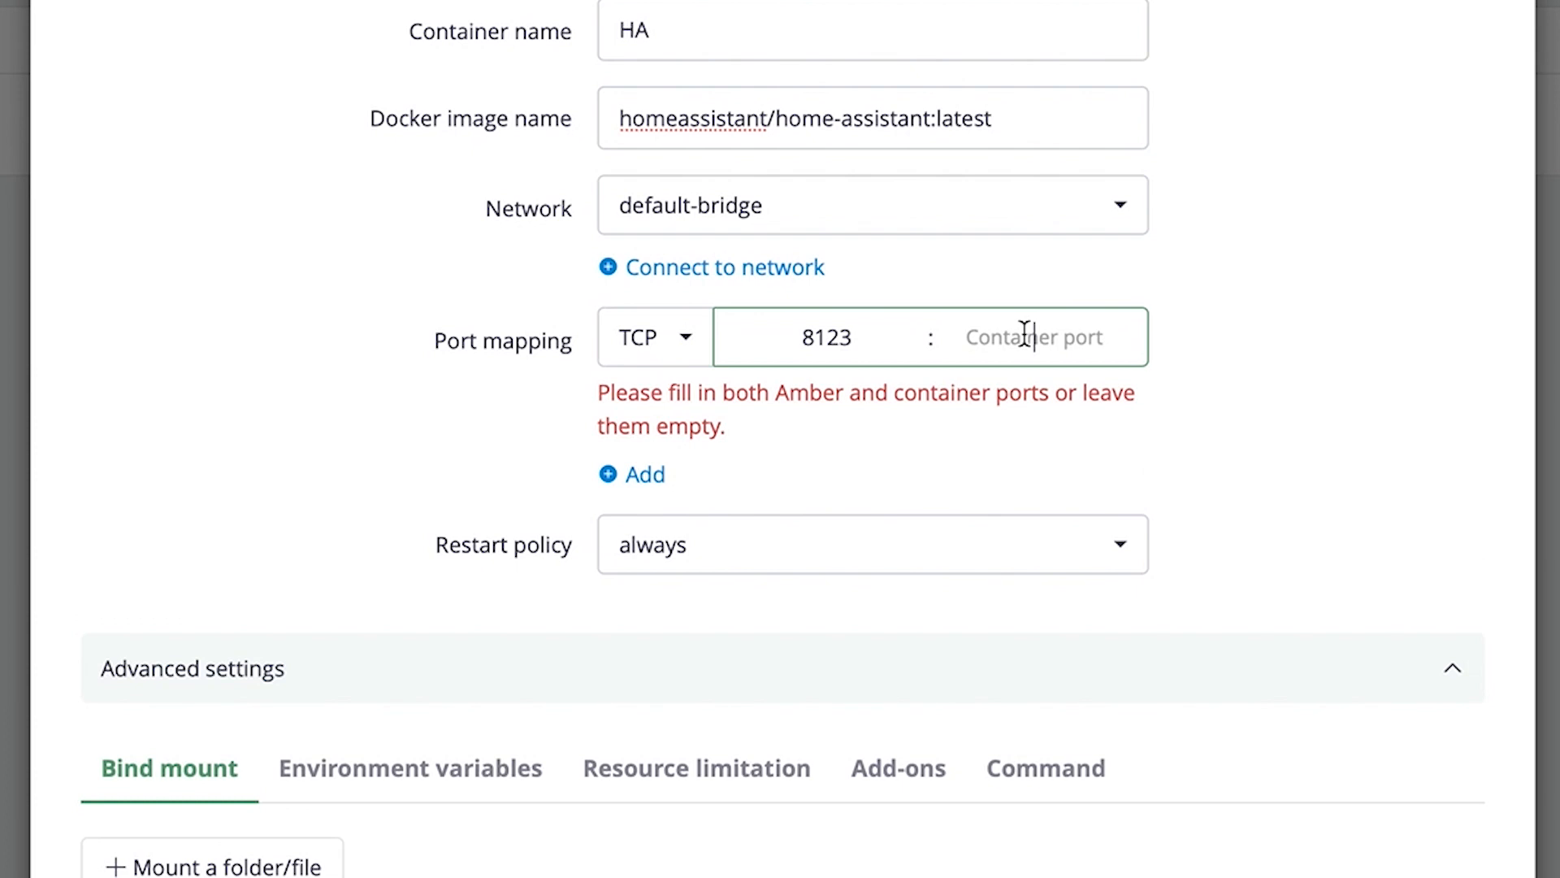
{"action": "type", "text": "8123"}
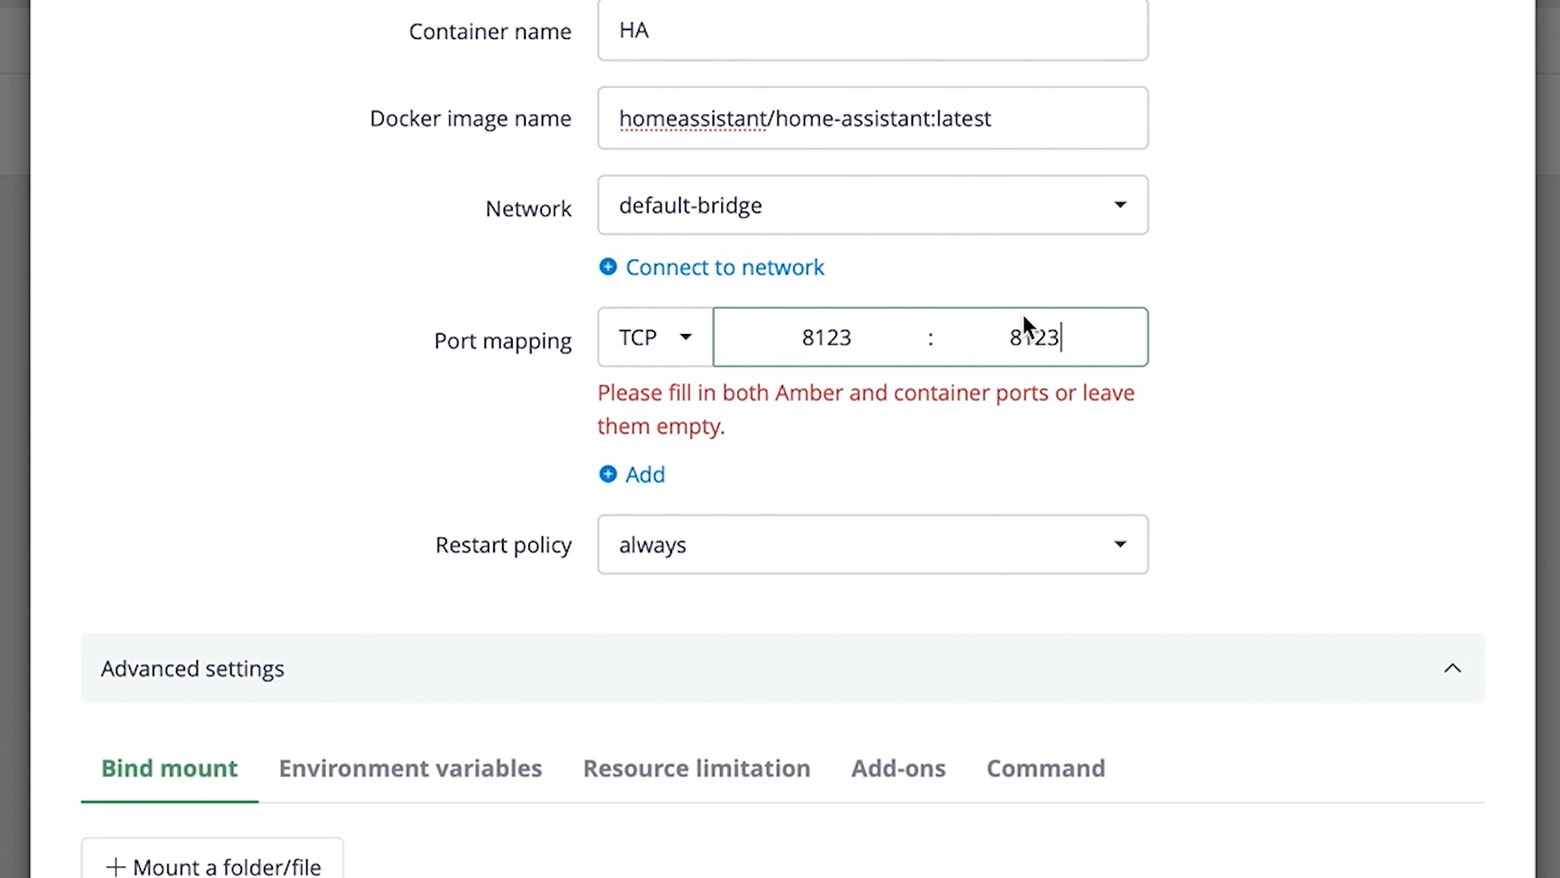
{"action": "mouse_move", "coordinate": [994, 352]}
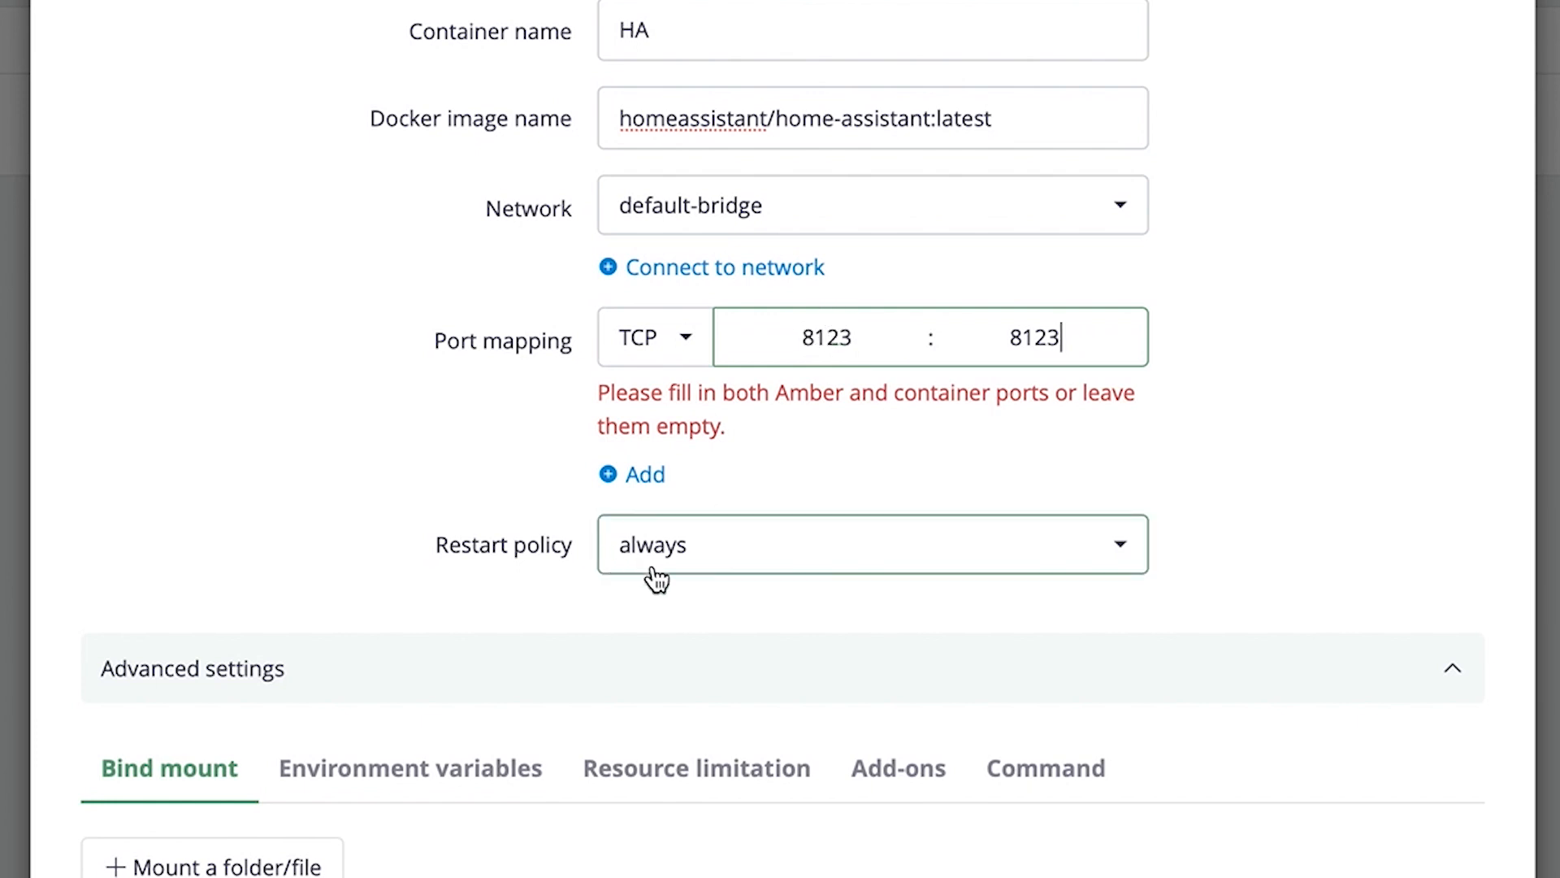
{"action": "scroll", "scroll_direction": "down", "scroll_amount": 3}
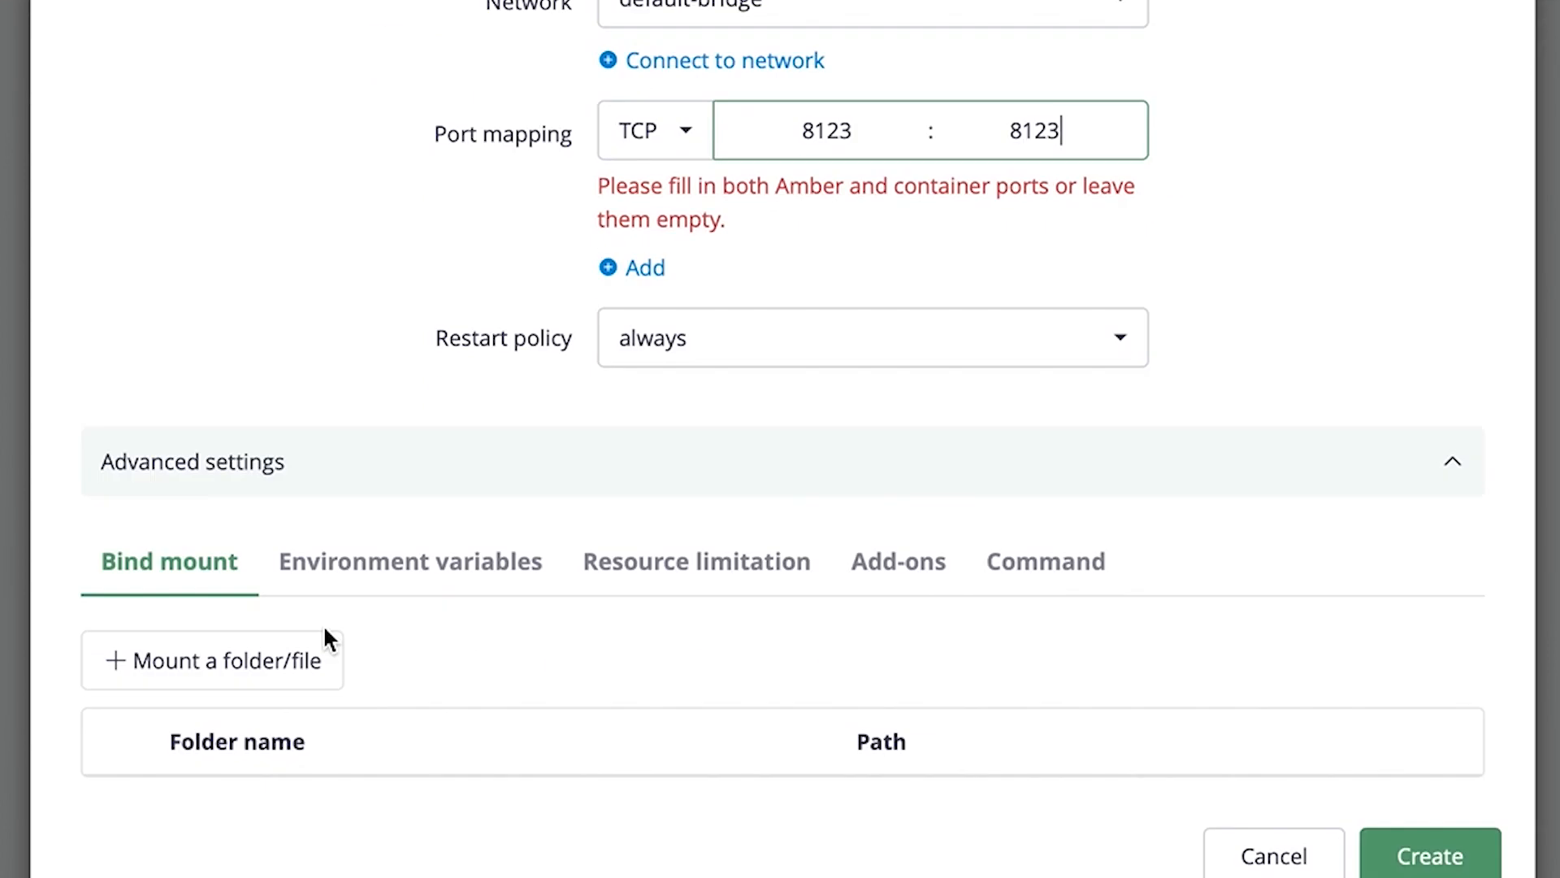
{"action": "scroll", "scroll_direction": "down", "scroll_amount": 3}
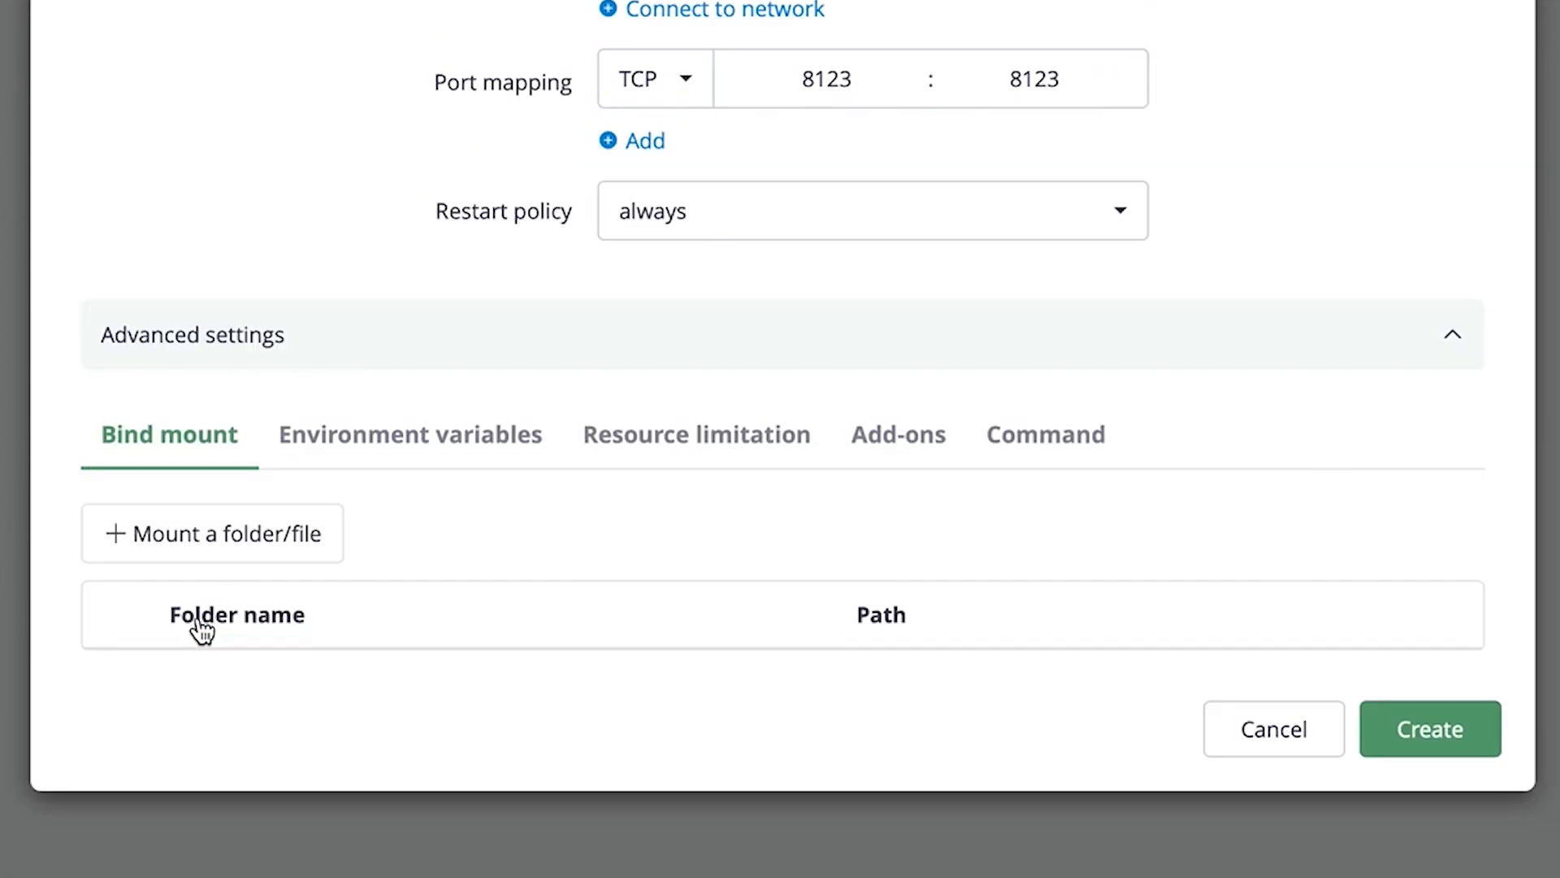
{"action": "mouse_move", "coordinate": [221, 597]}
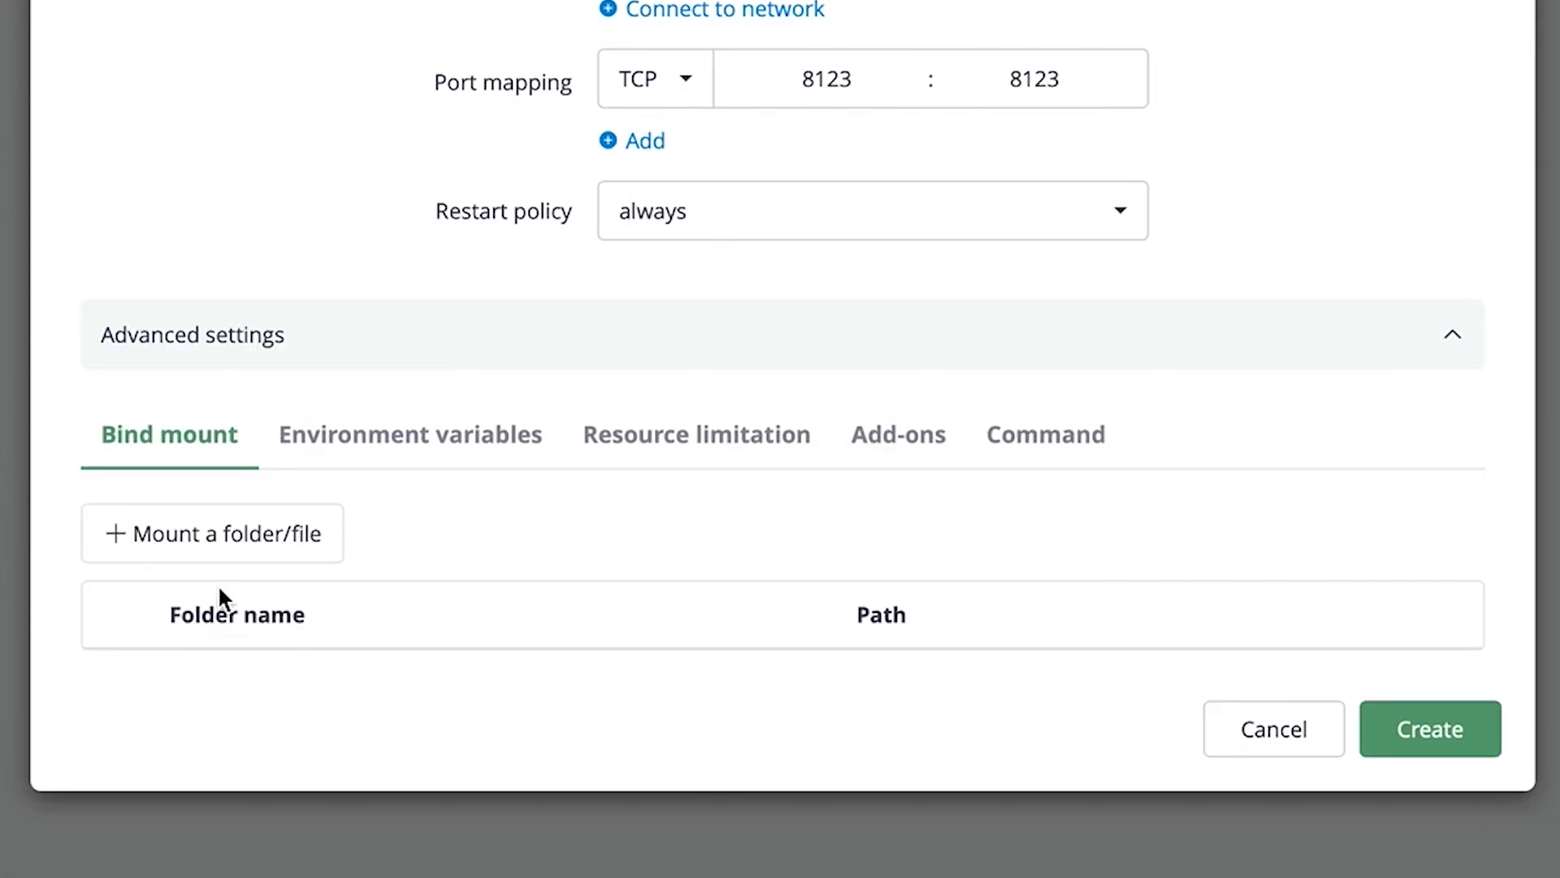
Create an HA_config subfolder inside Containers from the bind mount folder picker.
{"action": "left_click", "coordinate": [211, 533]}
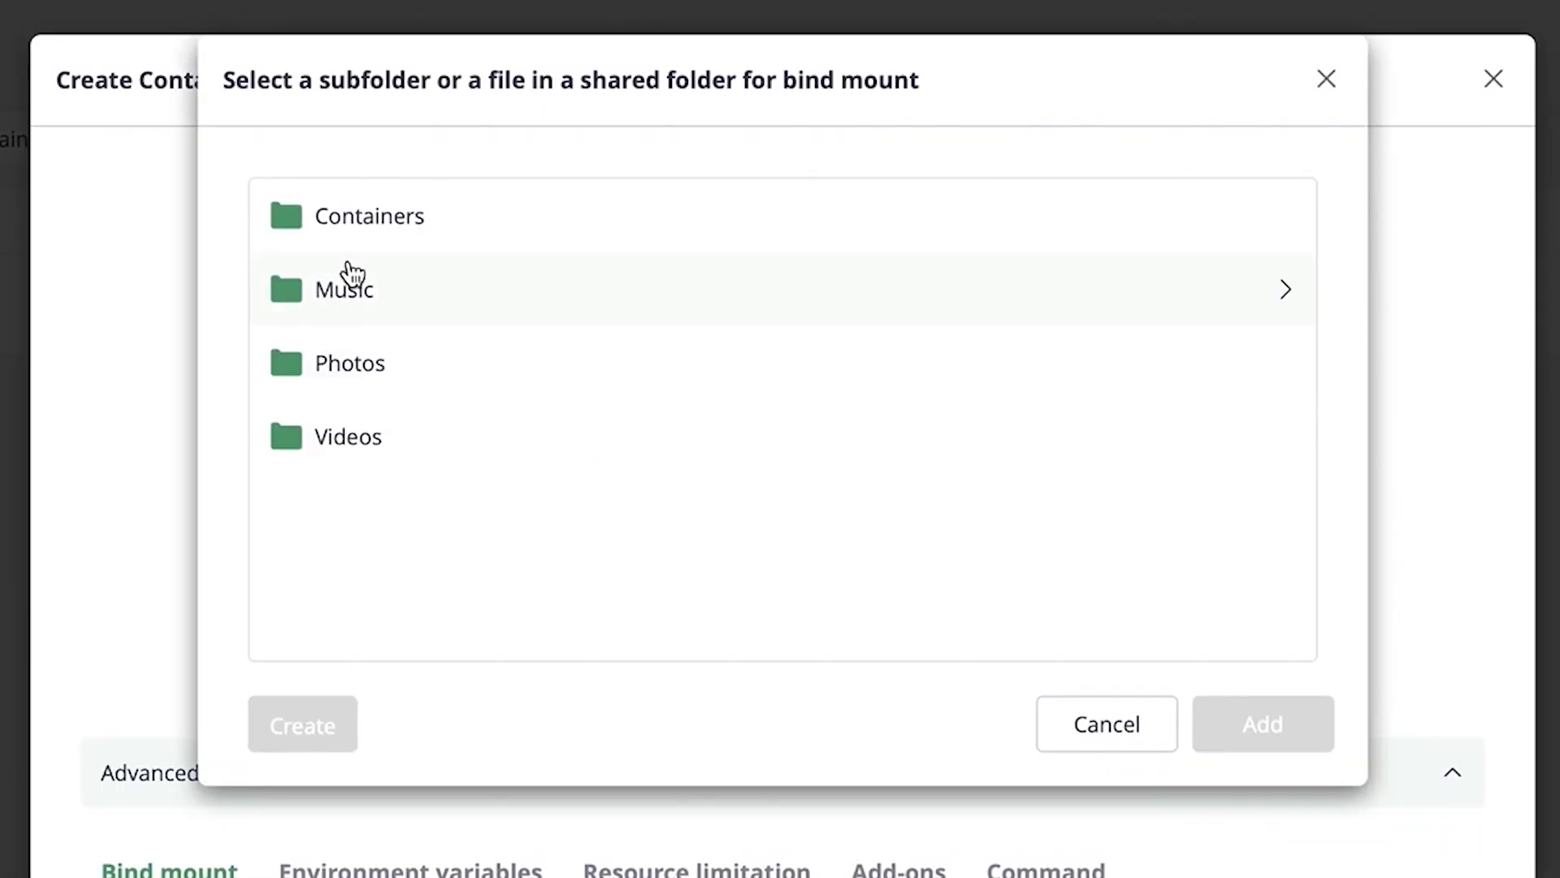
{"action": "left_click", "coordinate": [369, 216]}
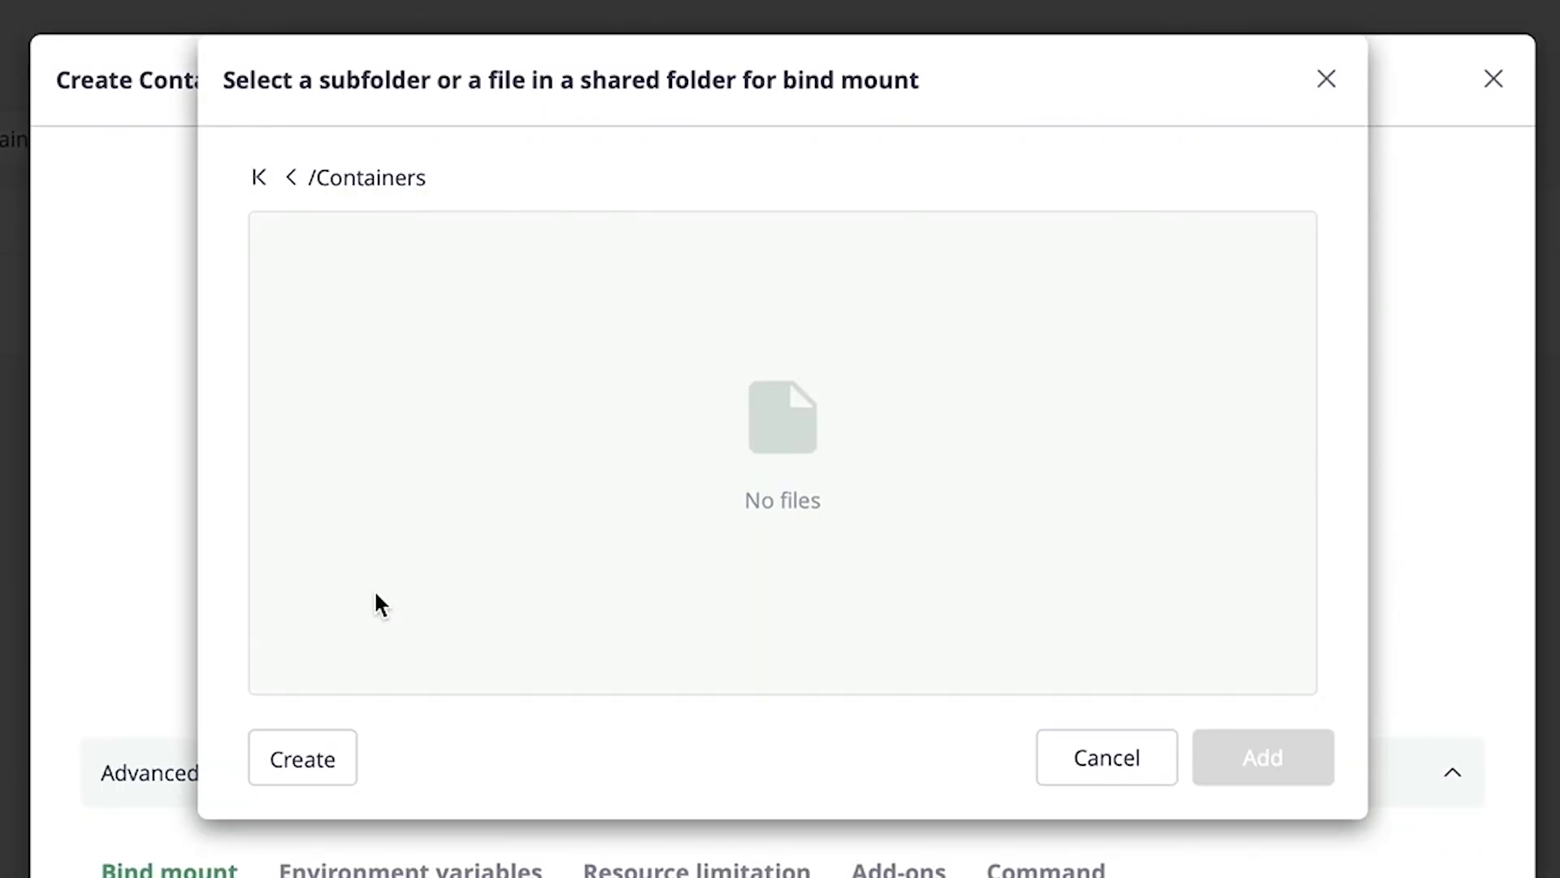
{"action": "left_click", "coordinate": [302, 758]}
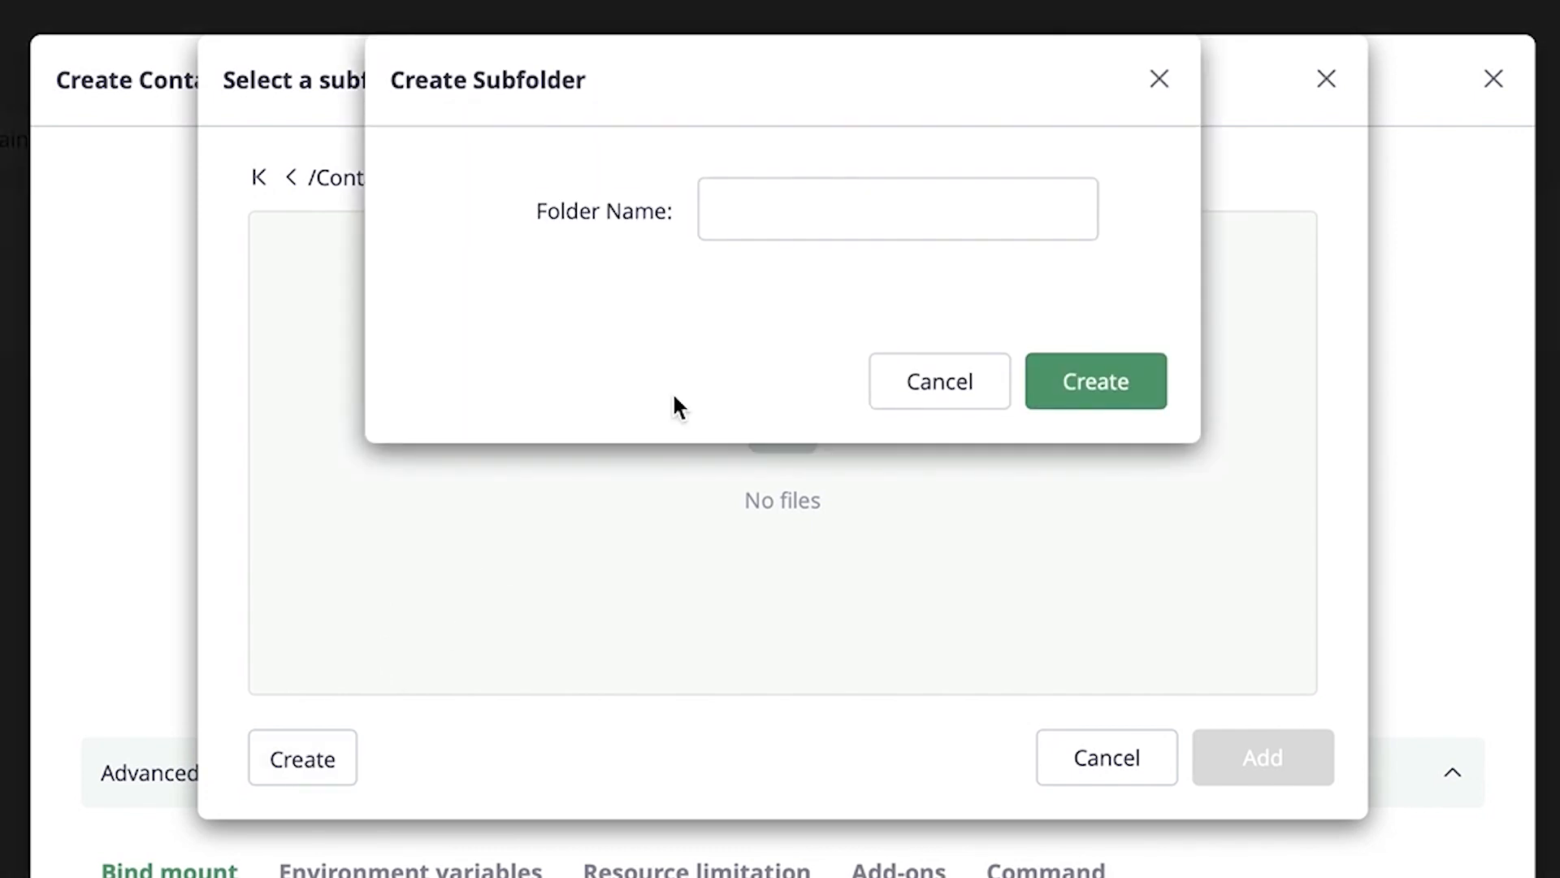
{"action": "left_click", "coordinate": [897, 209]}
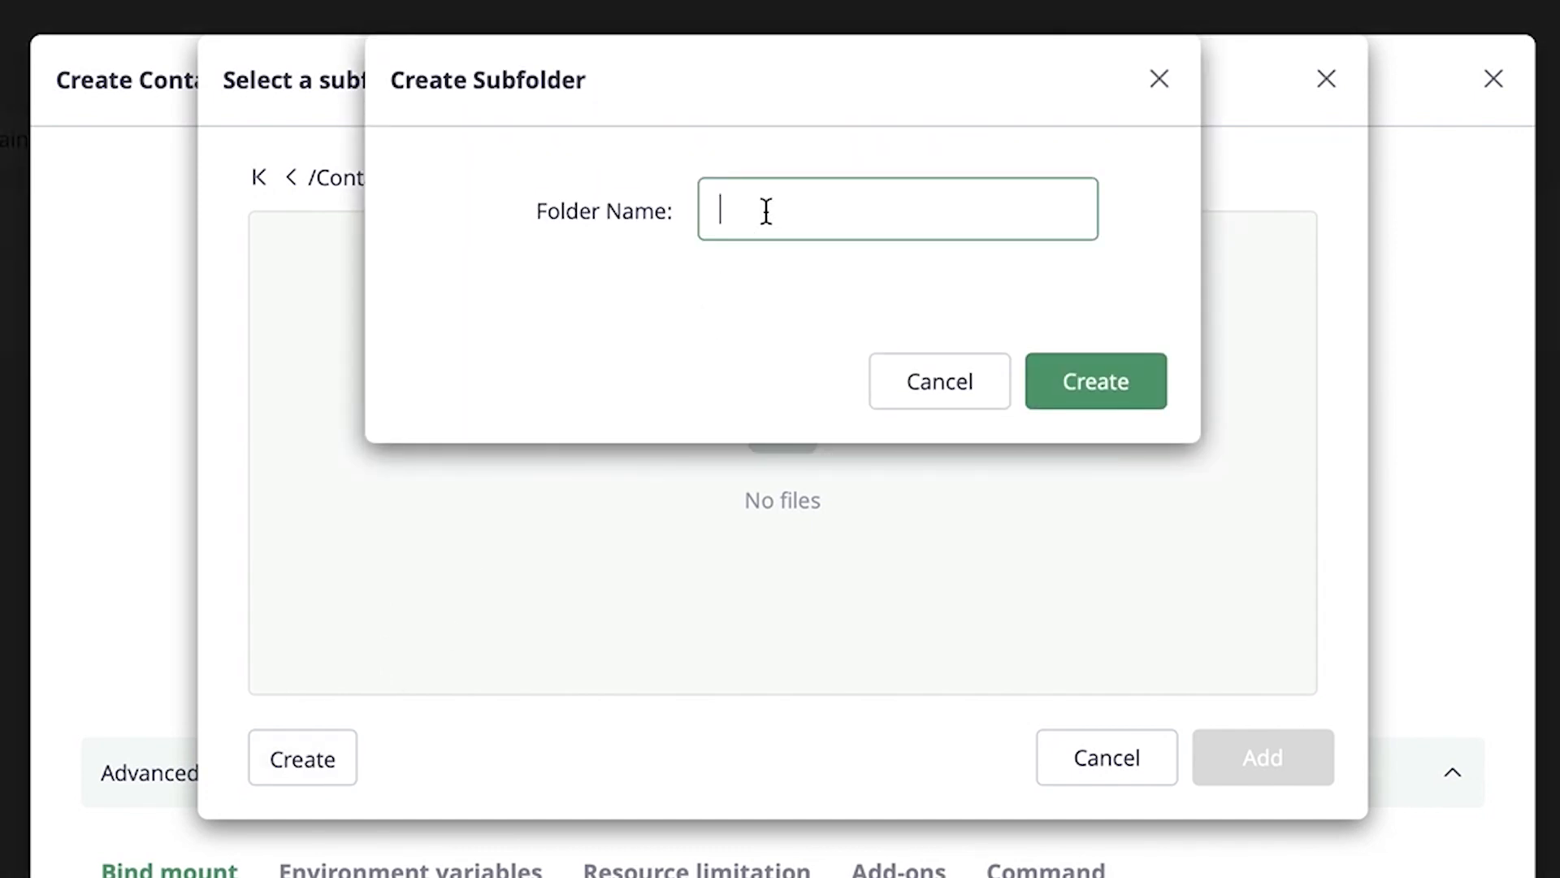
{"action": "type", "text": "H"}
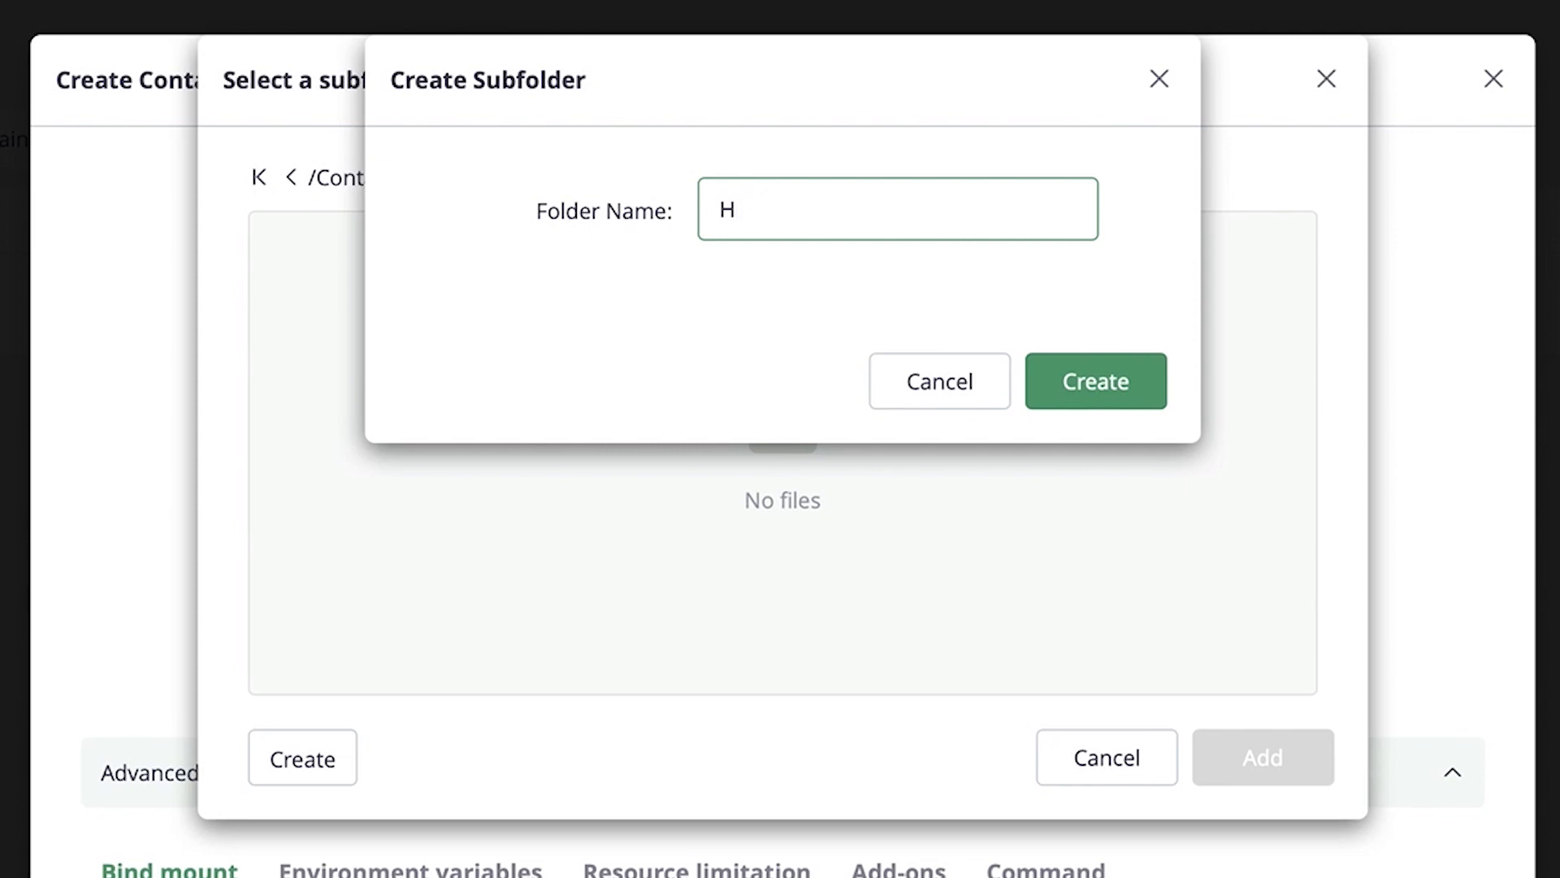
{"action": "type", "text": "A_CON"}
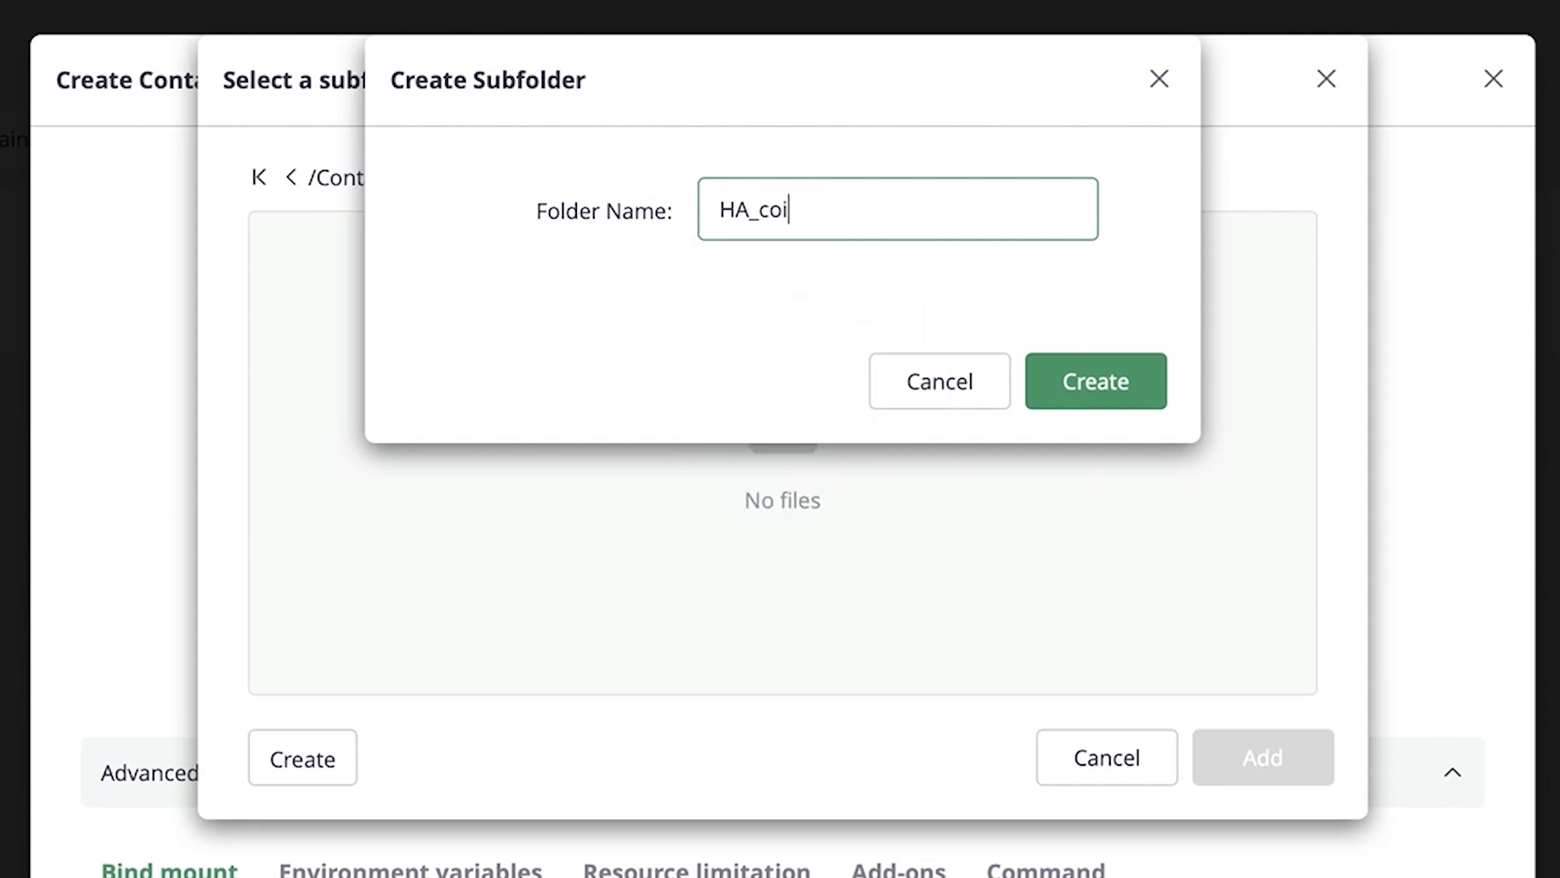
{"action": "type", "text": "nfig"}
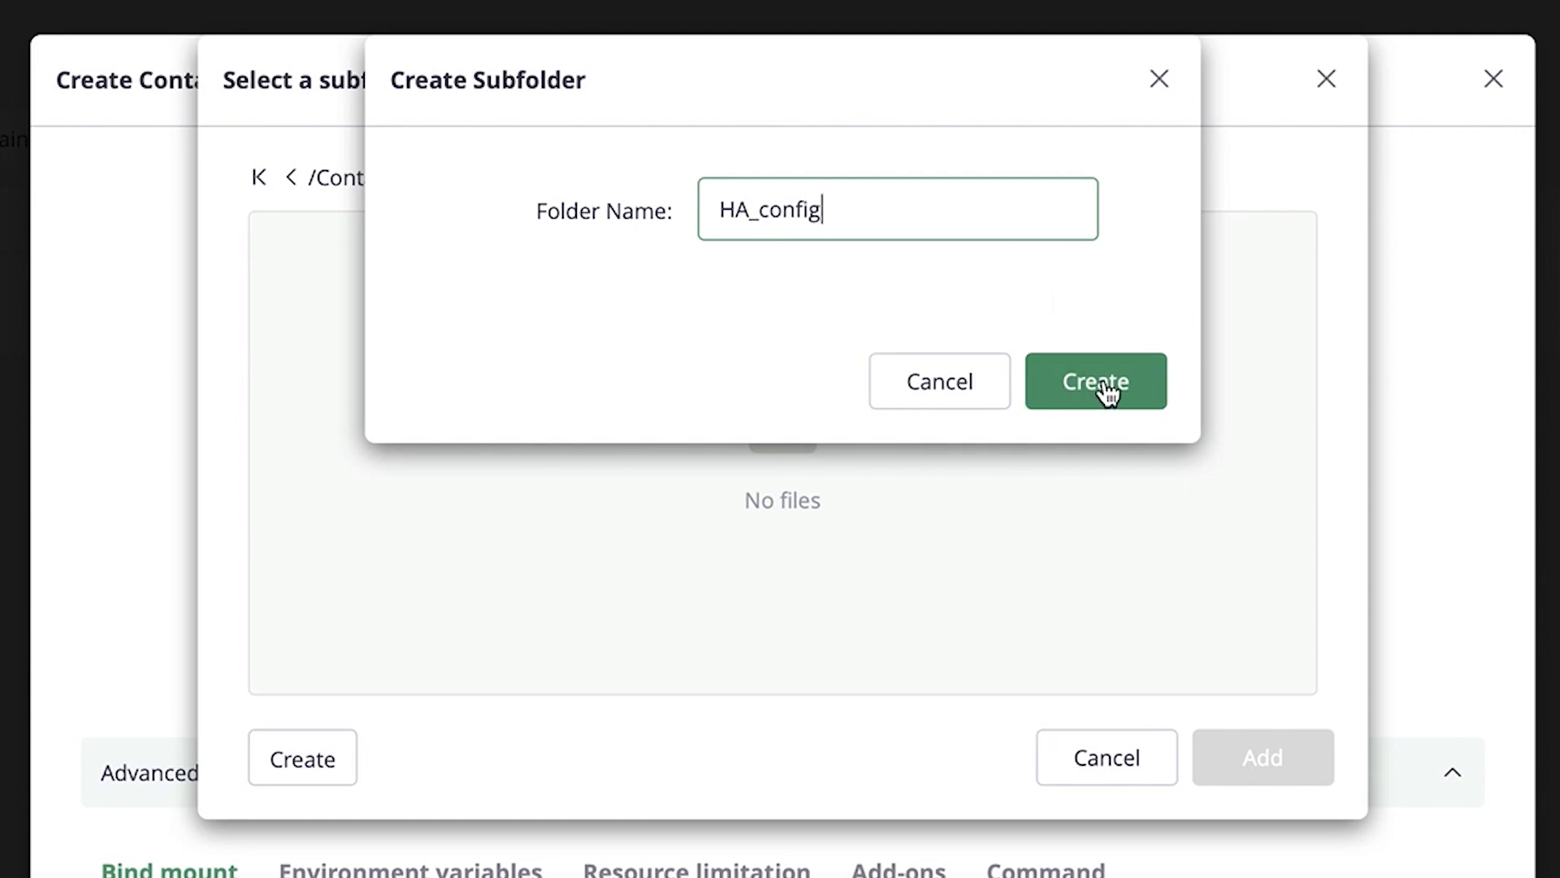
{"action": "left_click", "coordinate": [1094, 381]}
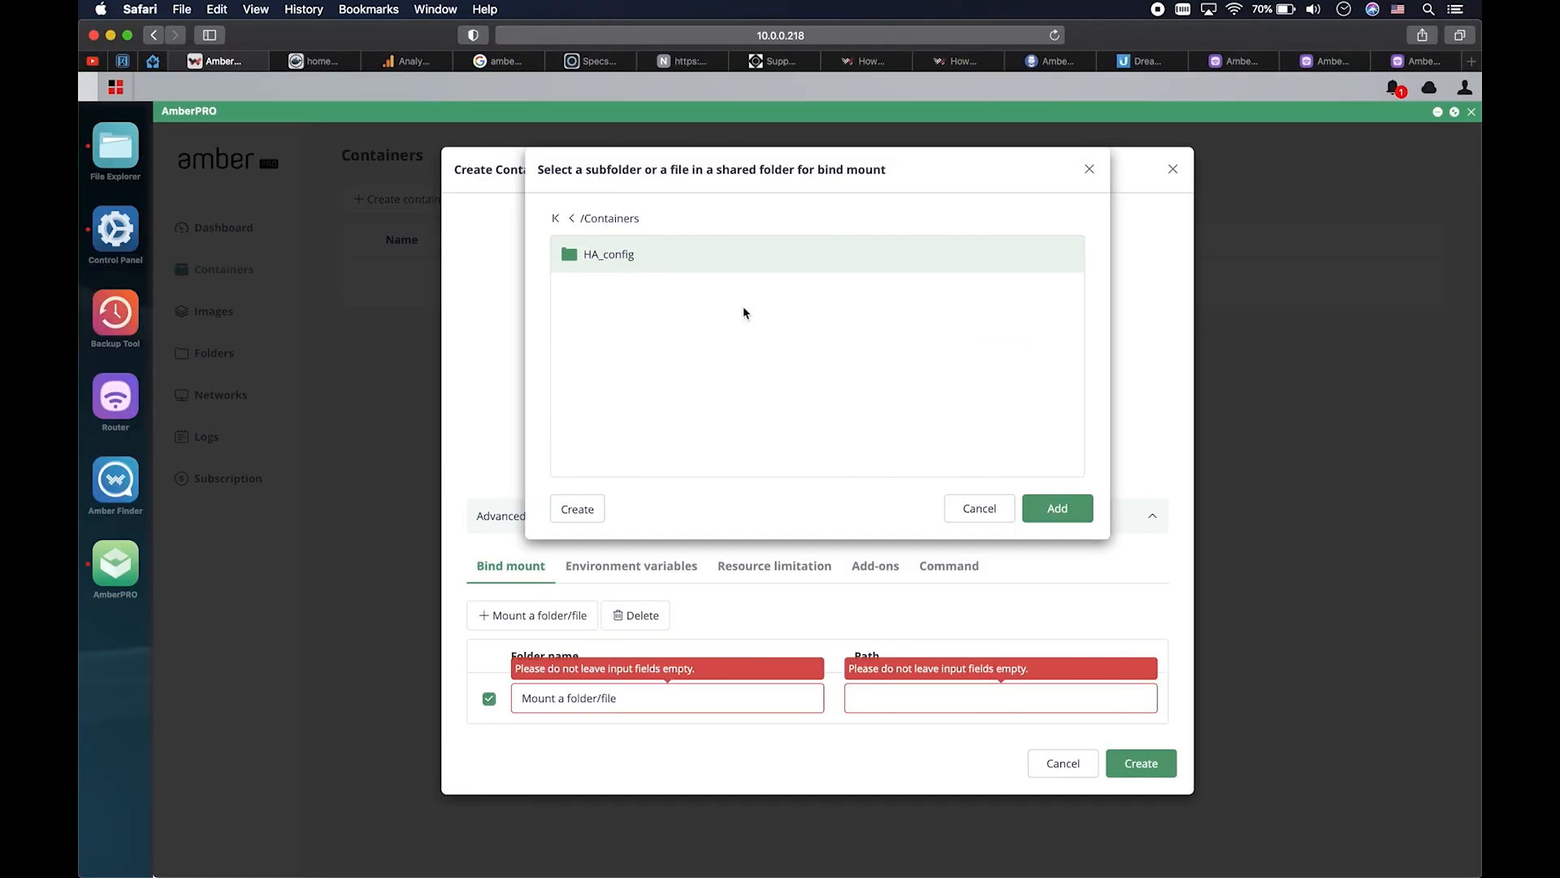
Pair the HA_config folder with container path /config in the bind mount.
{"action": "left_click", "coordinate": [1056, 509]}
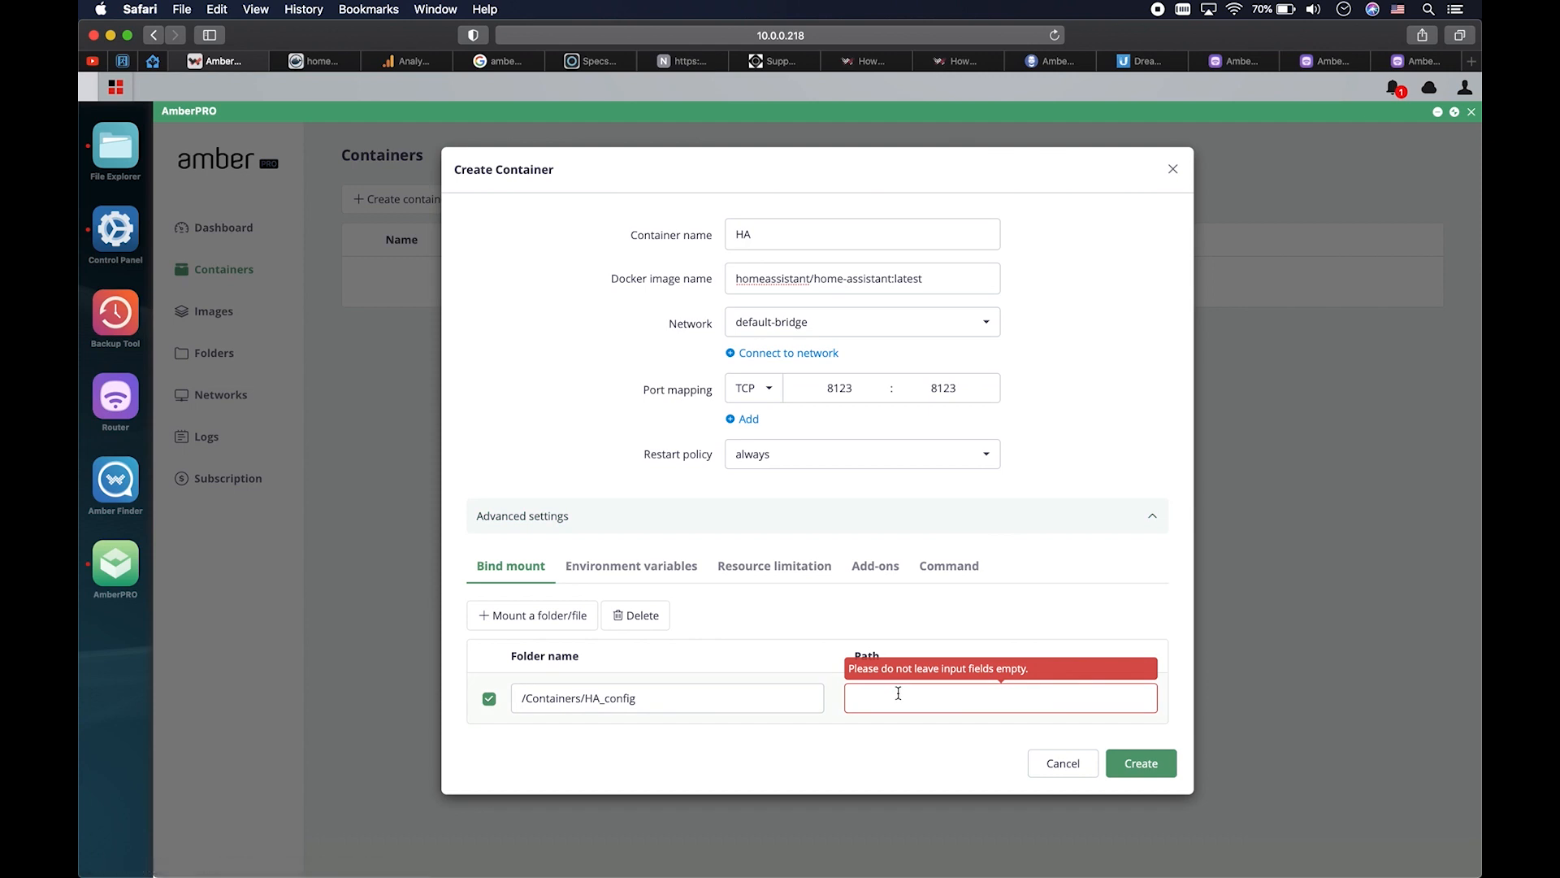
{"action": "type", "text": "/co"}
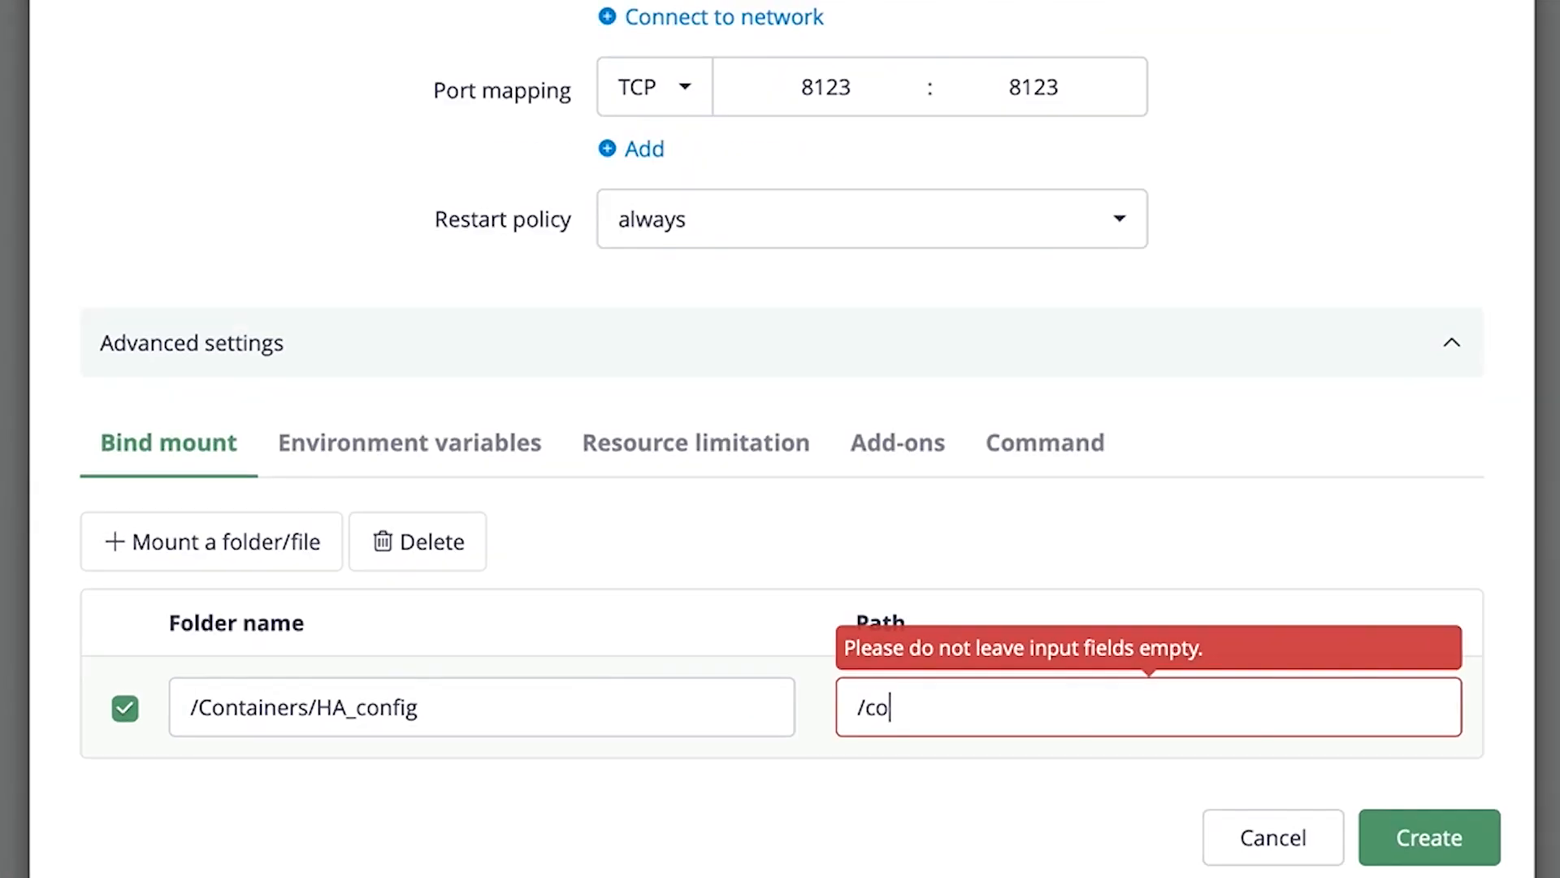
{"action": "type", "text": "nfig"}
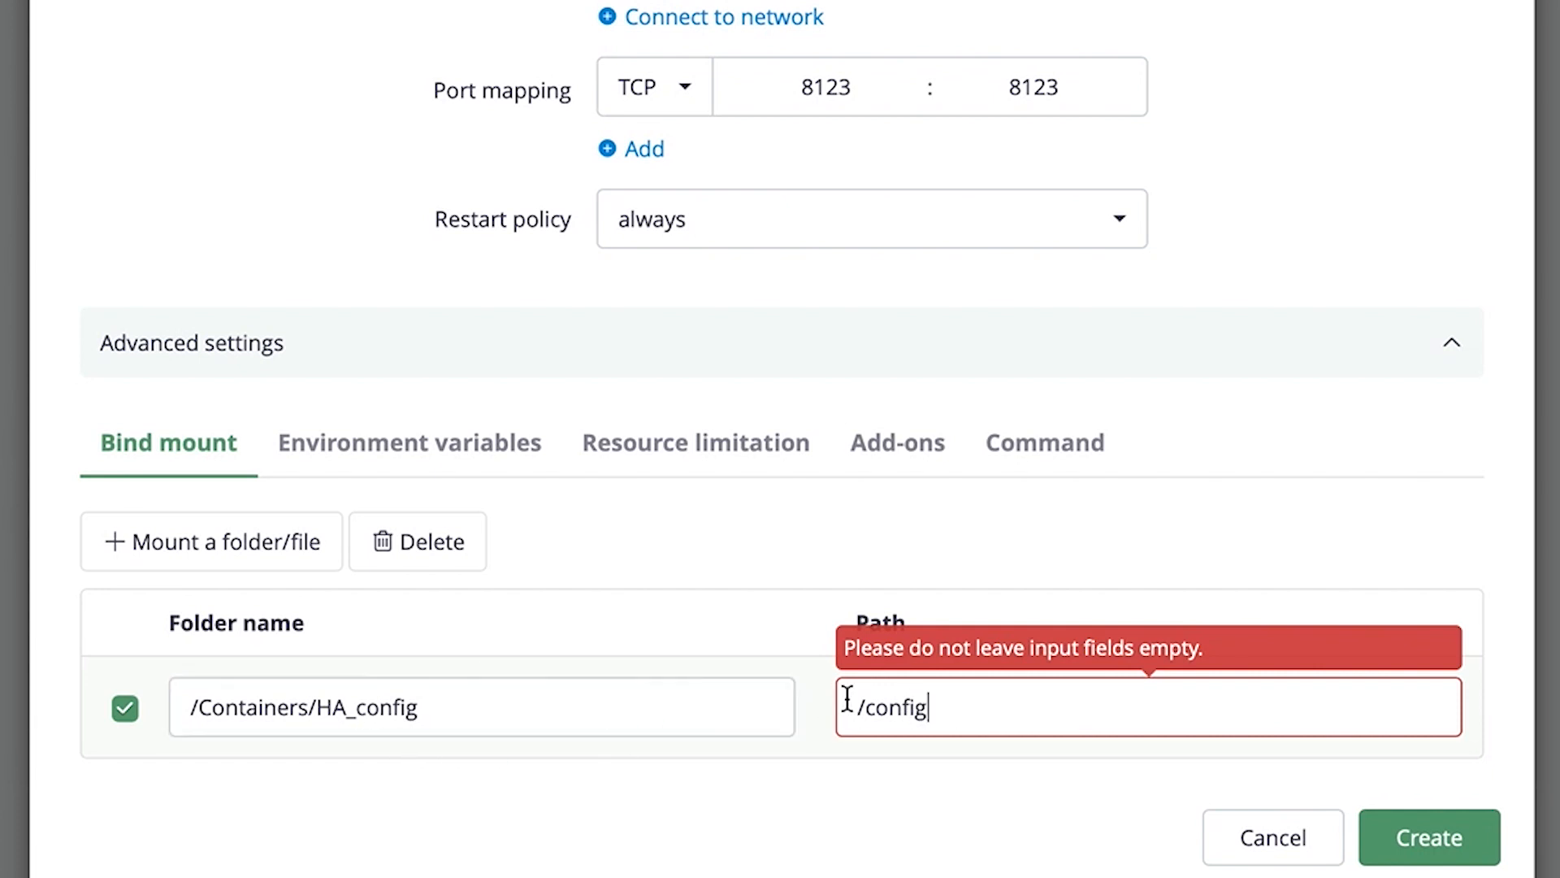
{"action": "mouse_move", "coordinate": [905, 707]}
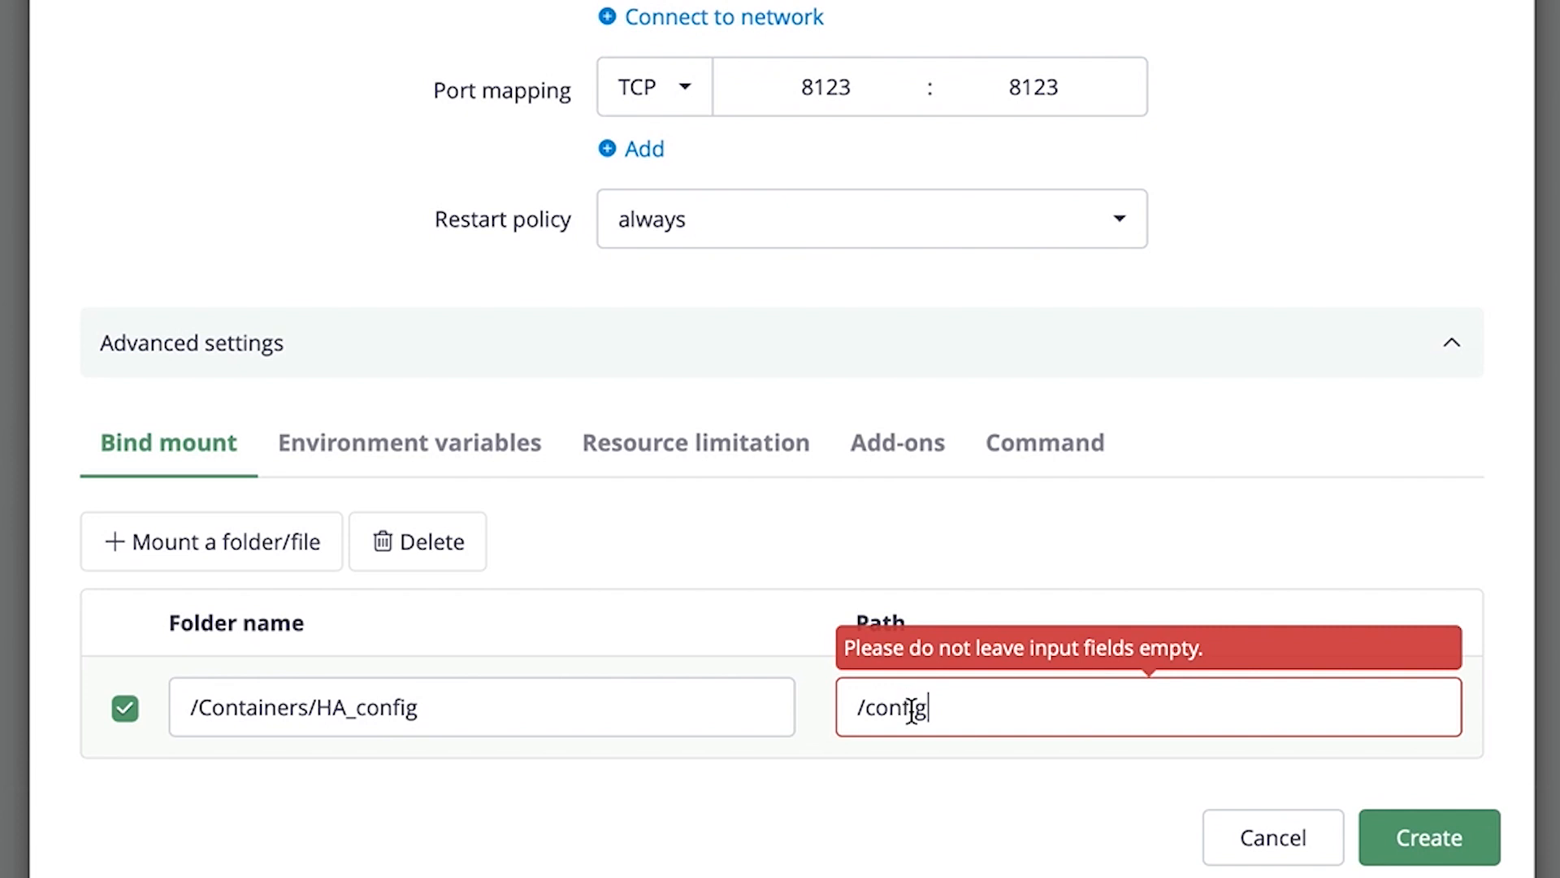
{"action": "mouse_move", "coordinate": [471, 715]}
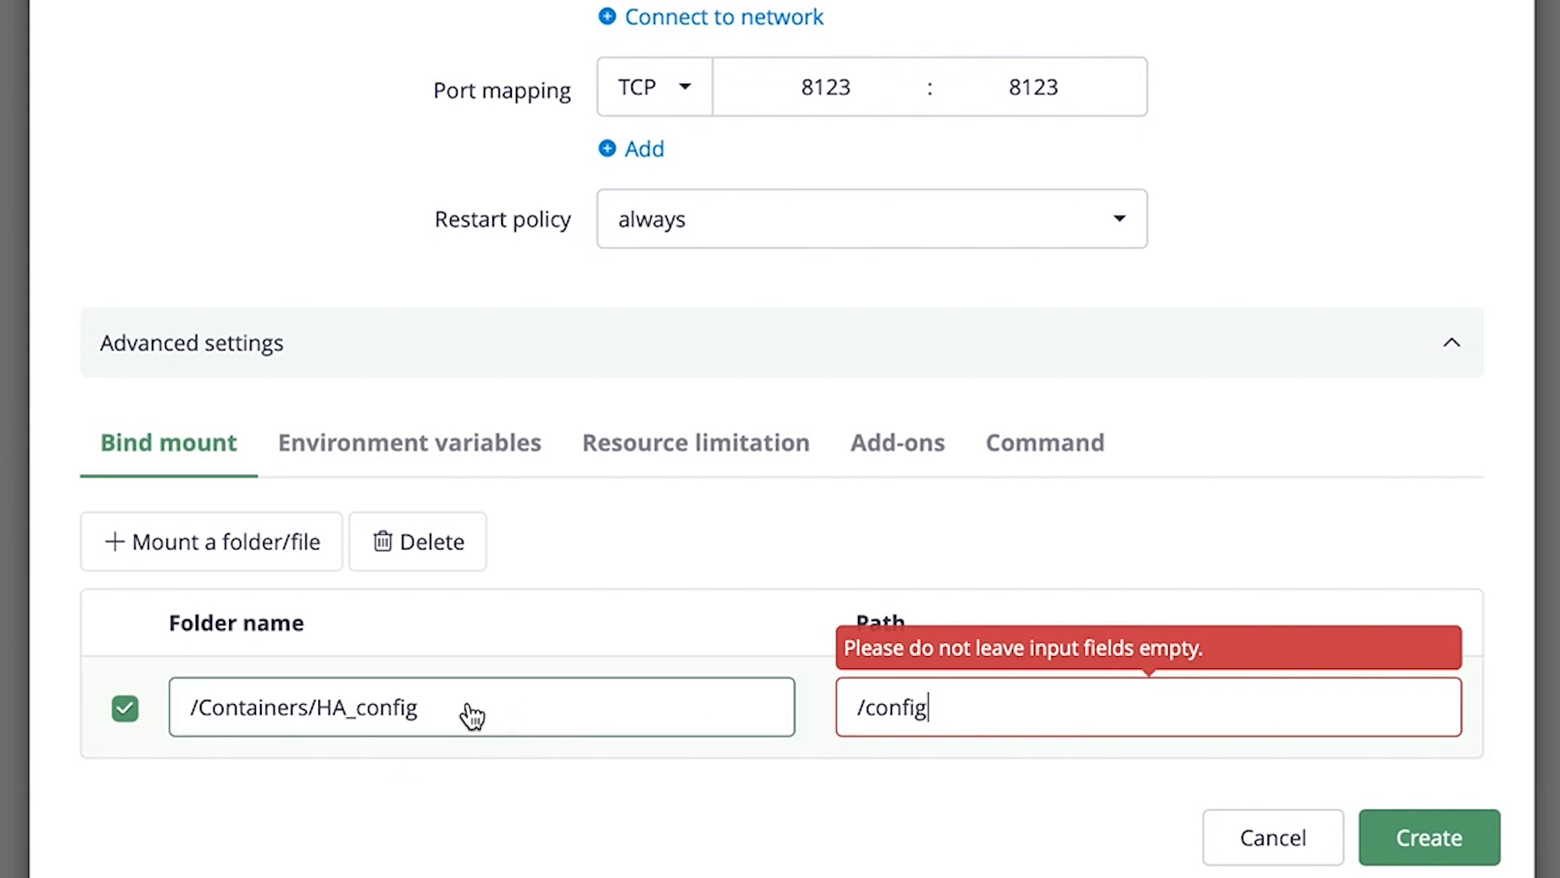
{"action": "mouse_move", "coordinate": [432, 739]}
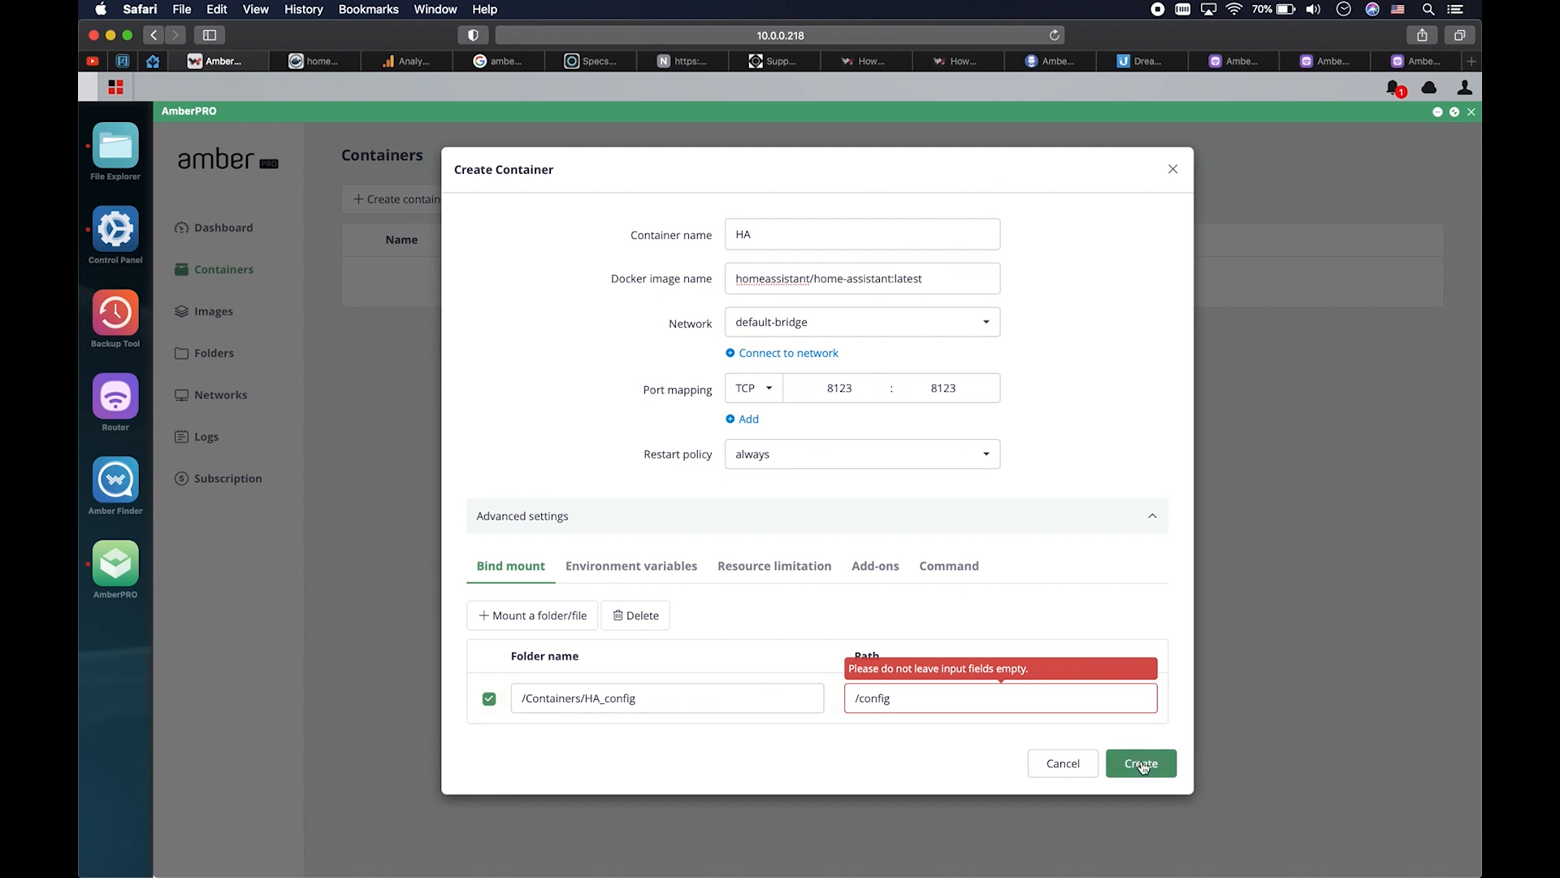
Create the HA container and watch its home-assistant image download via Images and Containers.
{"action": "left_click", "coordinate": [1141, 764]}
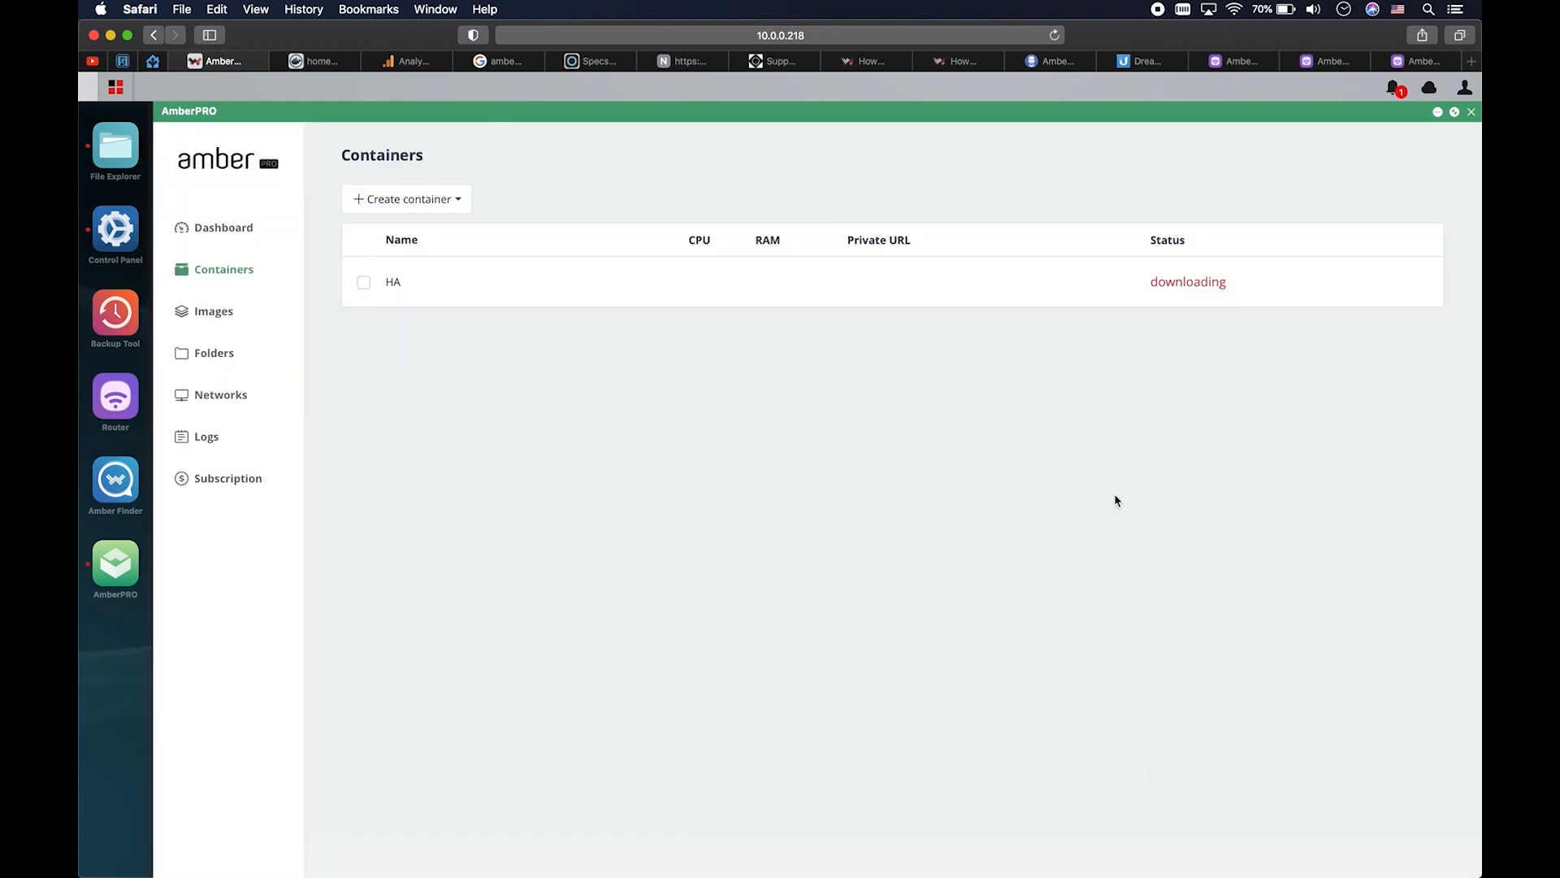
{"action": "mouse_move", "coordinate": [615, 216]}
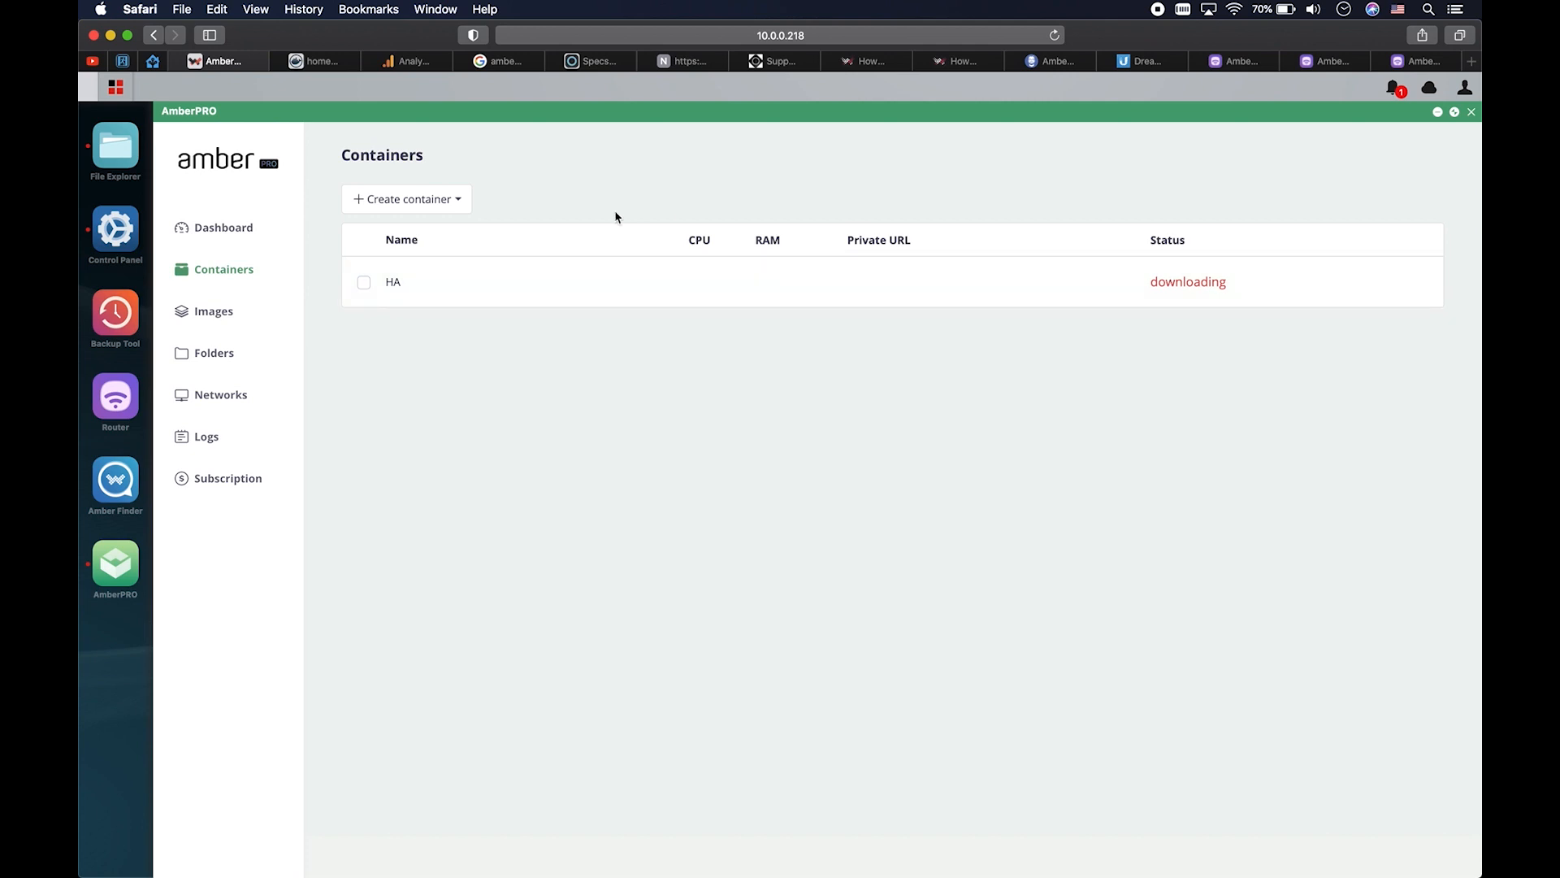
{"action": "mouse_move", "coordinate": [213, 310]}
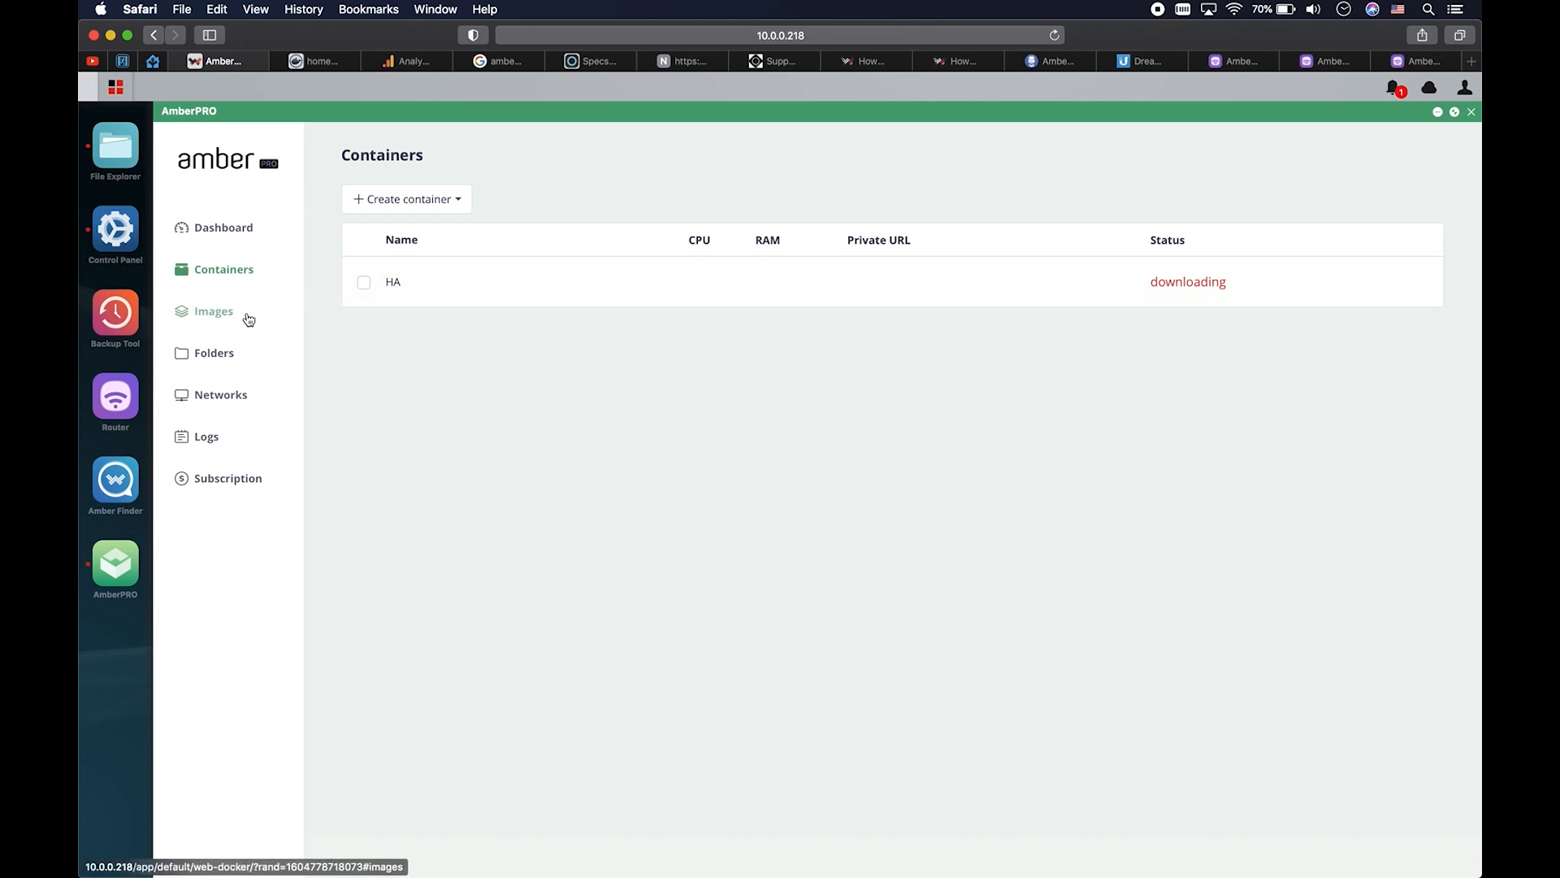
{"action": "left_click", "coordinate": [213, 310]}
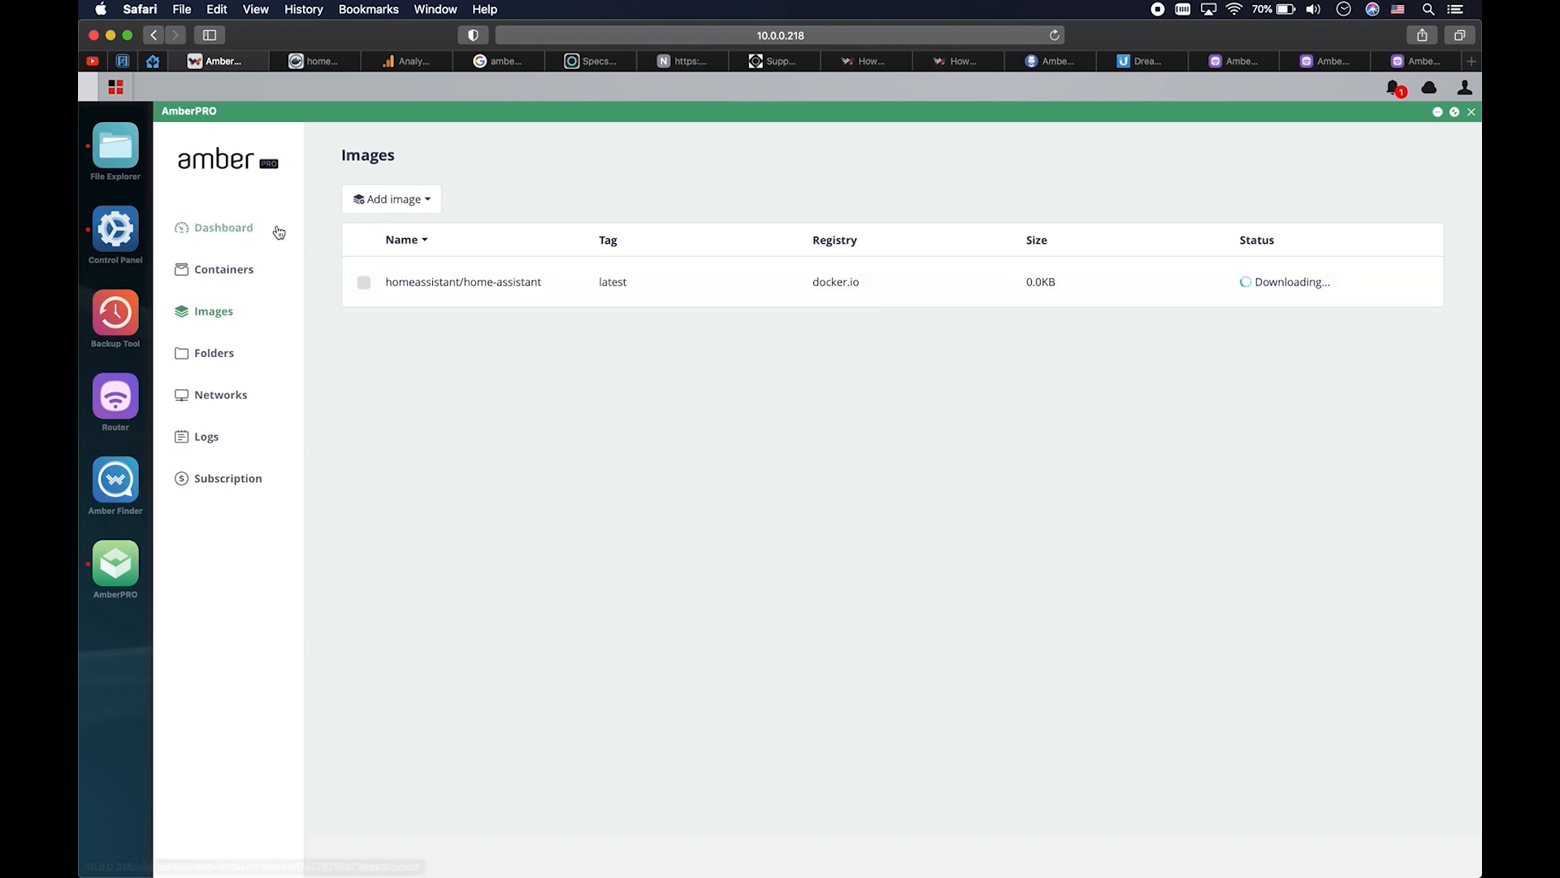
{"action": "left_click", "coordinate": [223, 269]}
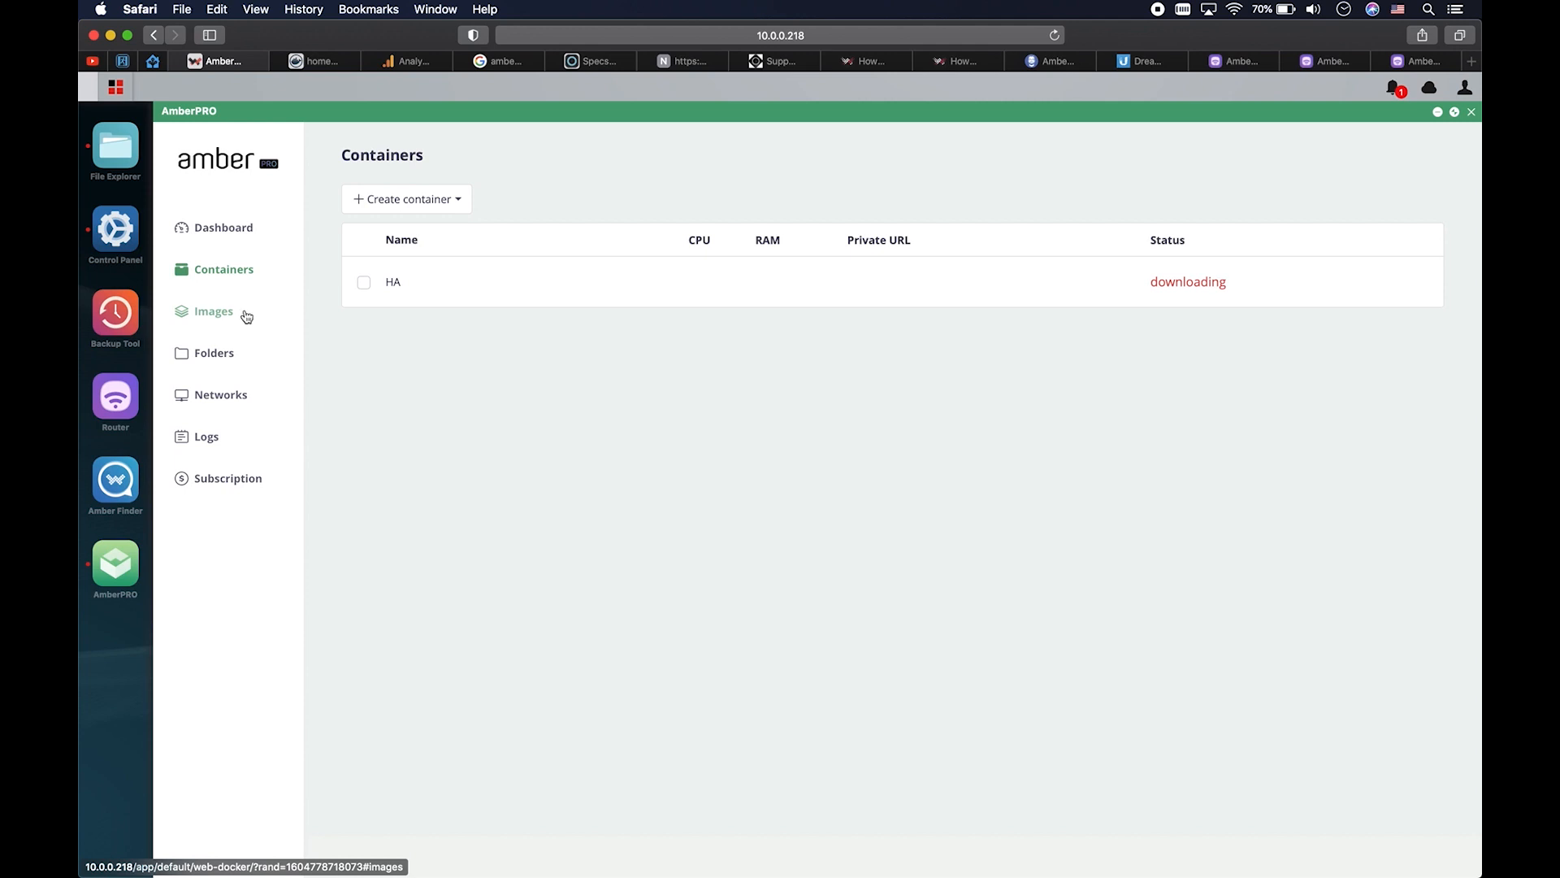
{"action": "left_click", "coordinate": [212, 311]}
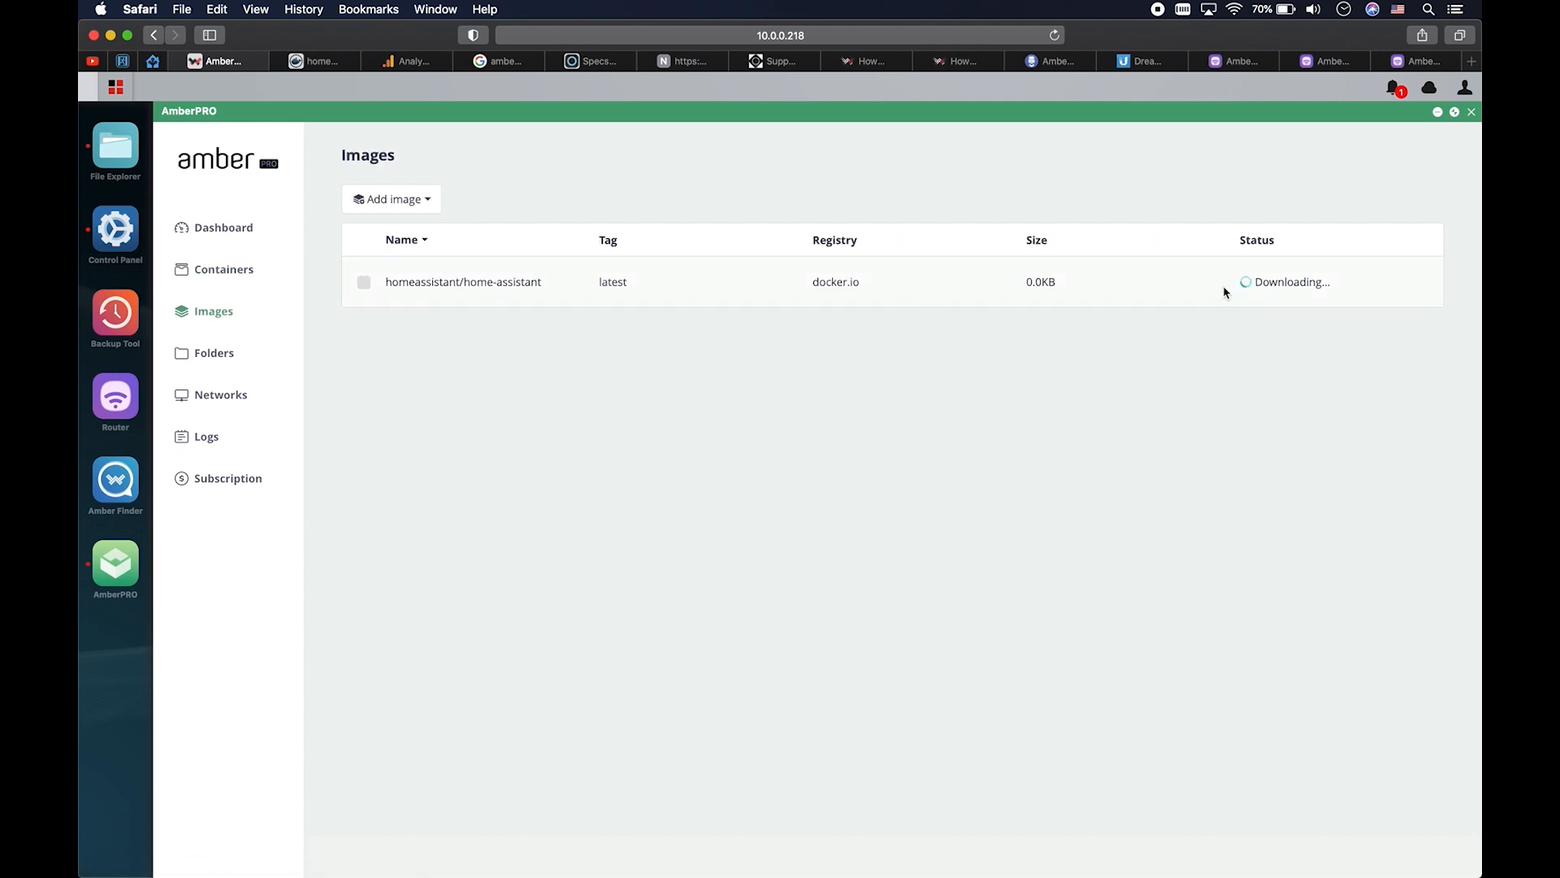
{"action": "left_click", "coordinate": [223, 268]}
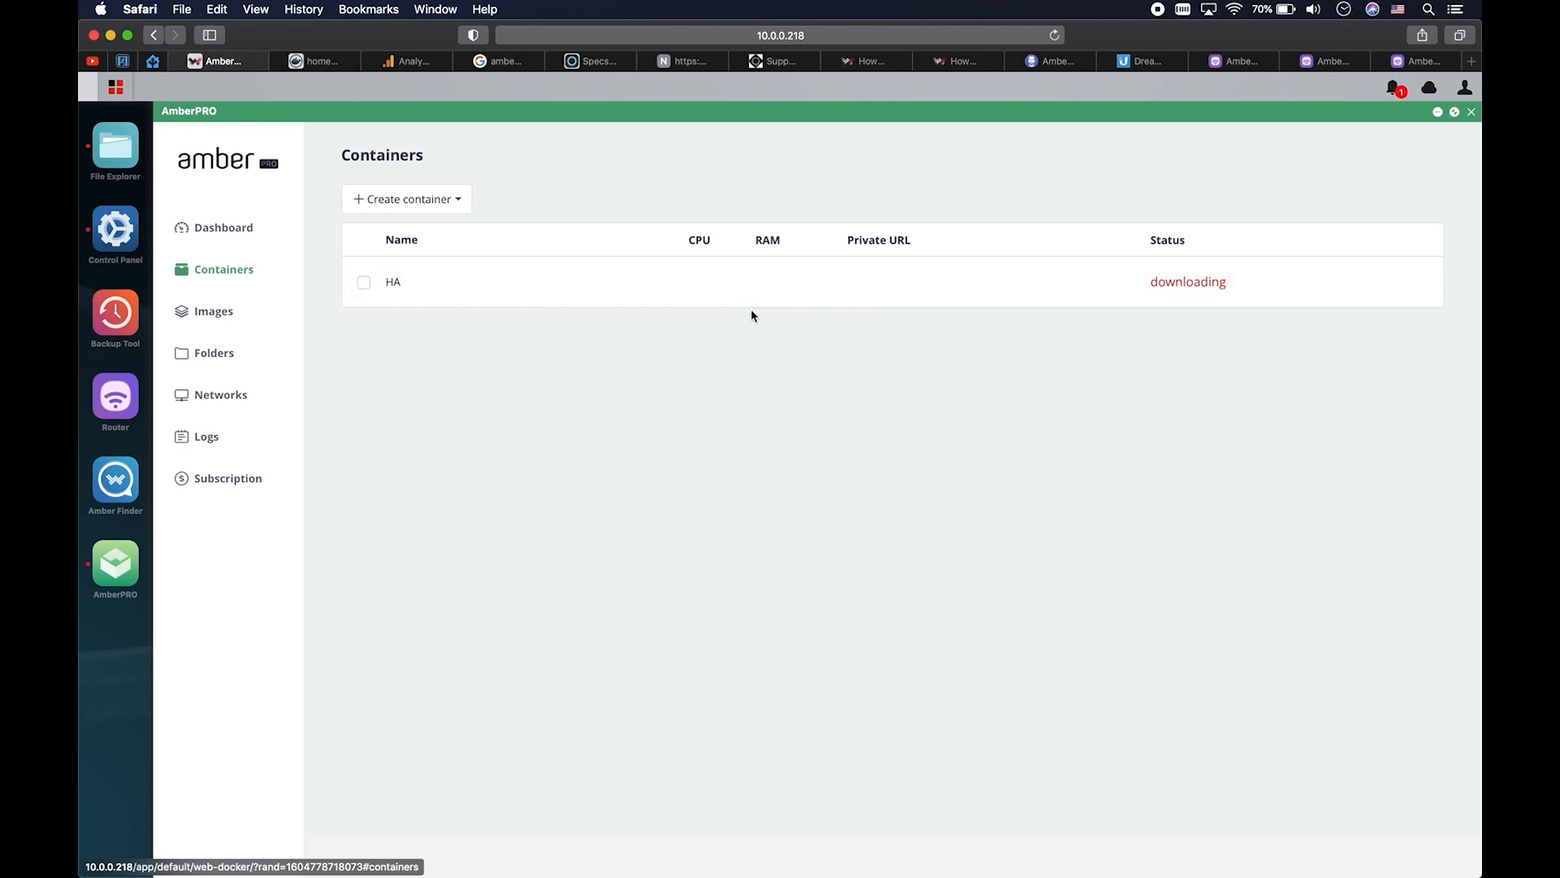
{"action": "mouse_move", "coordinate": [969, 306]}
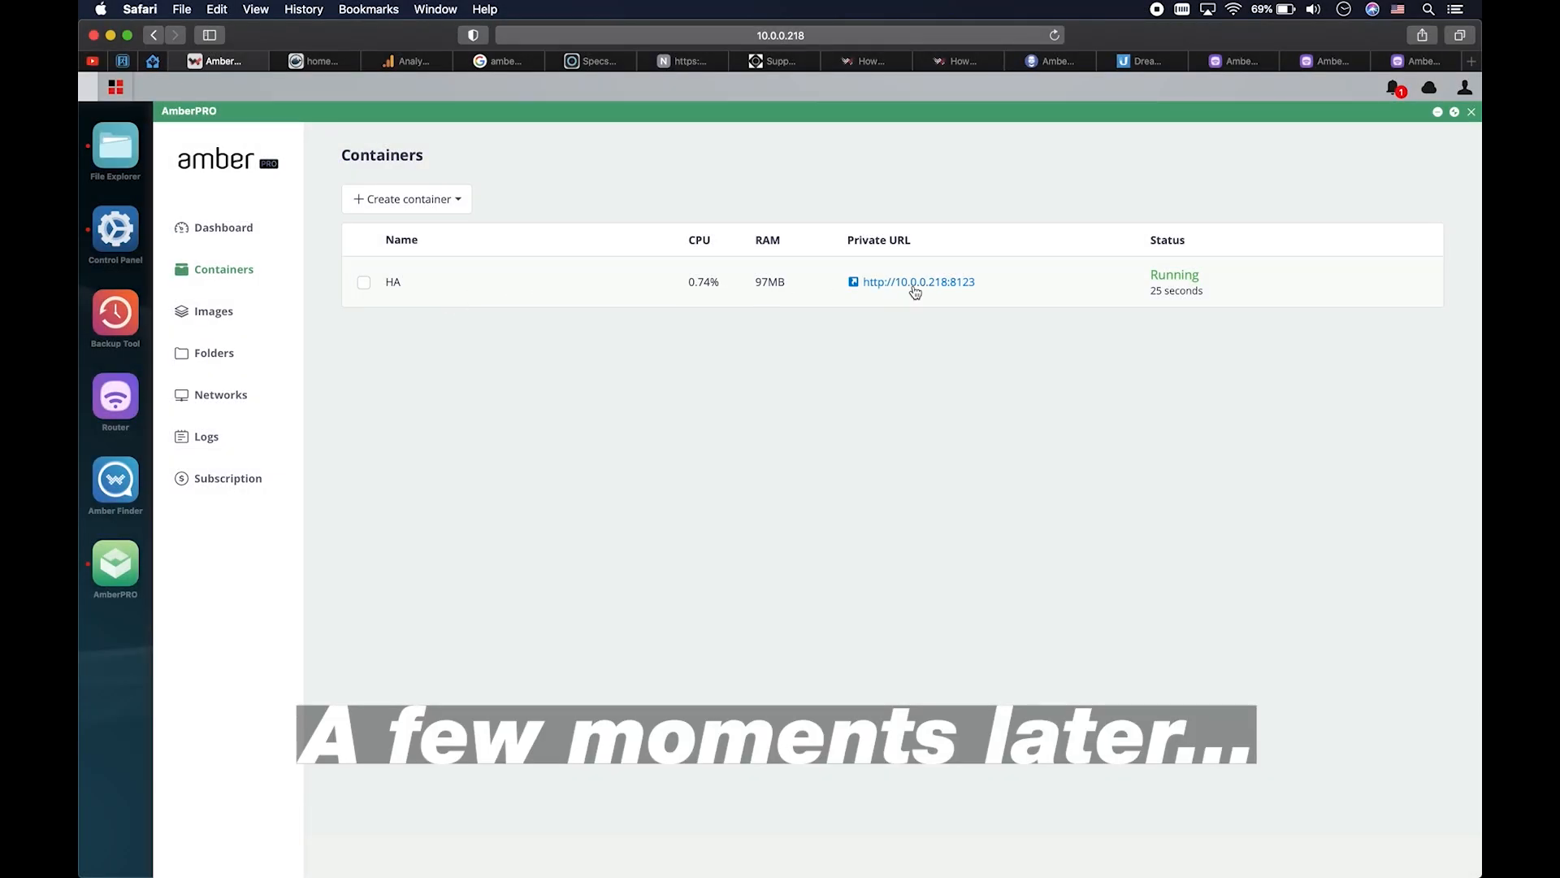
{"action": "mouse_move", "coordinate": [907, 291]}
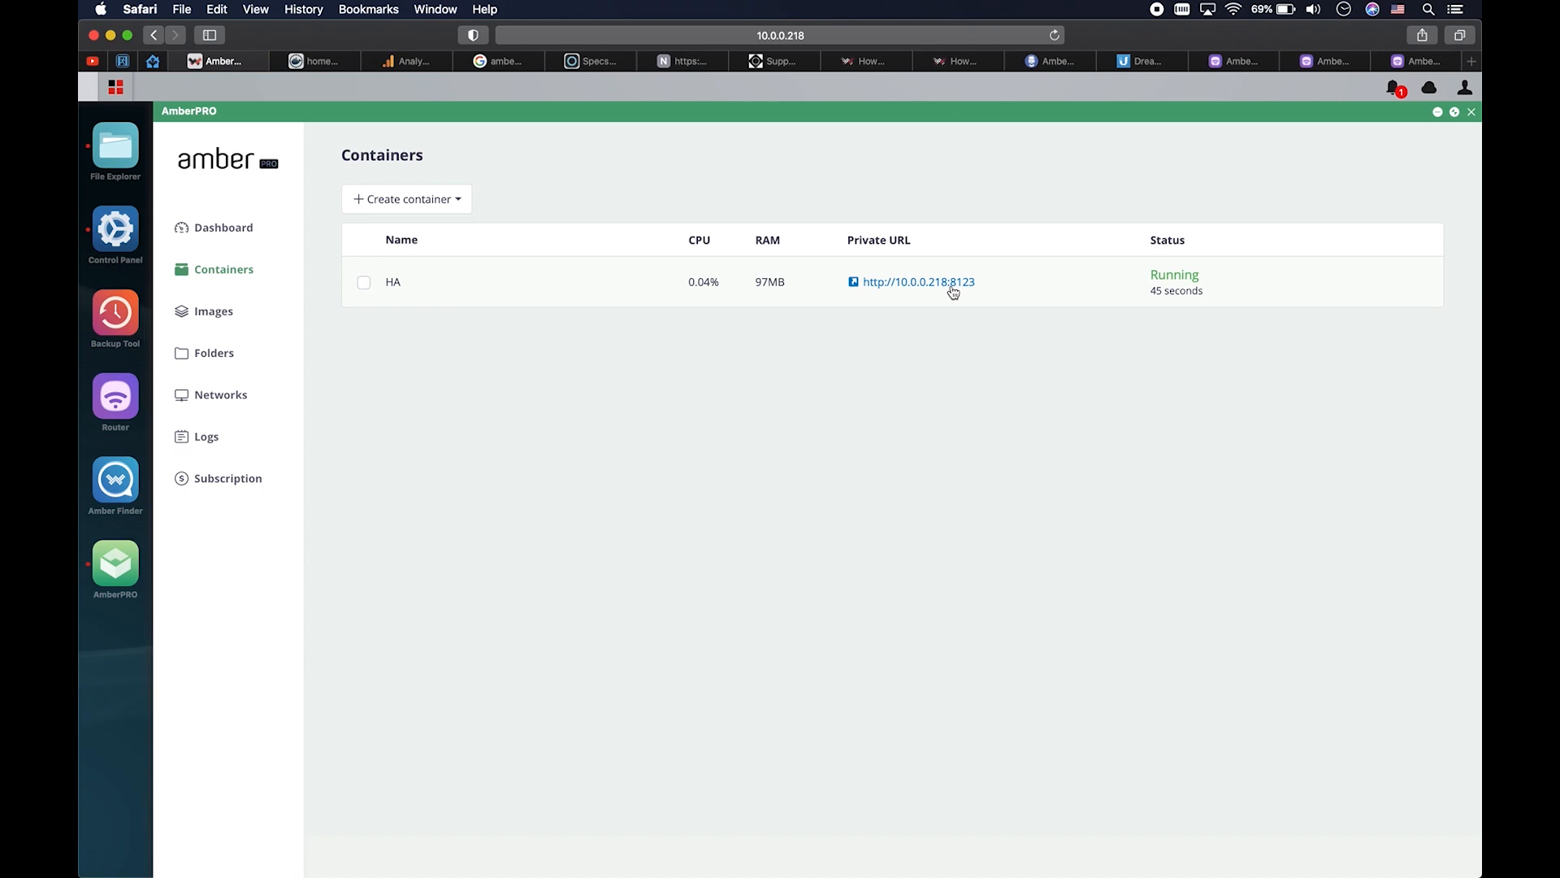
{"action": "mouse_move", "coordinate": [702, 281]}
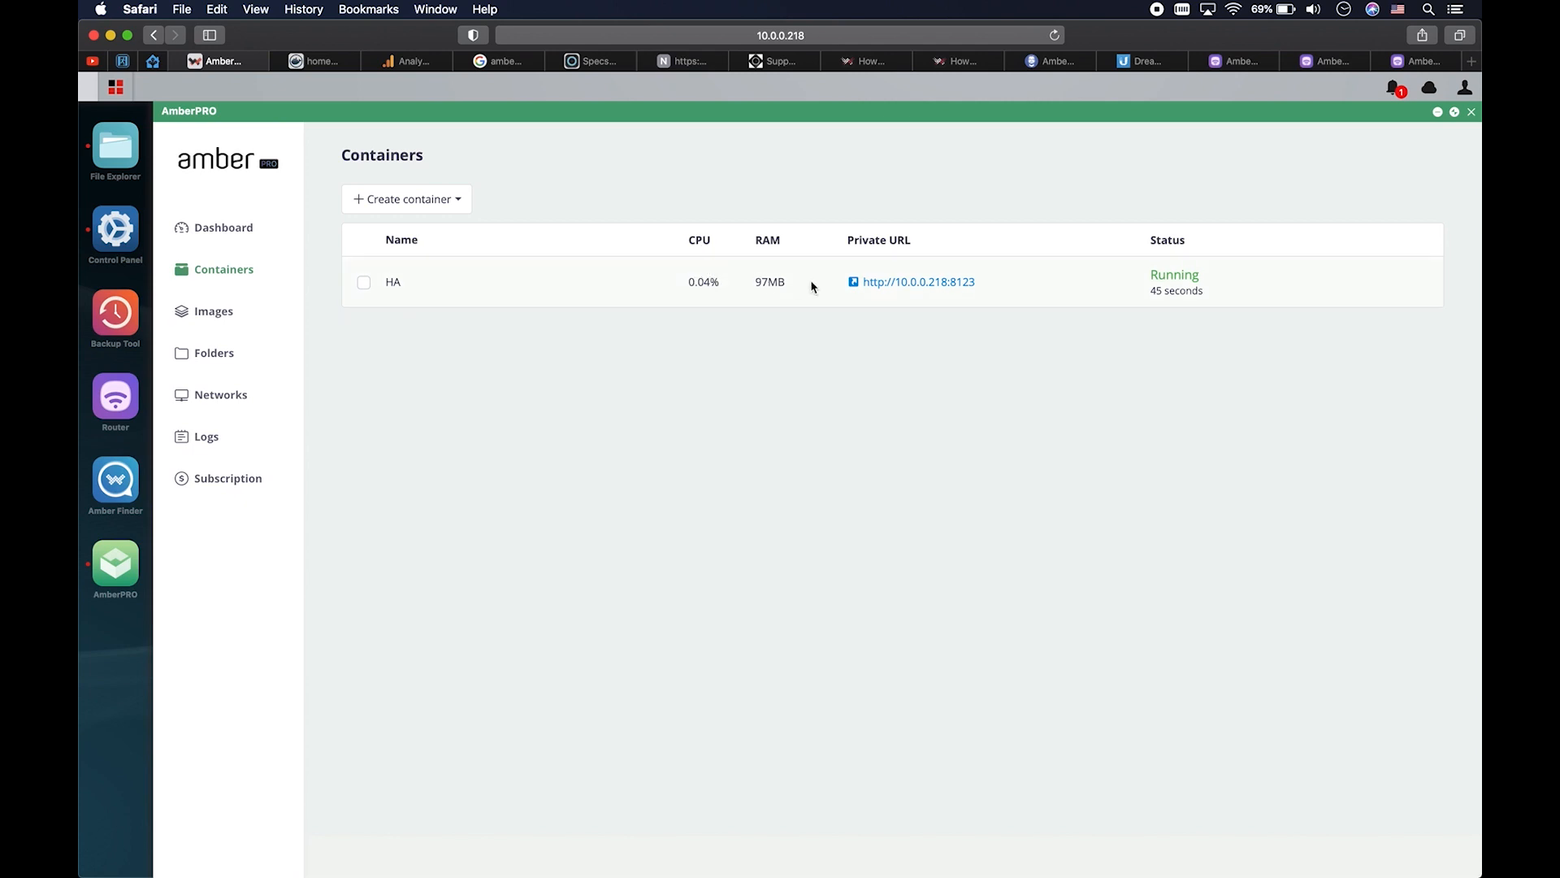
{"action": "mouse_move", "coordinate": [964, 286]}
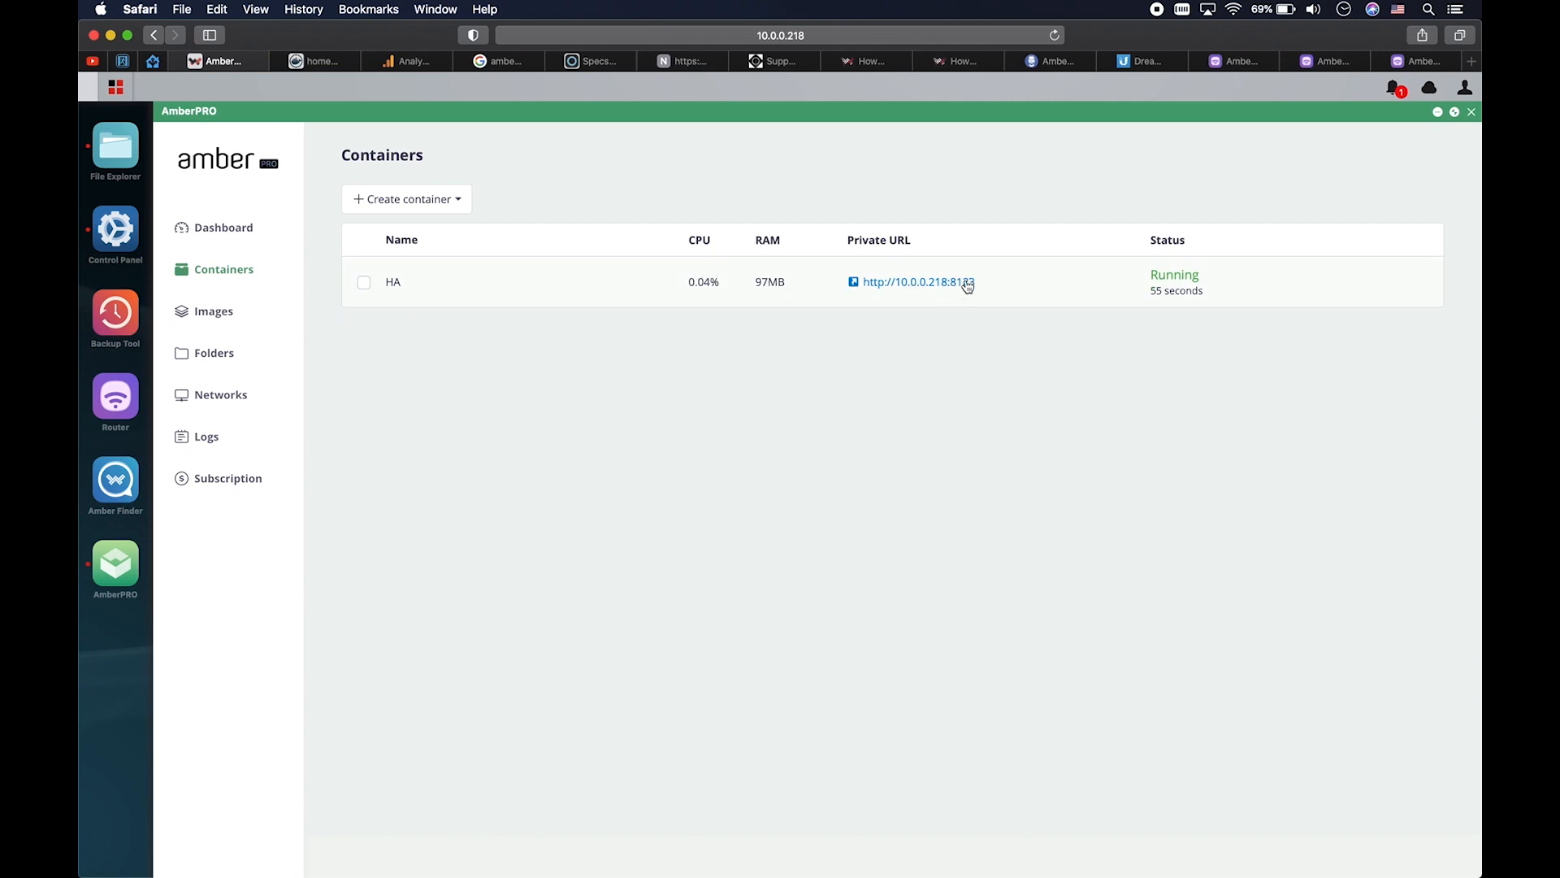
{"action": "left_click", "coordinate": [910, 281]}
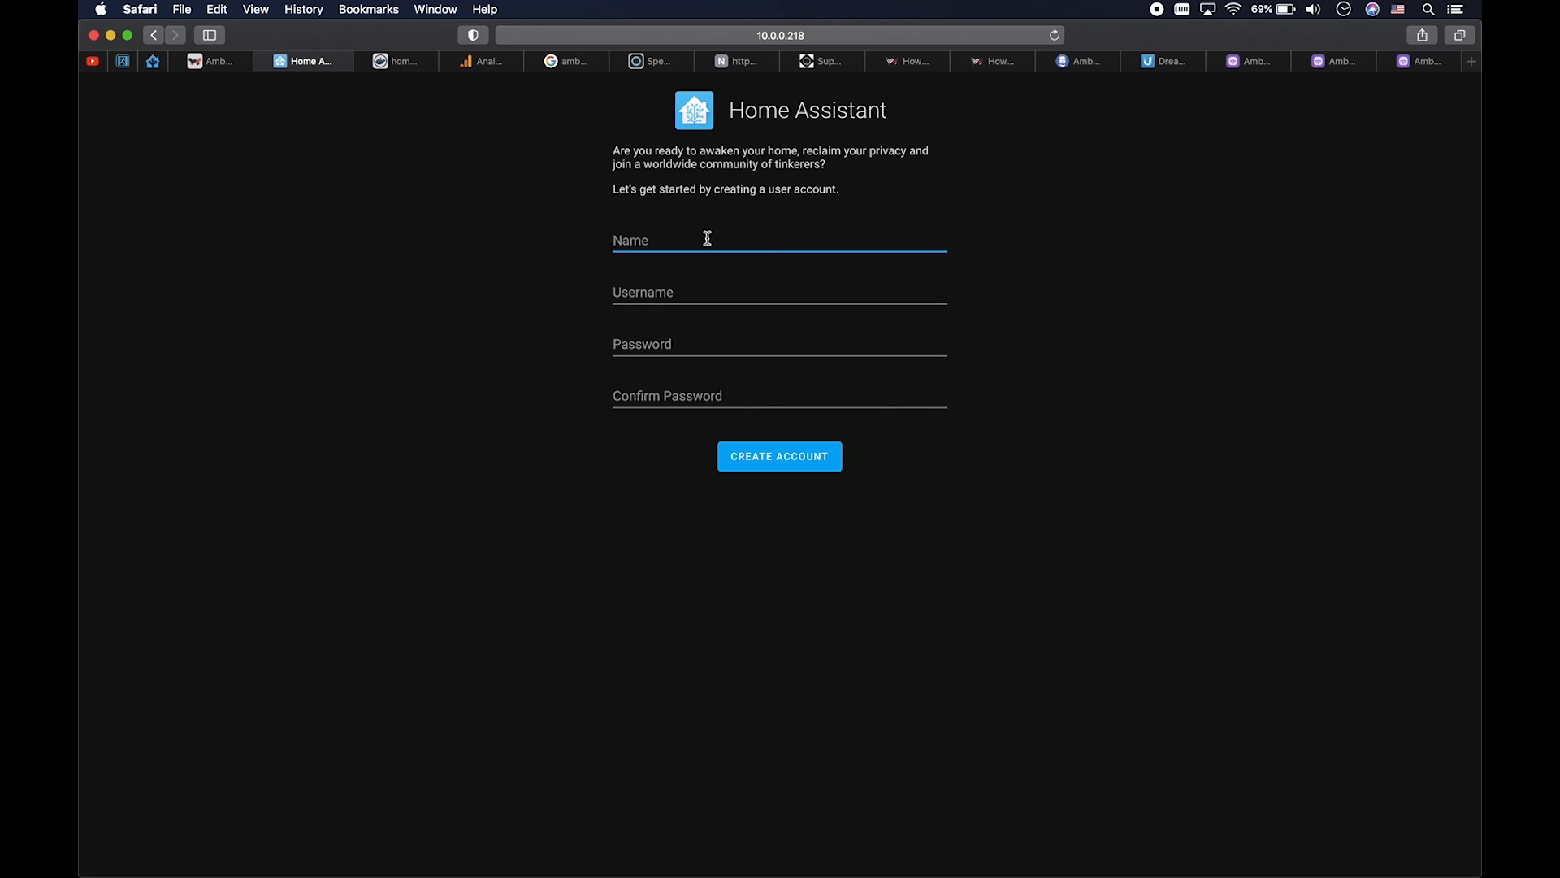
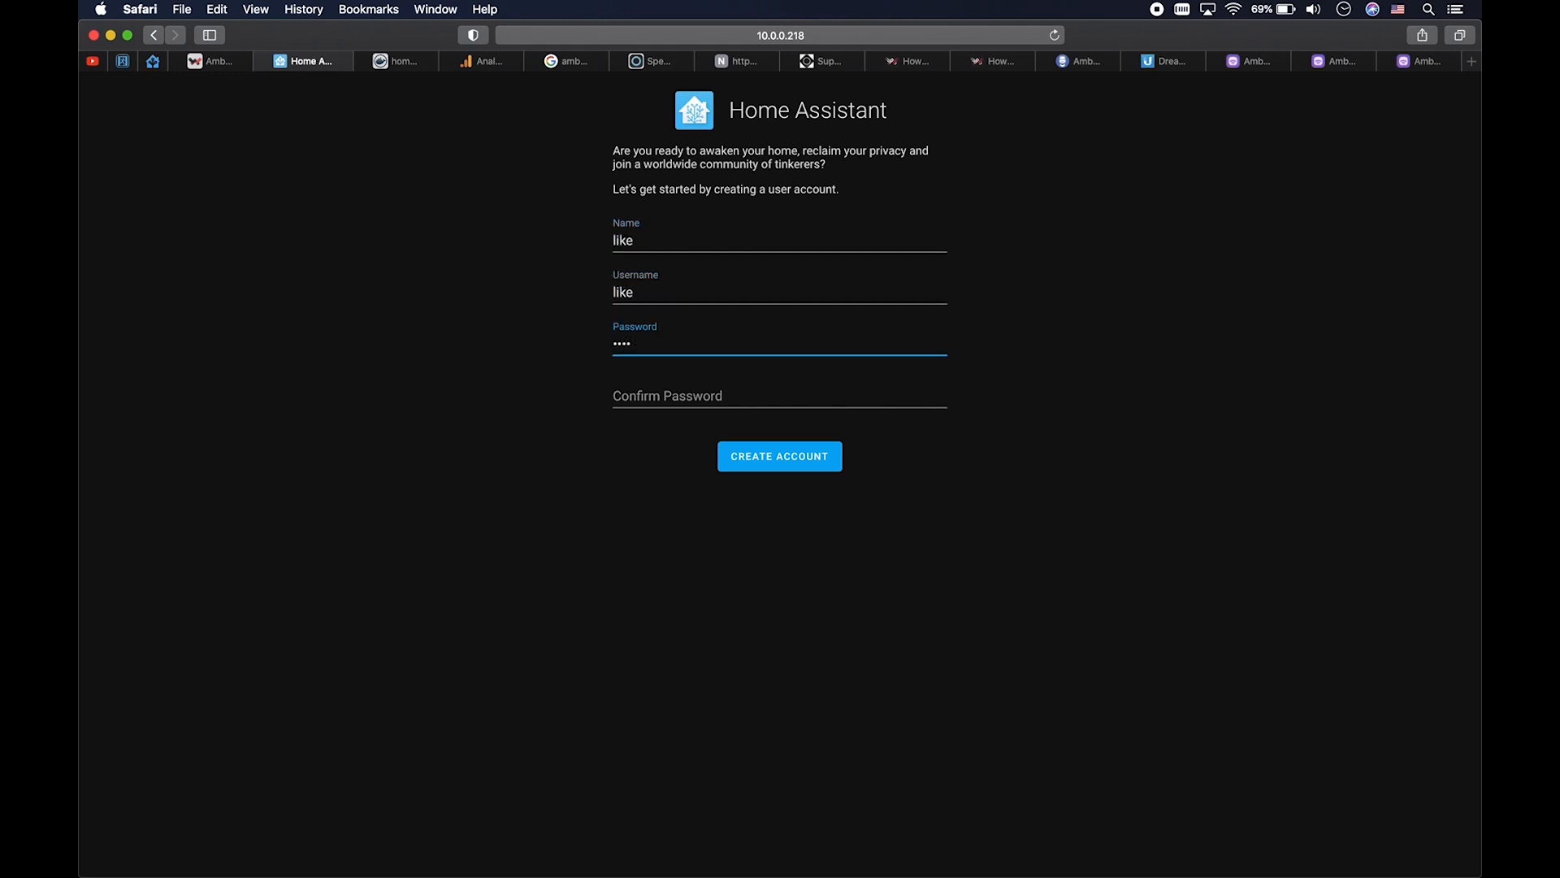